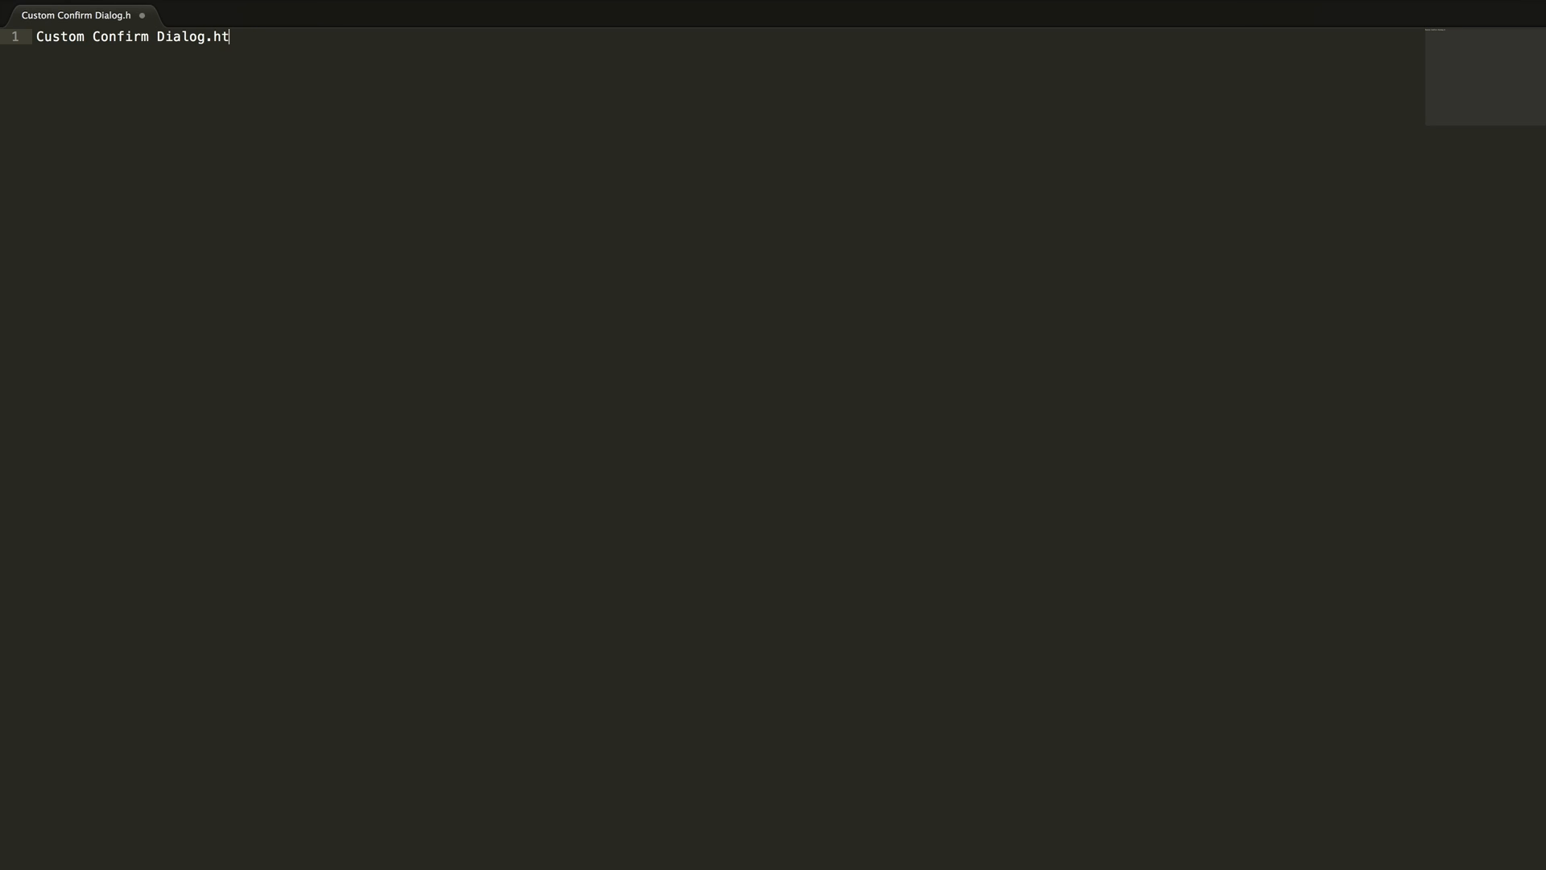
Step: Save the file as Custom Confirm Dialog.html in a new 25_Custom Confirm Dialog folder
key(cmd+s)
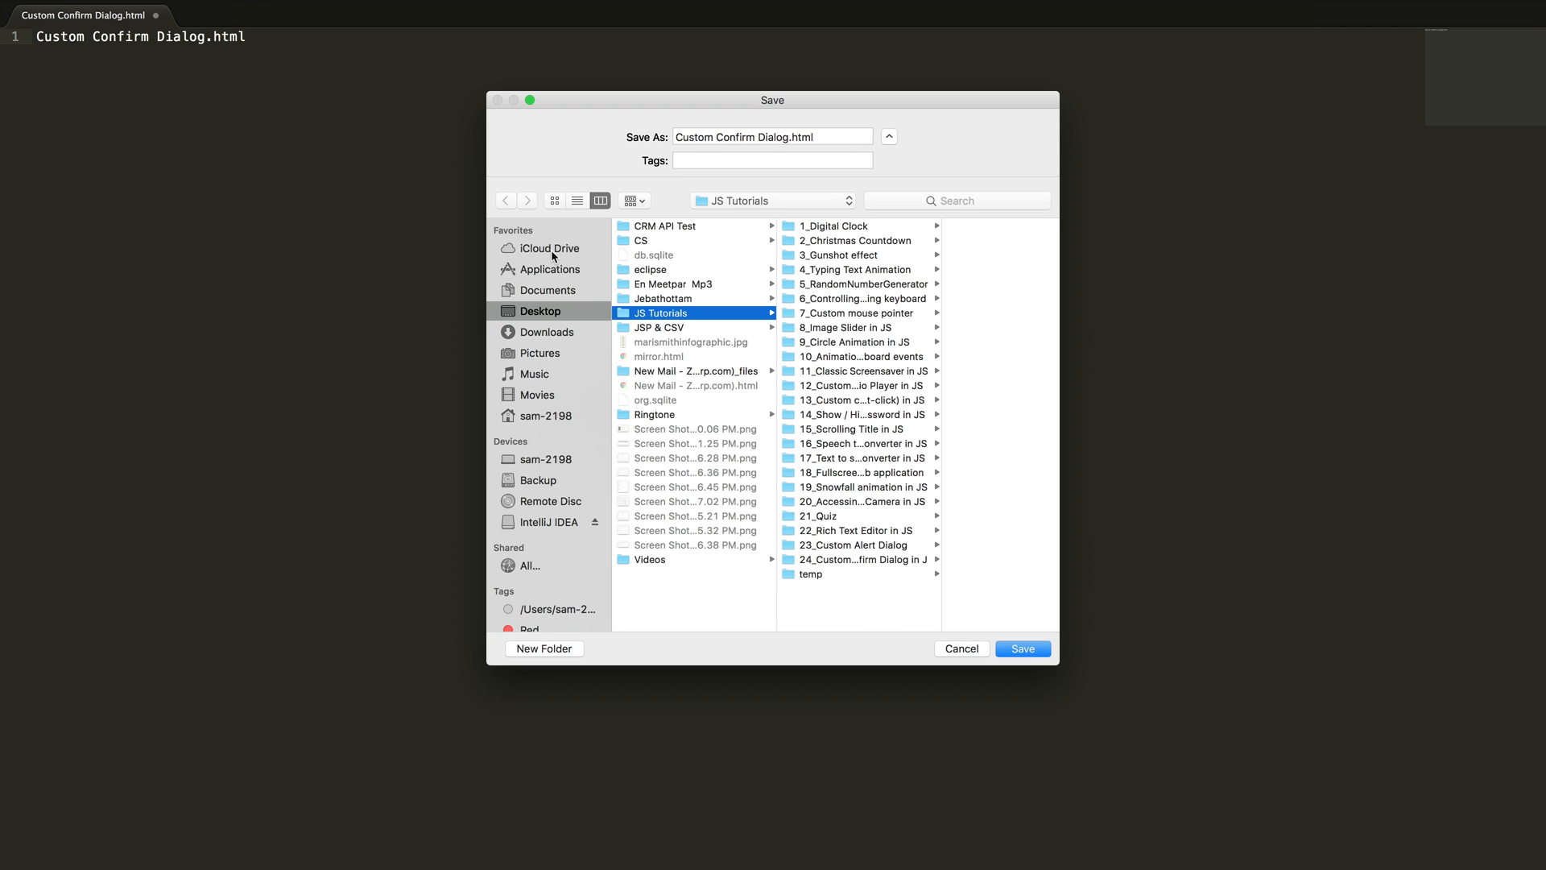
click(543, 647)
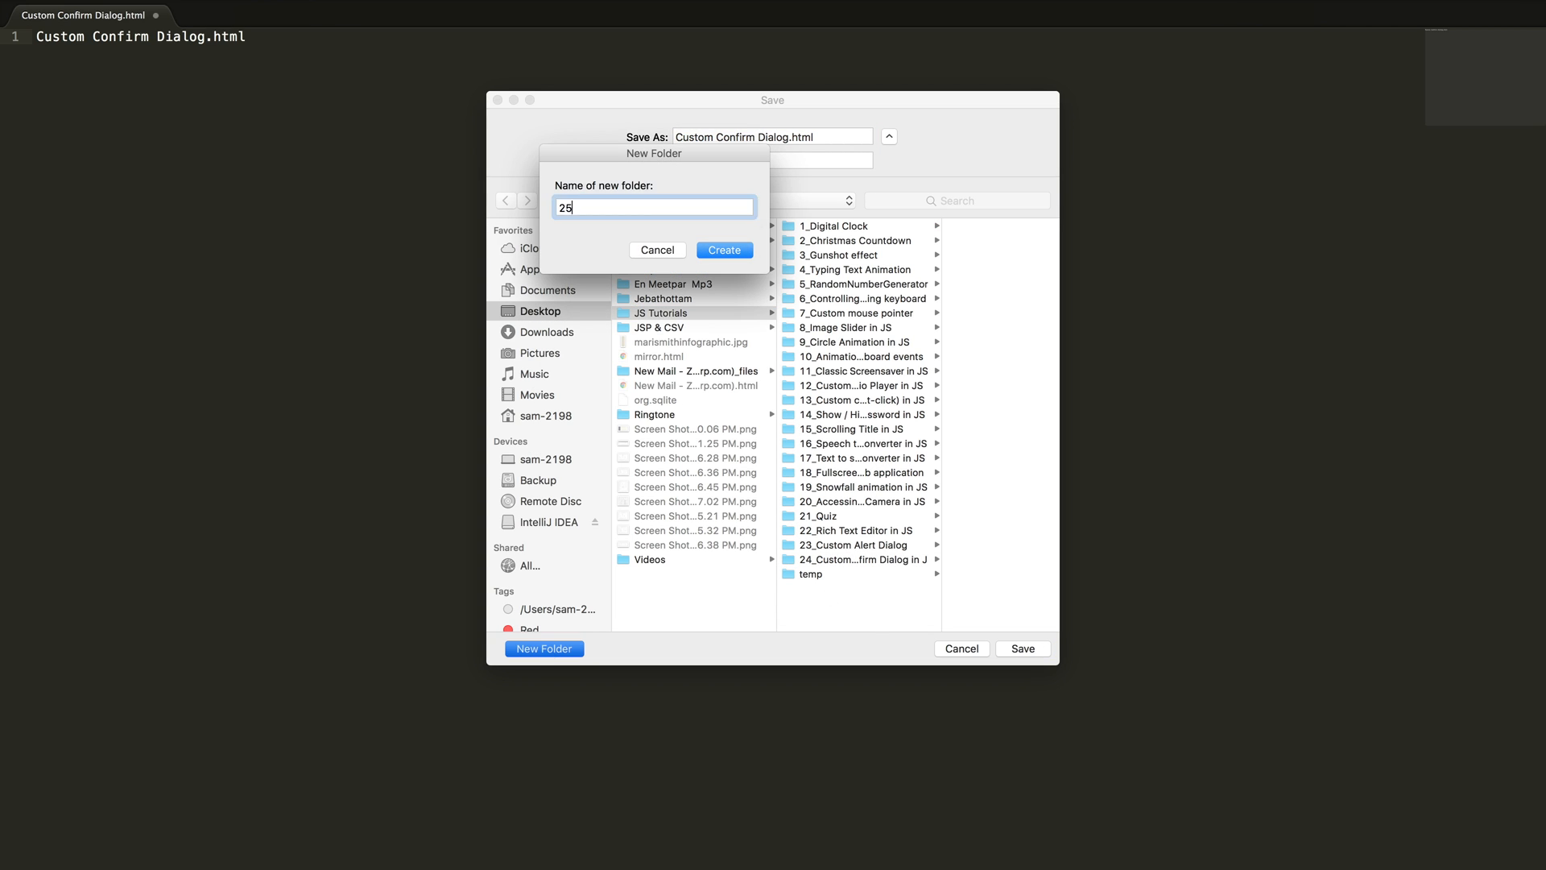
click(723, 250)
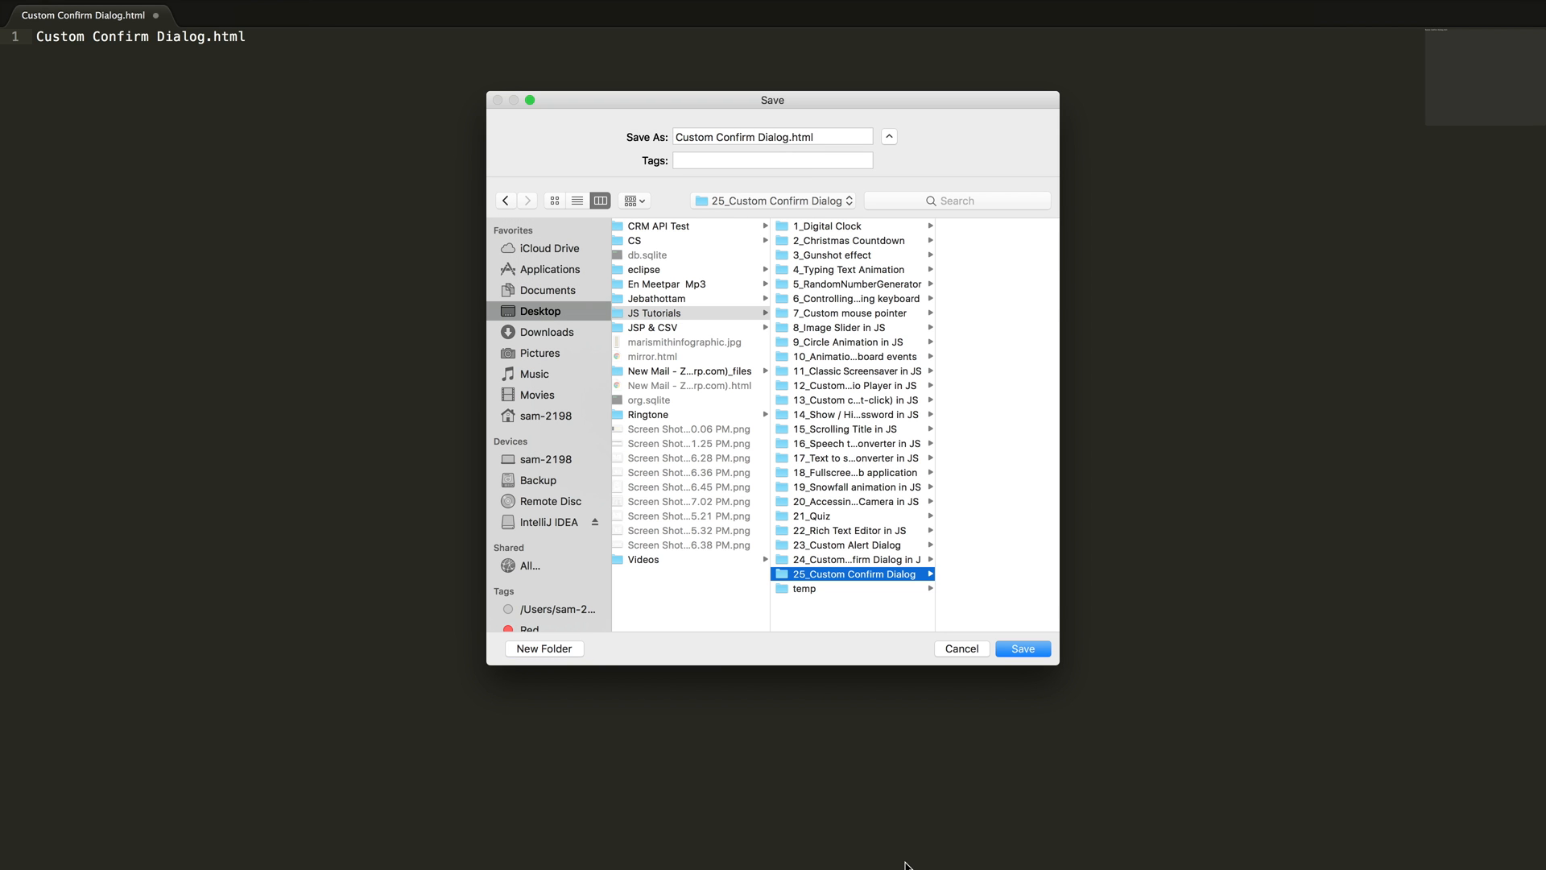
click(1023, 647)
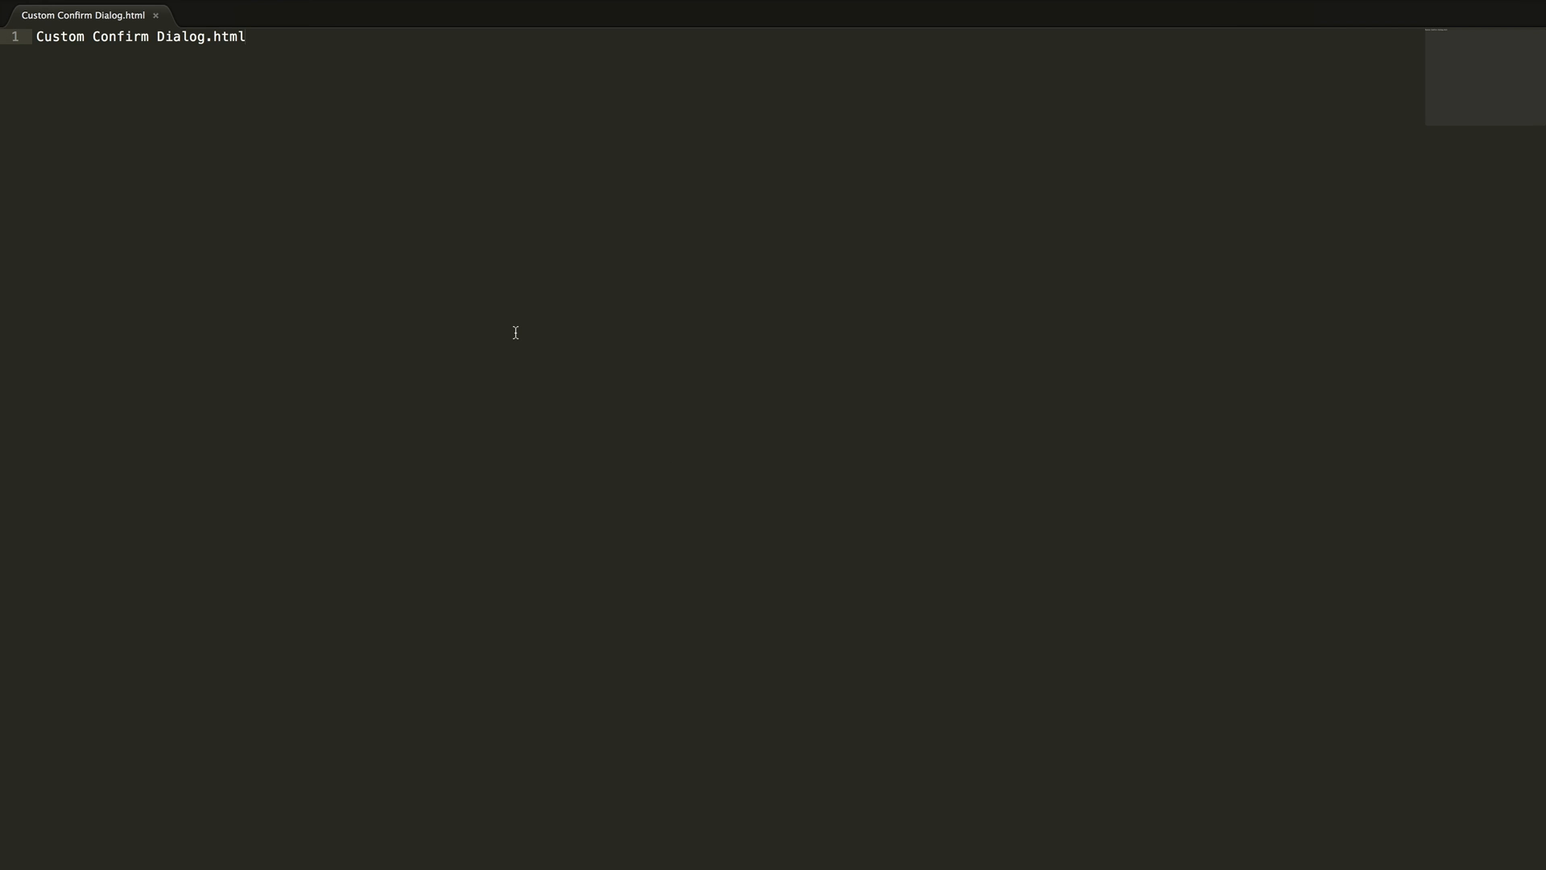
Step: Insert the HTML skeleton snippet and title the page Custom Confirm Dialog
click(403, 9)
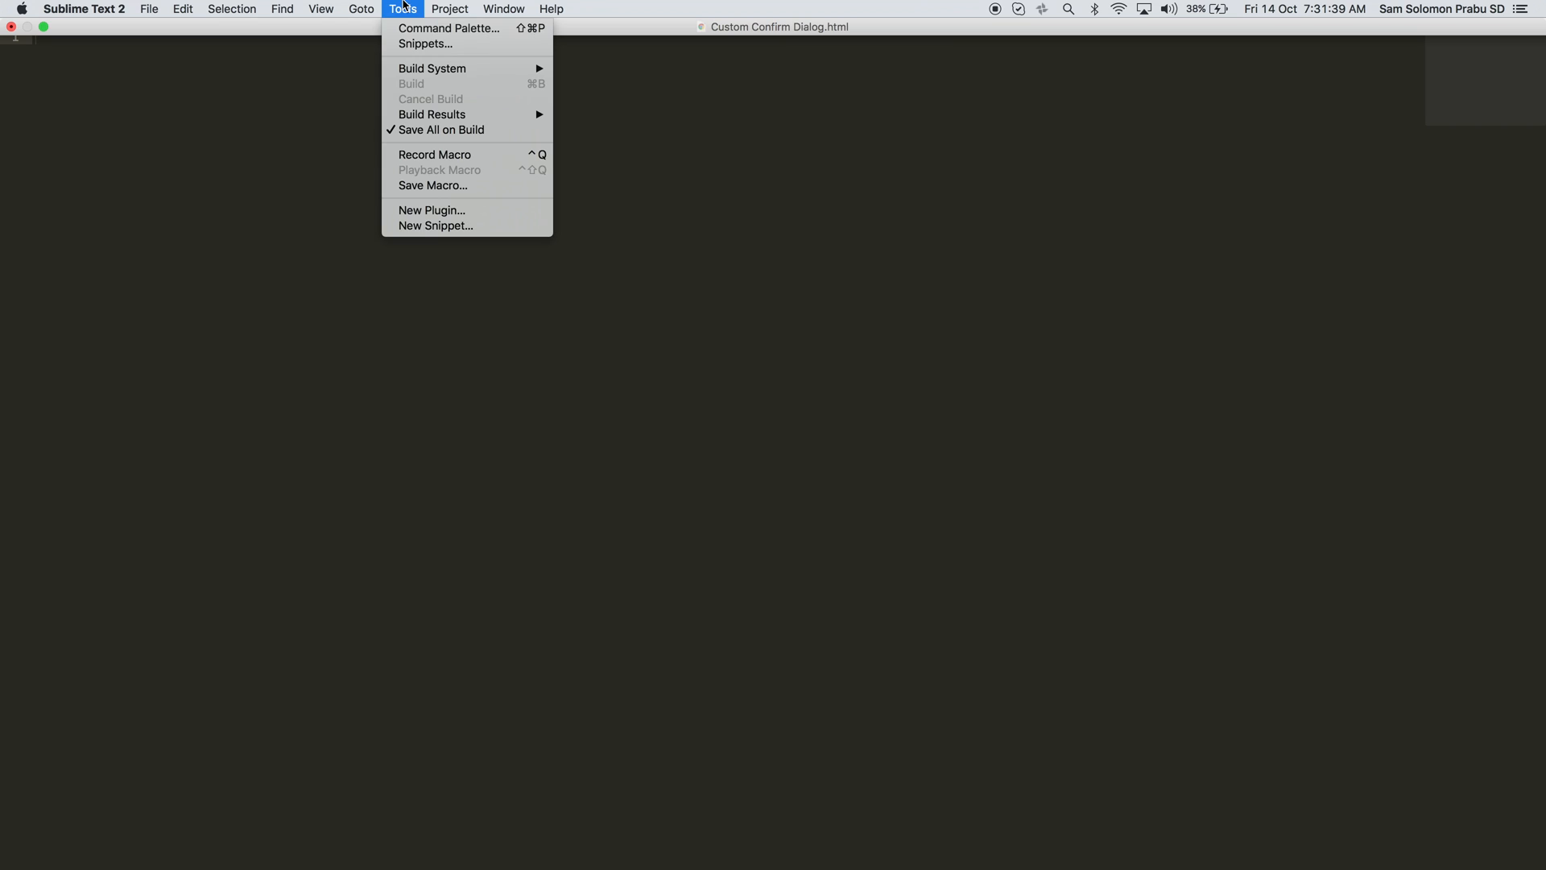
click(423, 43)
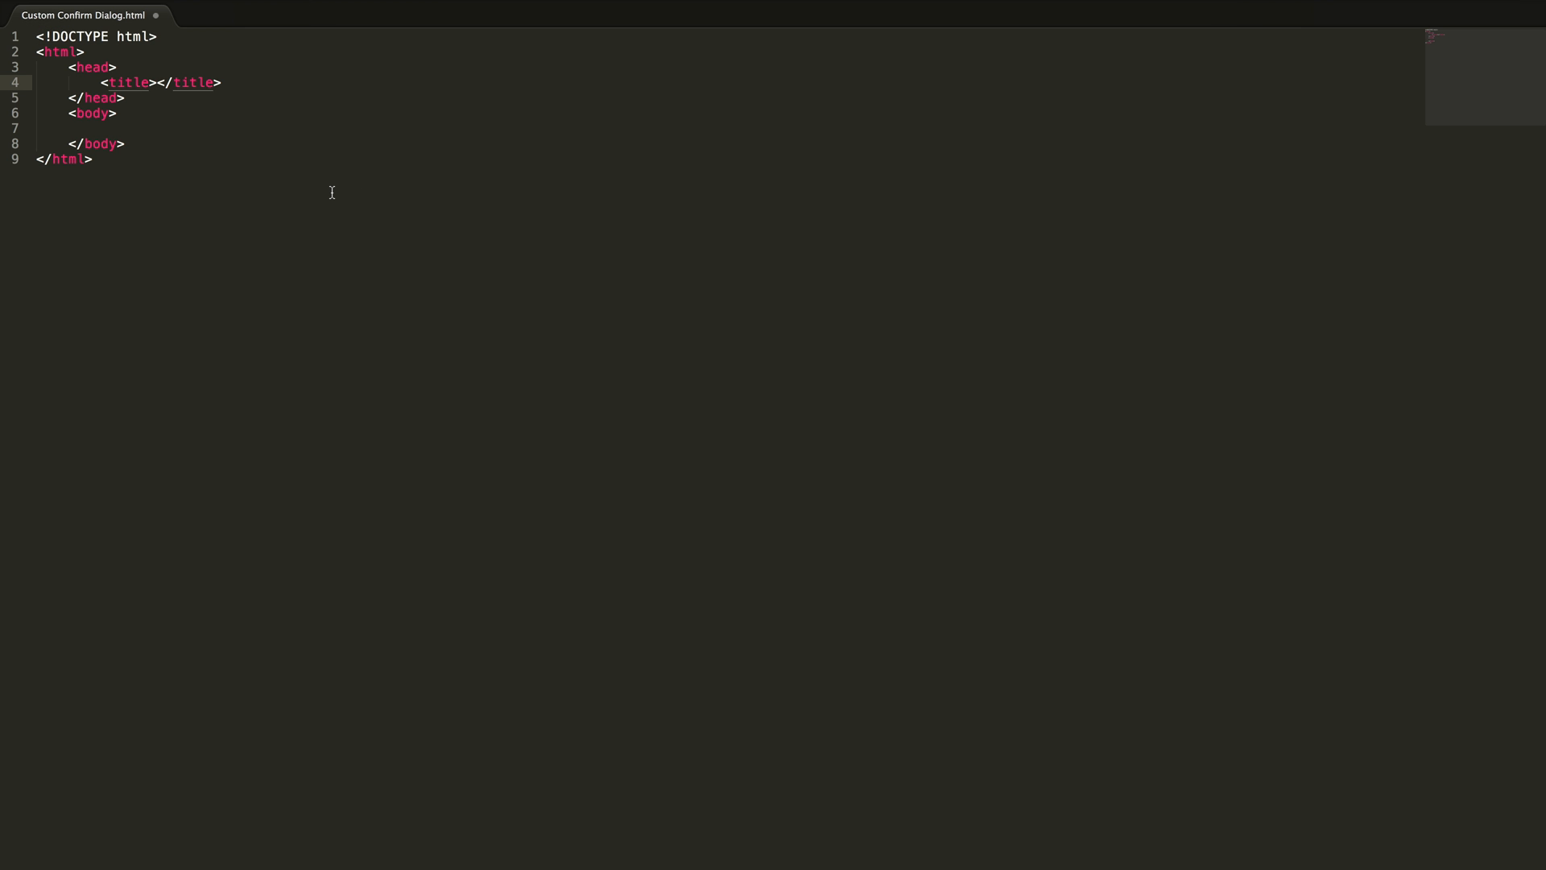
text(Custom Confirm Dialog)
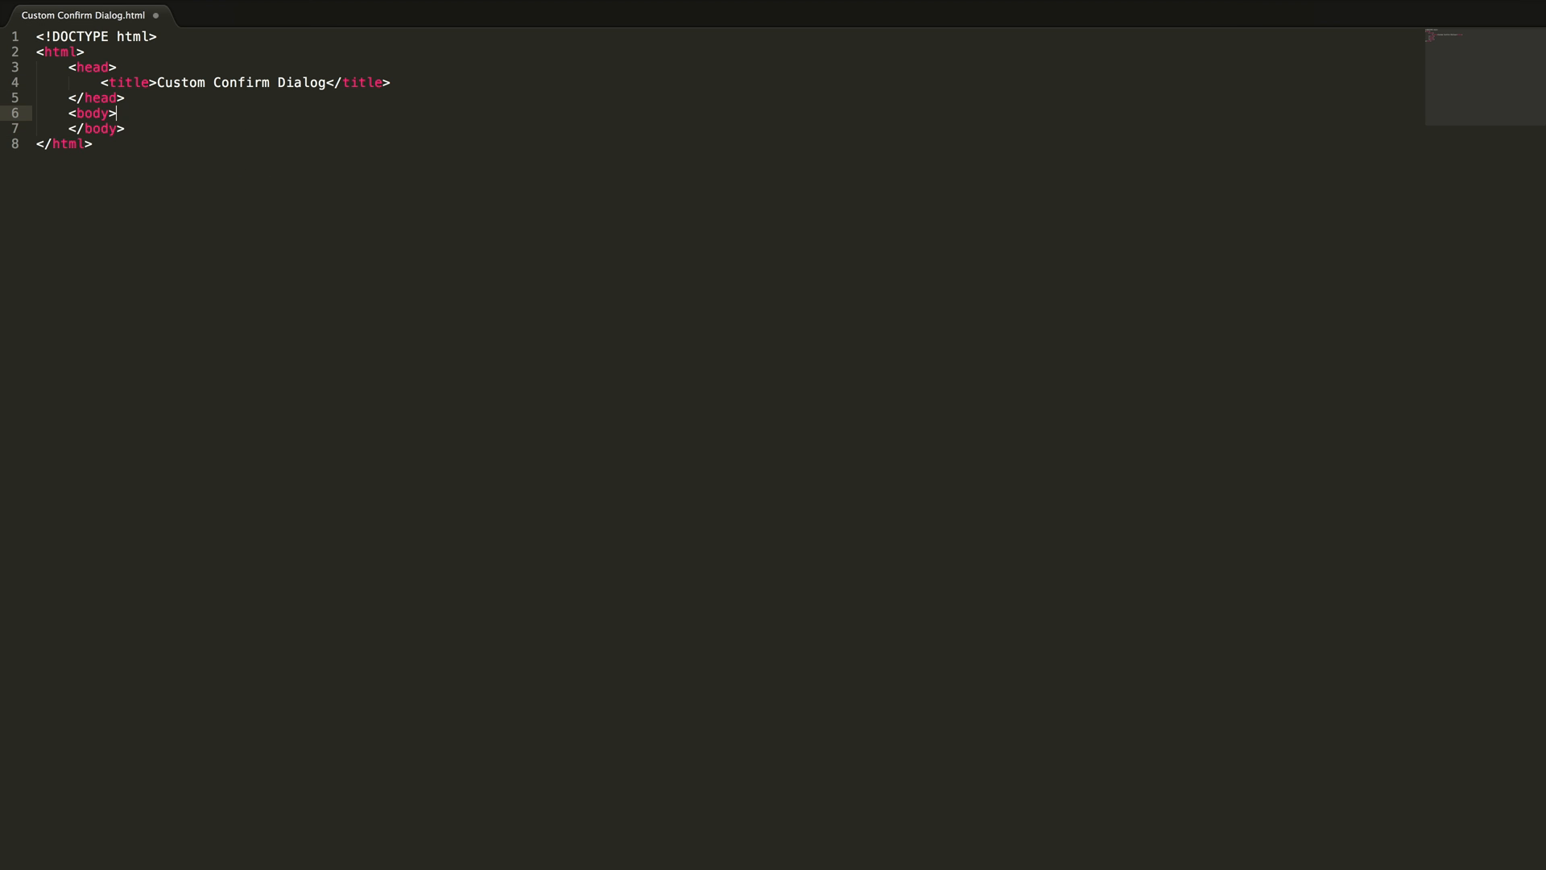
key(enter)
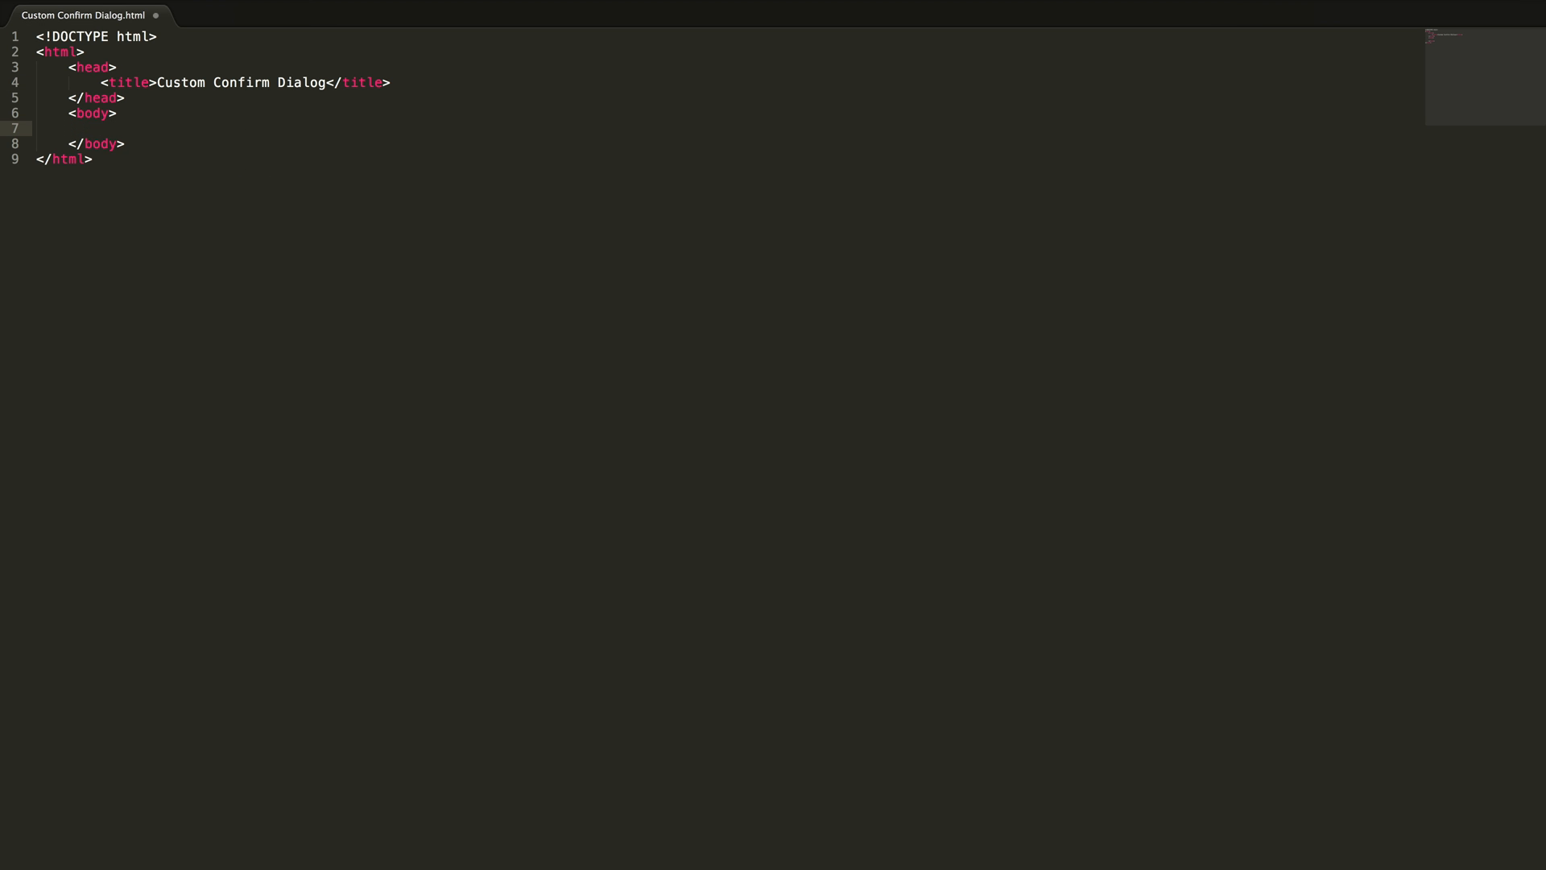
Step: Add two buttons labelled Default Confirm Dialog and Custom Confirm Dialog
text(<button onclick=""></button>)
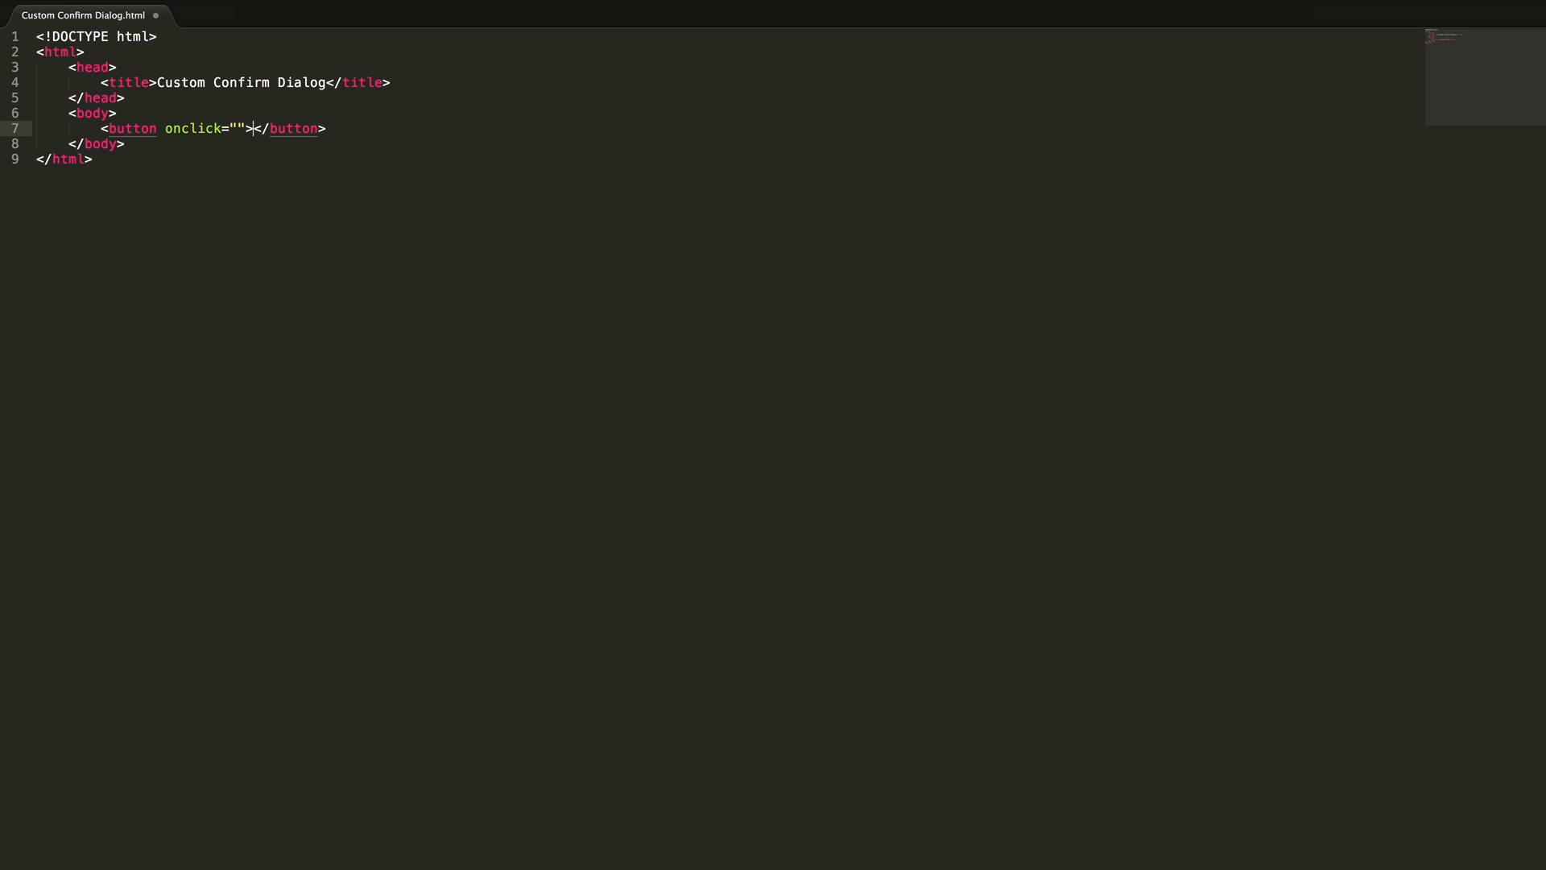
text(Default Confirm Dialog)
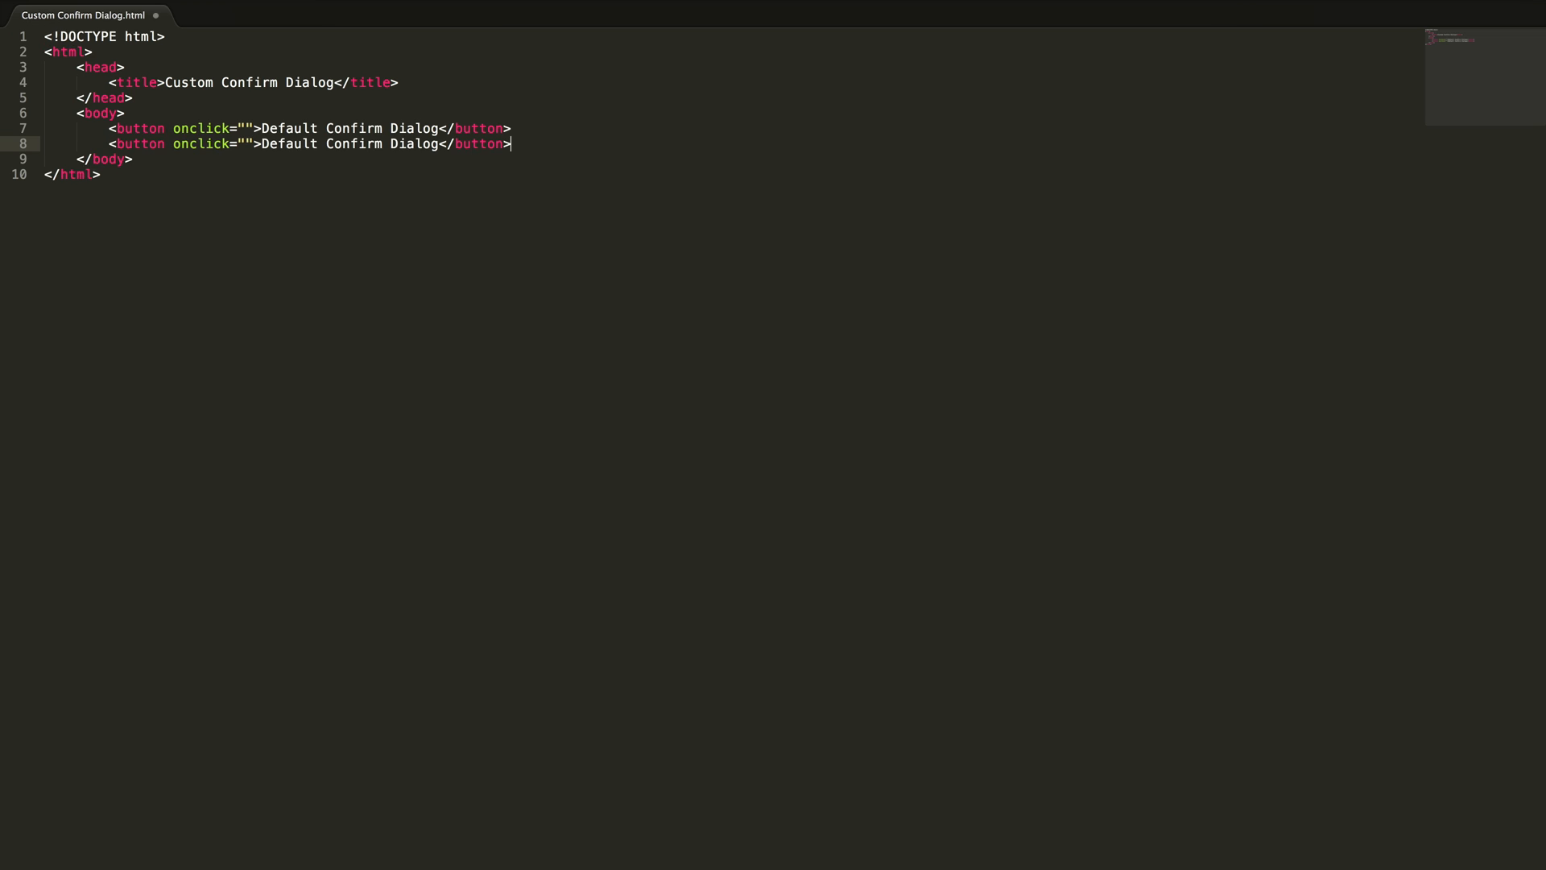
double_click(288, 143)
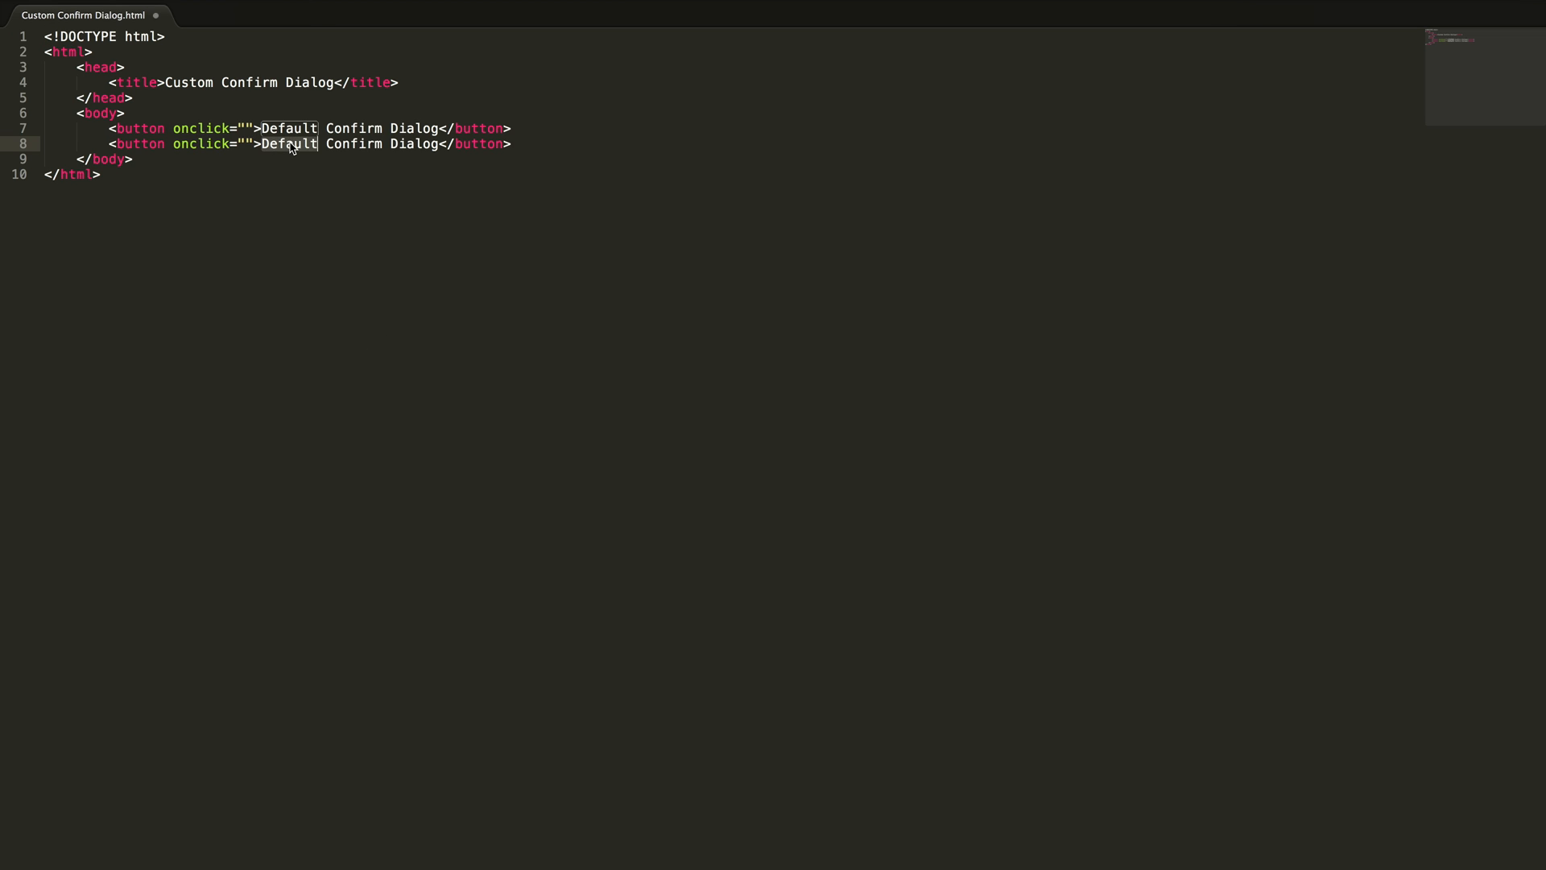
text(Custom)
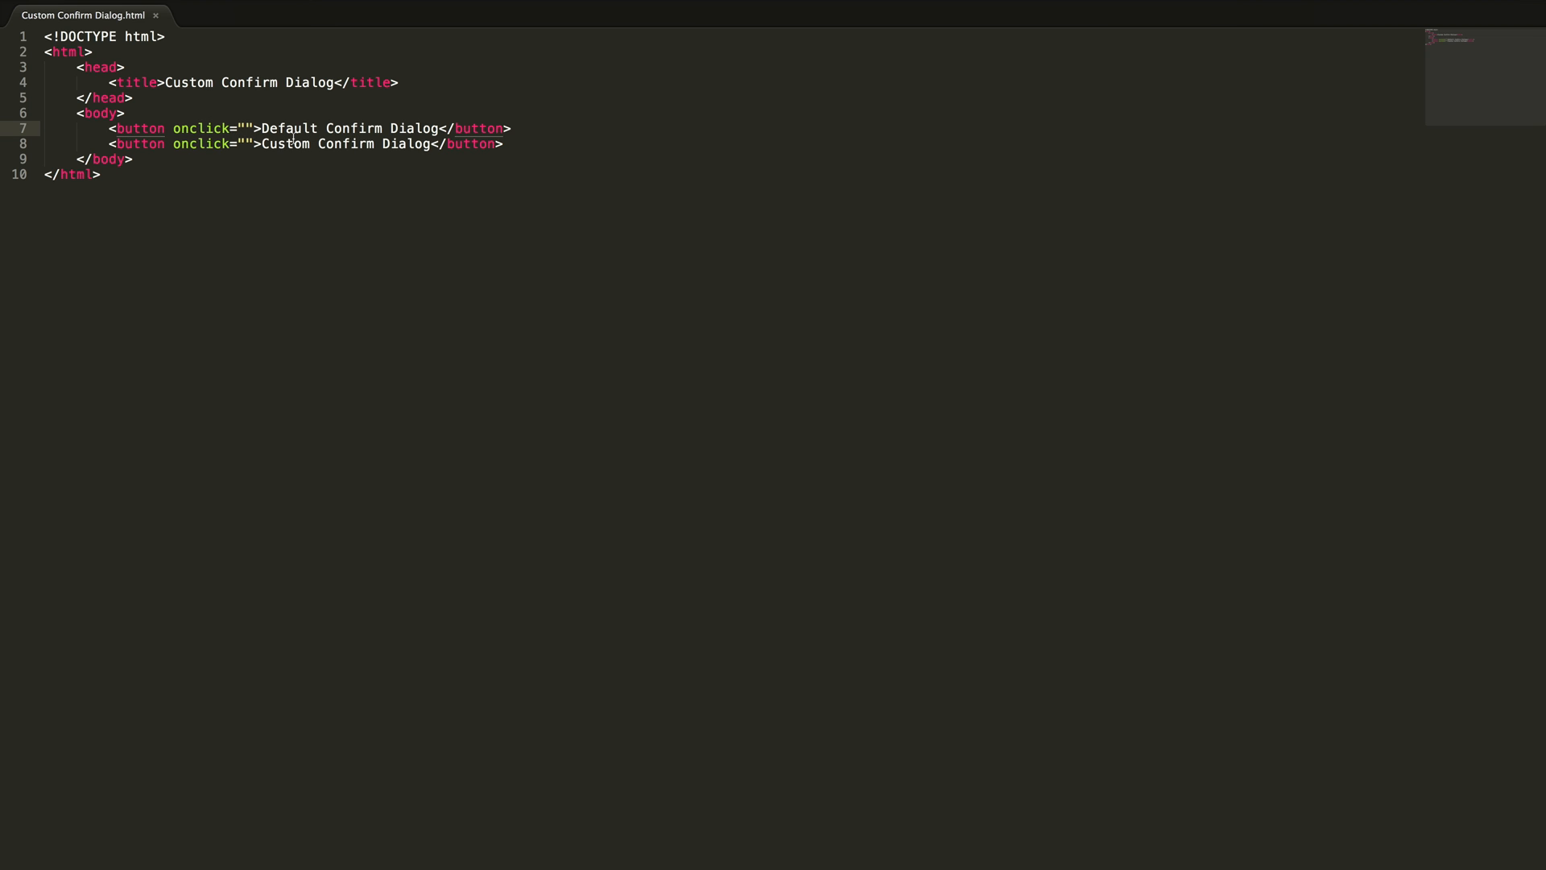
Step: Wire the buttons' onclick handlers to gotoMyChannel() and gotoMyChannelCustom()
text(gotoM)
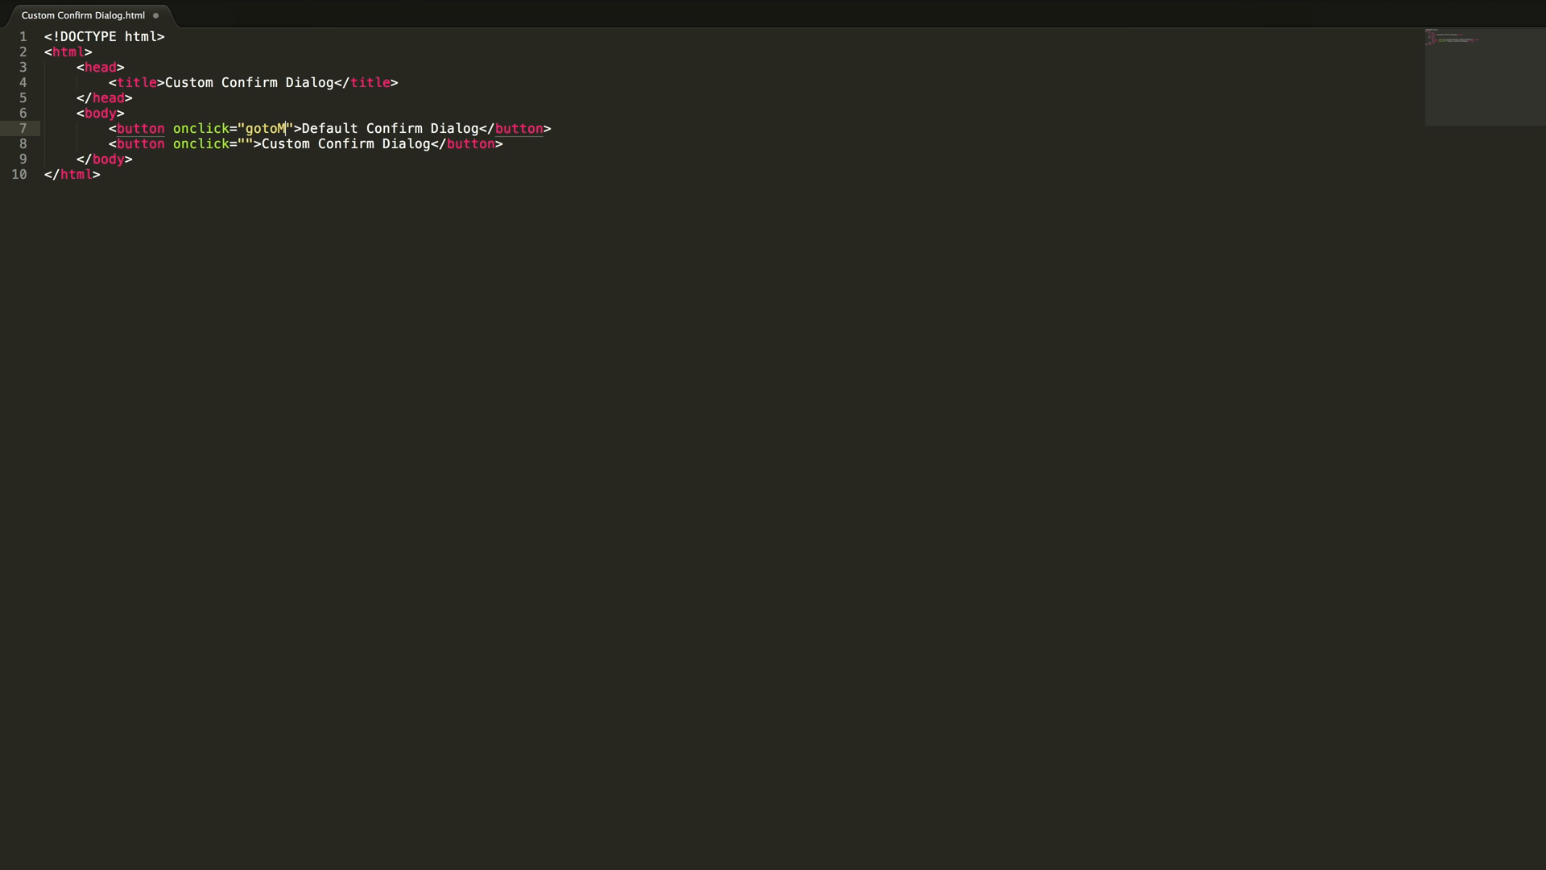
text(y)
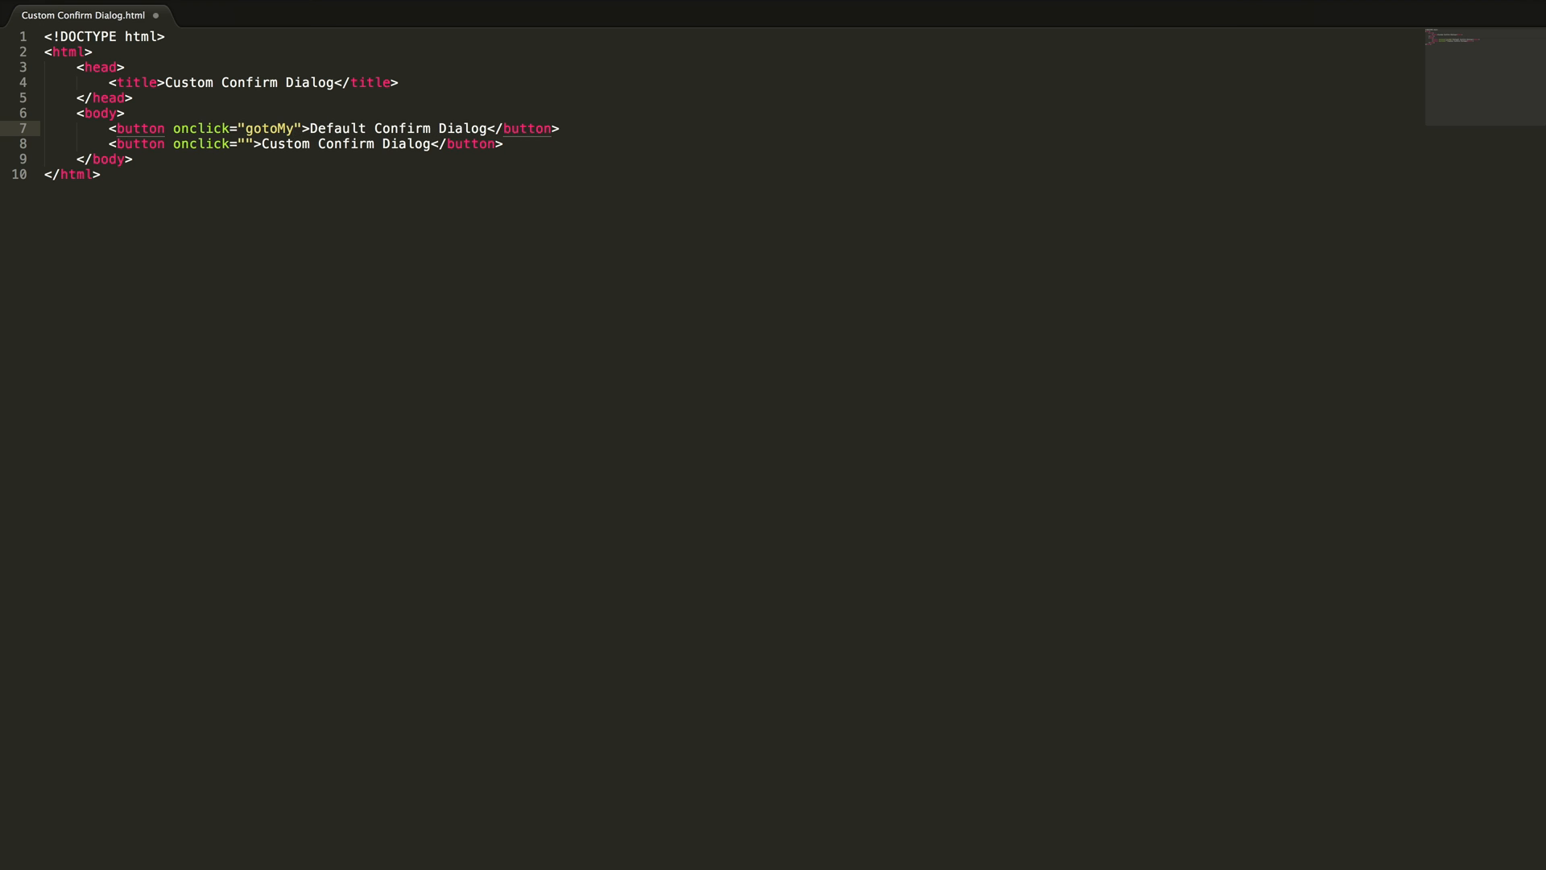
text(Channel)
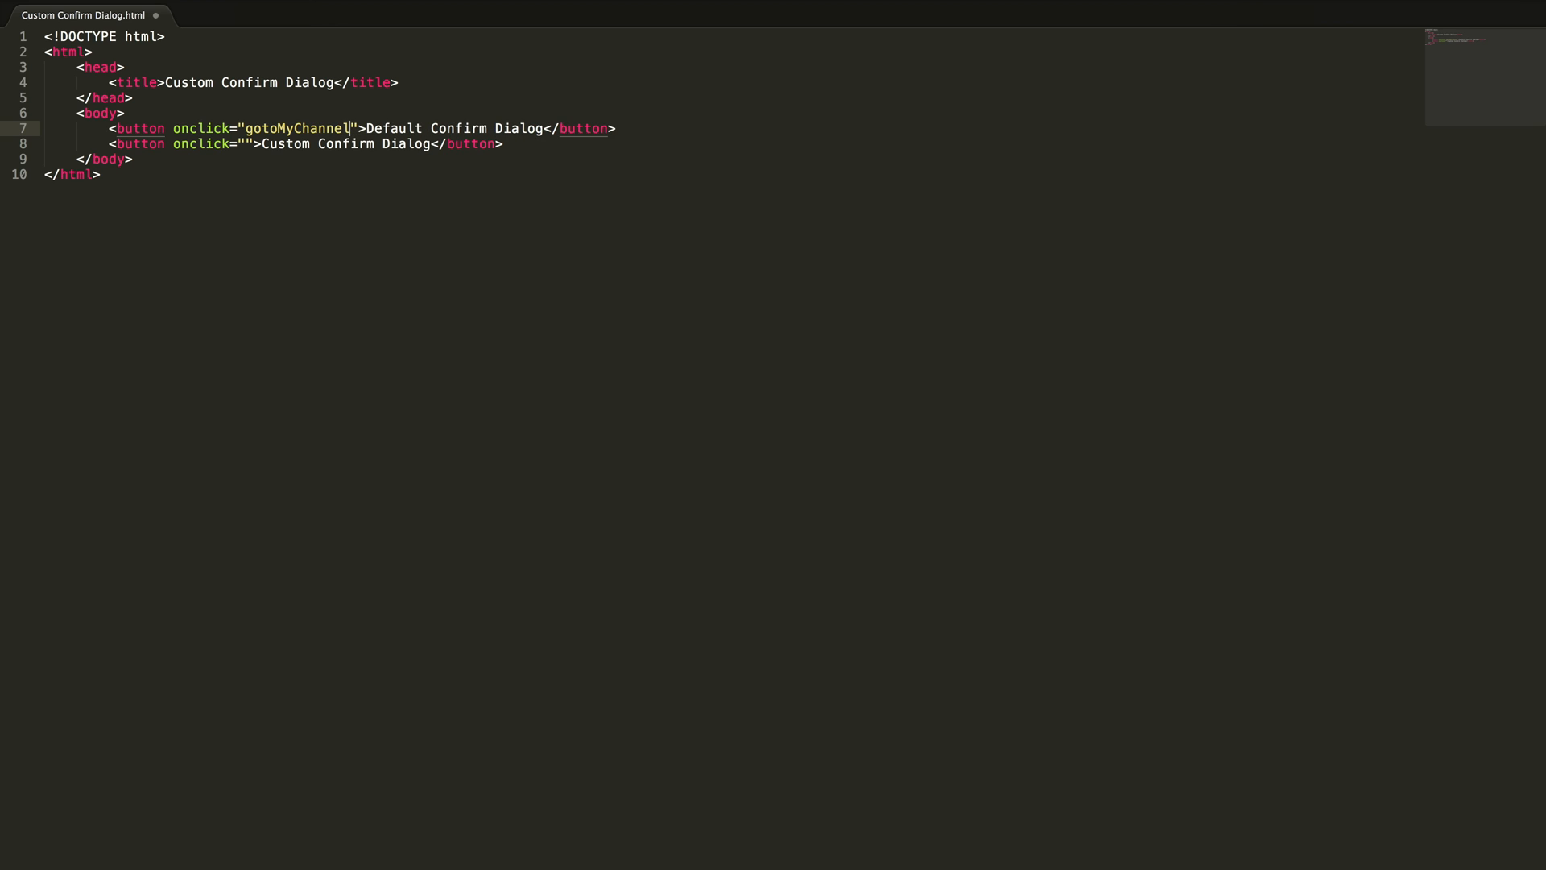
double_click(296, 129)
text(();)
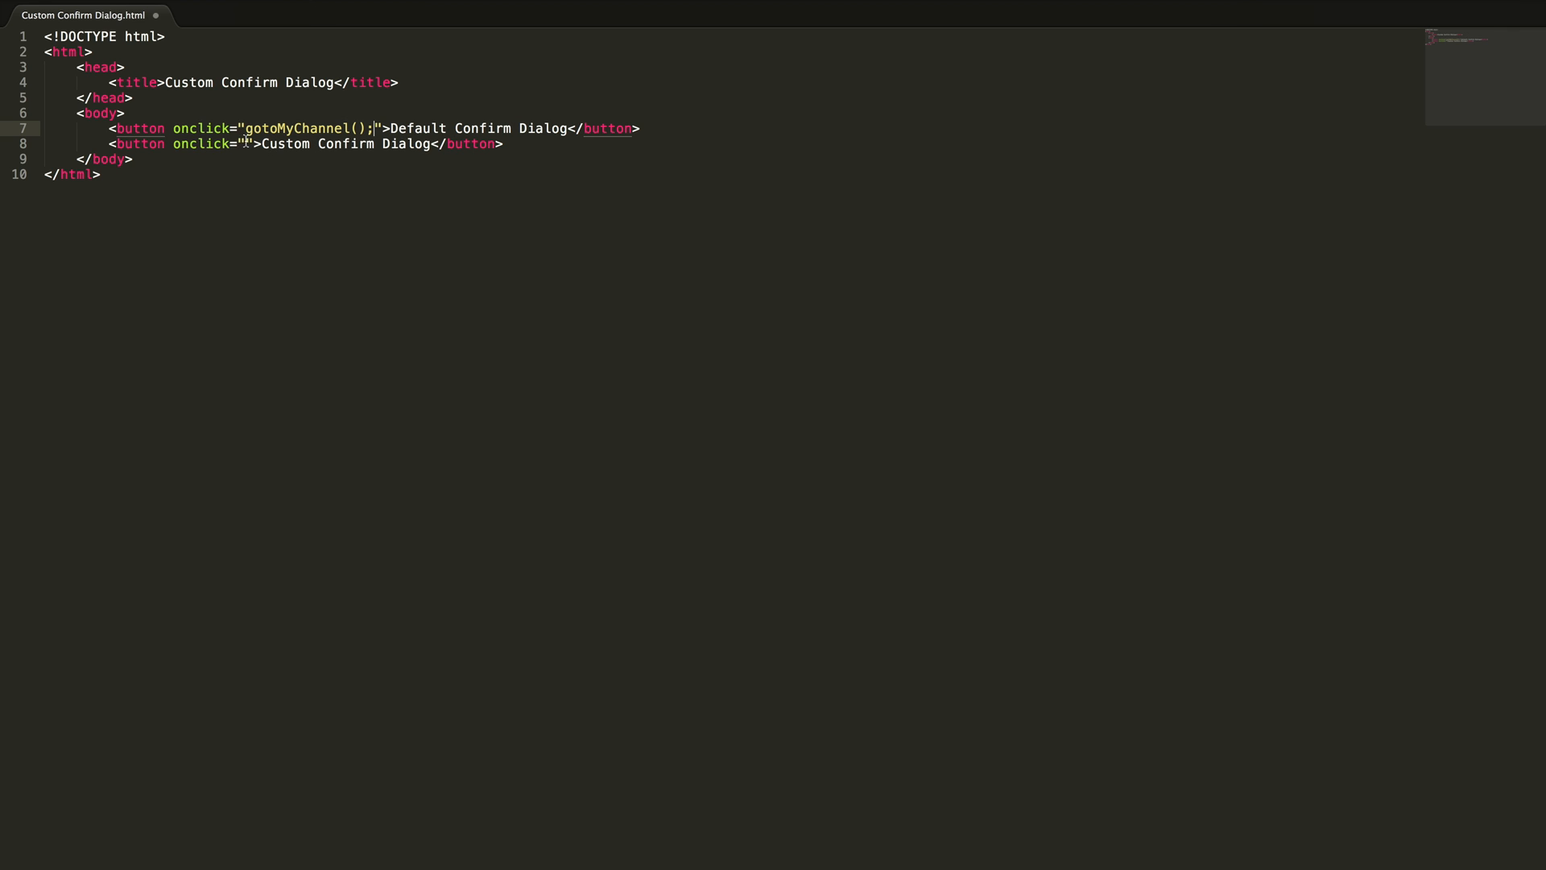
text(gotoMyChannel)
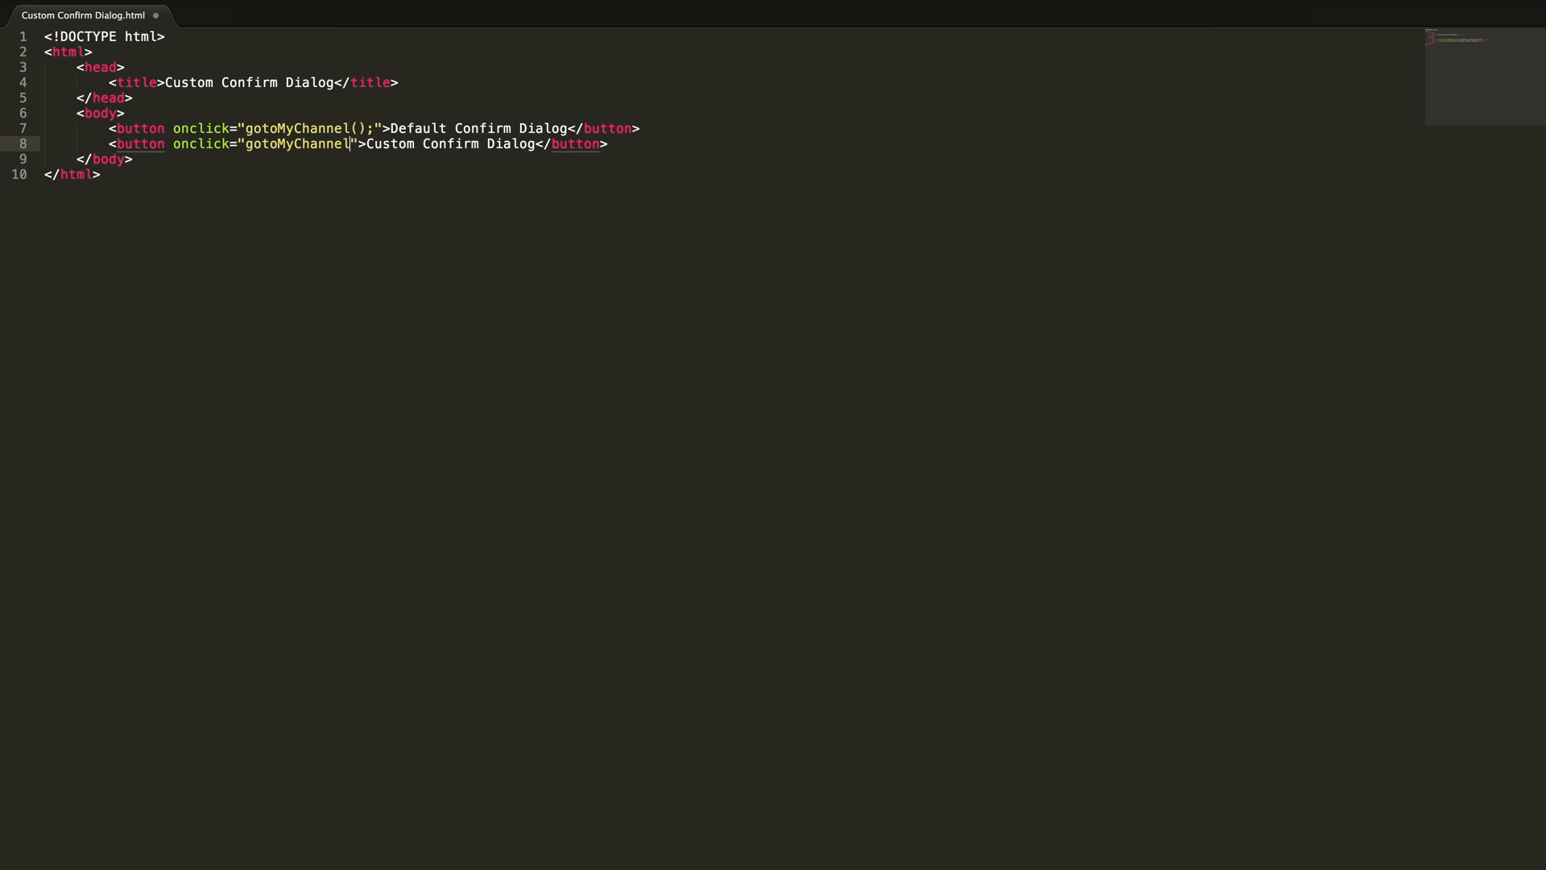
text(Custom();)
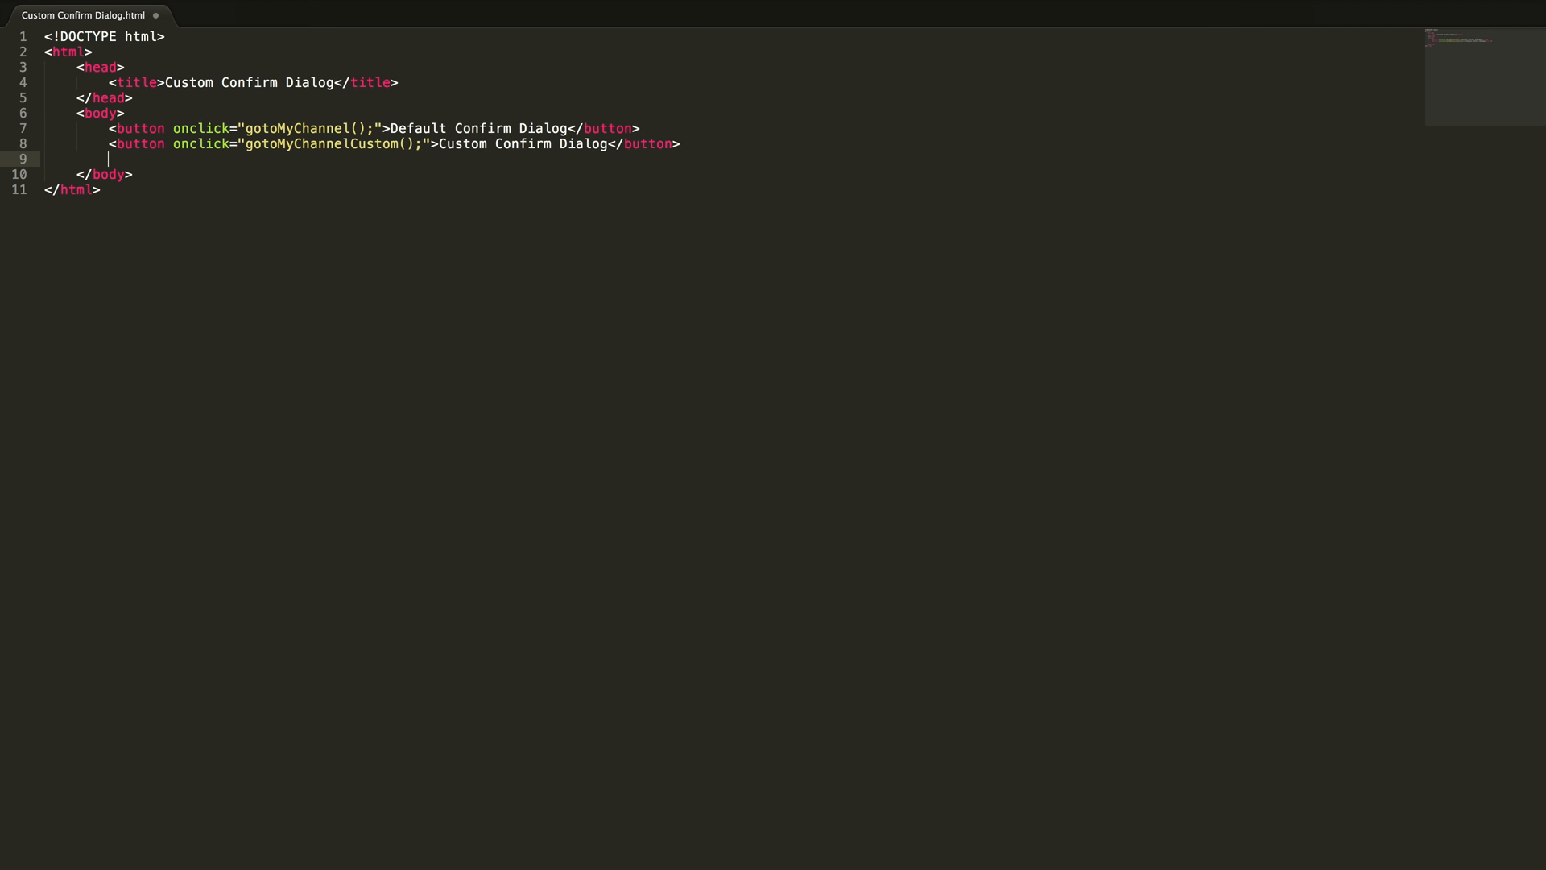
Step: Add a dialogCont div with class dlg-container
text(<div id=")
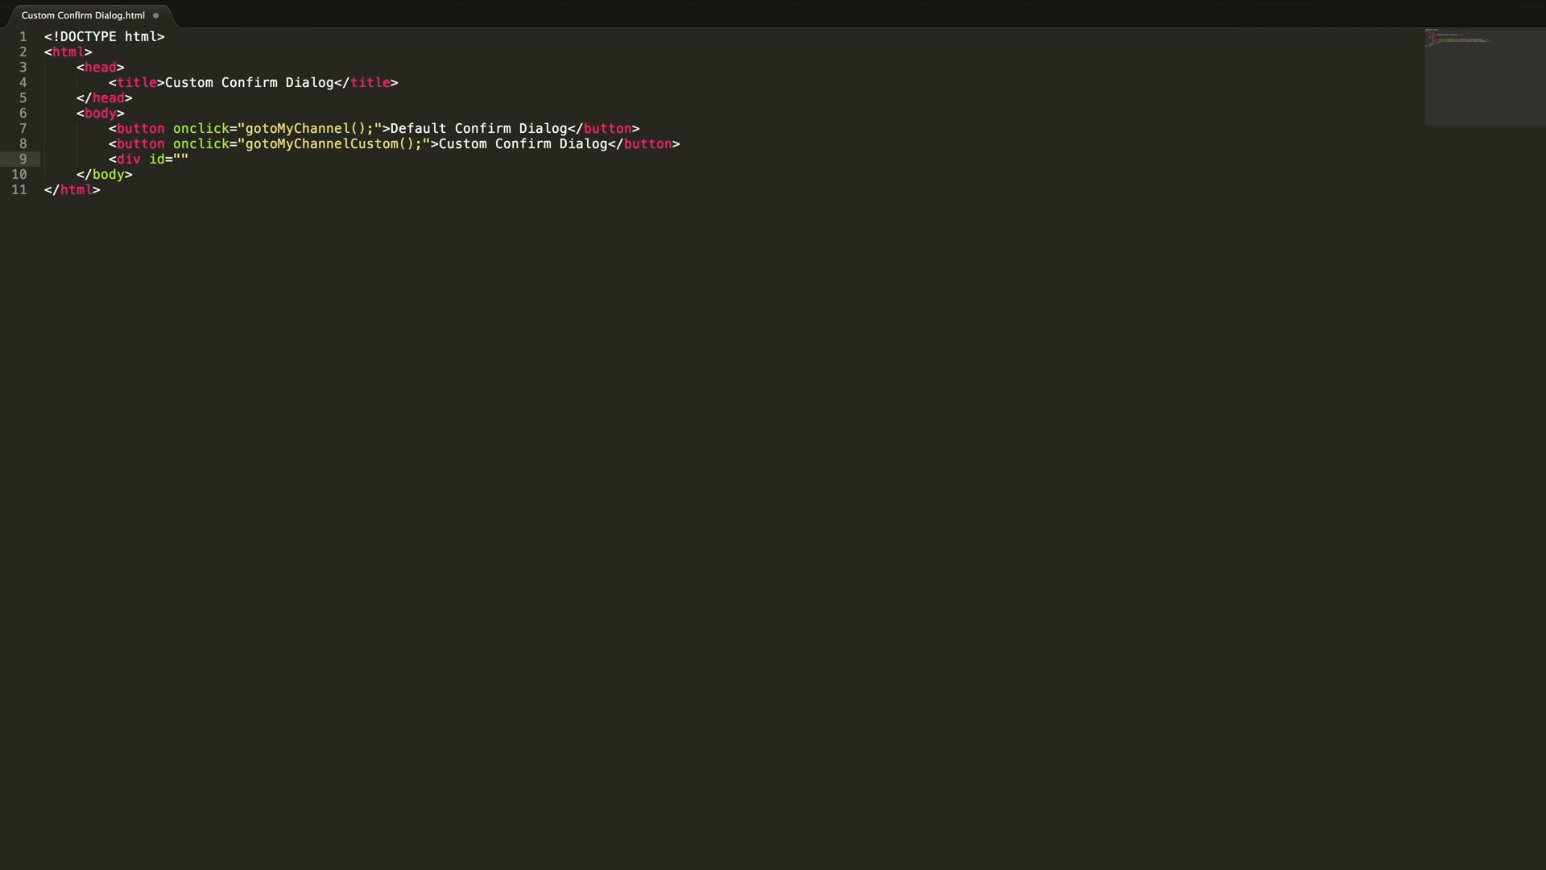
text(dialo)
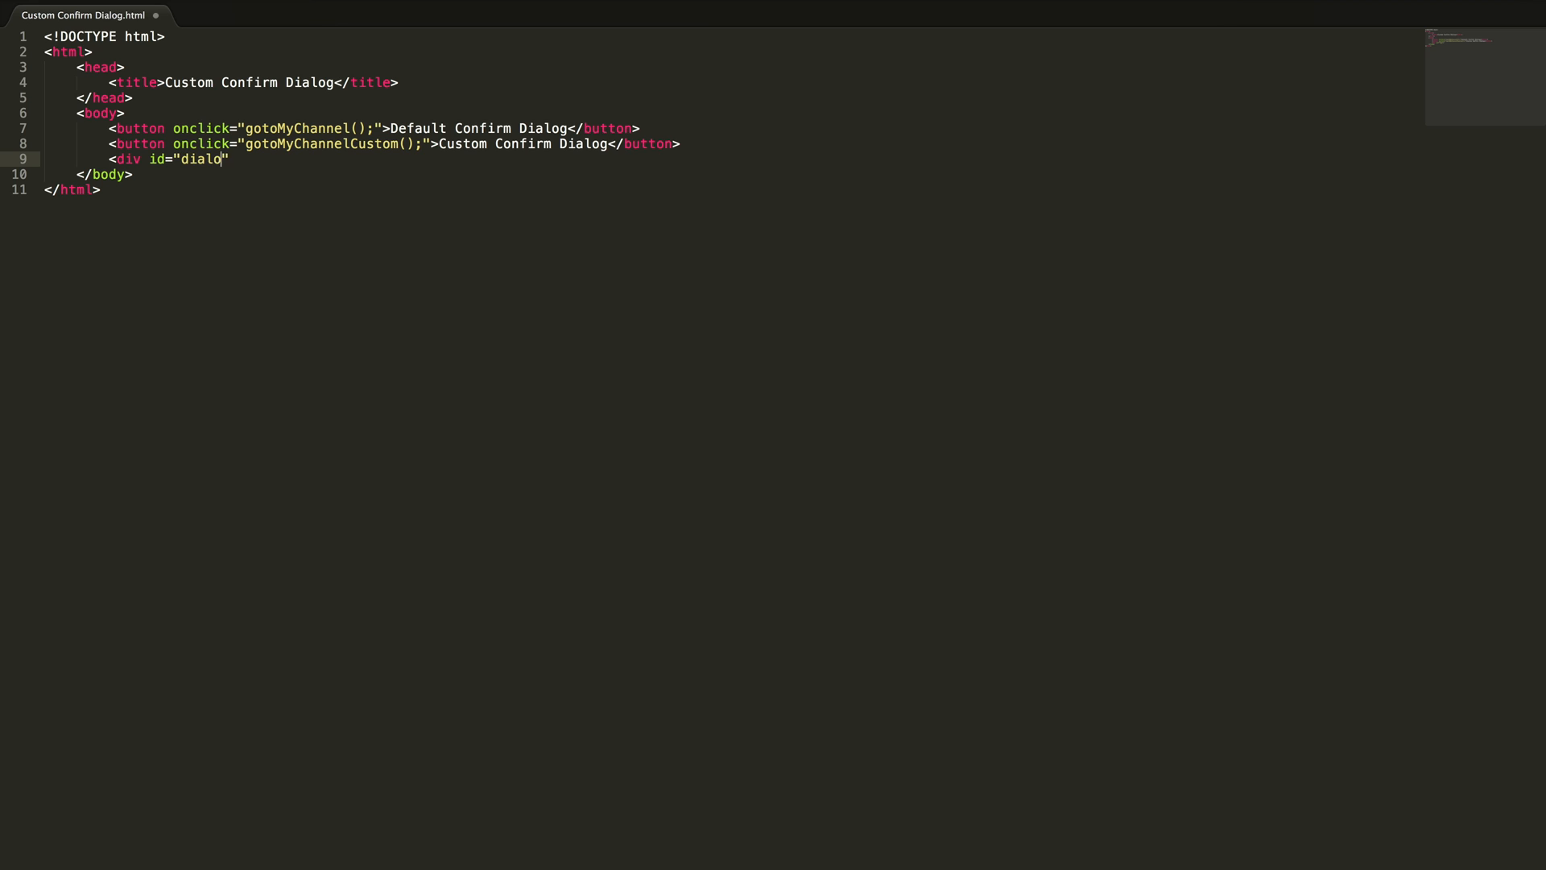
text(gCont)
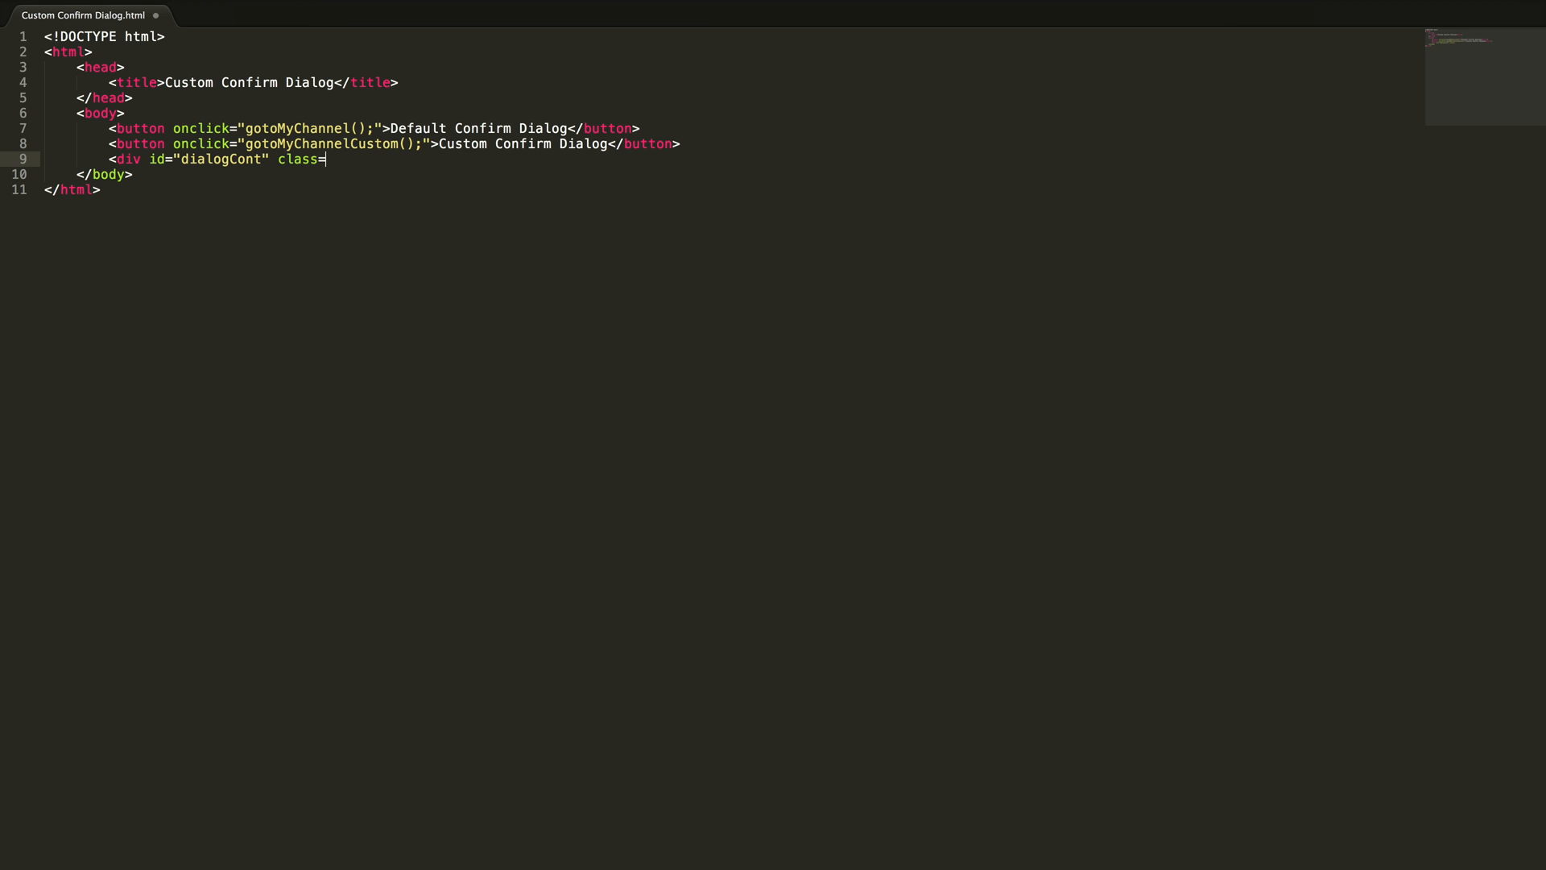
text("")
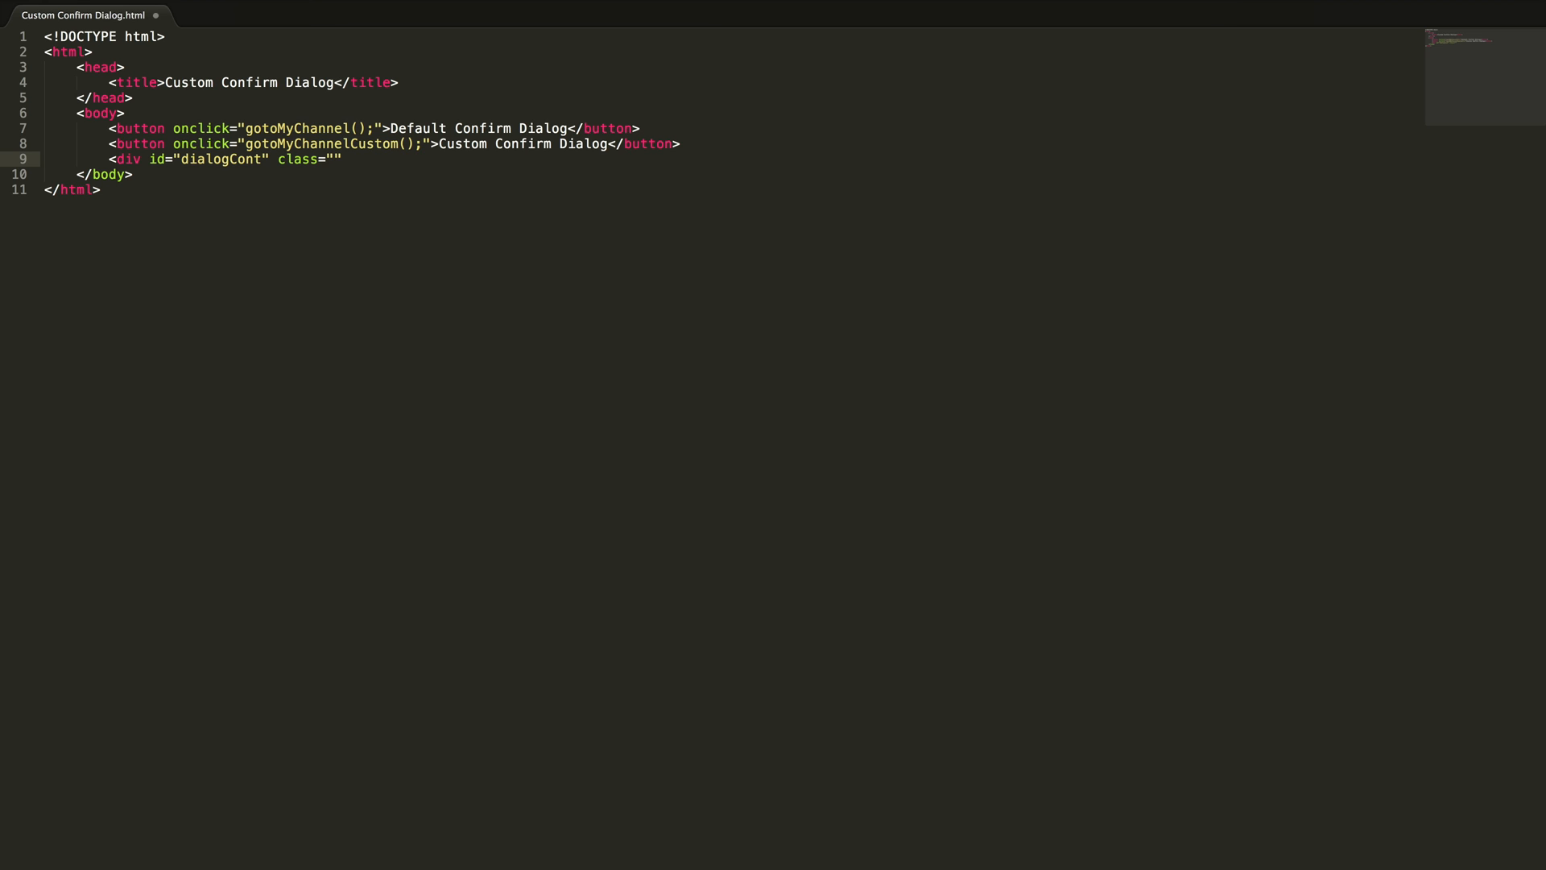
text(dlg-container)
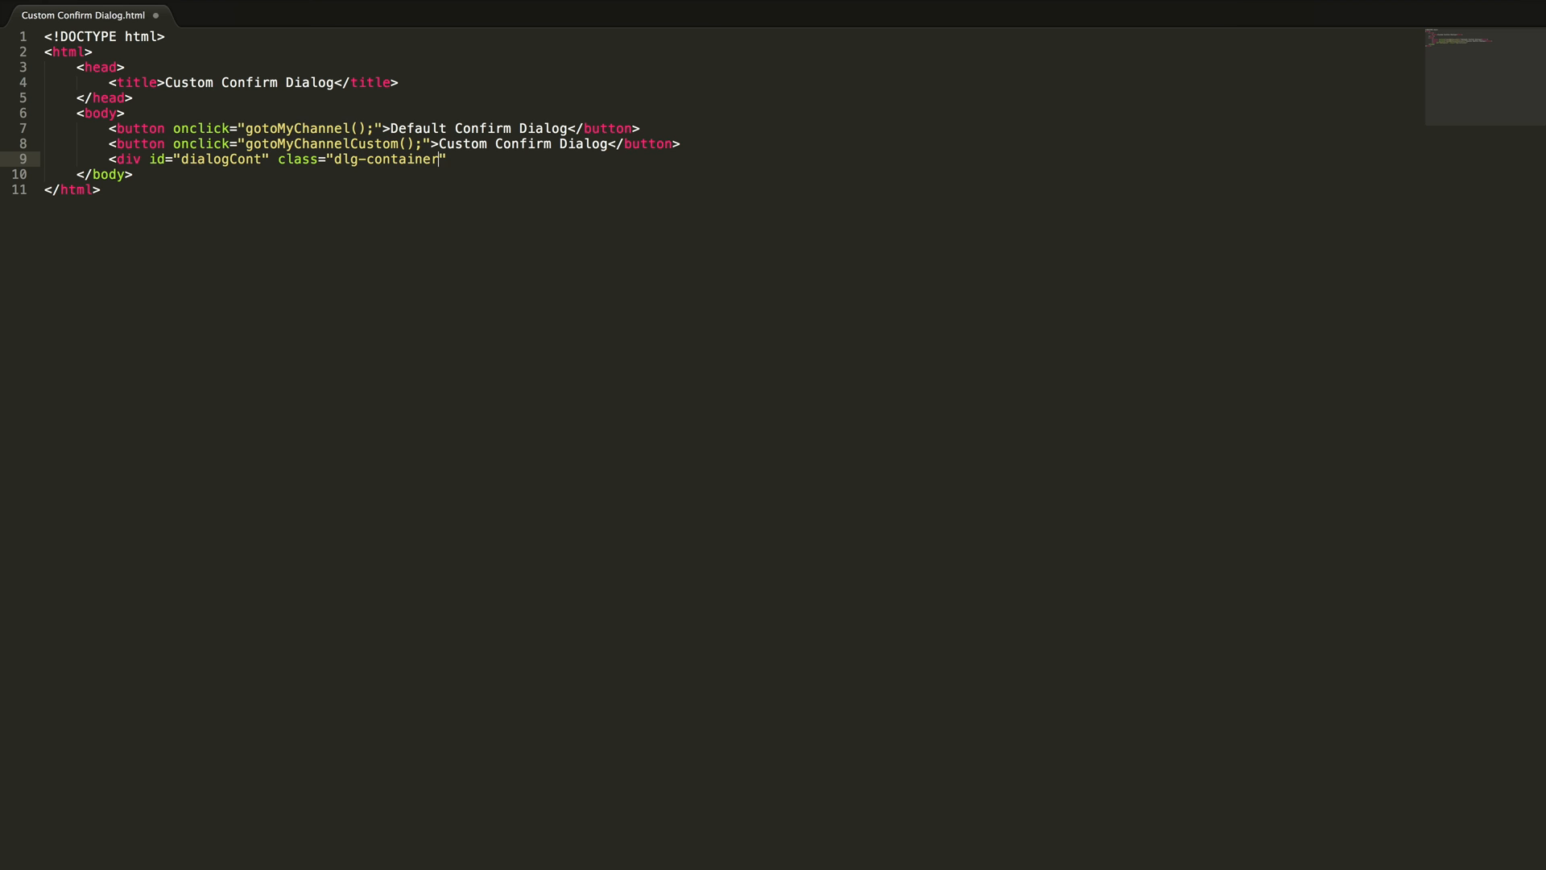
text(>)
text(<div ca)
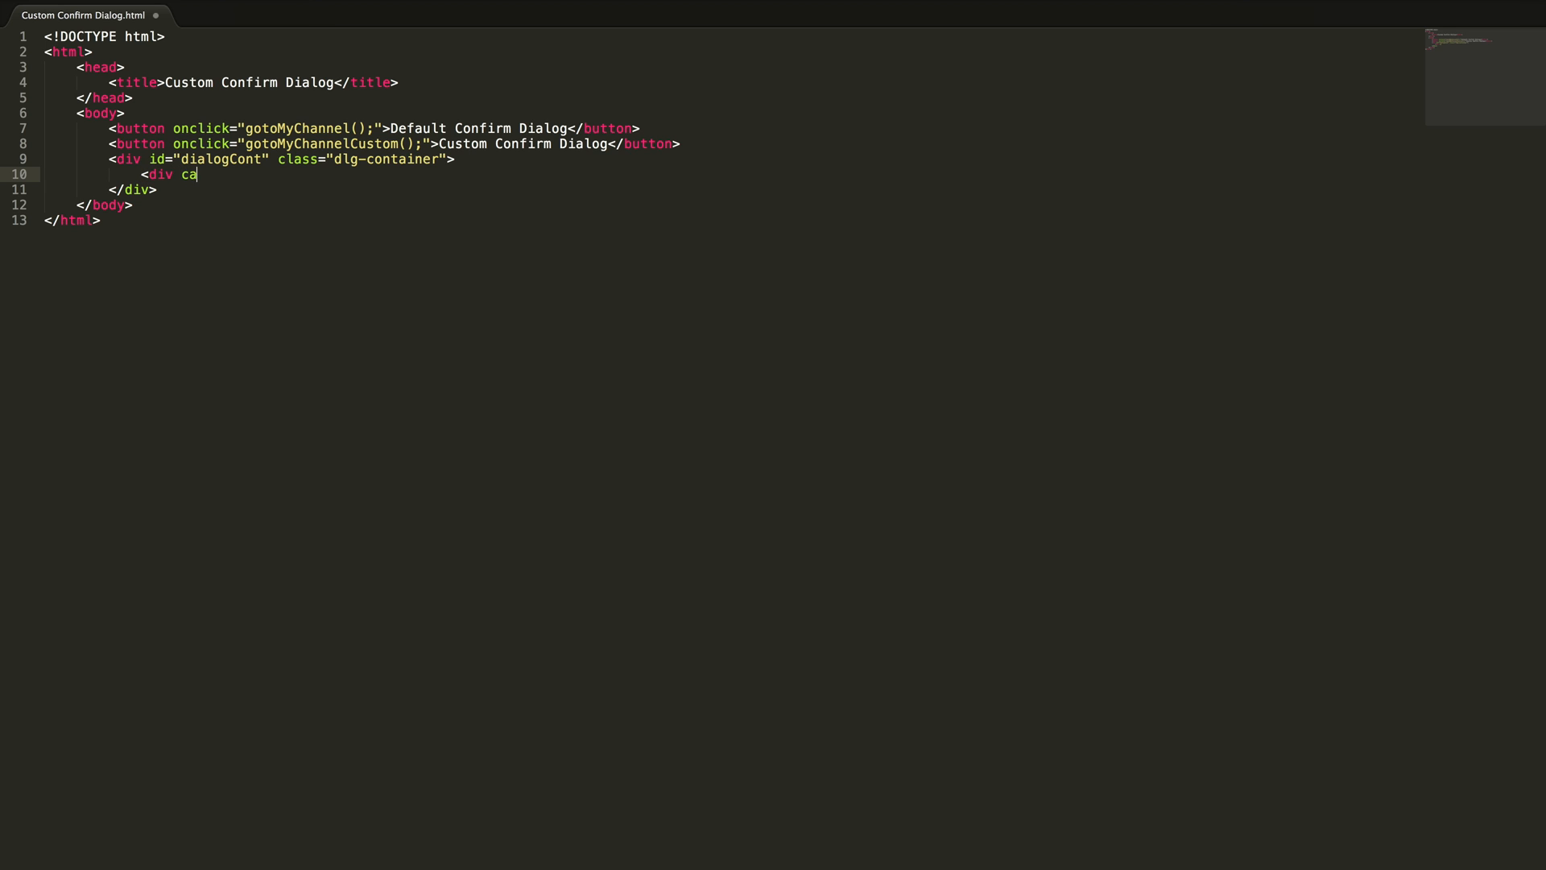
Step: Add a dlg-header div reading Custom Confirm Dialog inside the container
text(lass="")
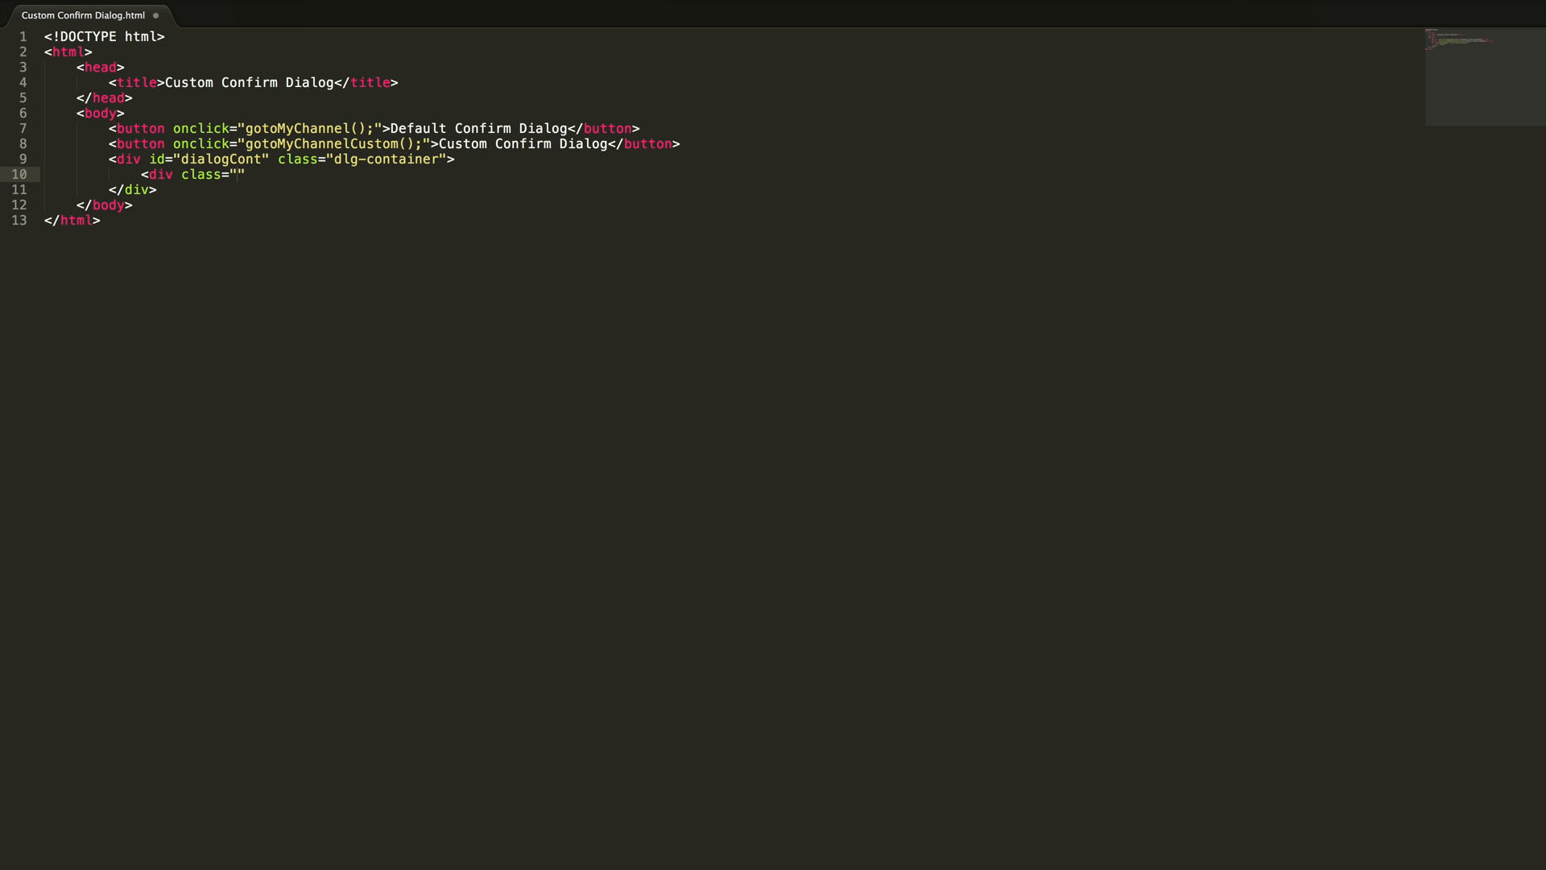
text(dlg-)
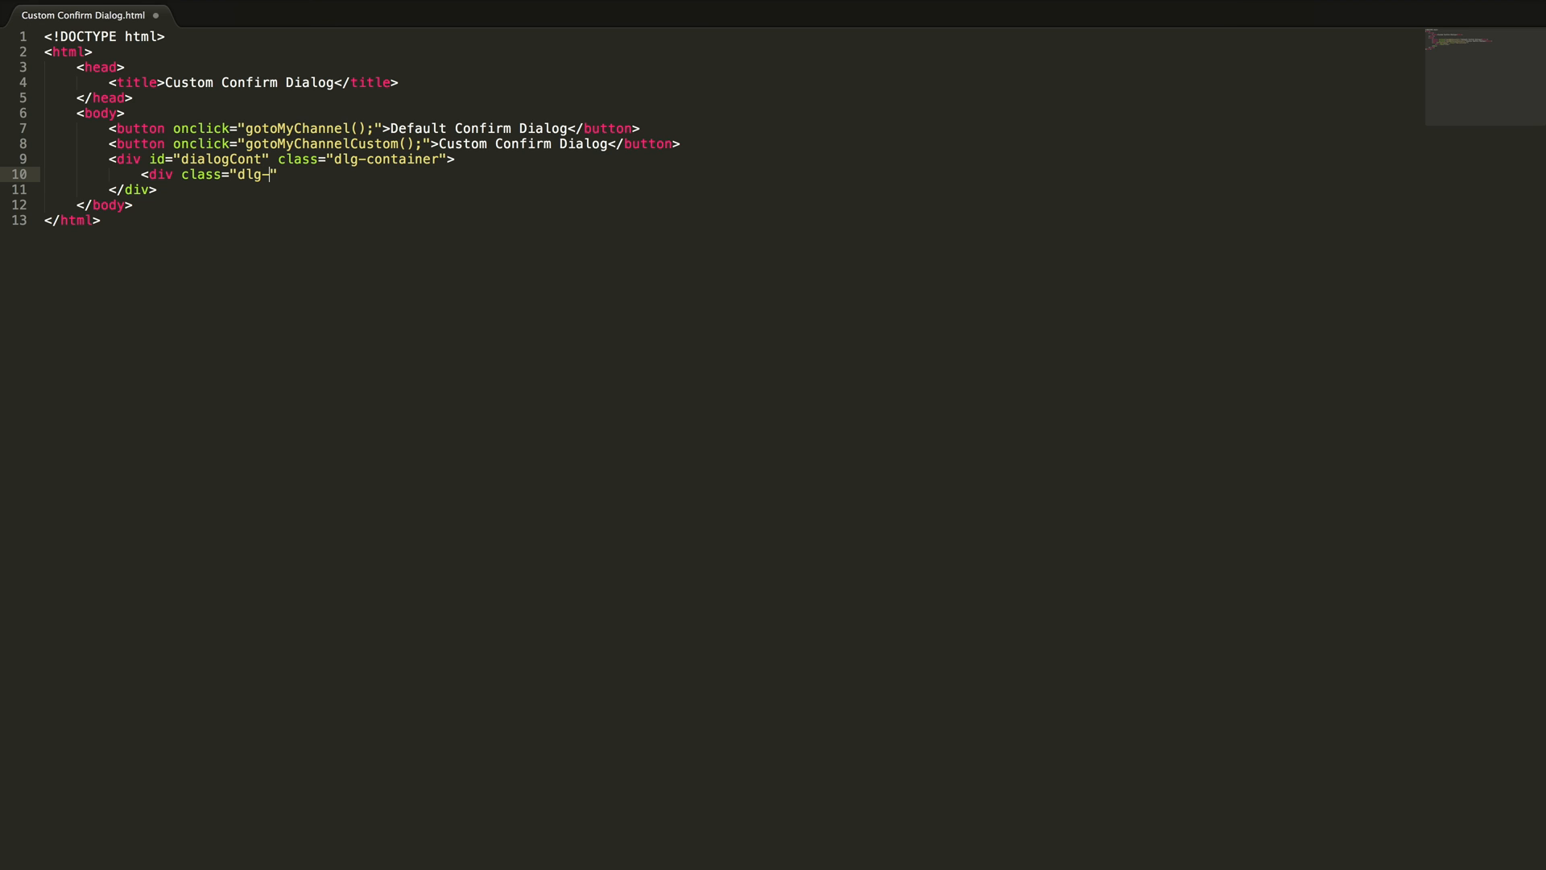
text(hea)
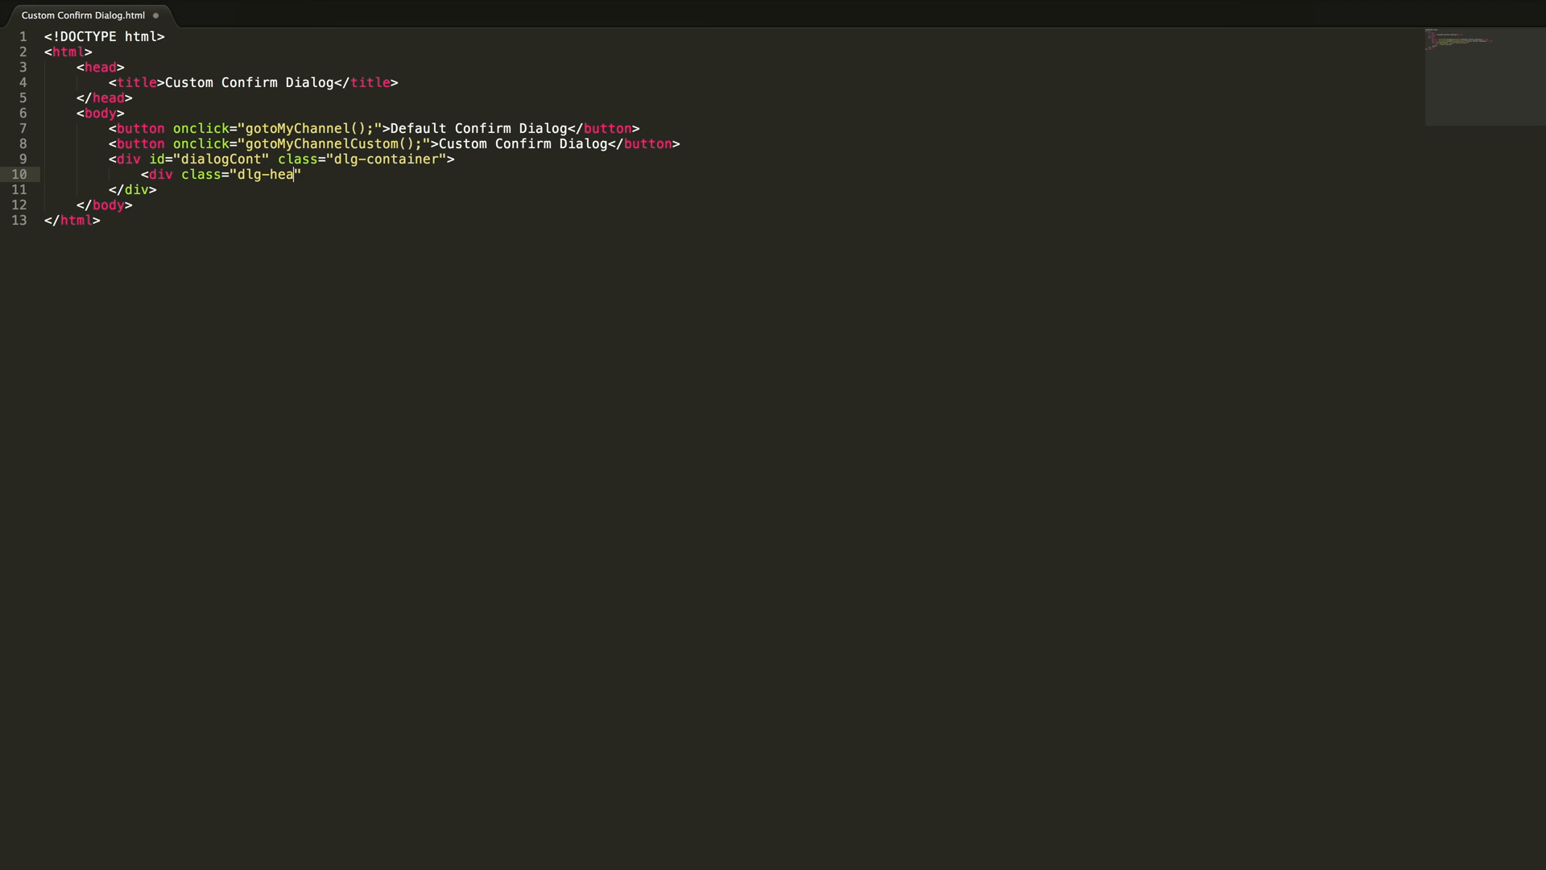
text(der)
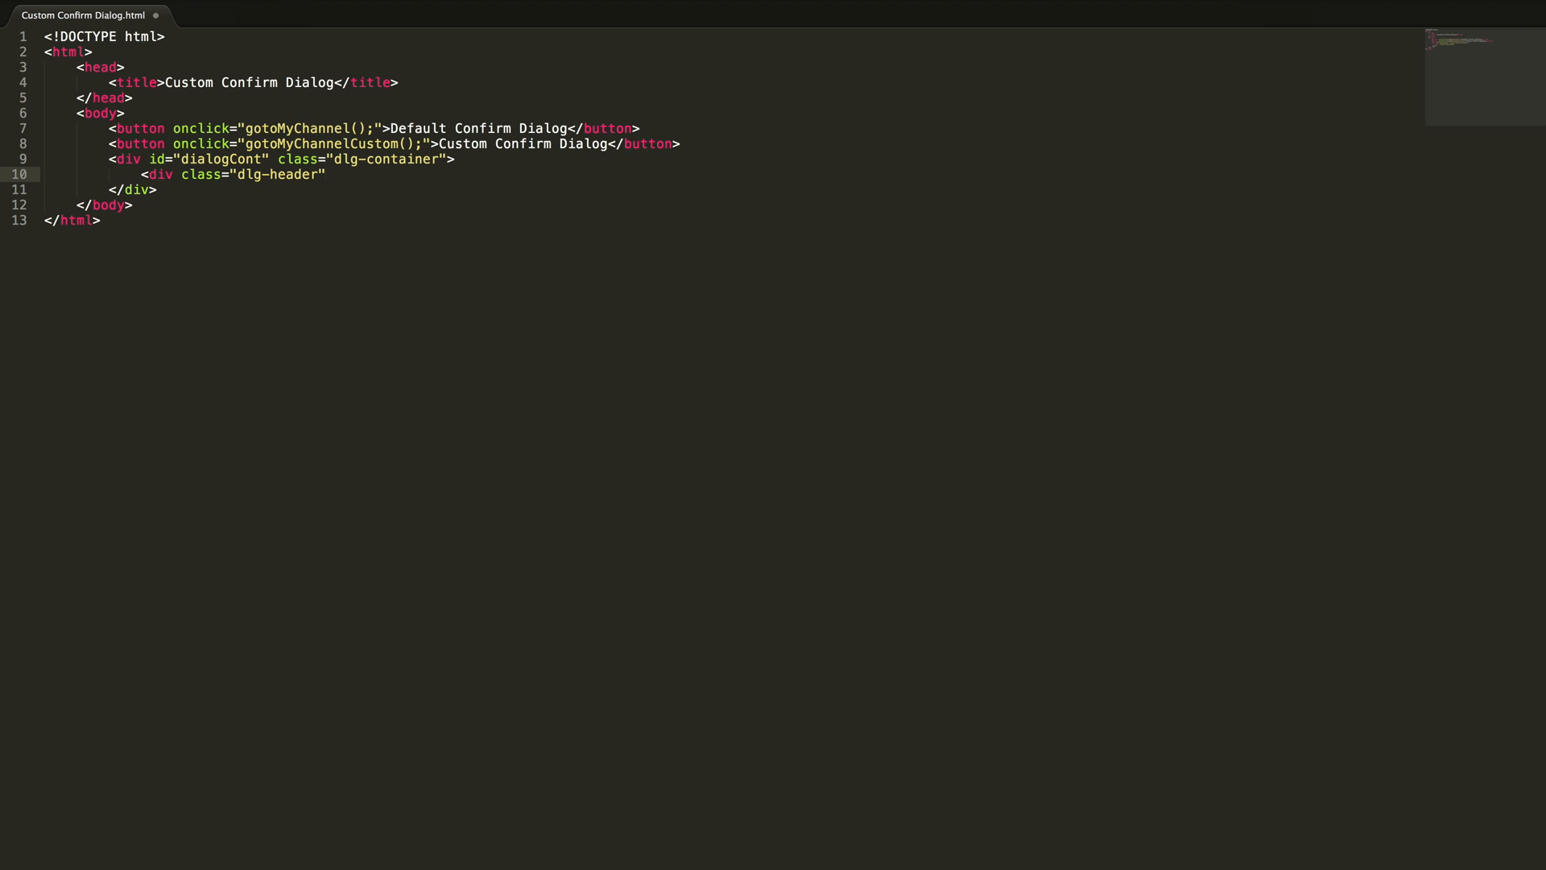
text(></div>)
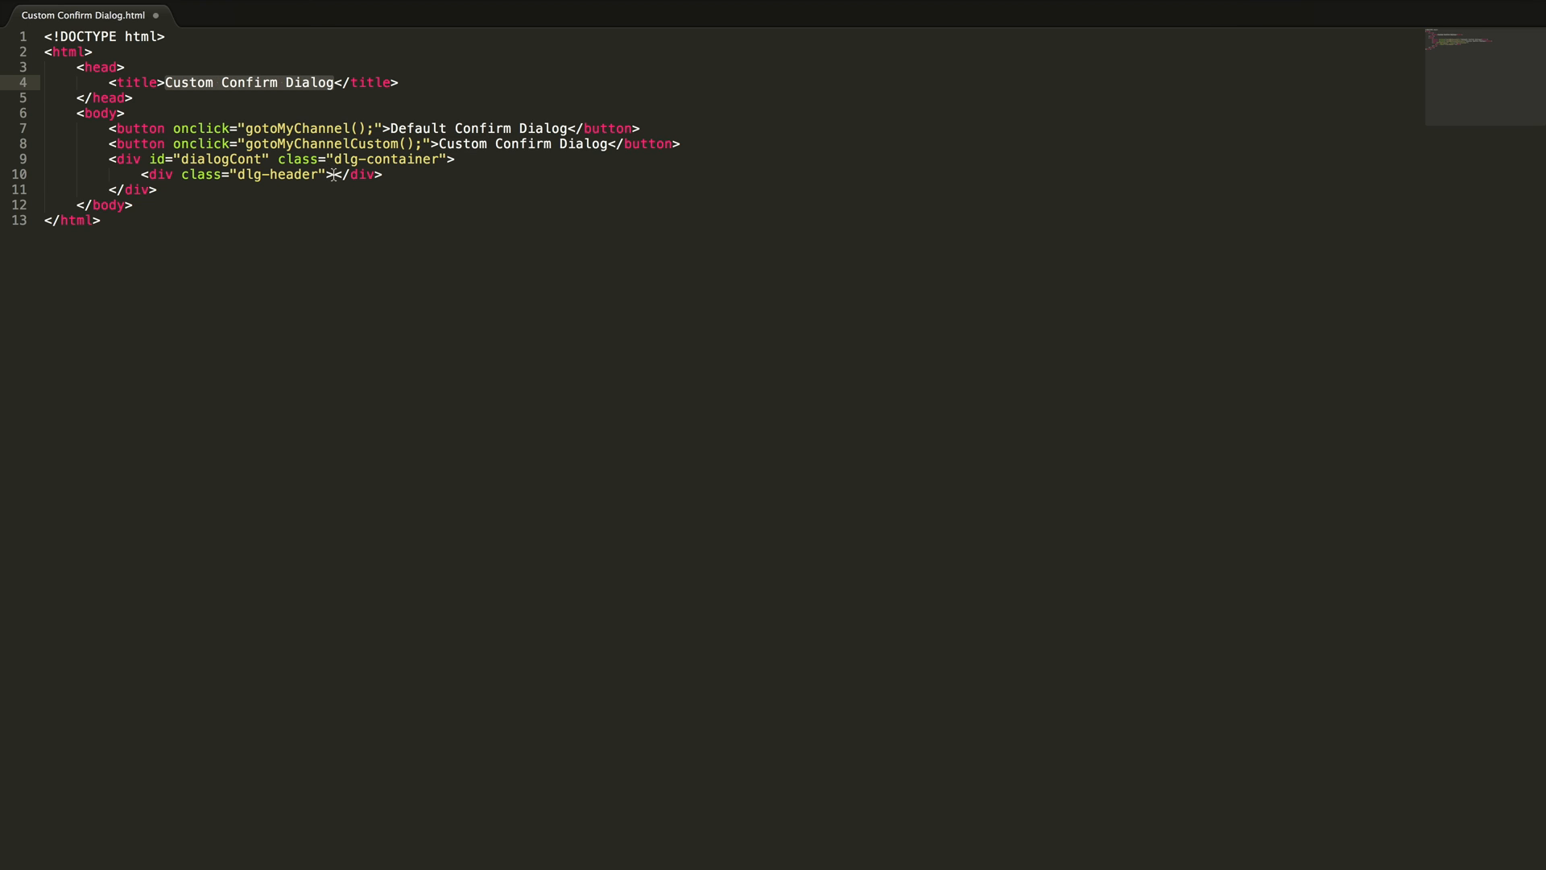
text(Custom Confirm Dialog)
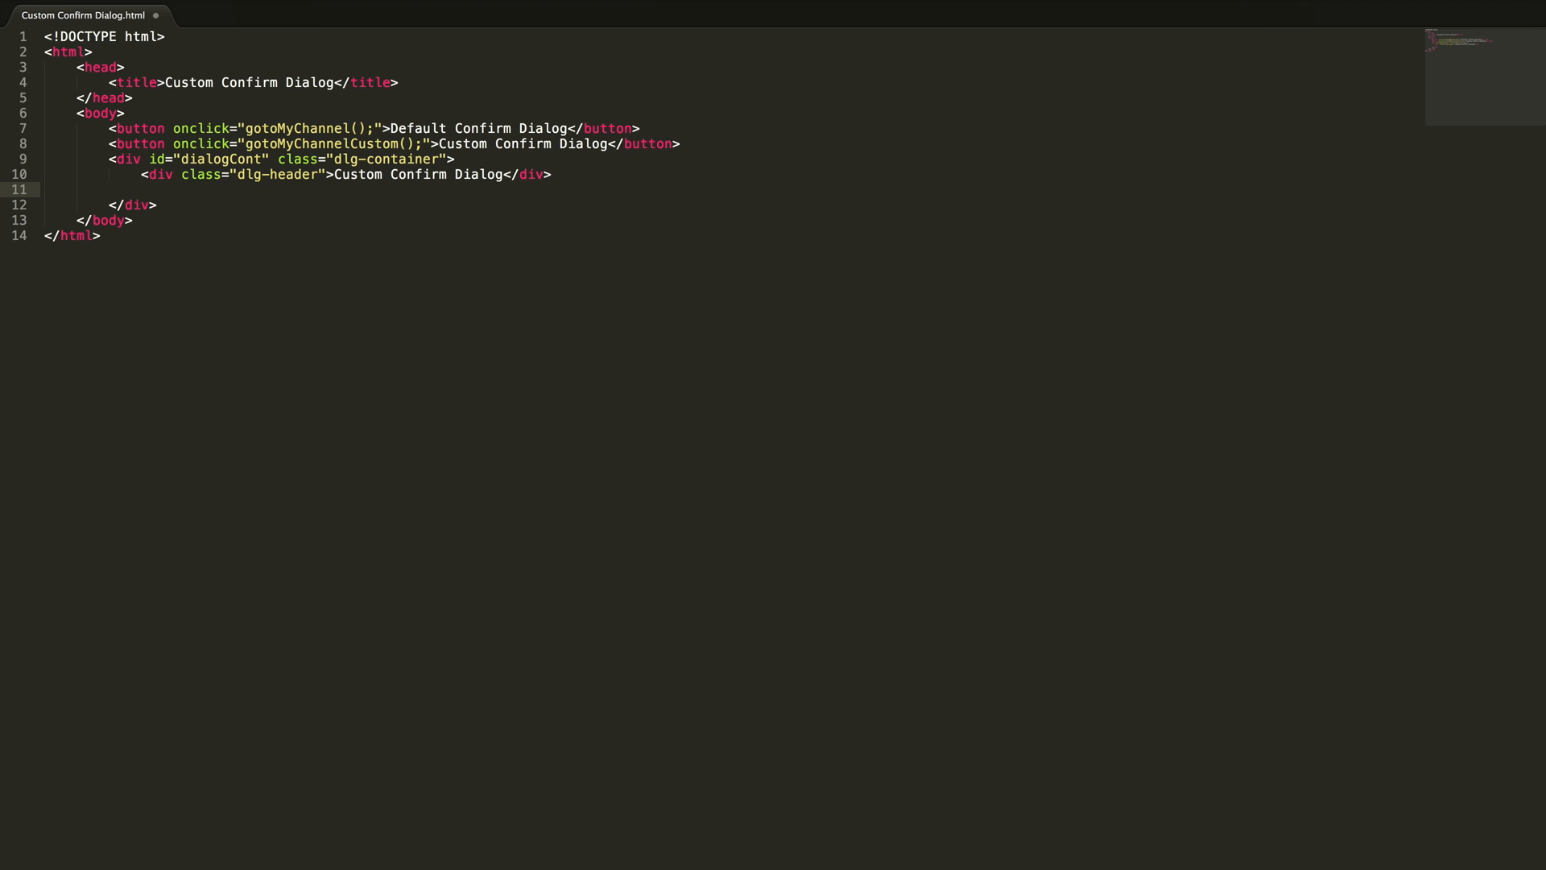
Step: Add an empty dlg-body div with id dlgBody and begin a third div
text(<div class =)
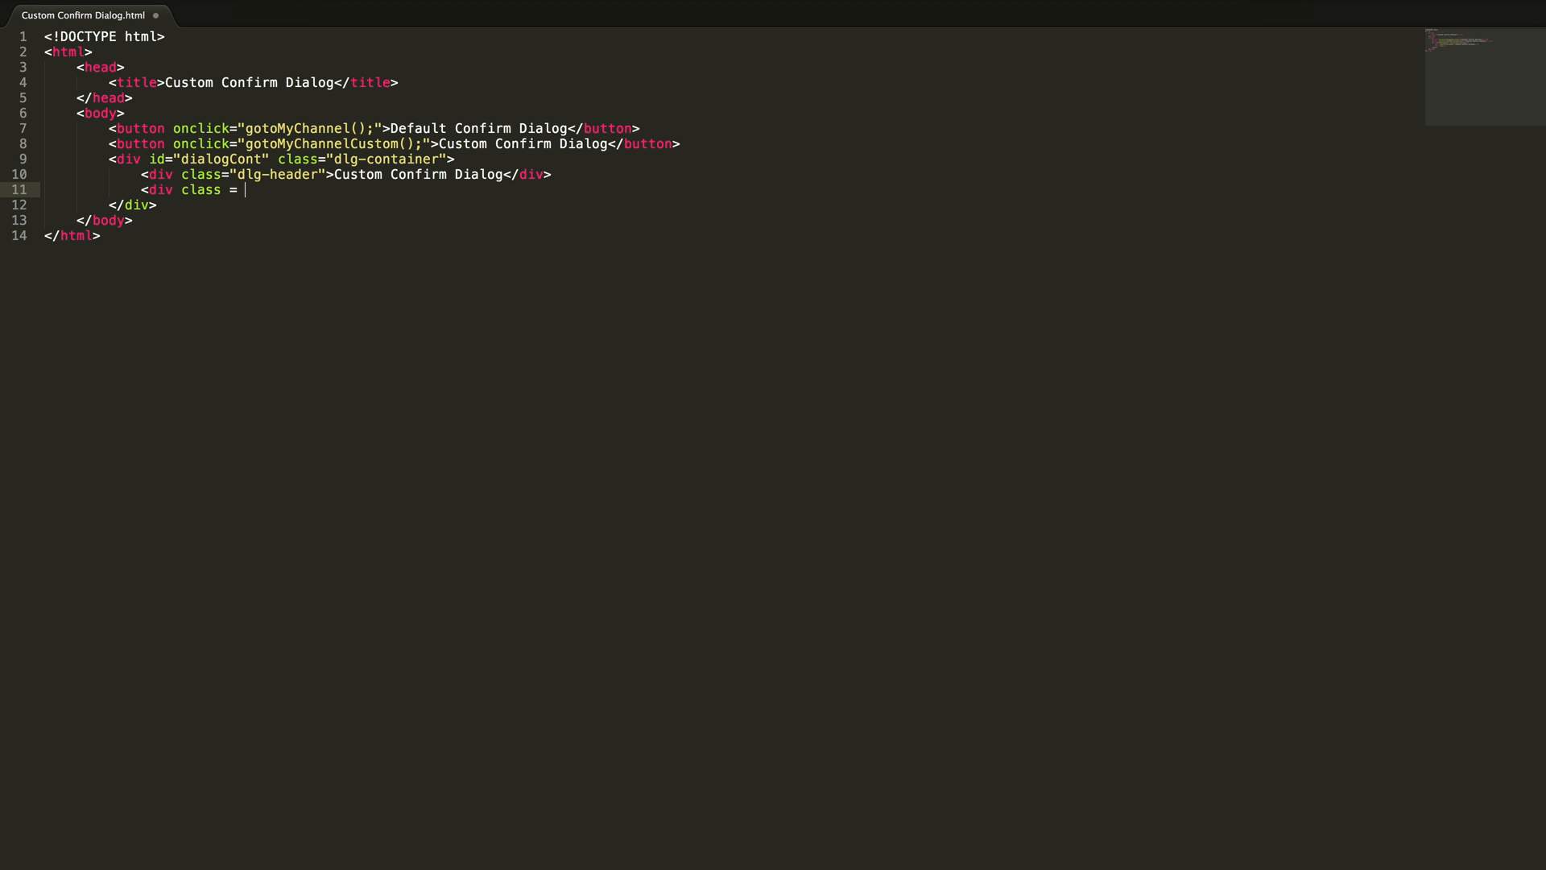
text("dlg")
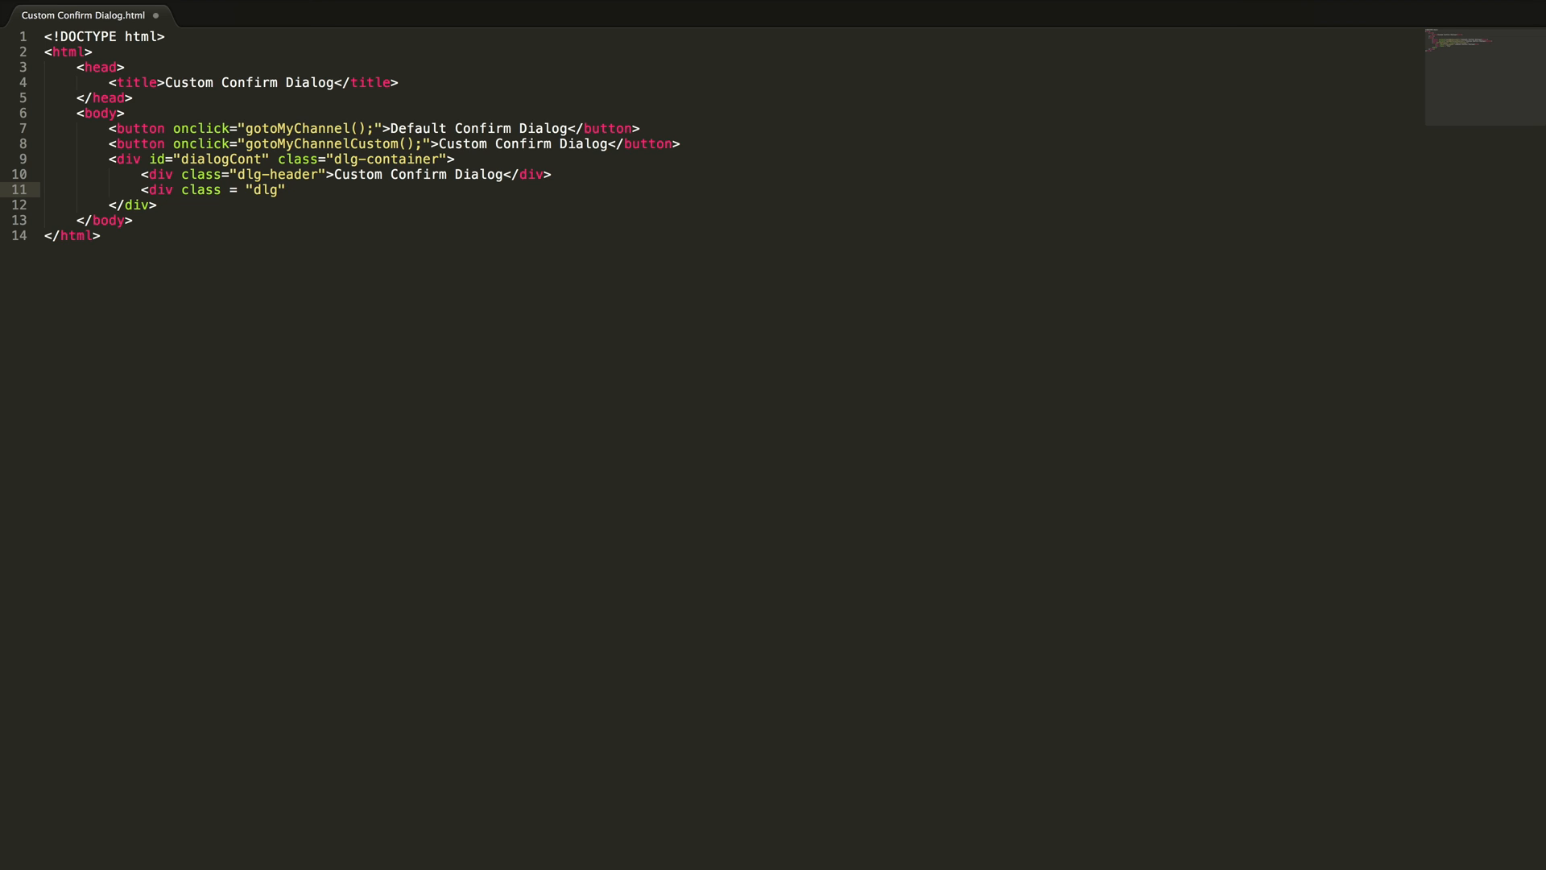
text(-body)
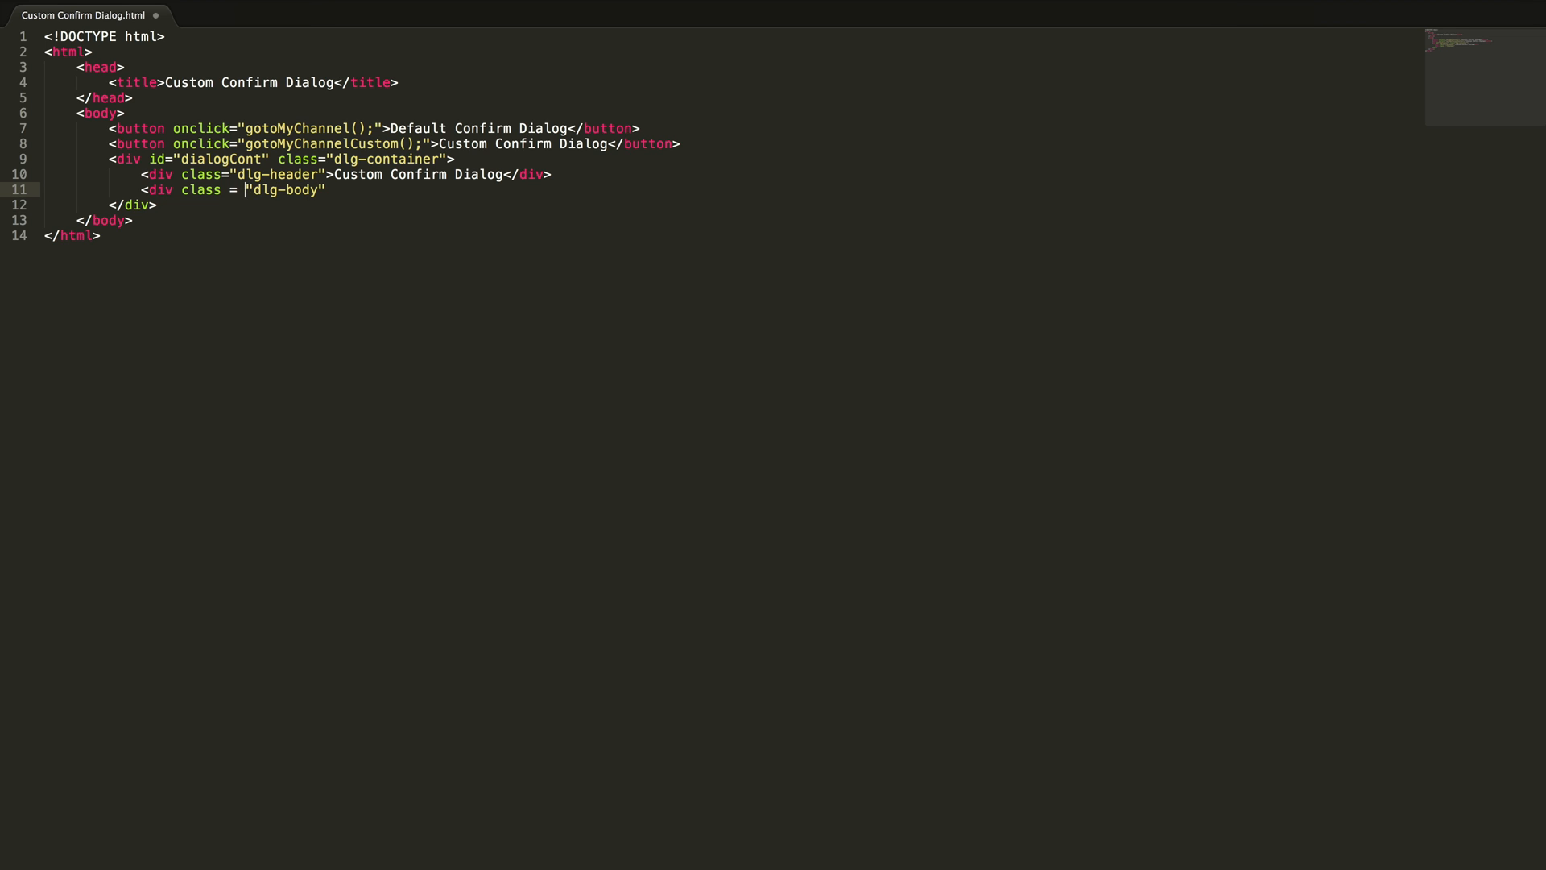
text(id="dlgBody)
text(</div>)
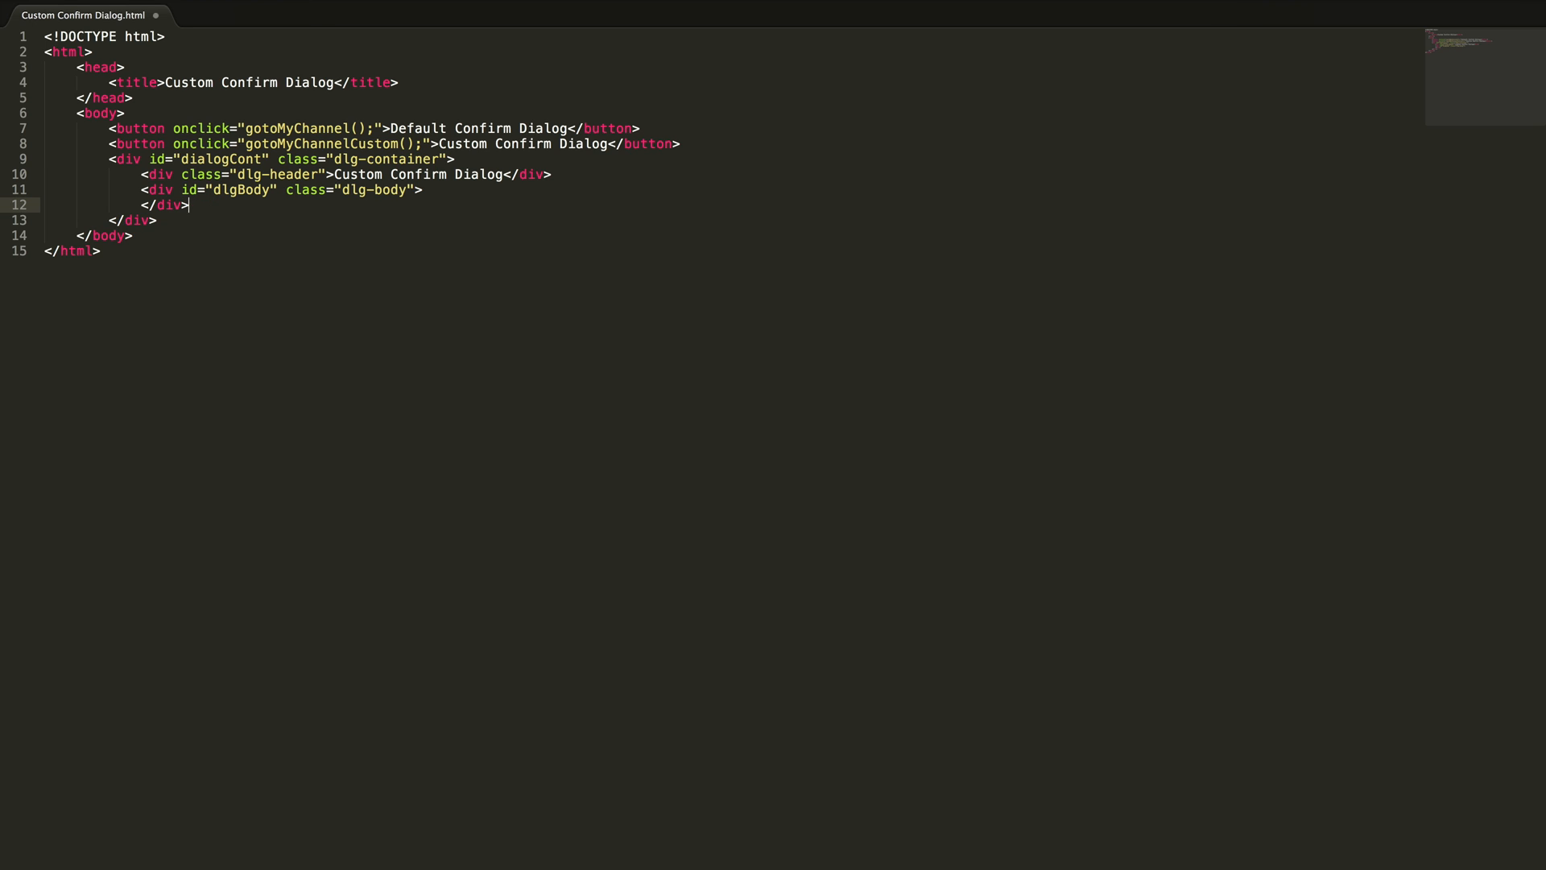
text(<div di)
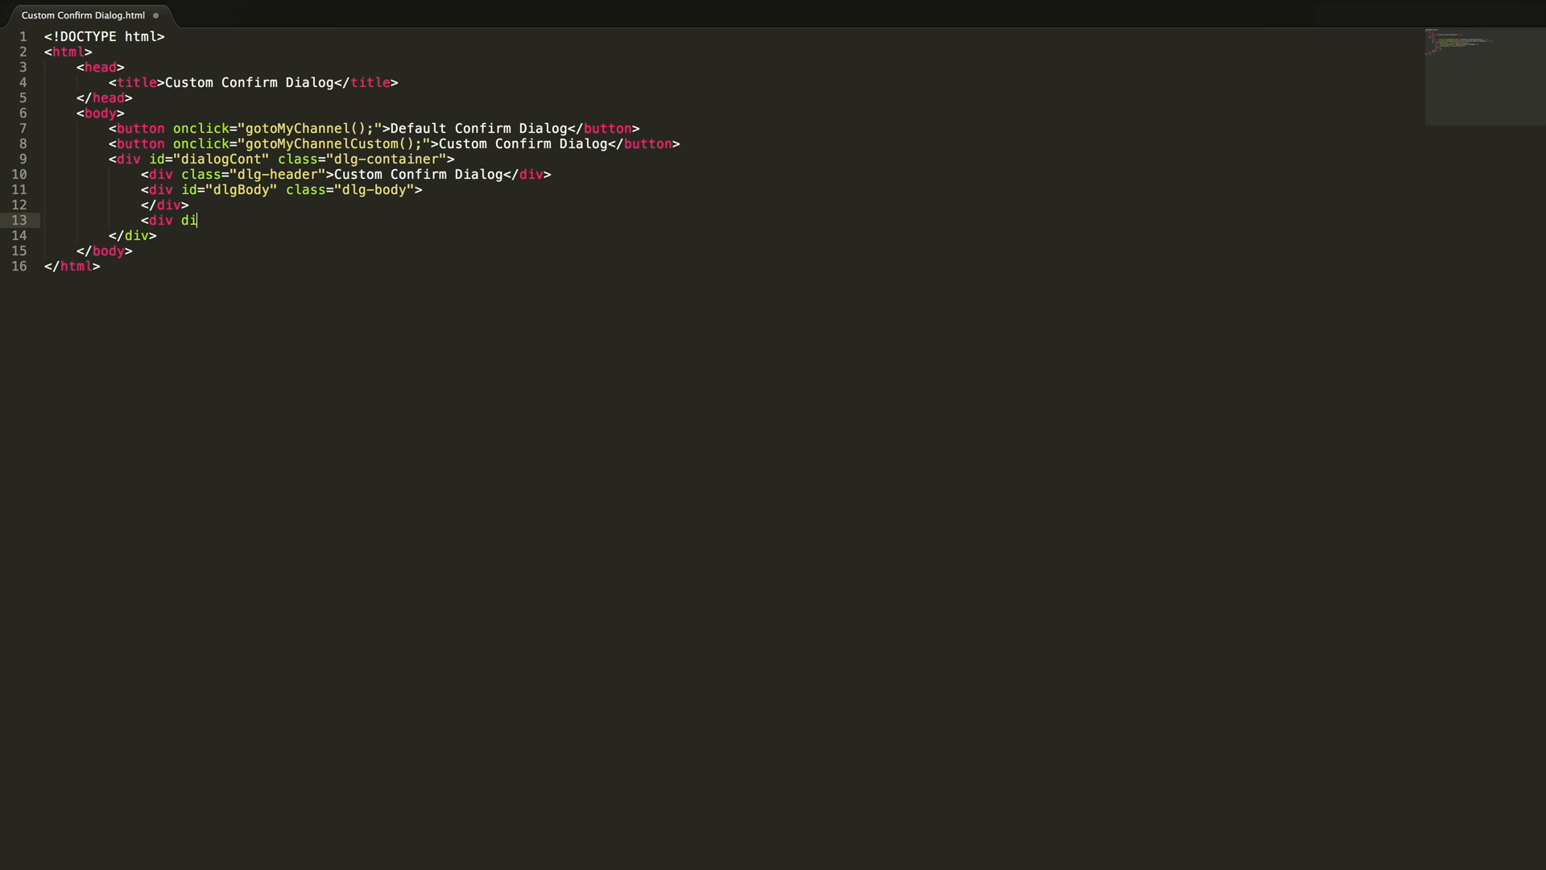
key(Backspace)
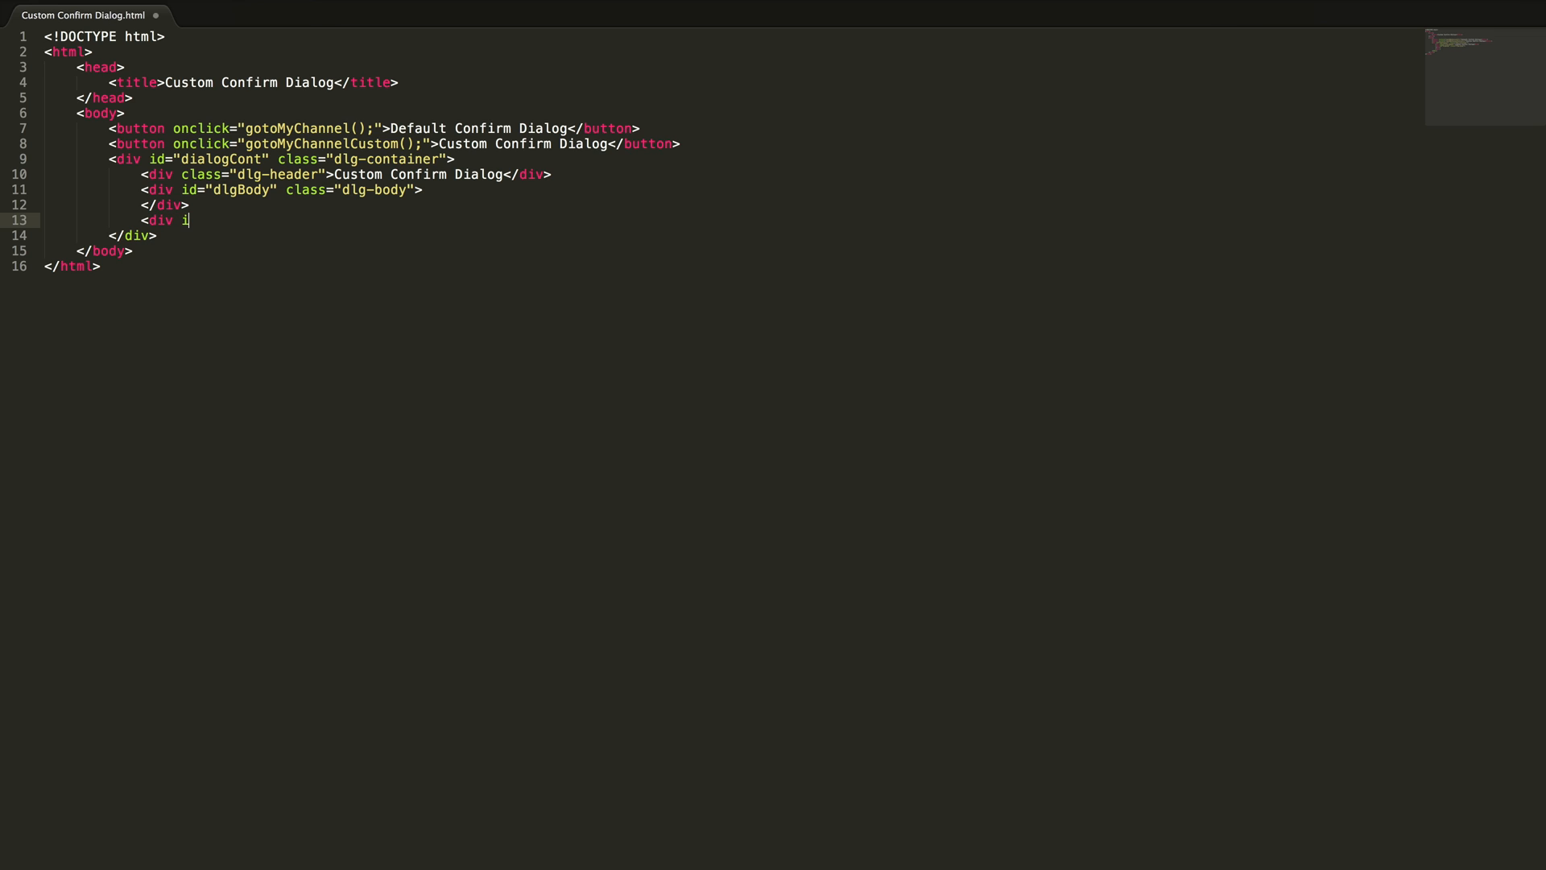
text(d=)
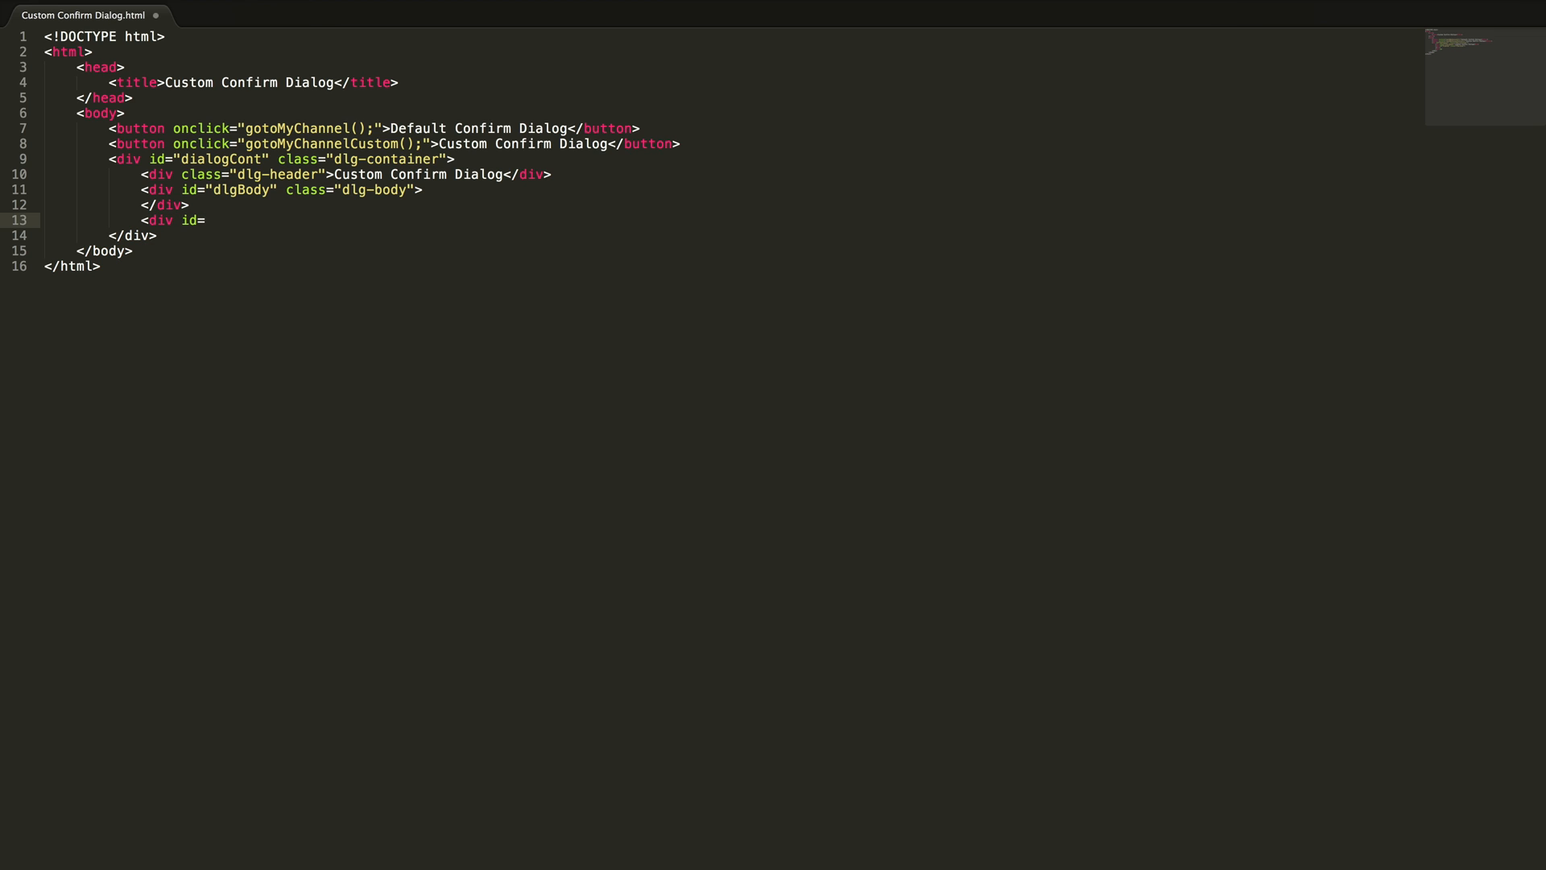
key(Backspace)
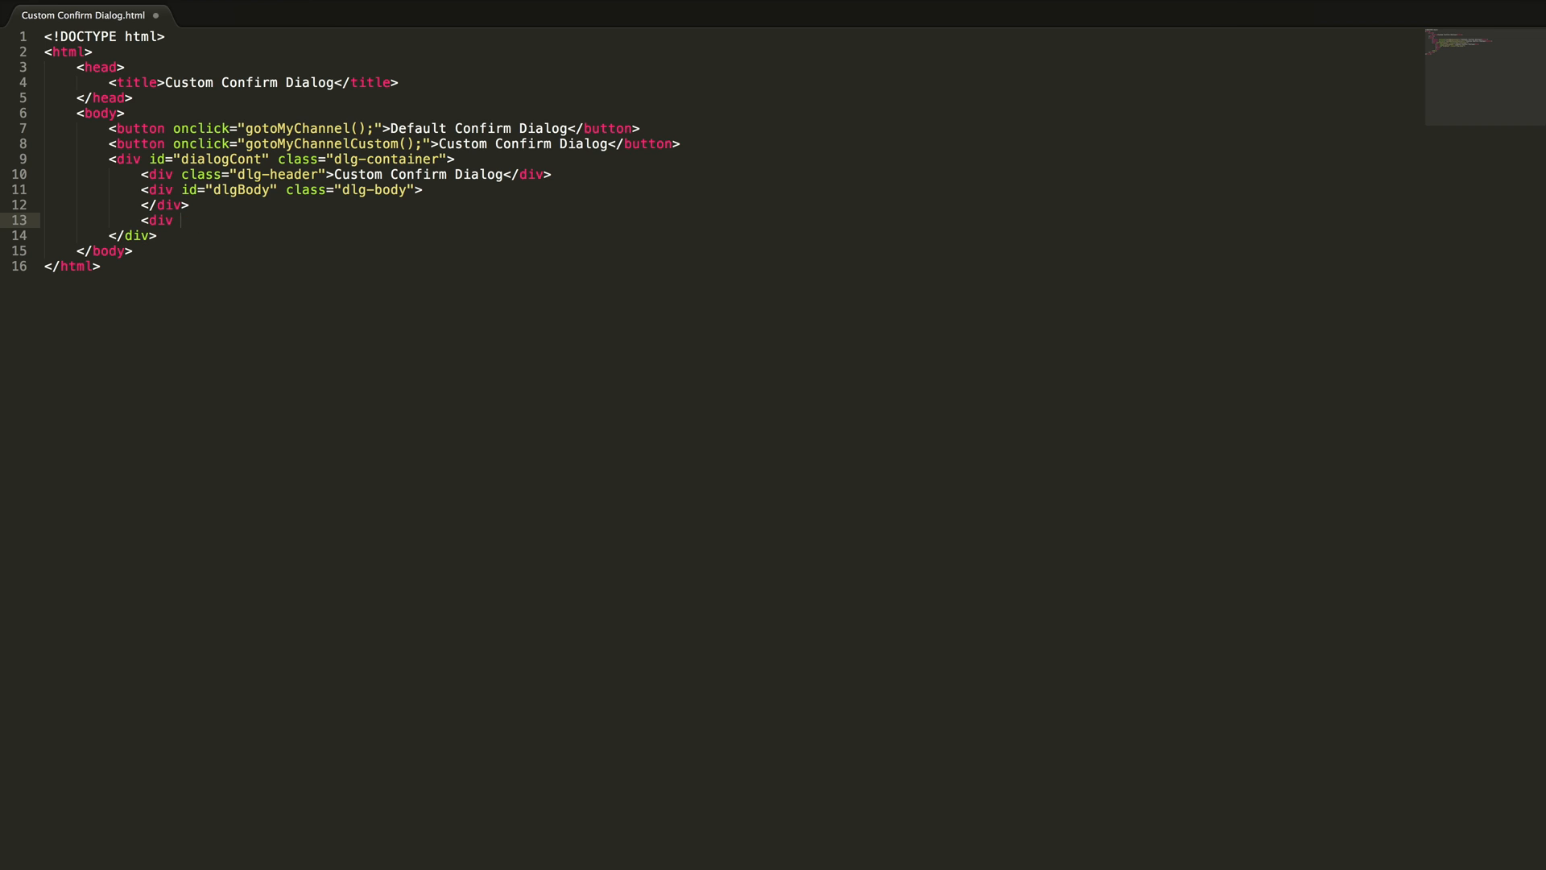
Step: Add a dlg-footer div after the body
text(class="")
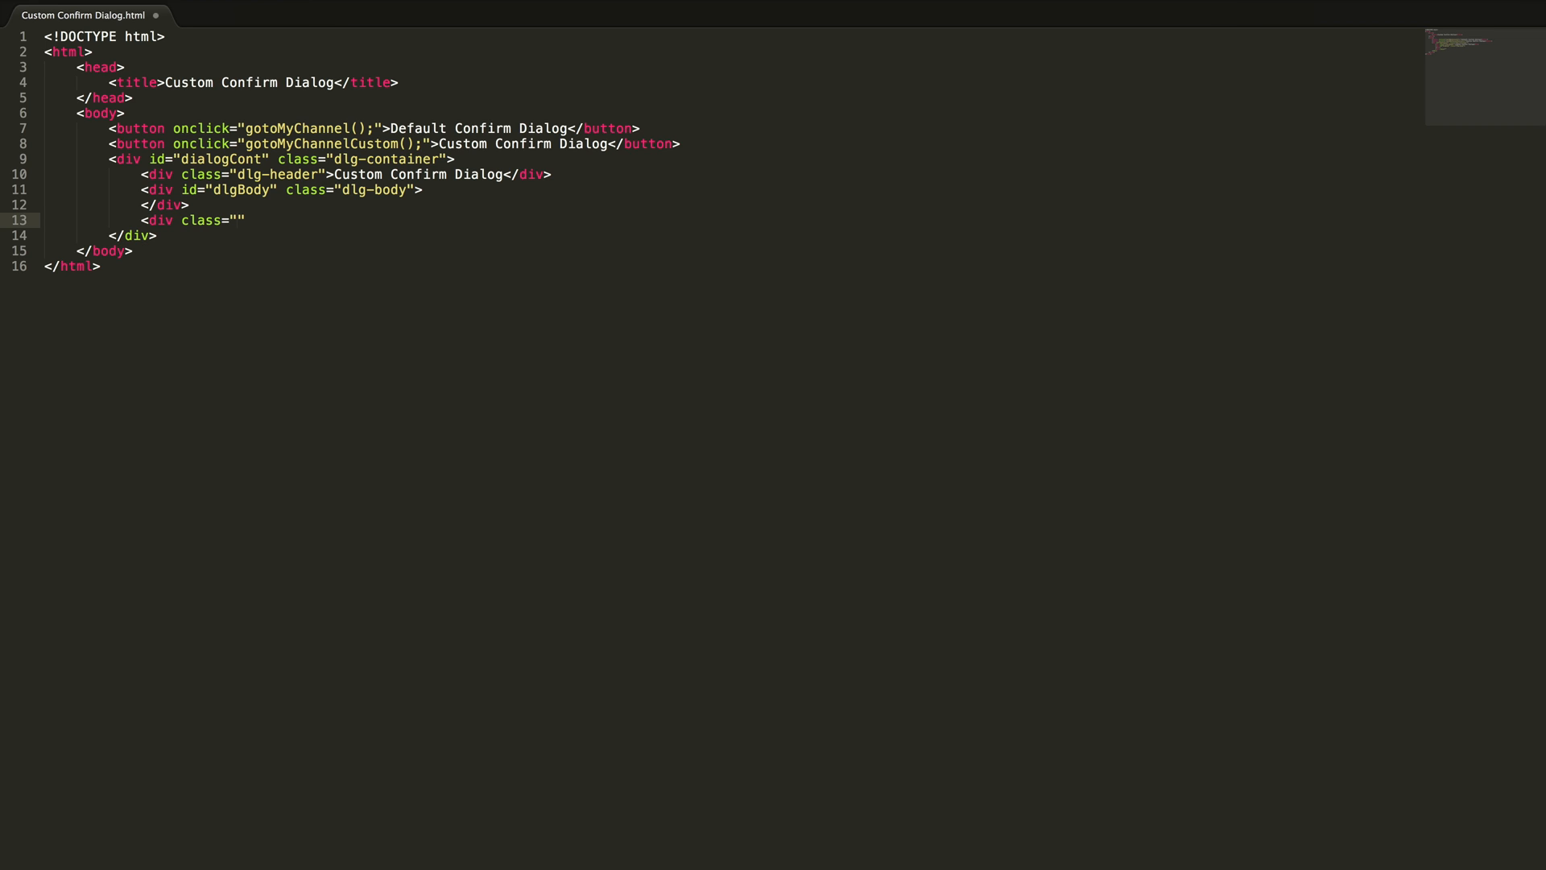
text(d)
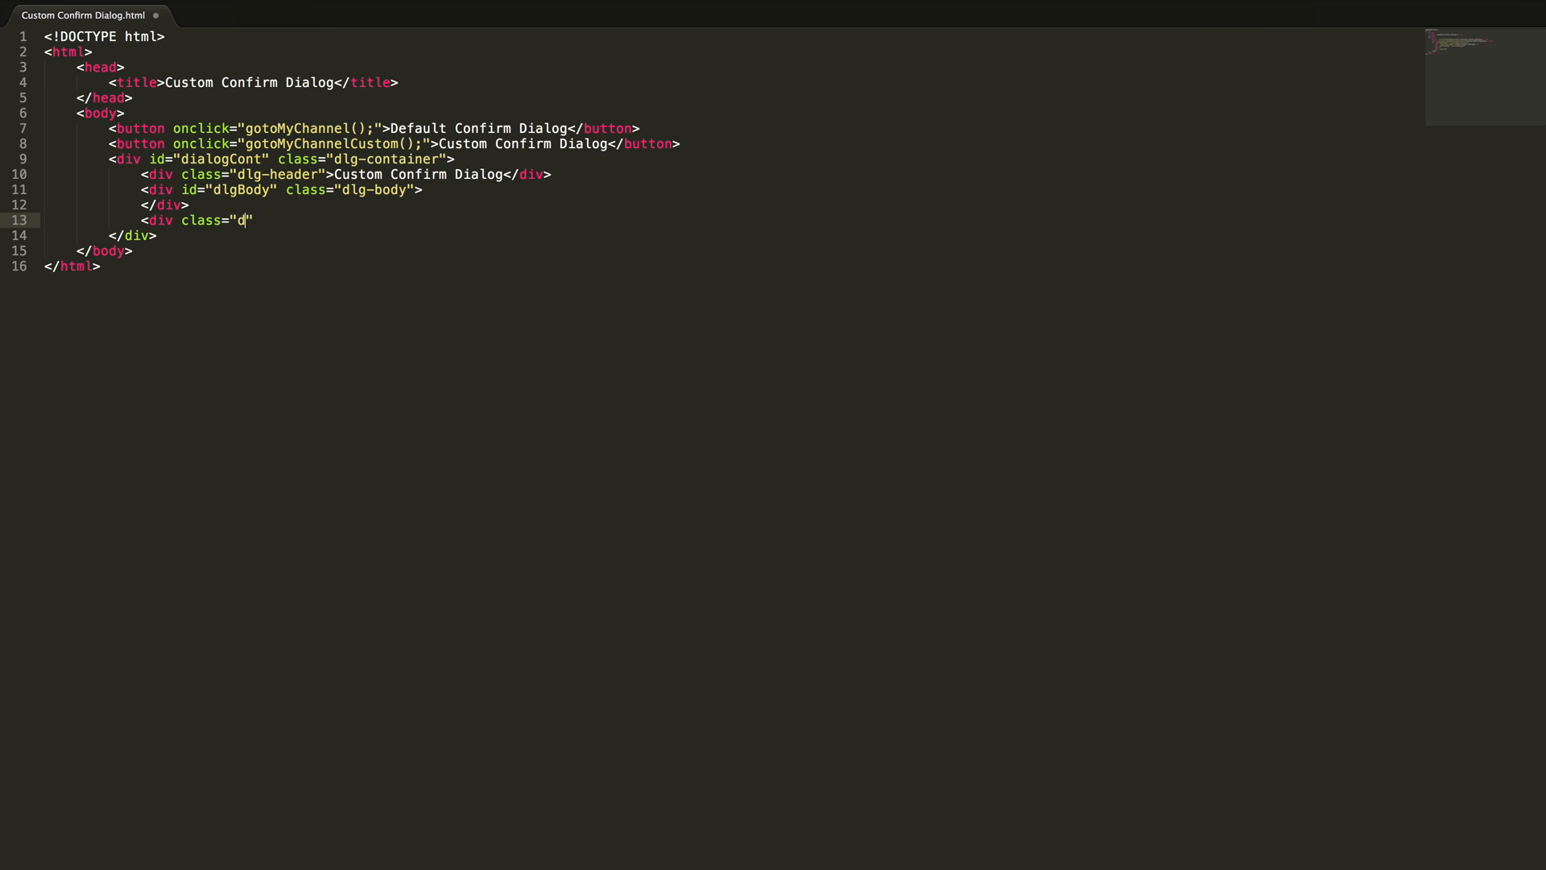
text(lg-foote)
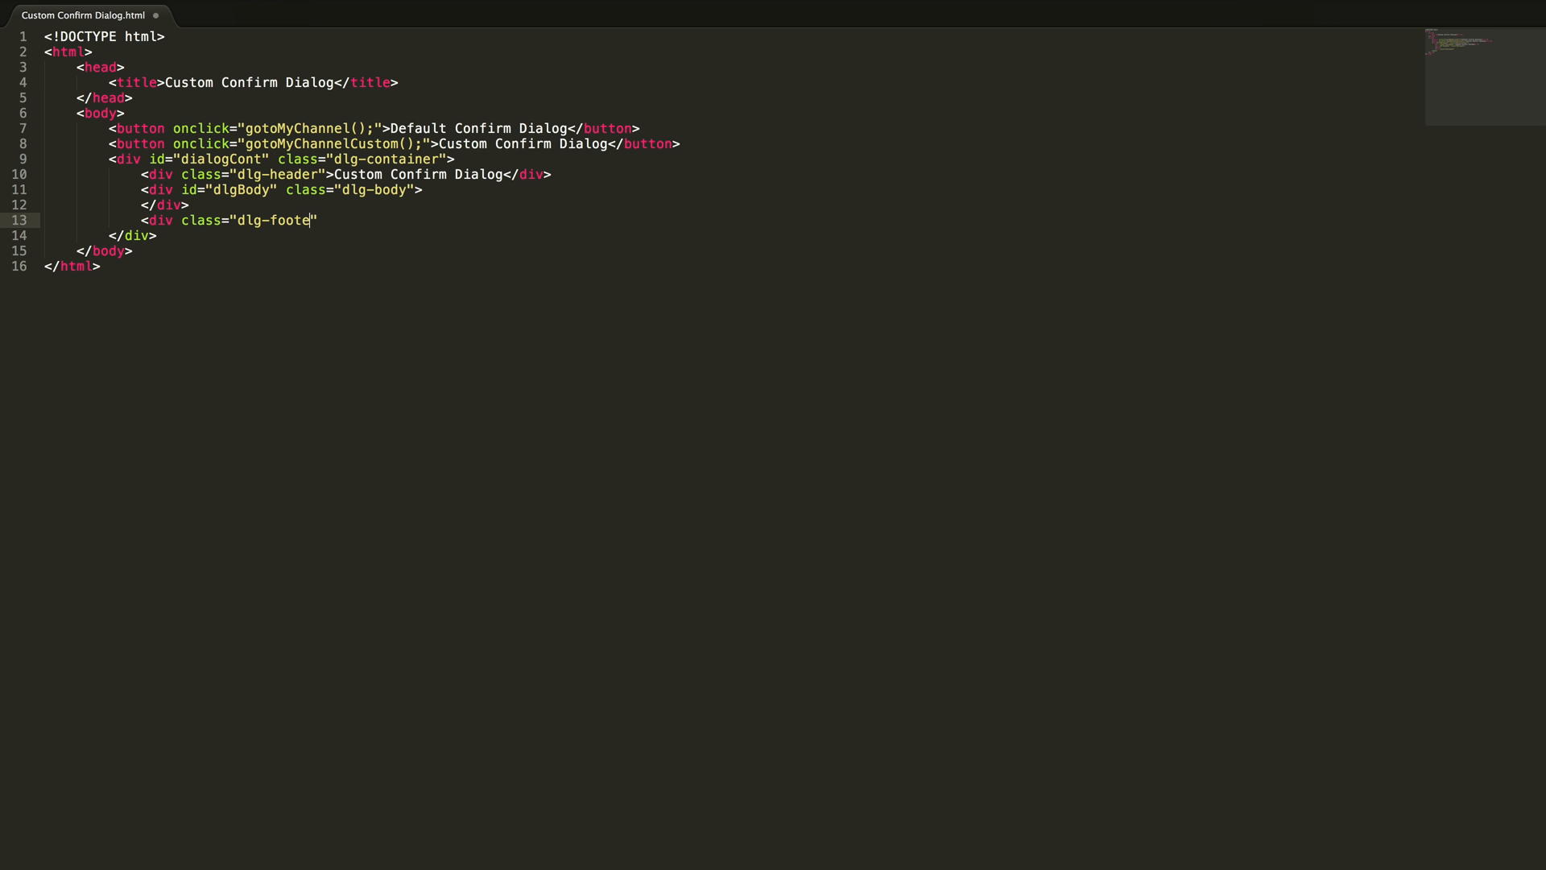
text(r">)
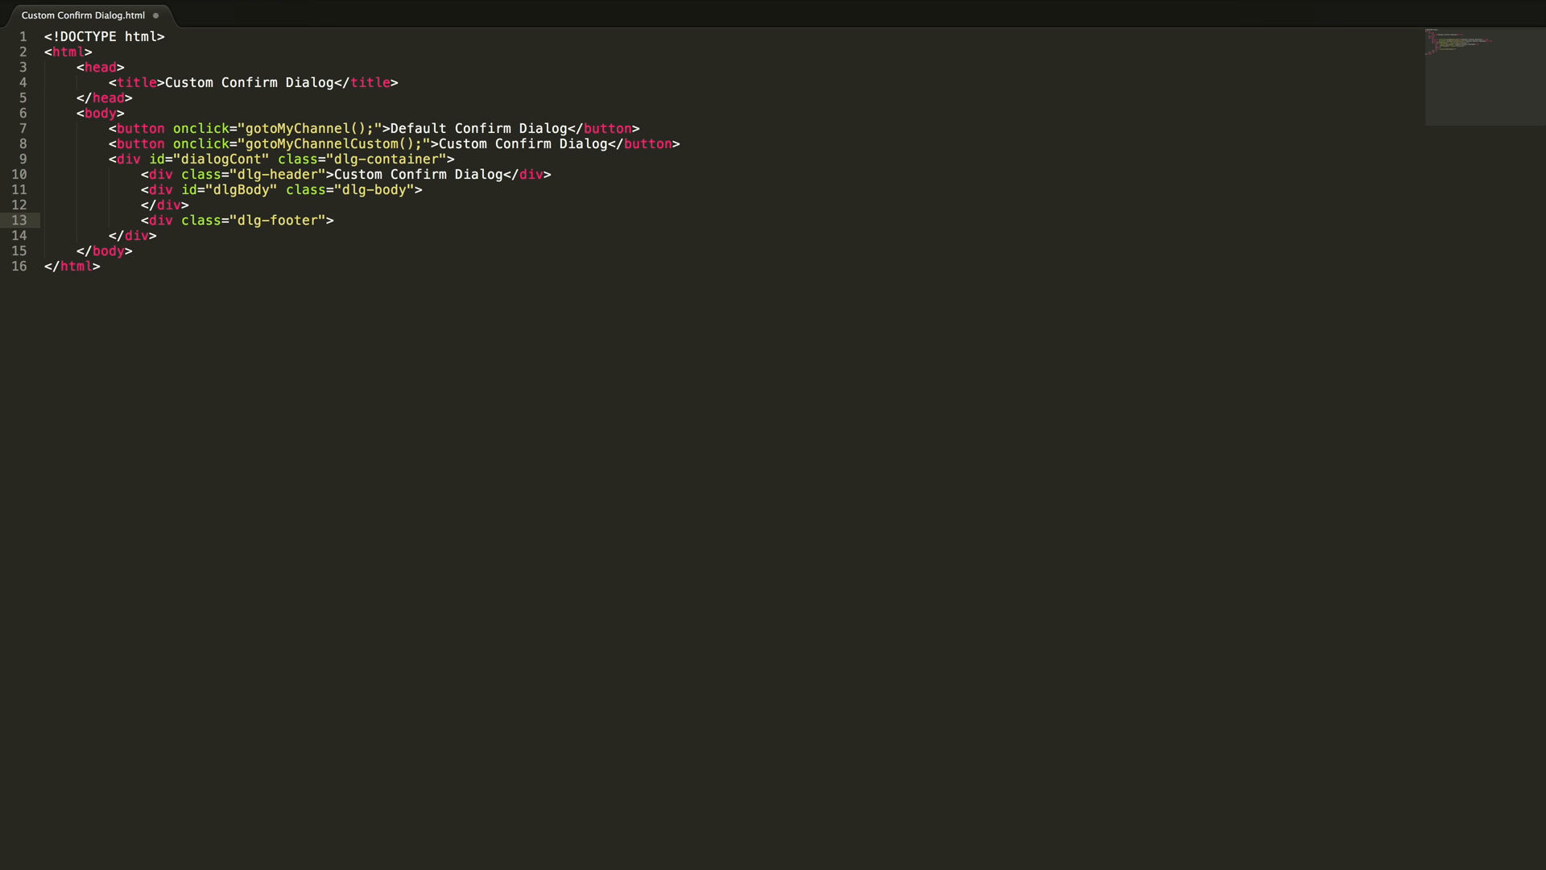
text(</)
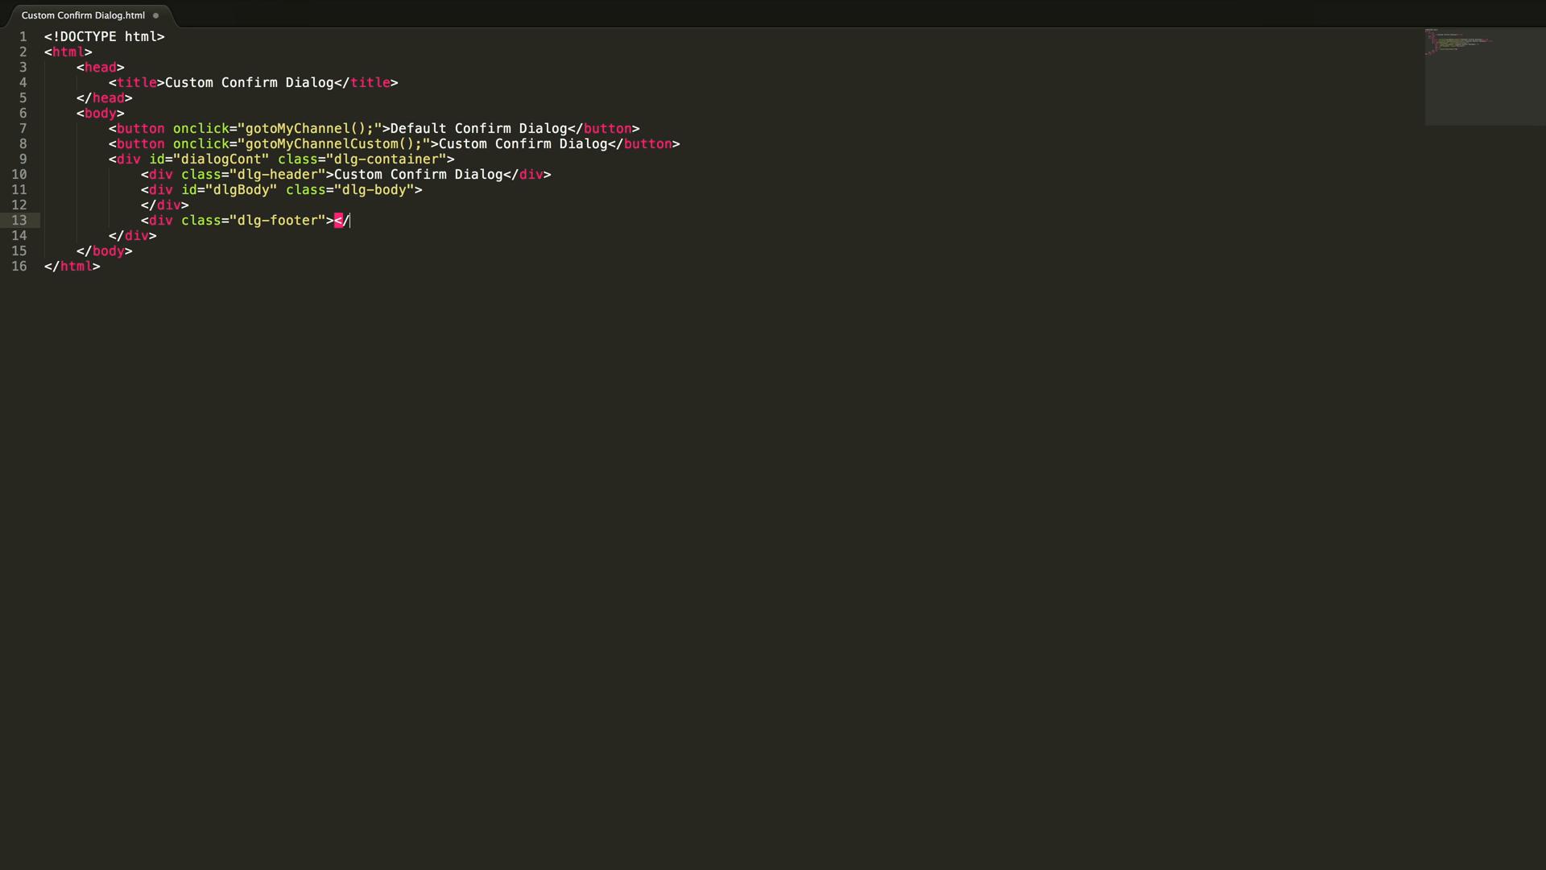
text(div>)
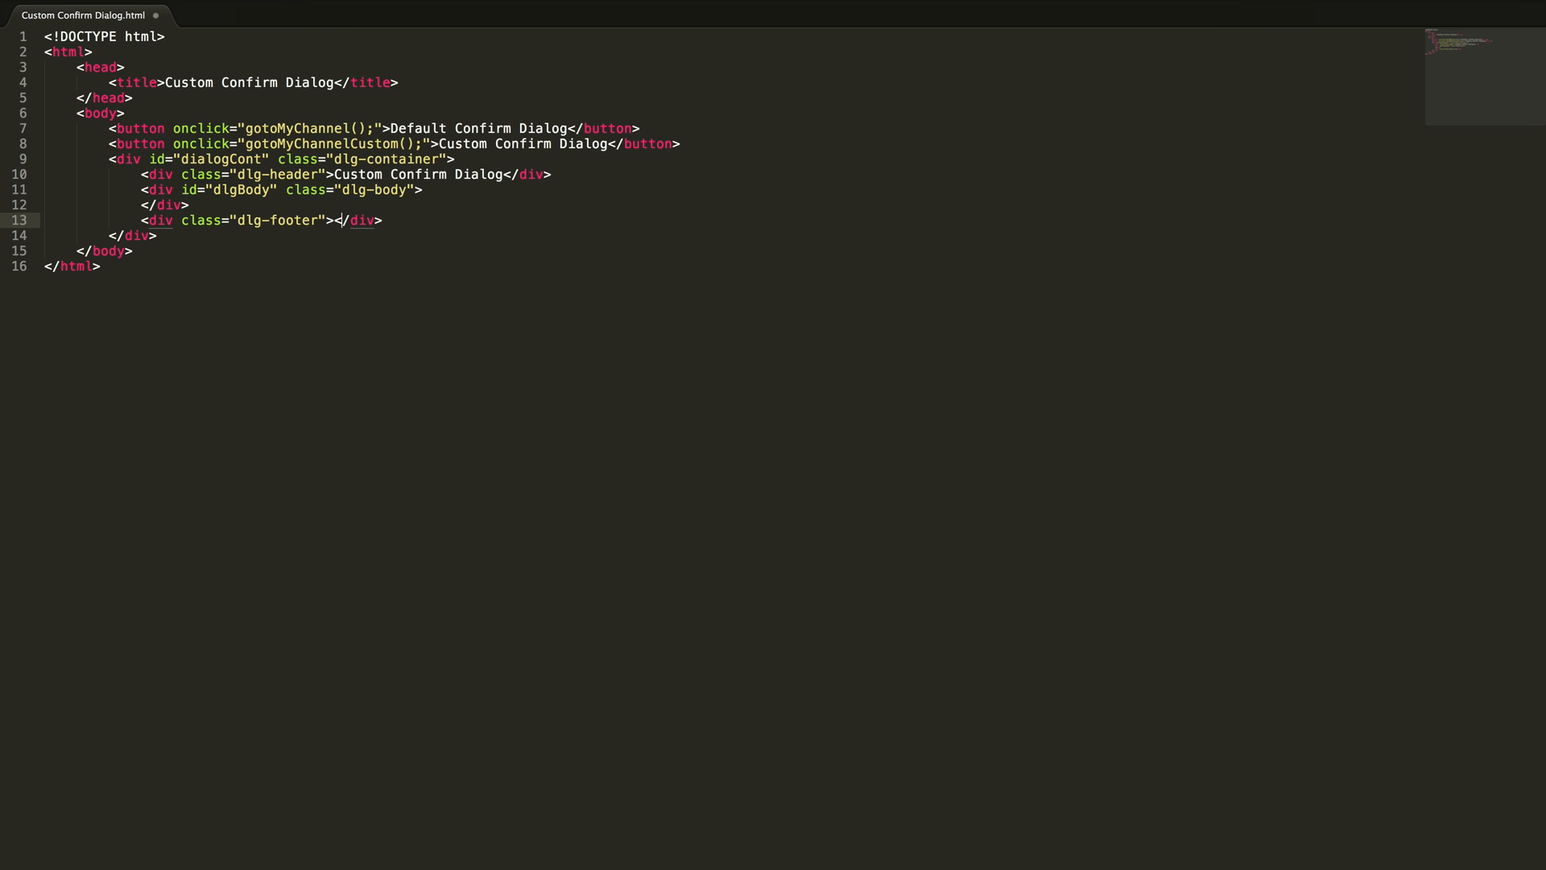
key(enter)
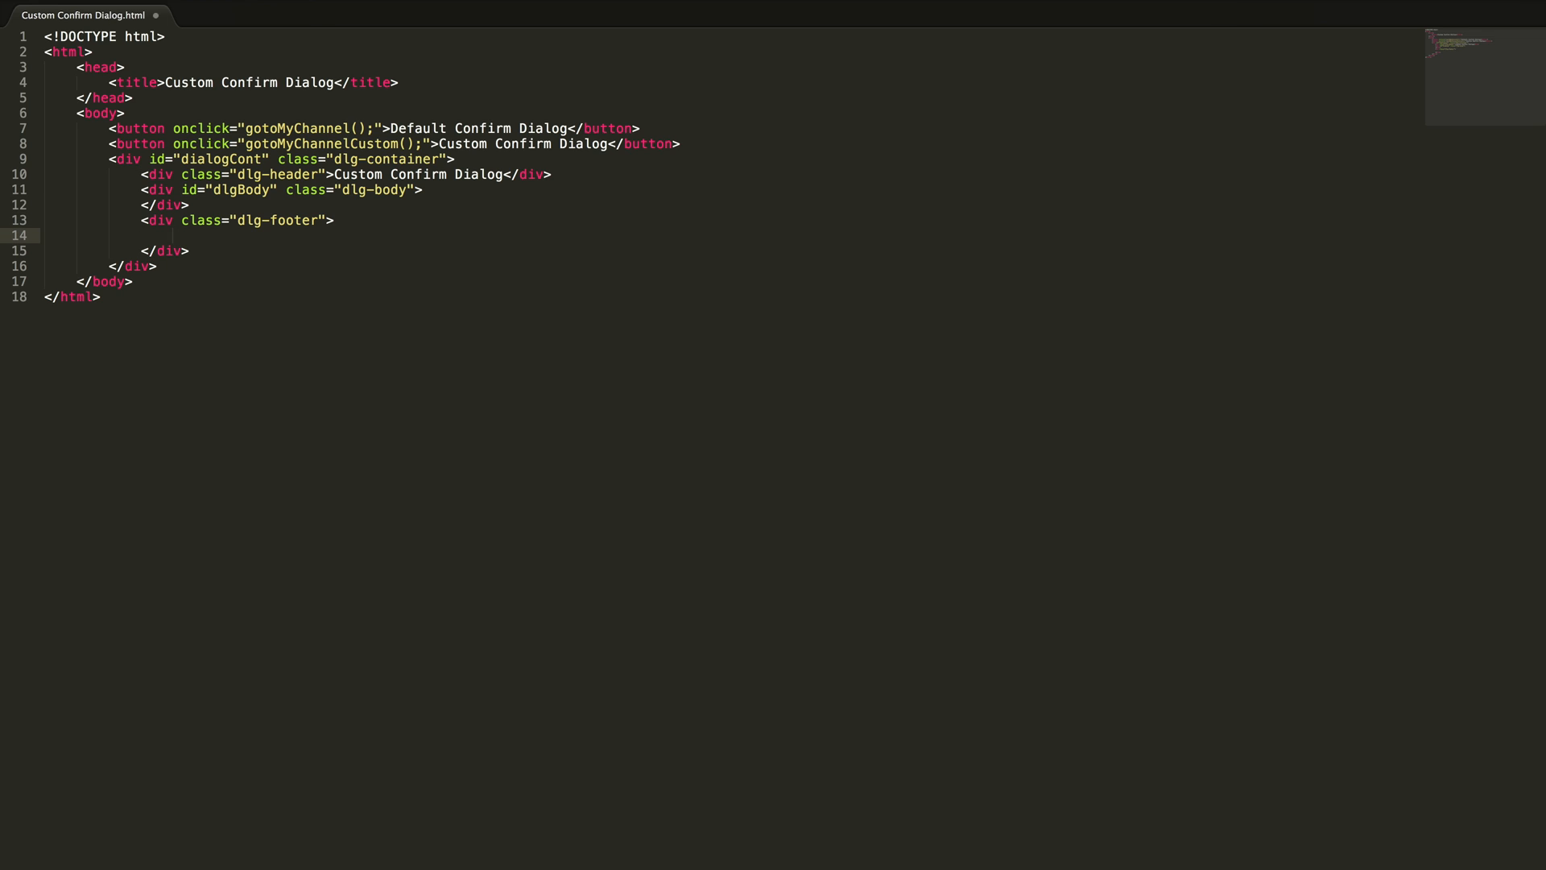
Step: Add an Ok link with an empty onclick inside the footer
text(<a)
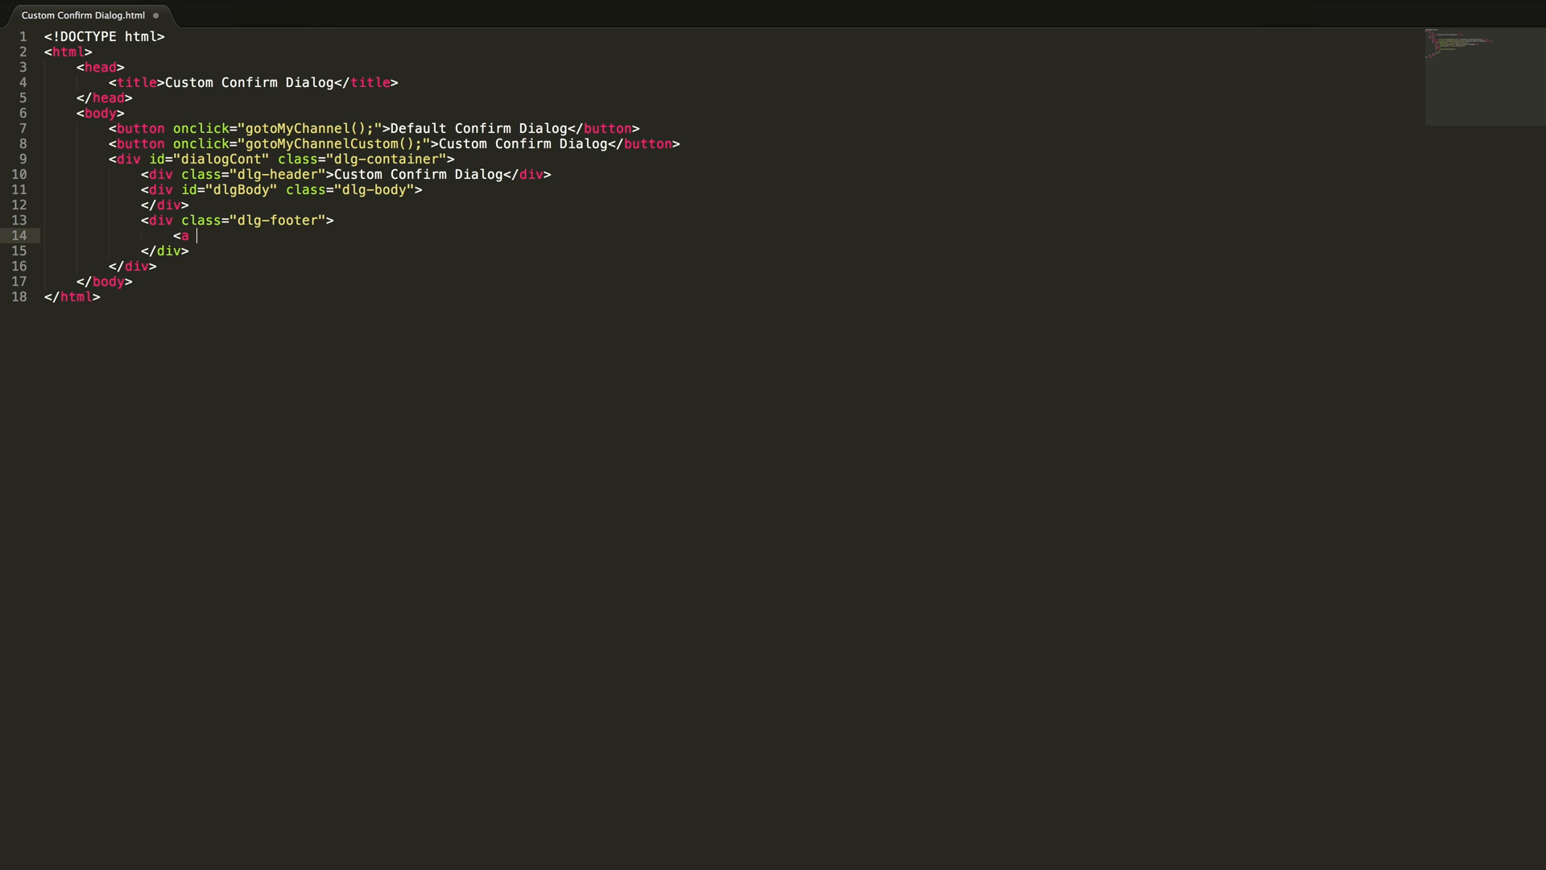
text(onclick="")
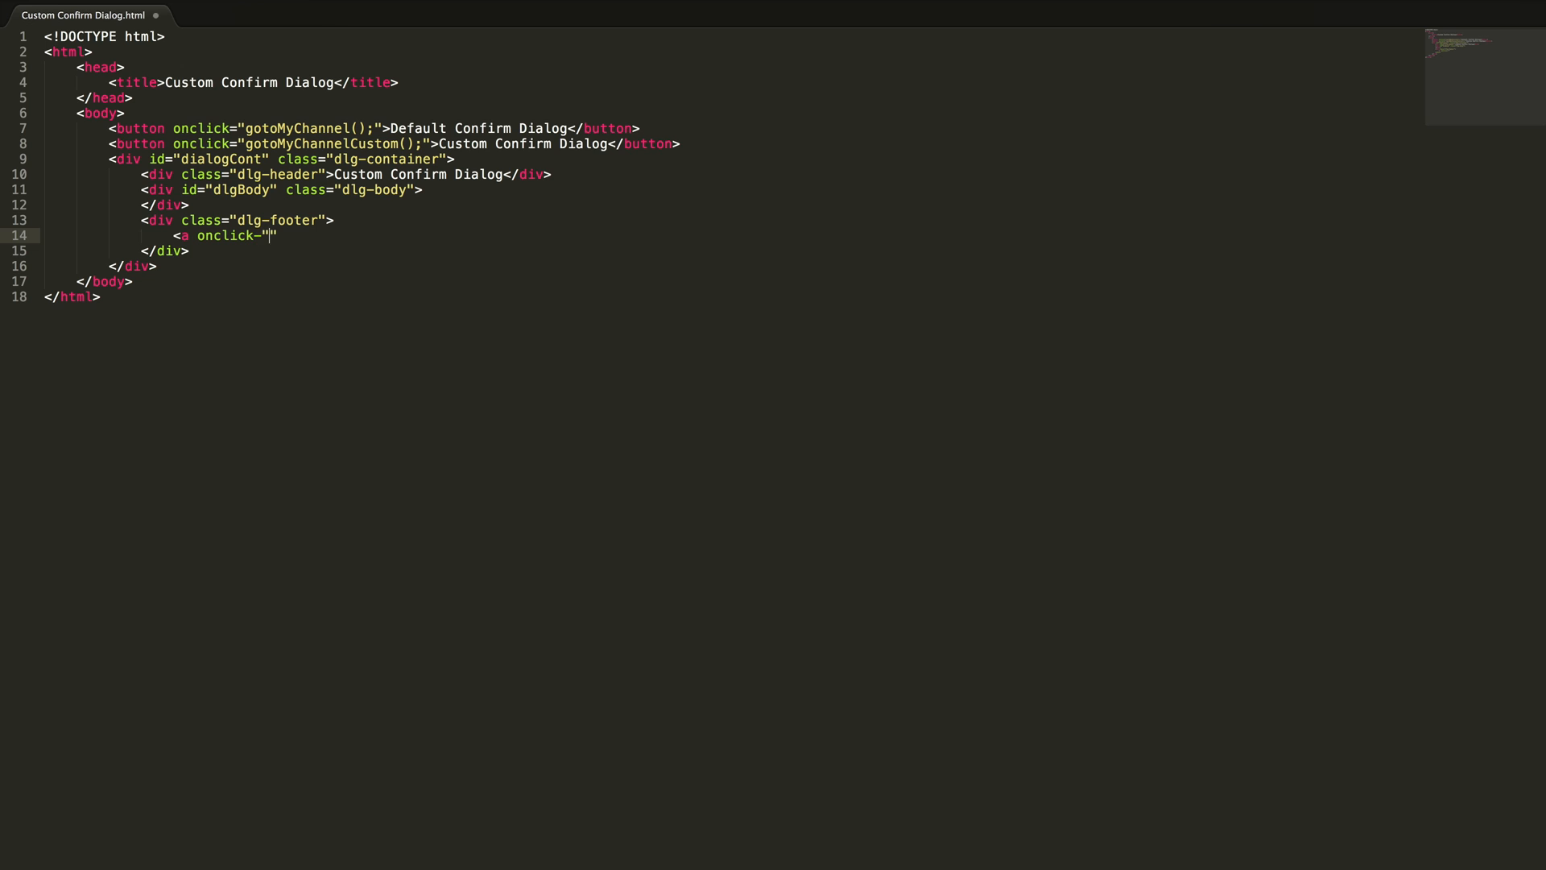
text(>Ok</a>)
text(<a oncick)
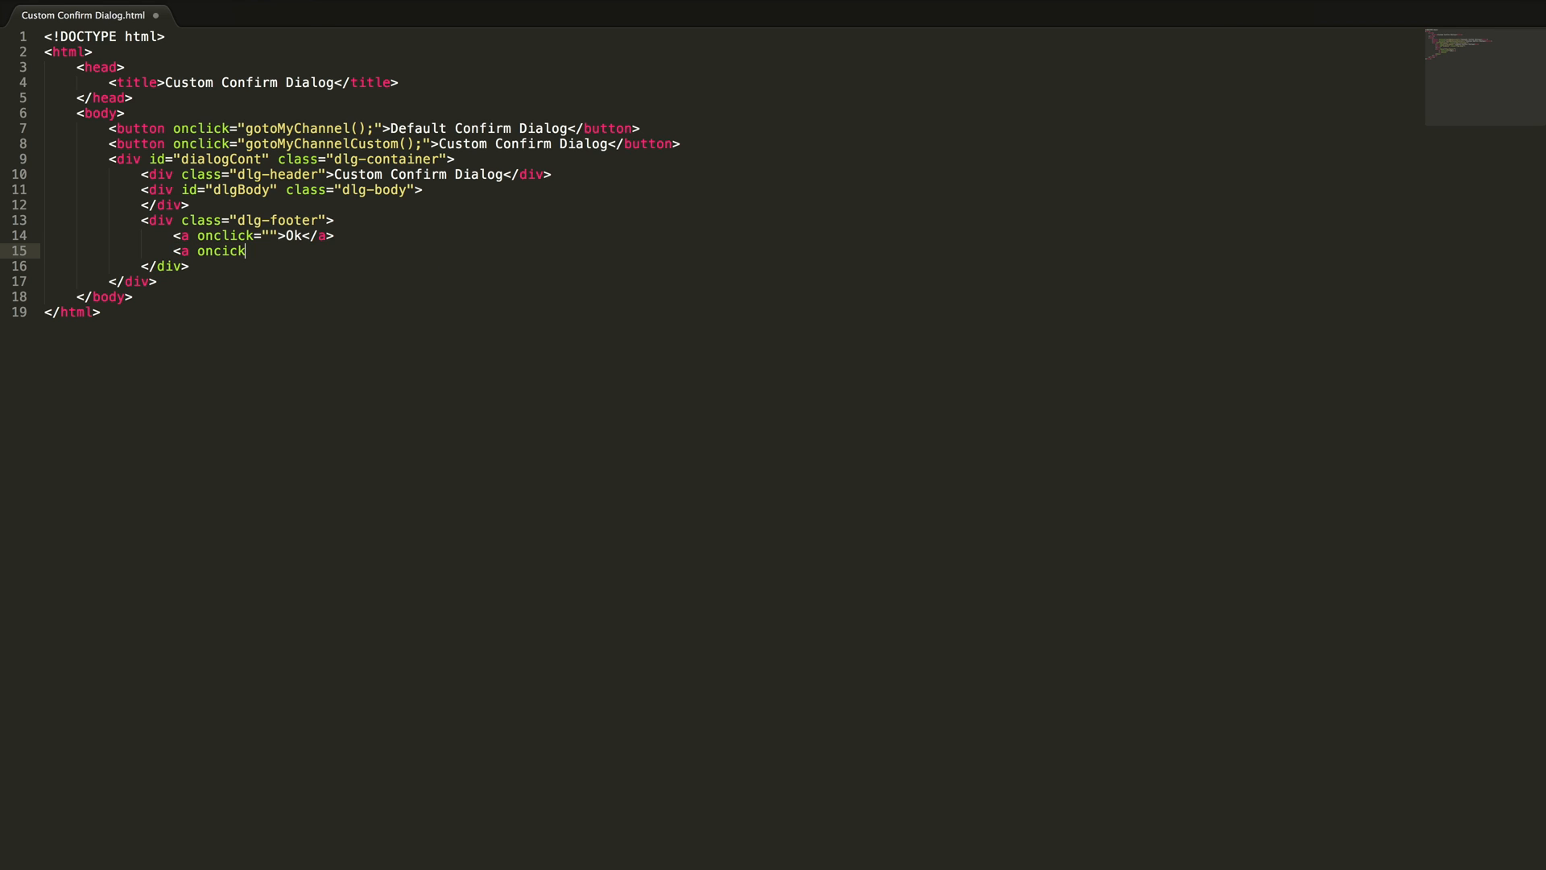
Step: Add a Cancel link with an empty onclick beside Ok
text(="")
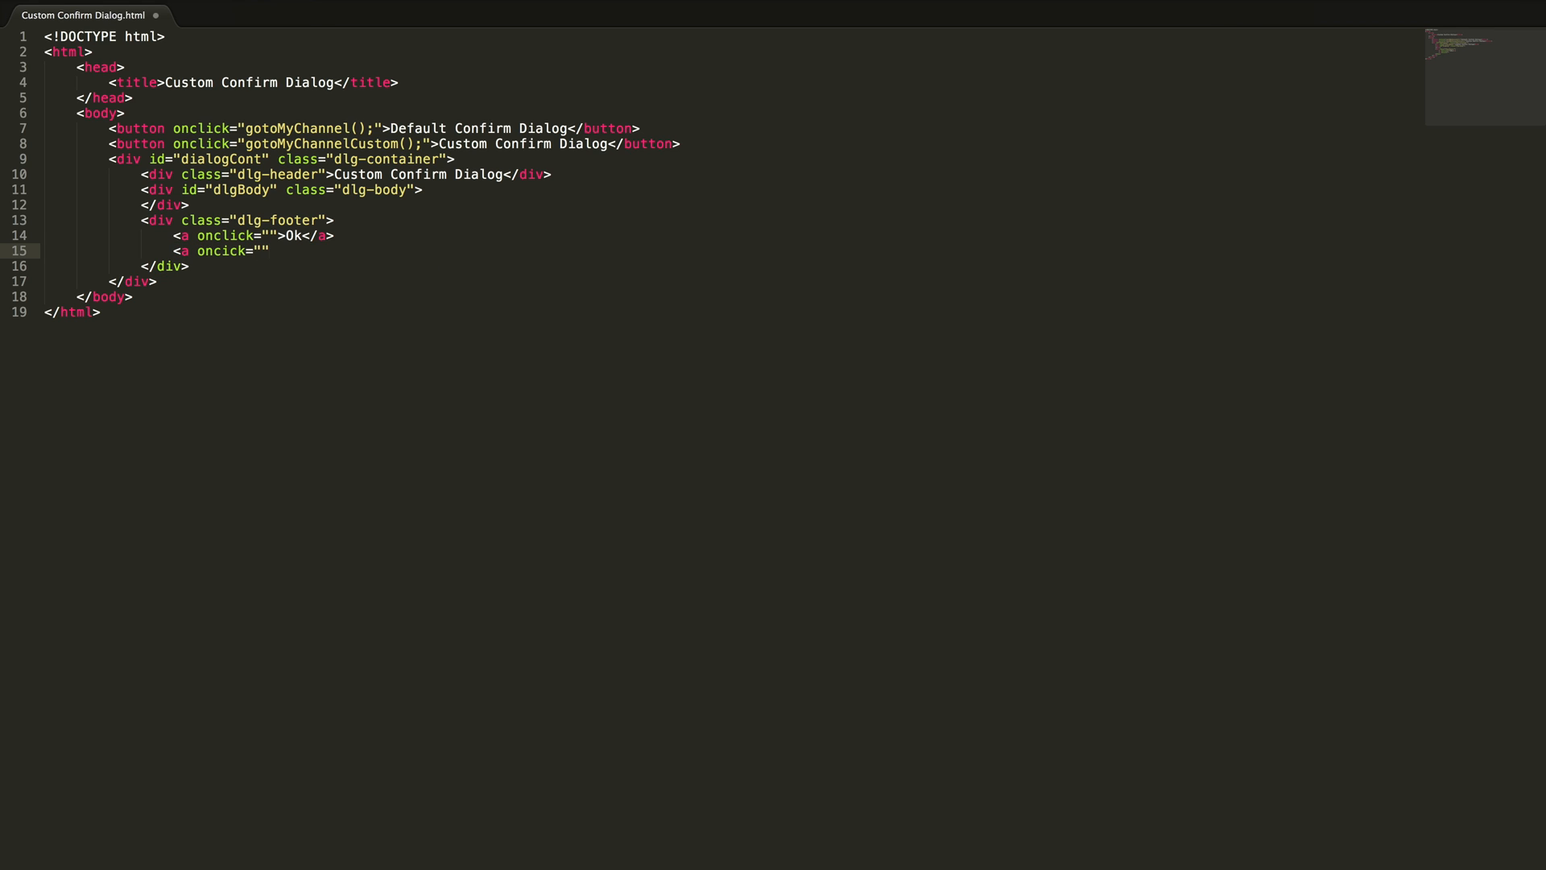
text(camcel)
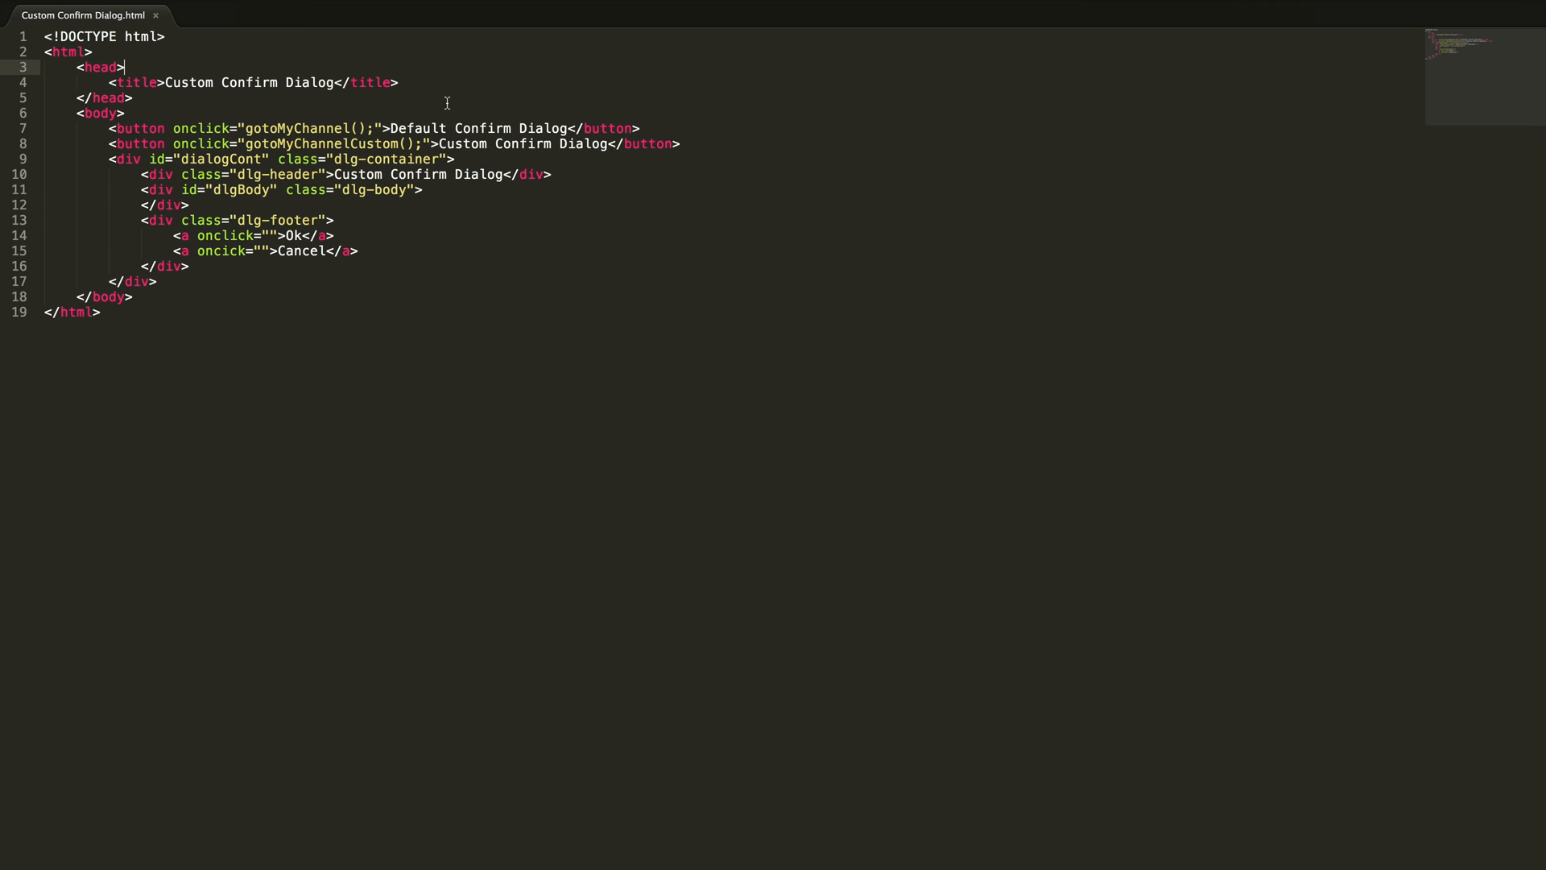
Step: Add a style block with a body rule setting font-family to 'Arial'
text(<style type="text/css">)
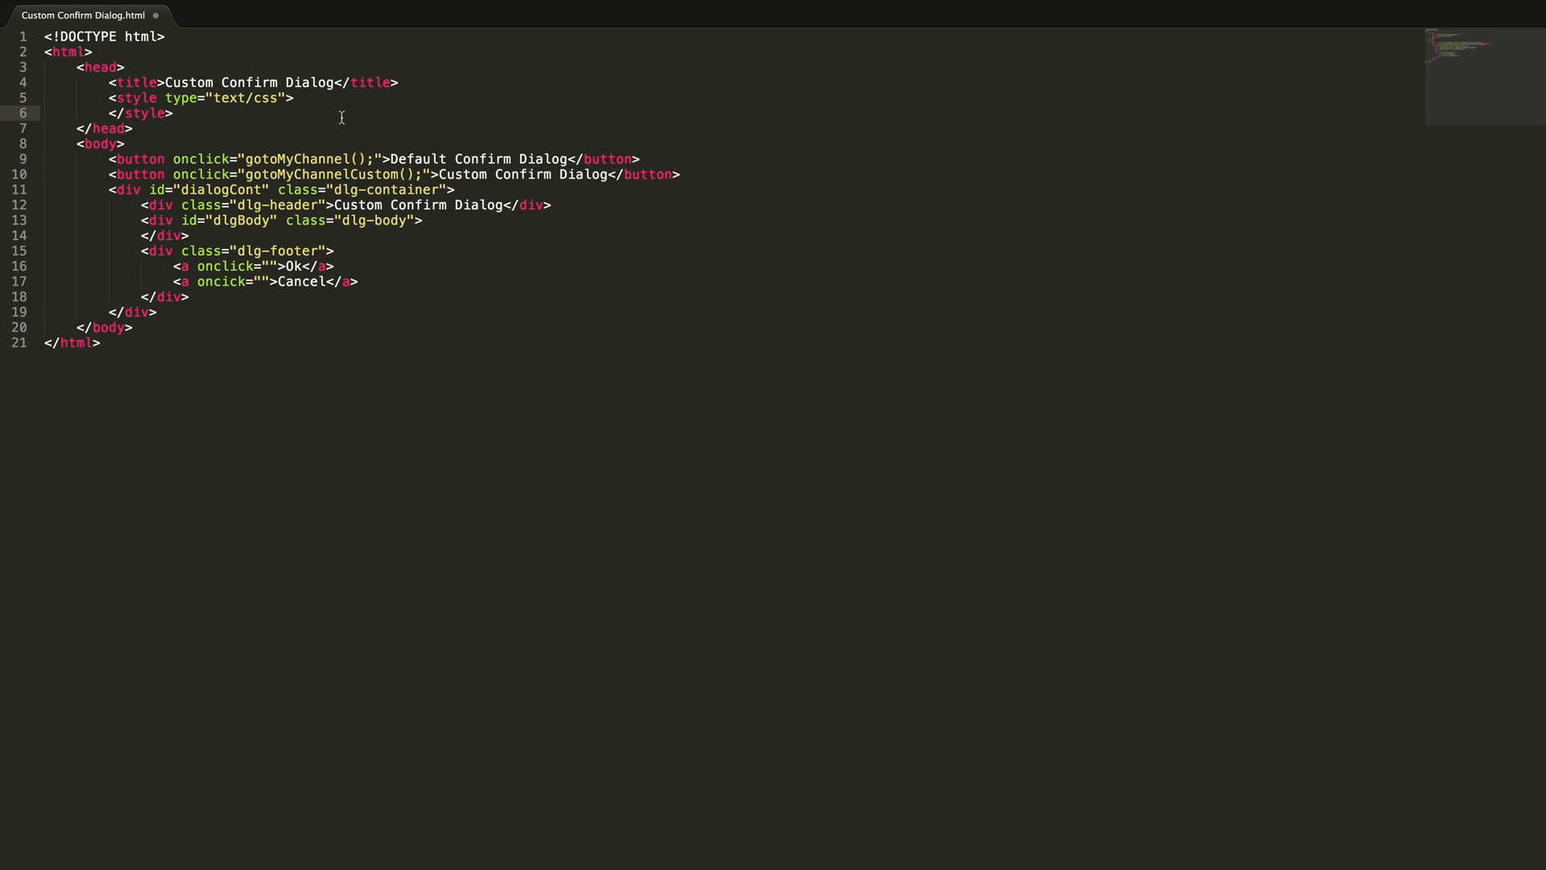
key(enter)
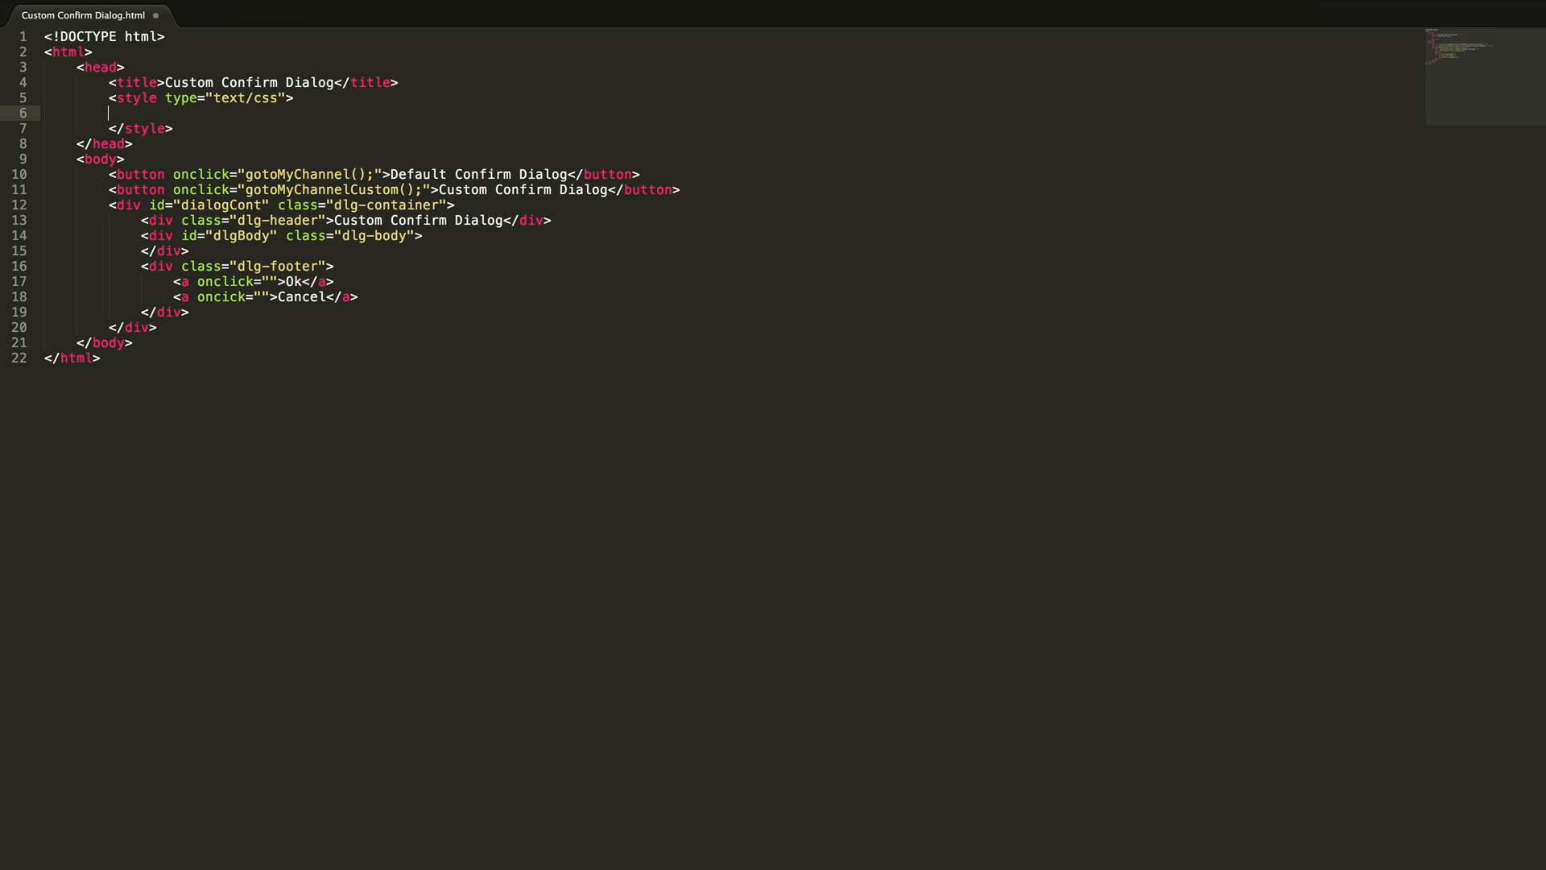
text(body)
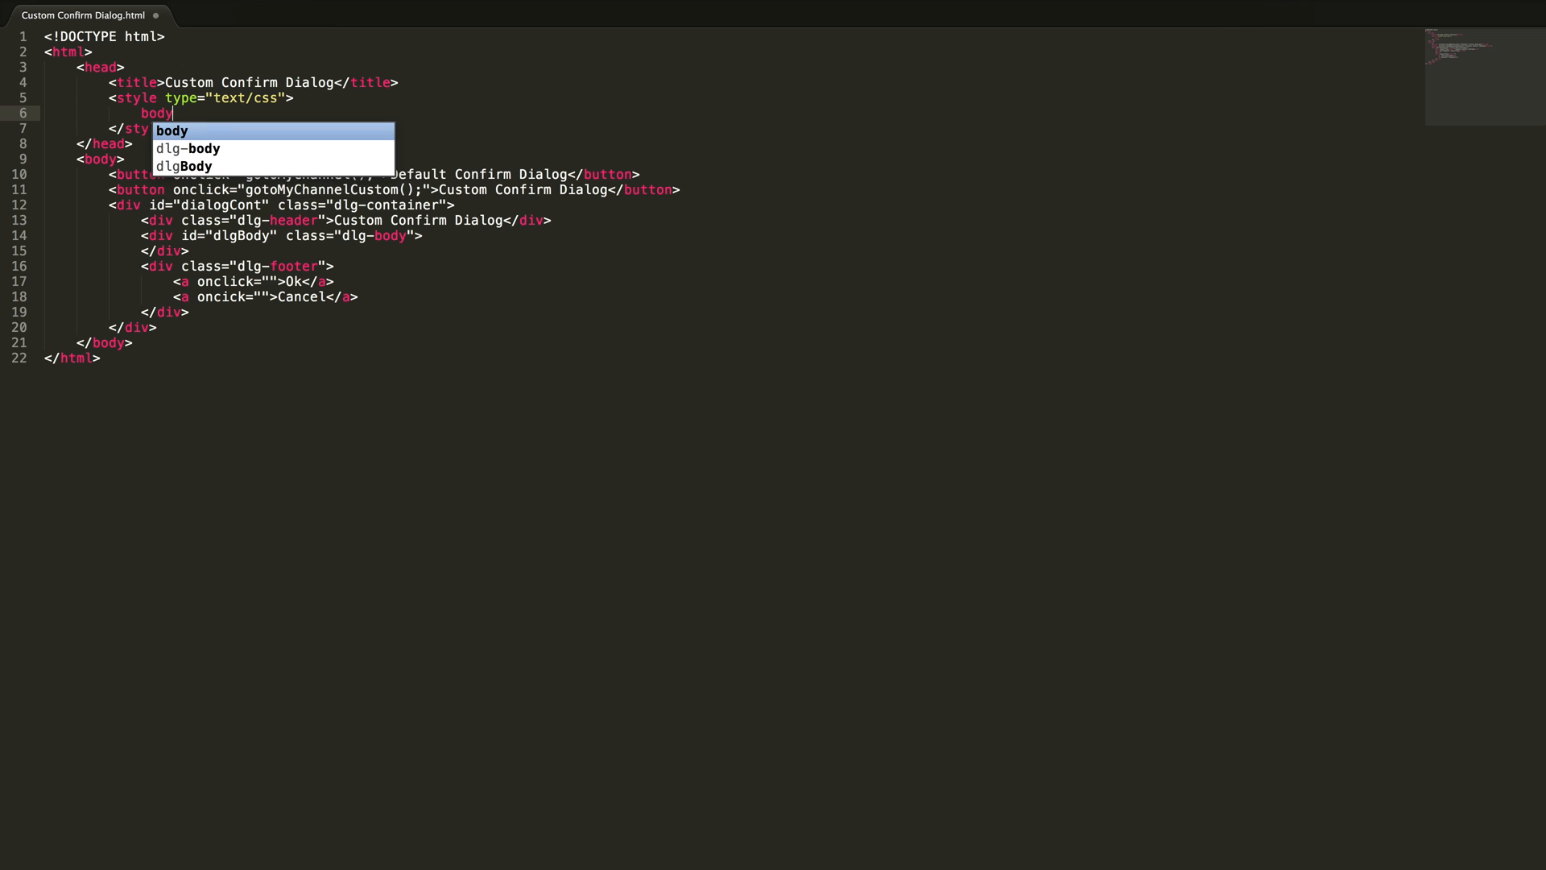
text({)
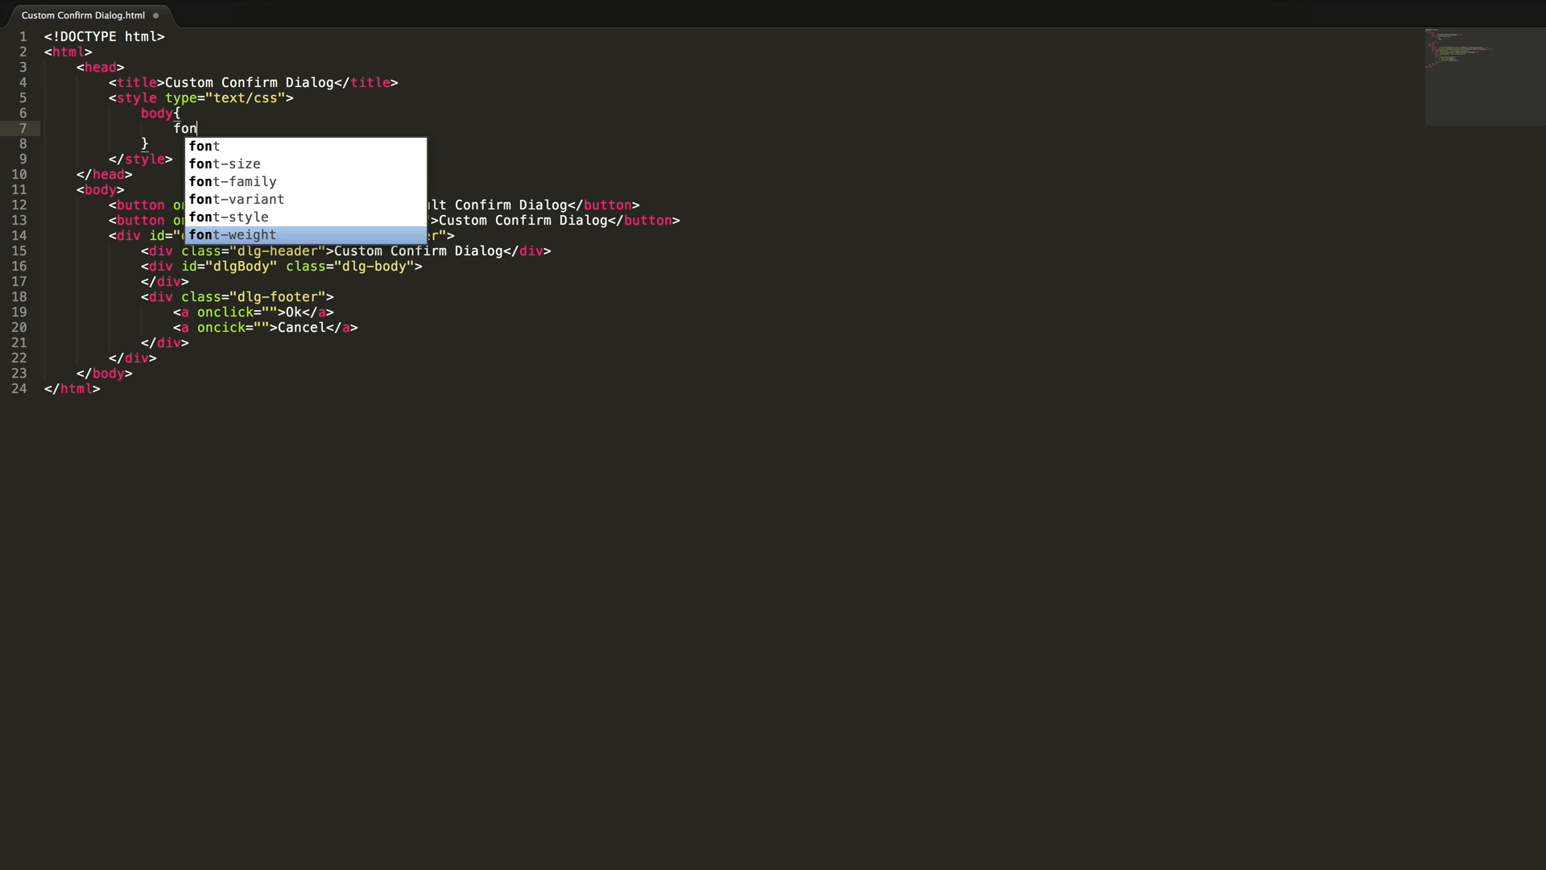
text(t-s)
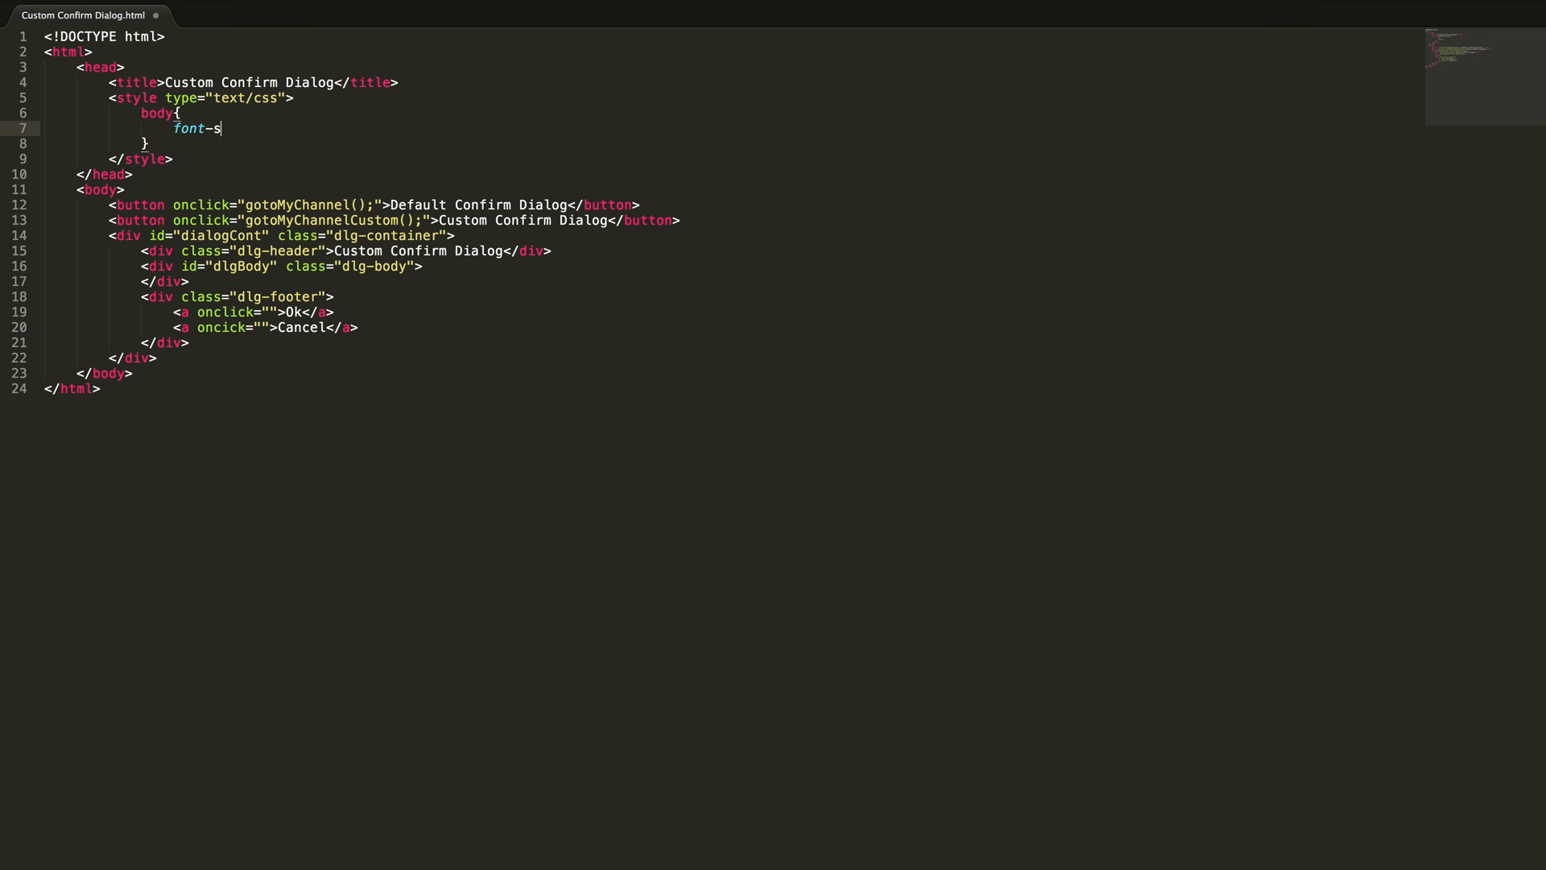
text(amily:)
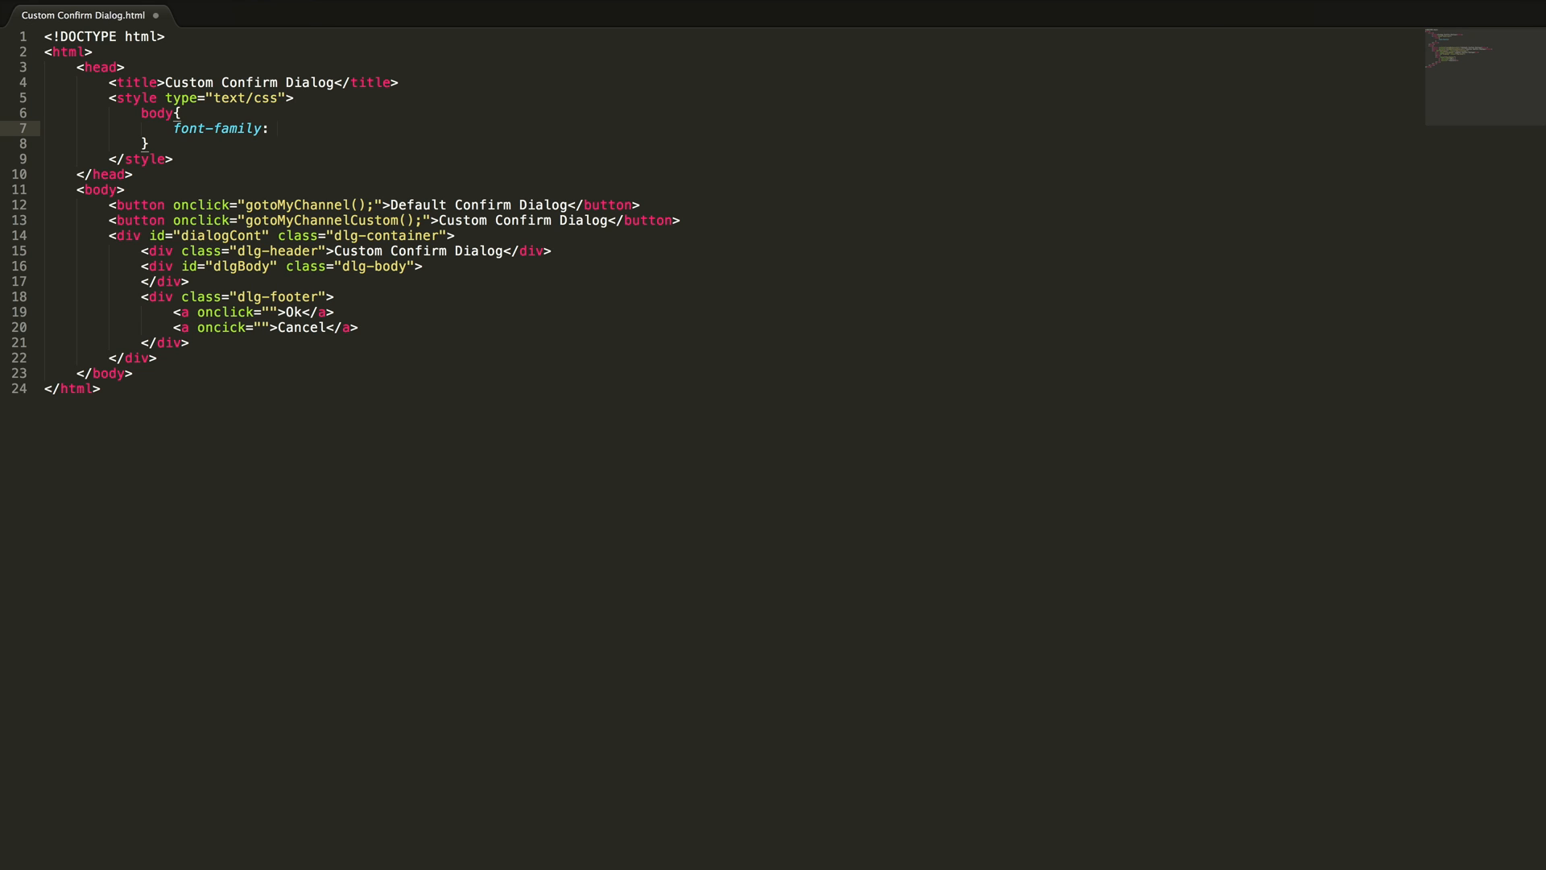
text('Arial';)
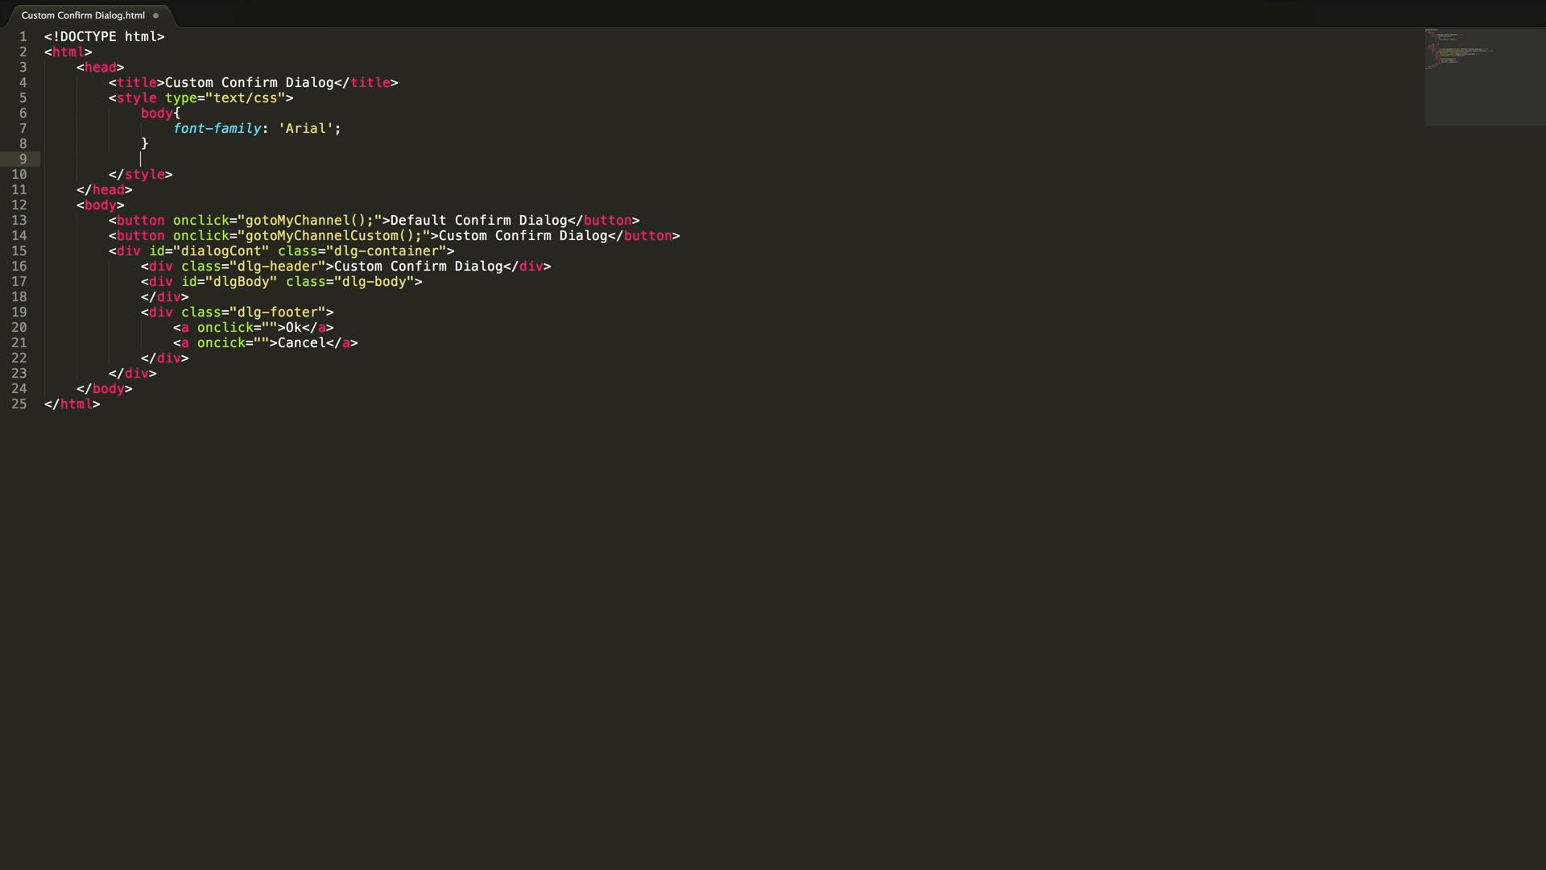
Step: Start .dlg-container positioned absolute at left 50%, top 30%, translated -50% on both axes
text(.dlg-container)
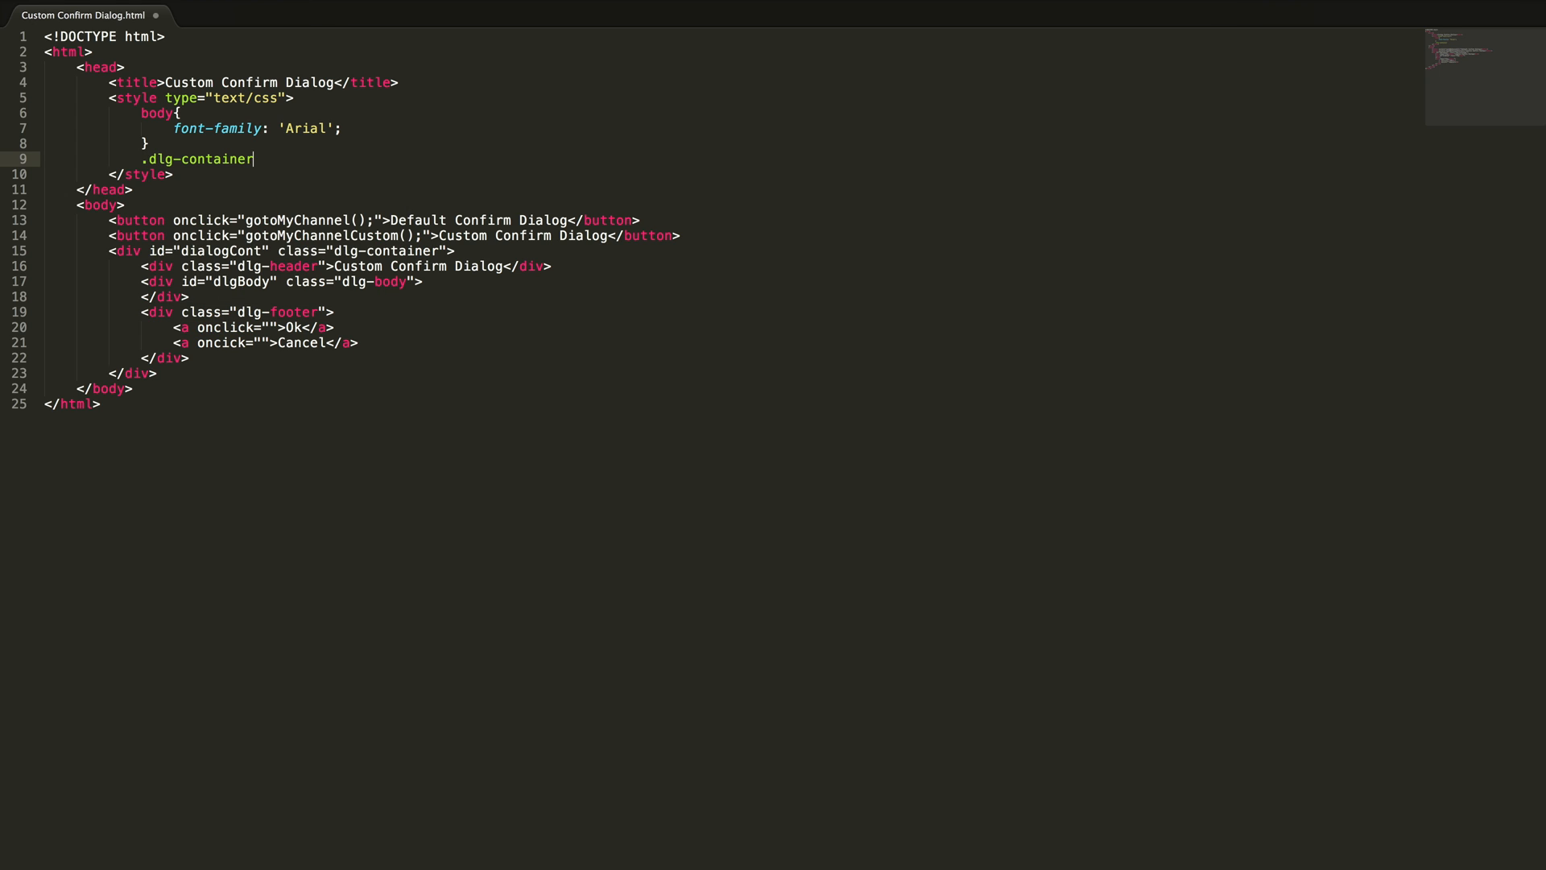
text({)
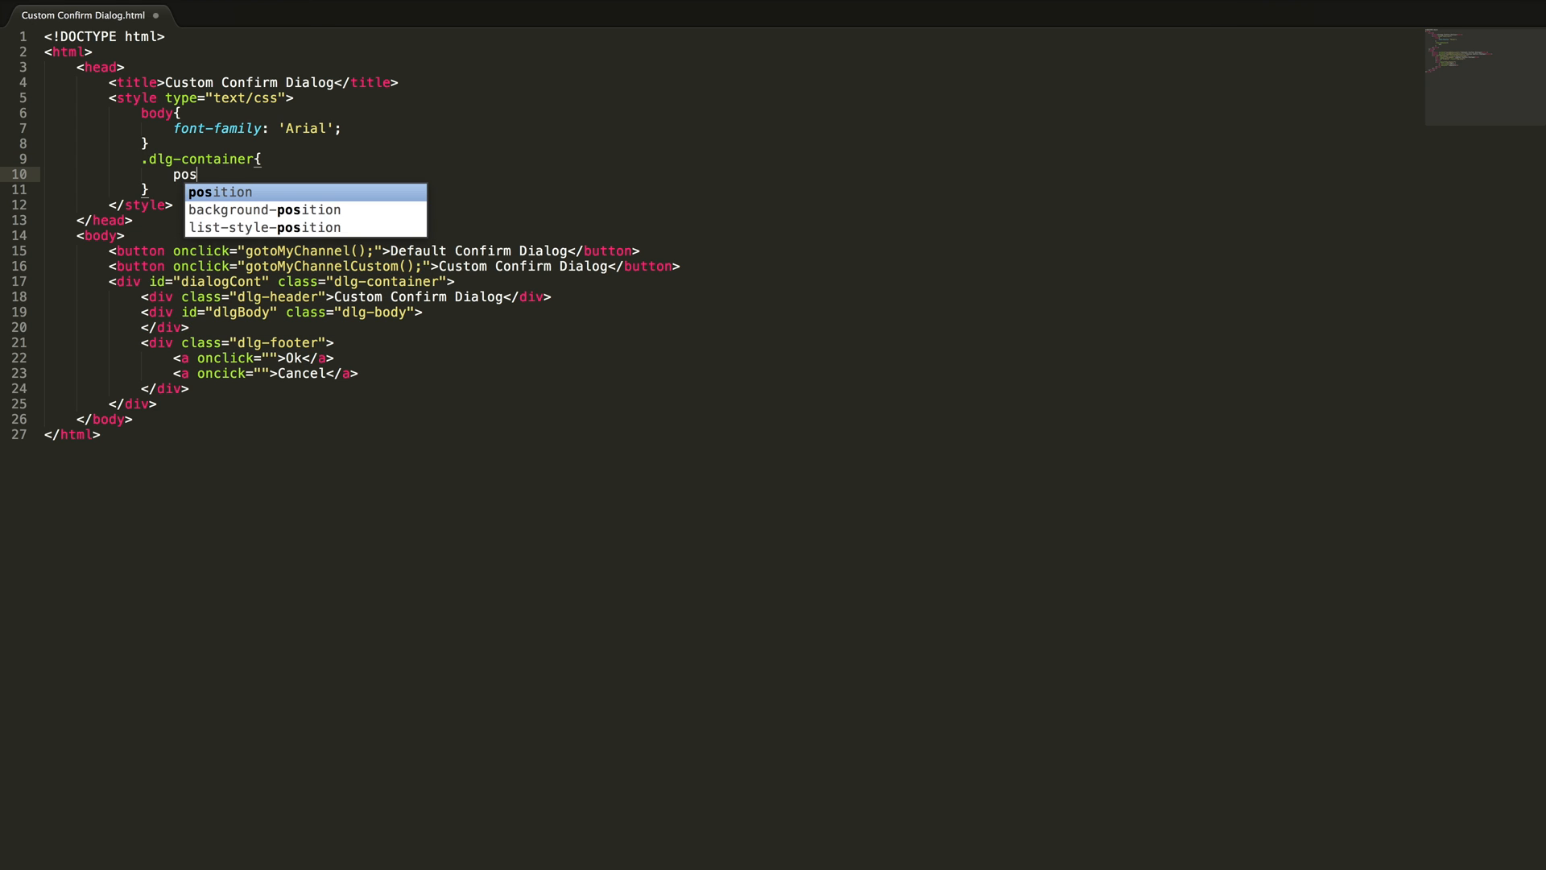
text(ition: absolute;)
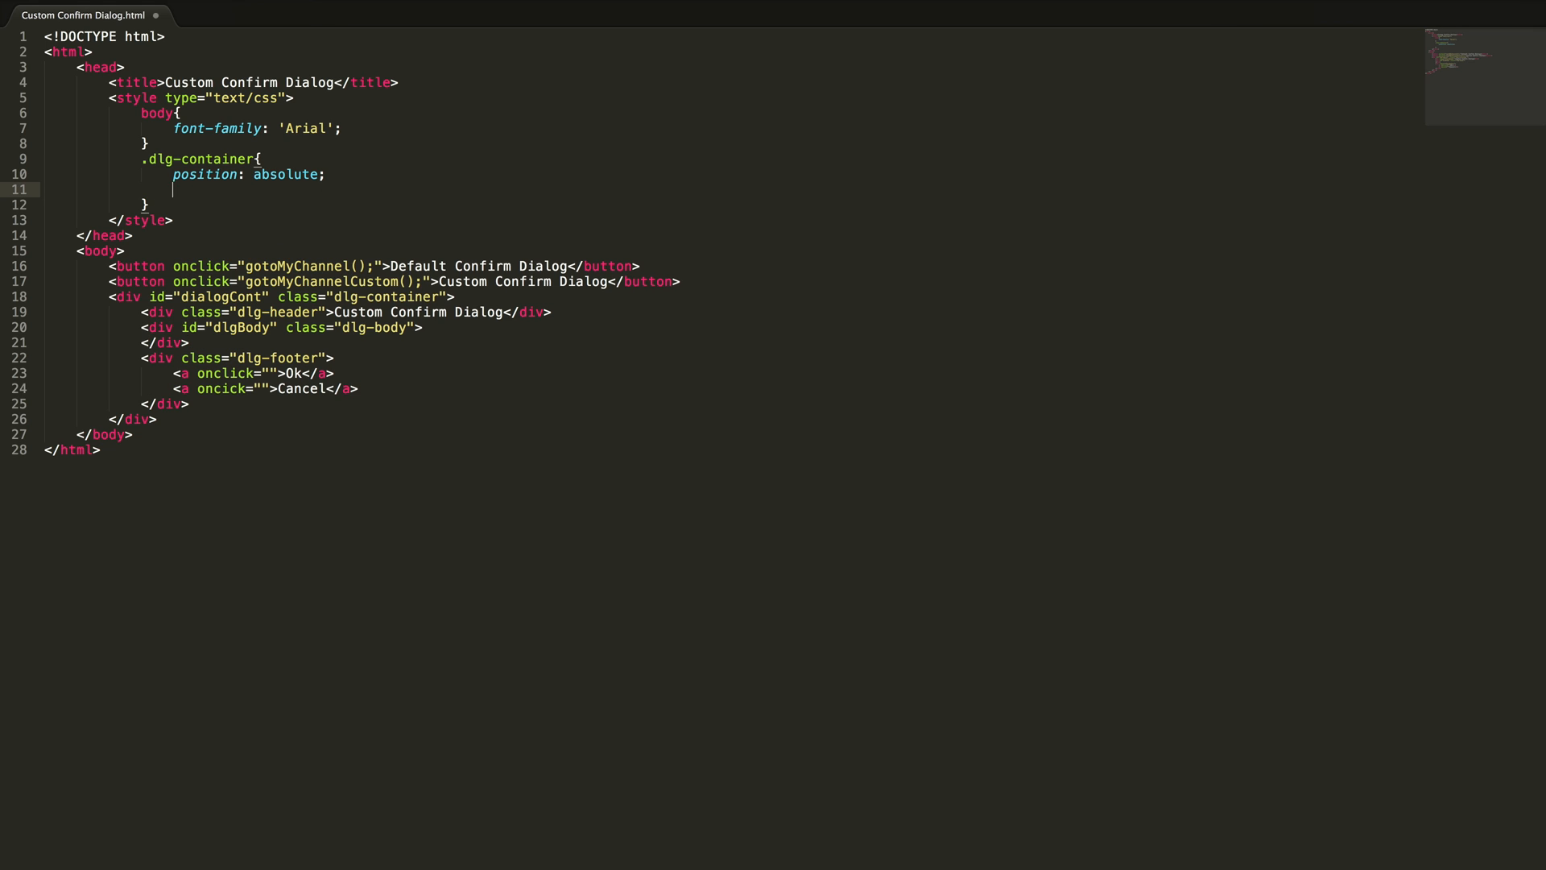
text(left: ;)
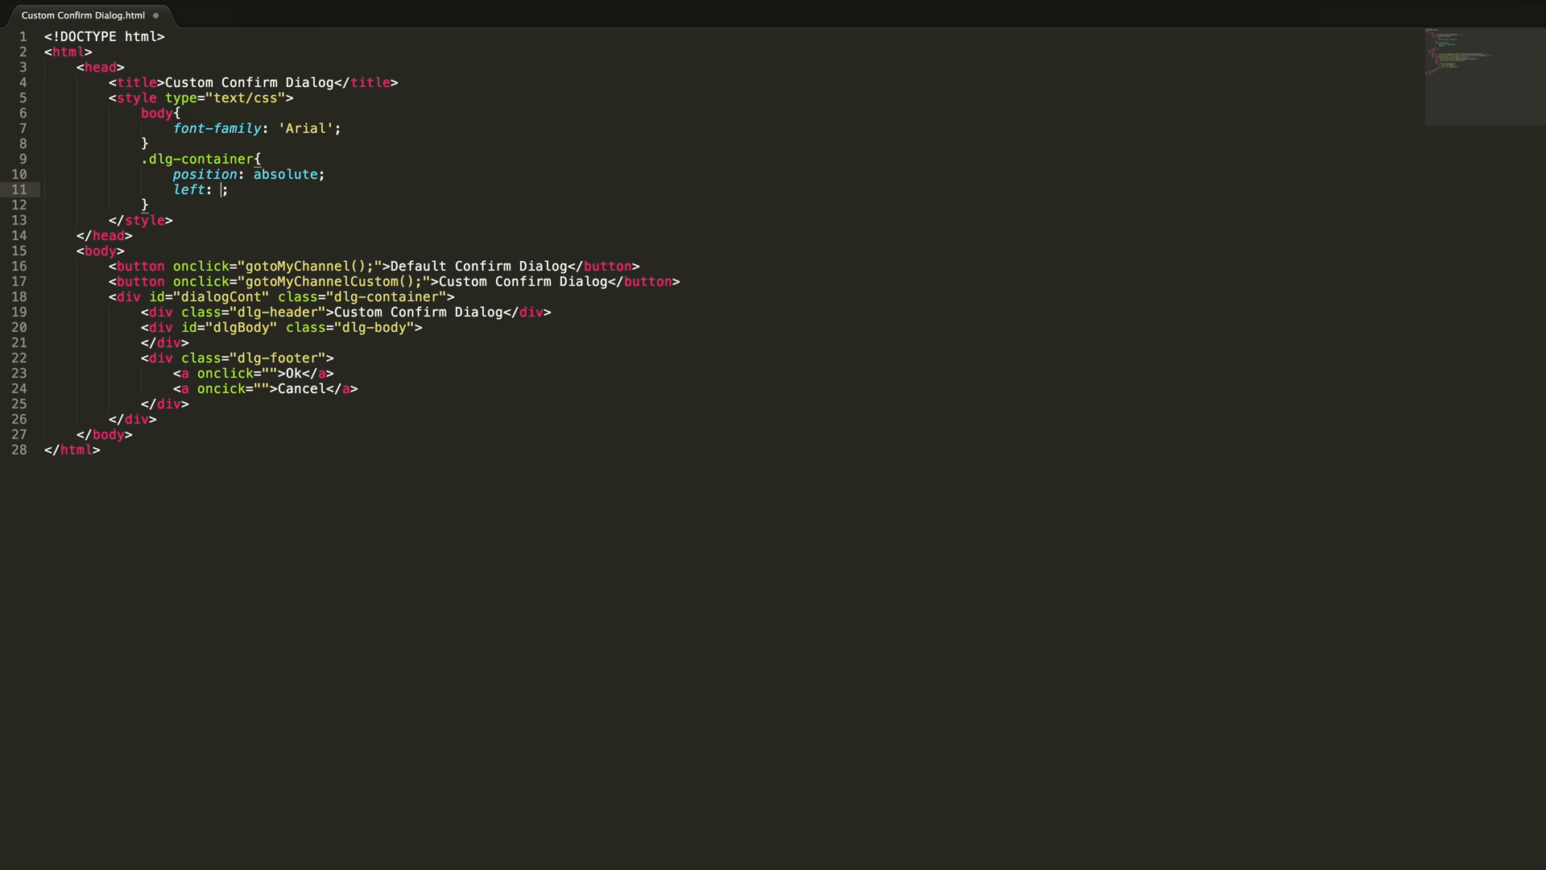
text(50%)
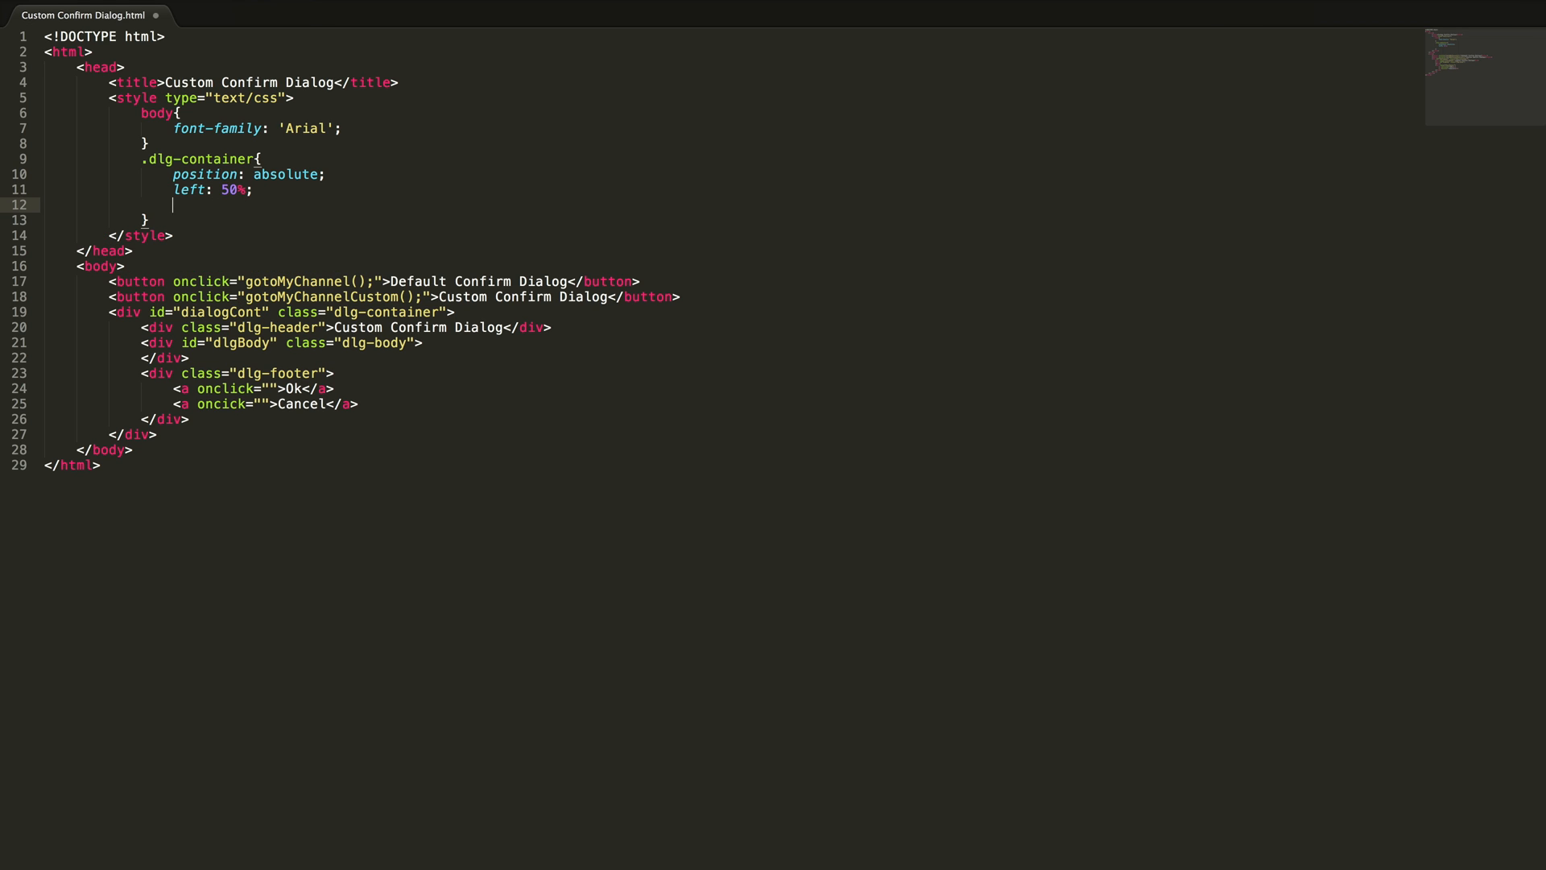
text(top: ;)
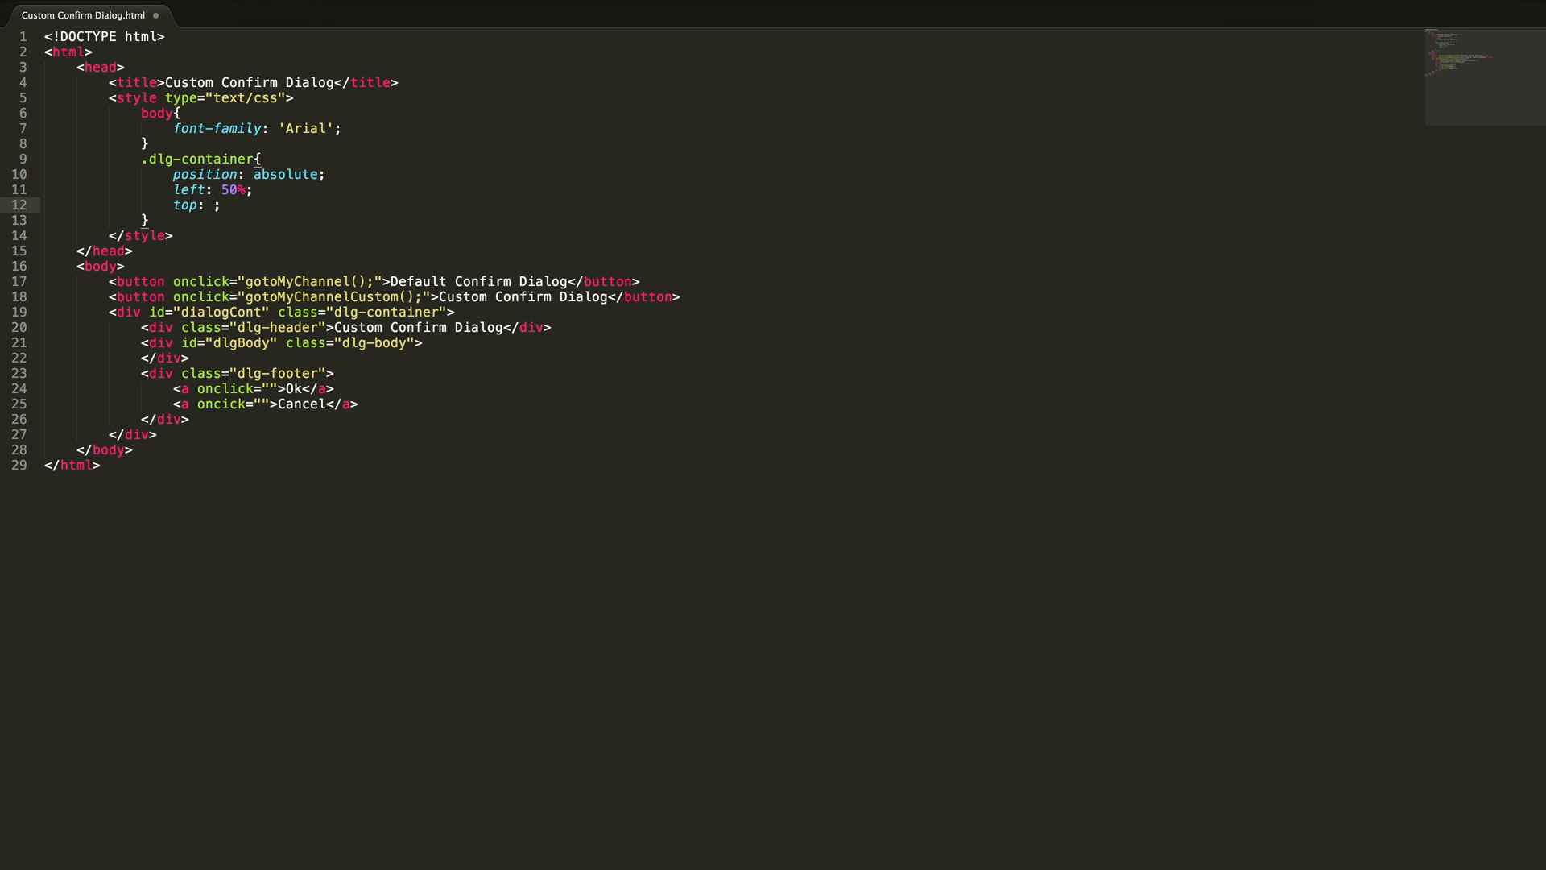
text(30%)
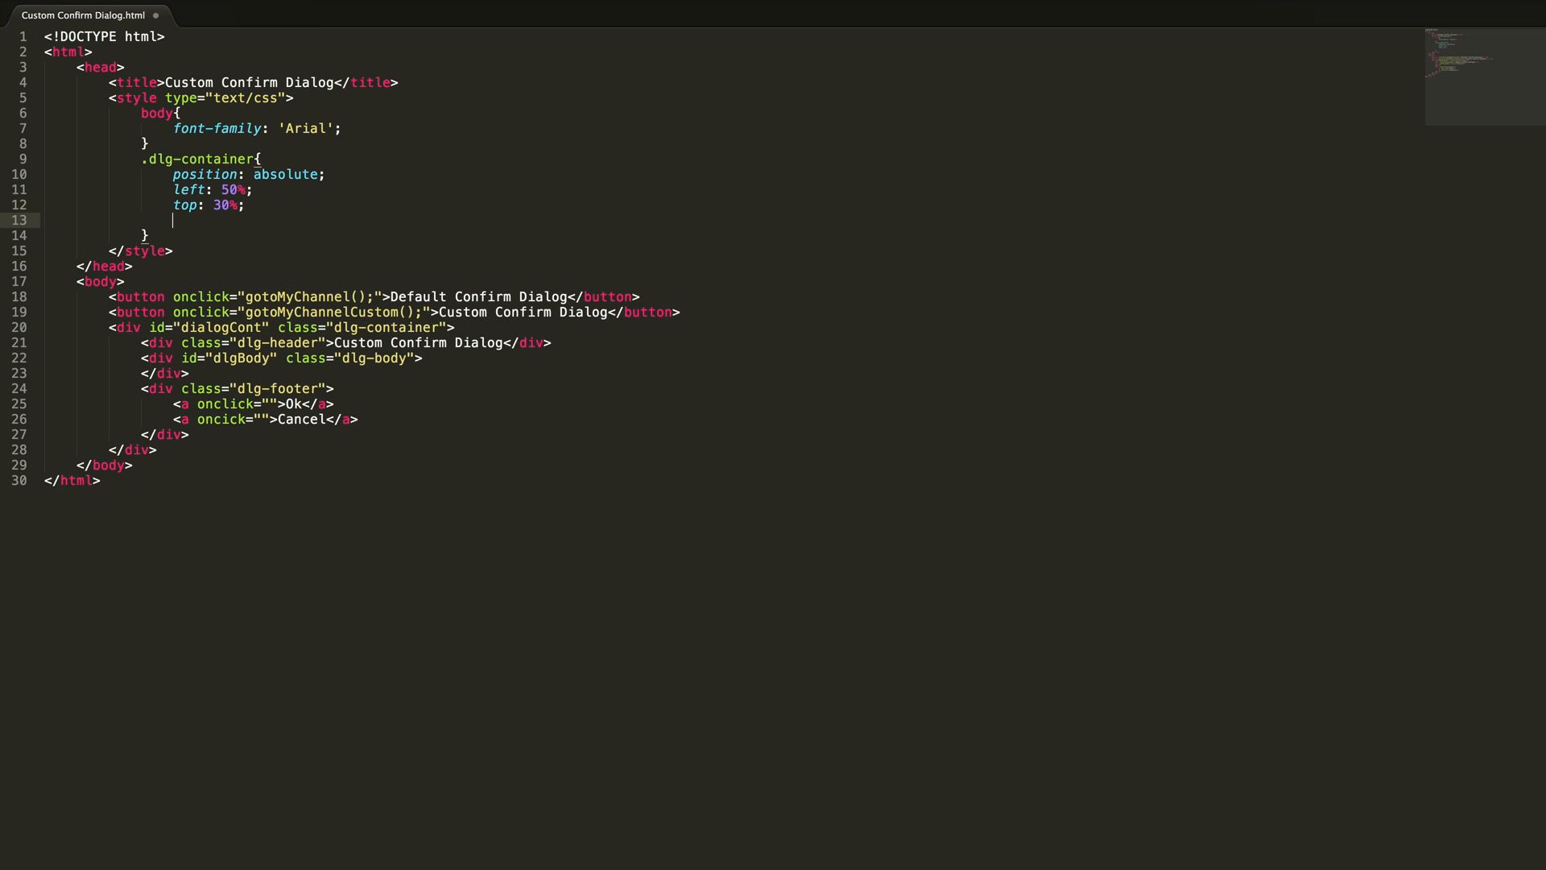
text(transform: tran;)
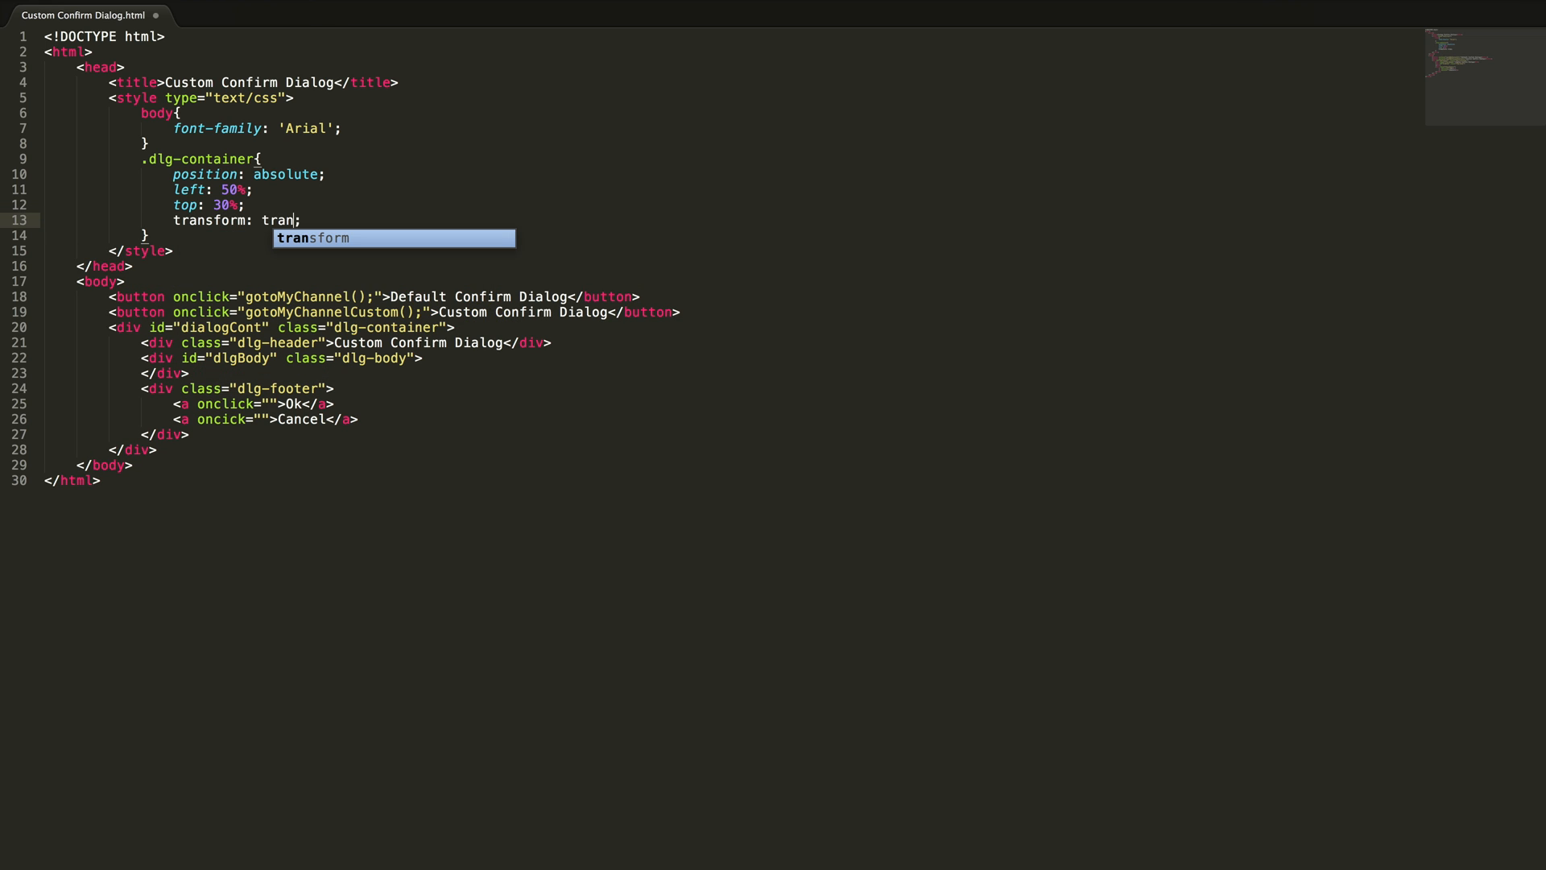
text(slate();)
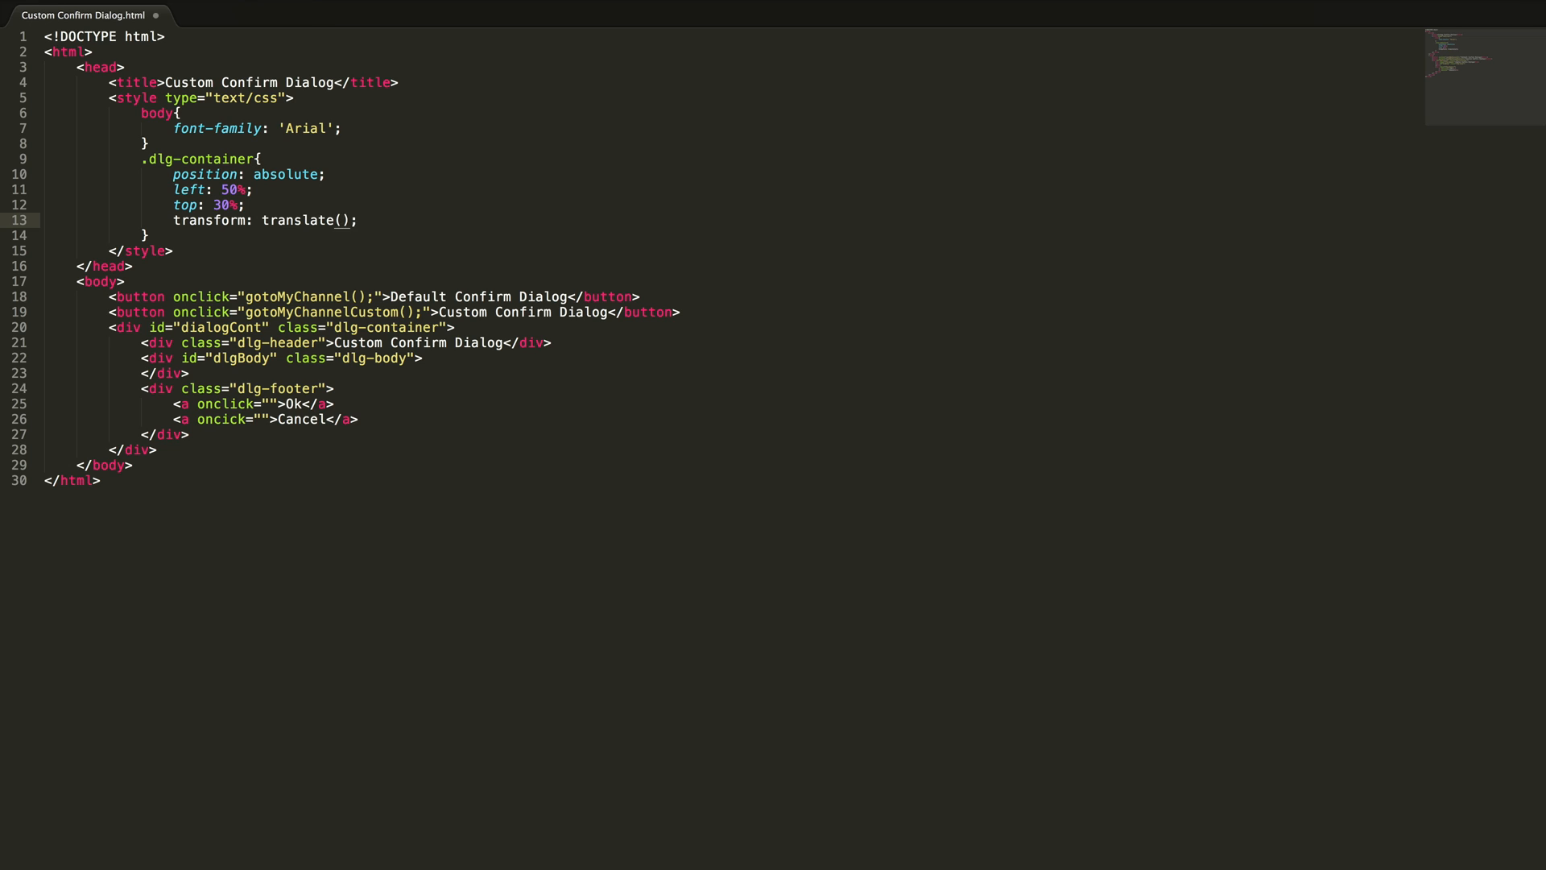
key(Backspace)
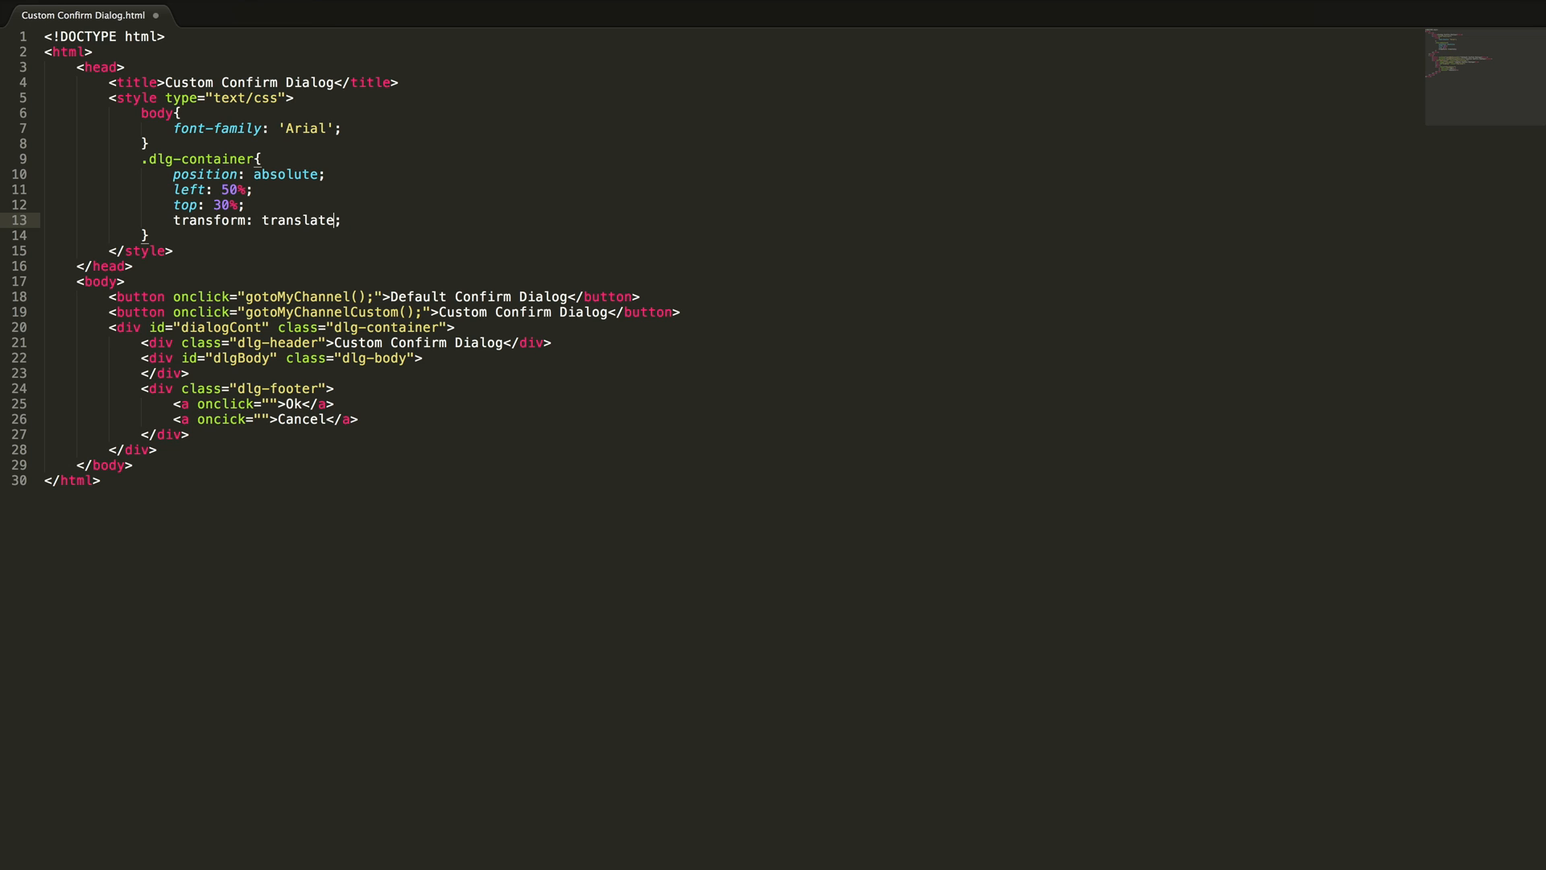
text(X(-50)
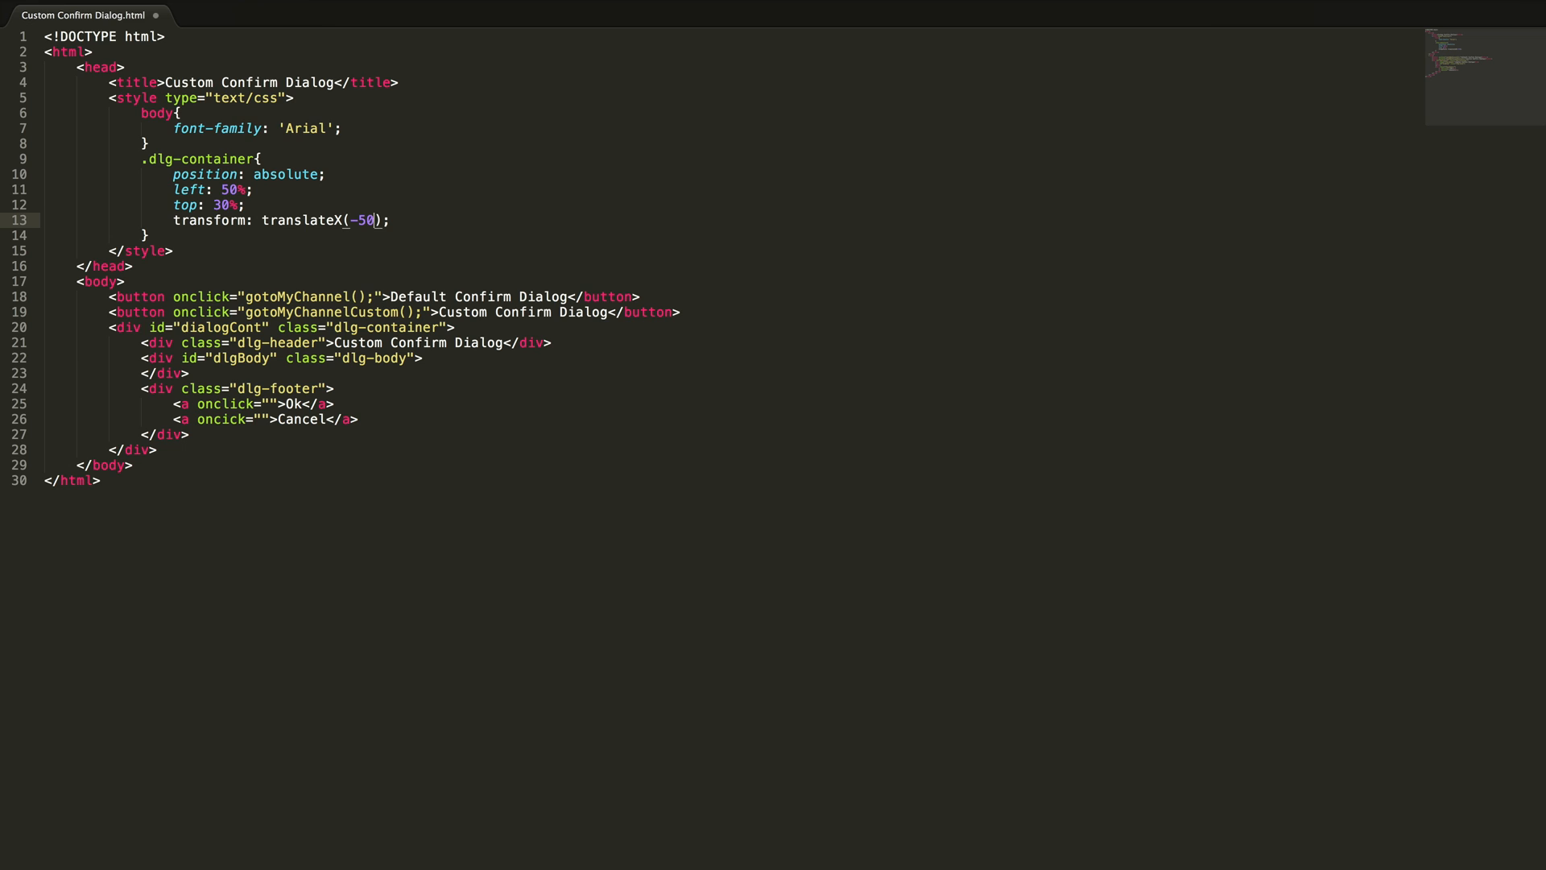
text(translateY)
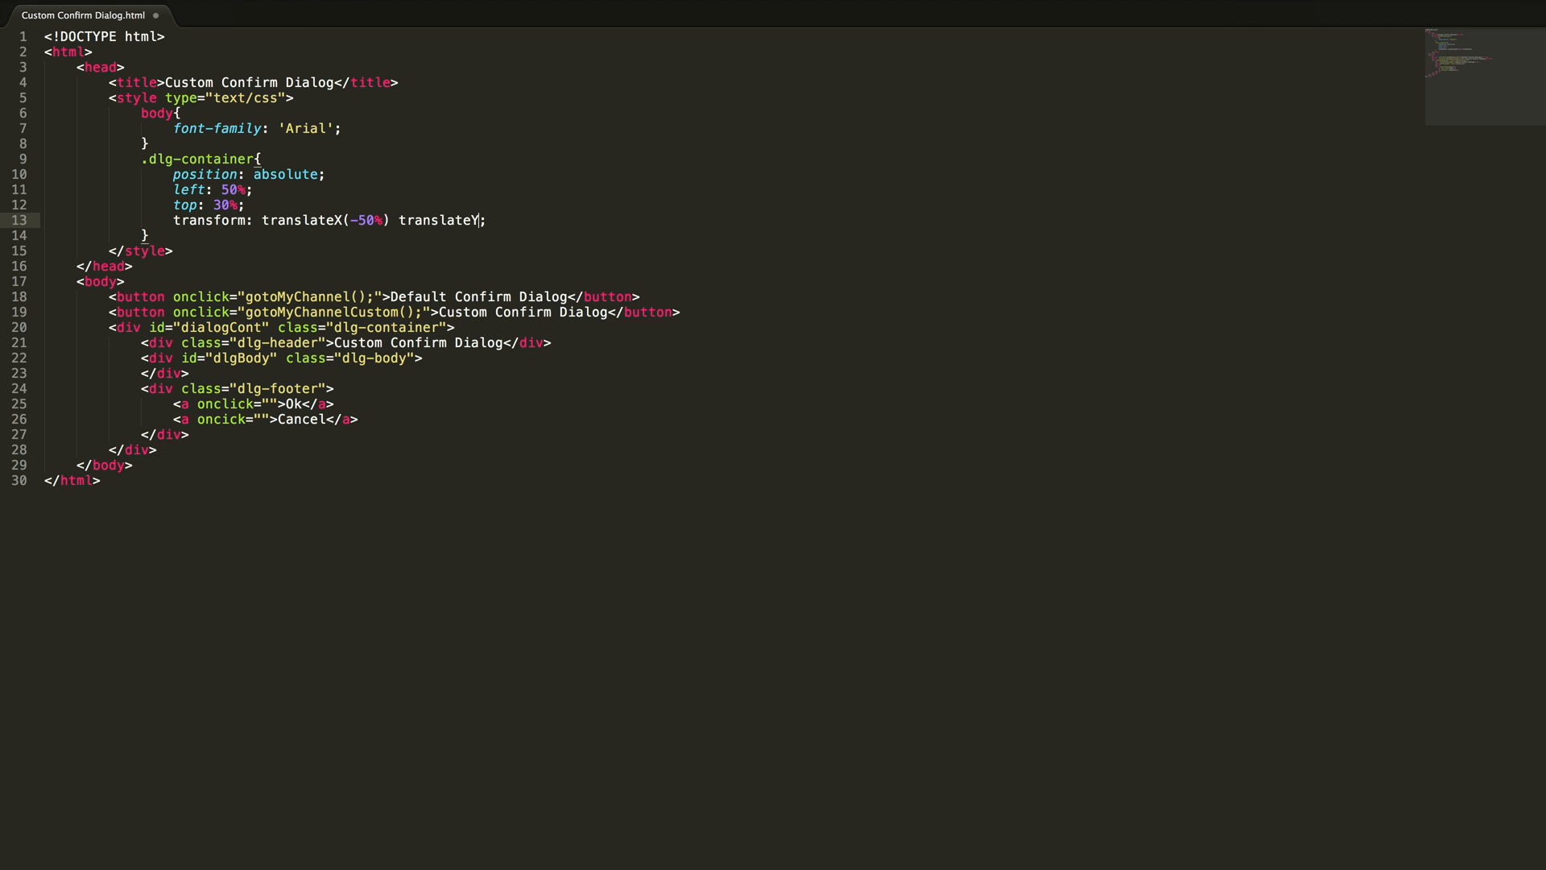
text((-50%);)
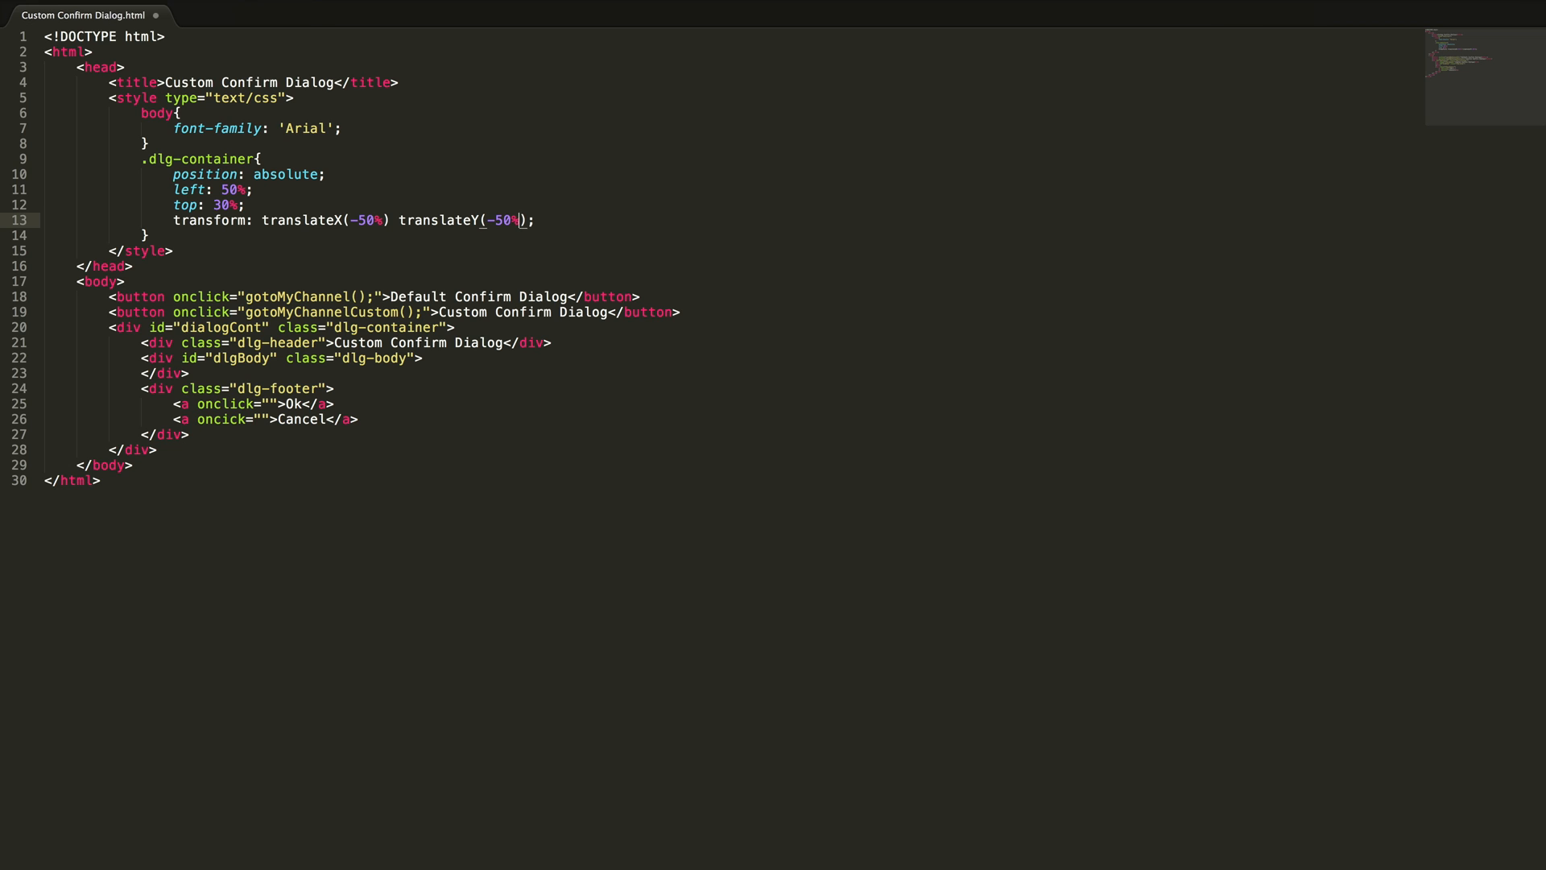
key(enter)
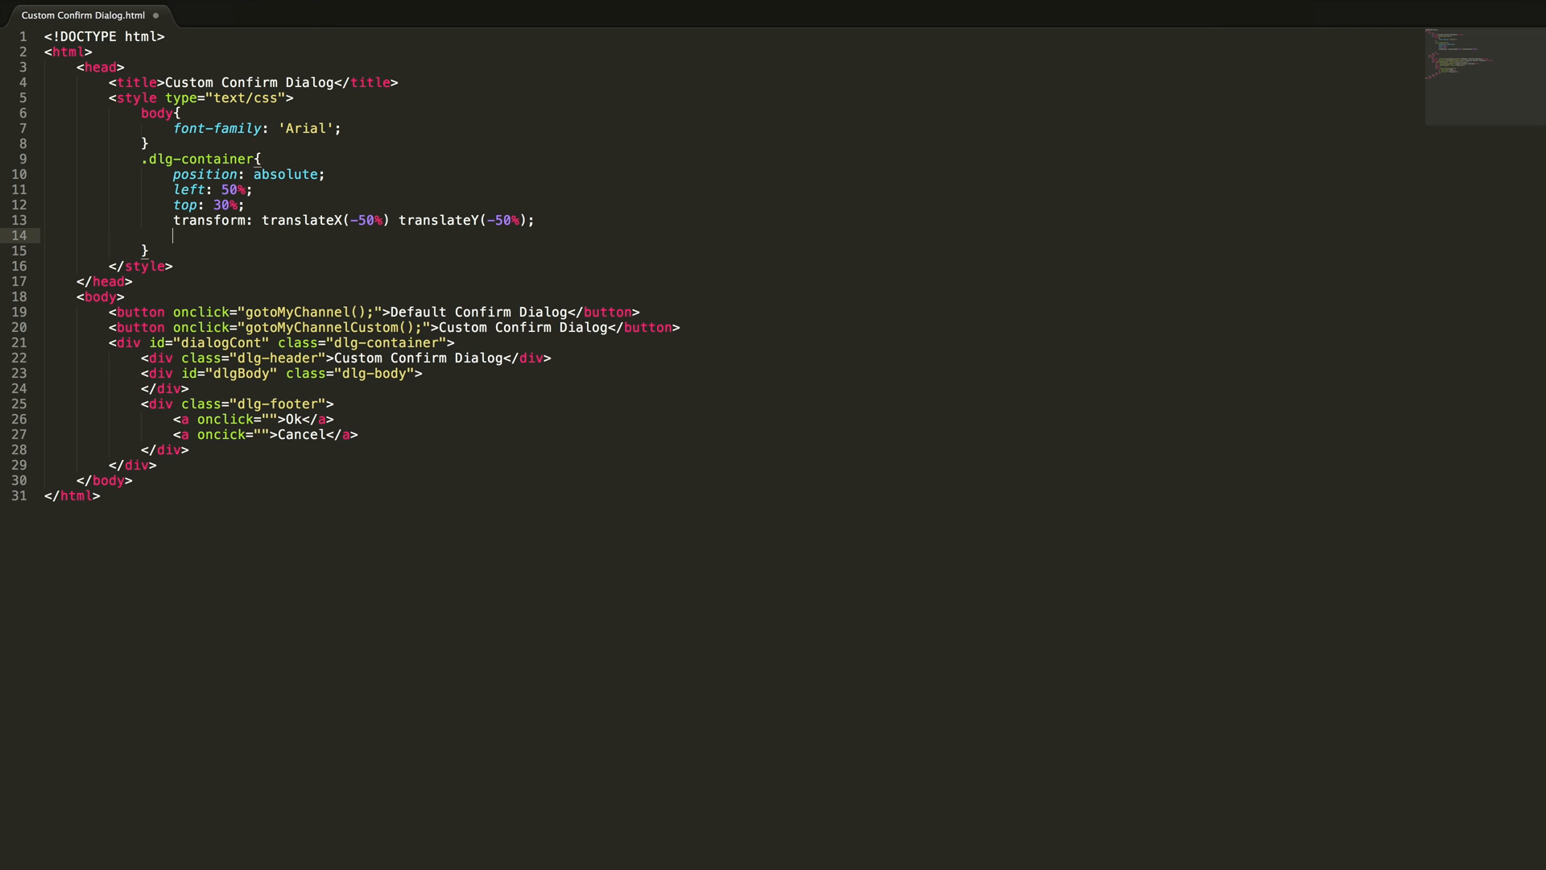
Step: Give it 400px width, #fff background, 10px padding, 1px solid #ddd border and a #ccc box-shadow
text(width:)
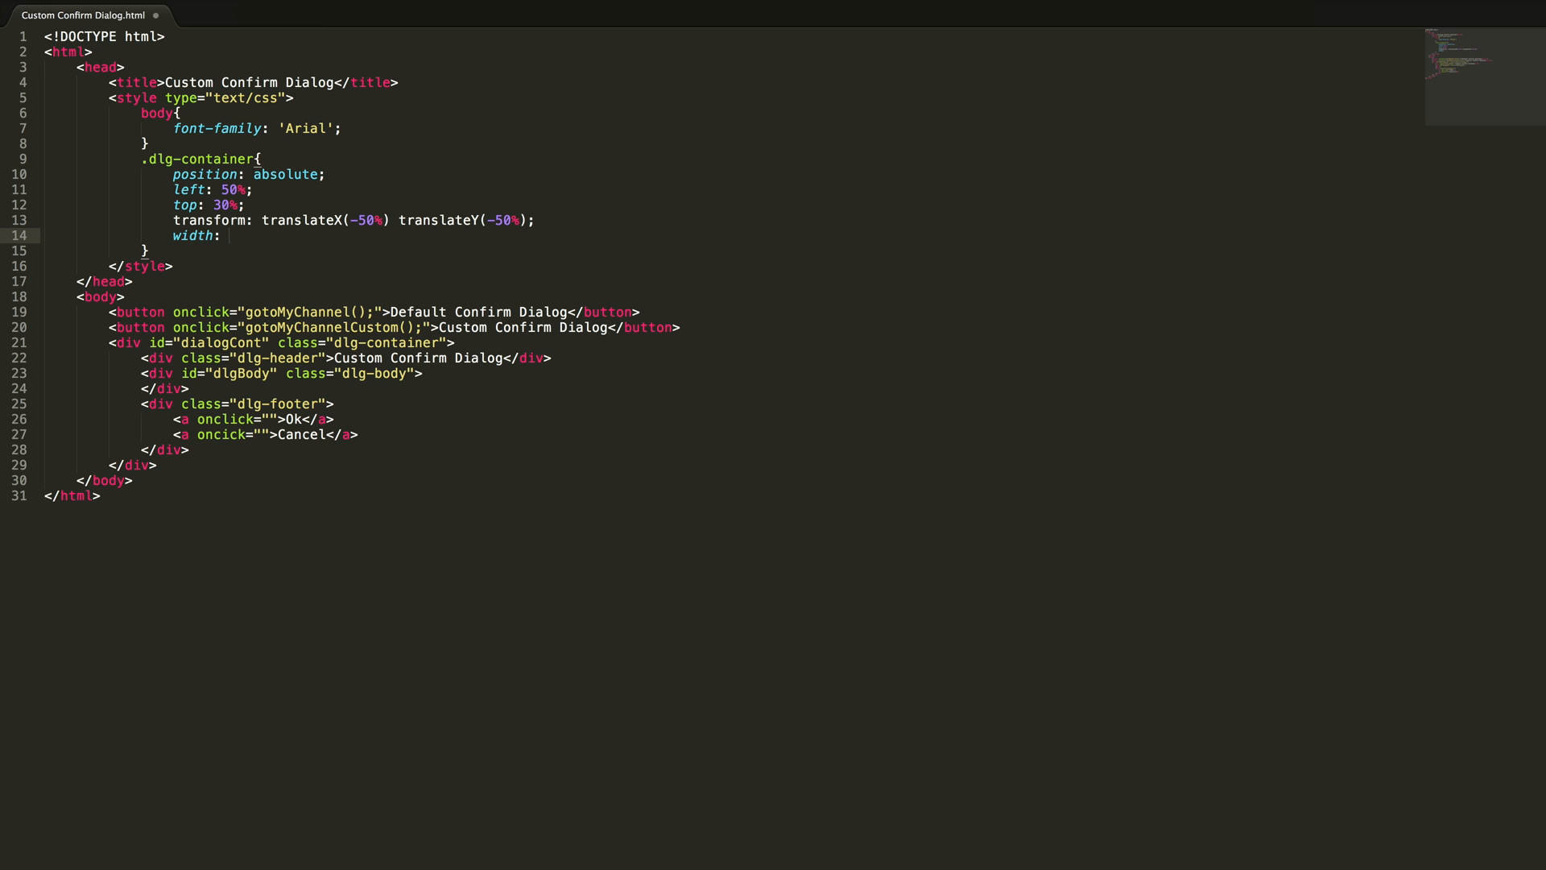
text(400px;)
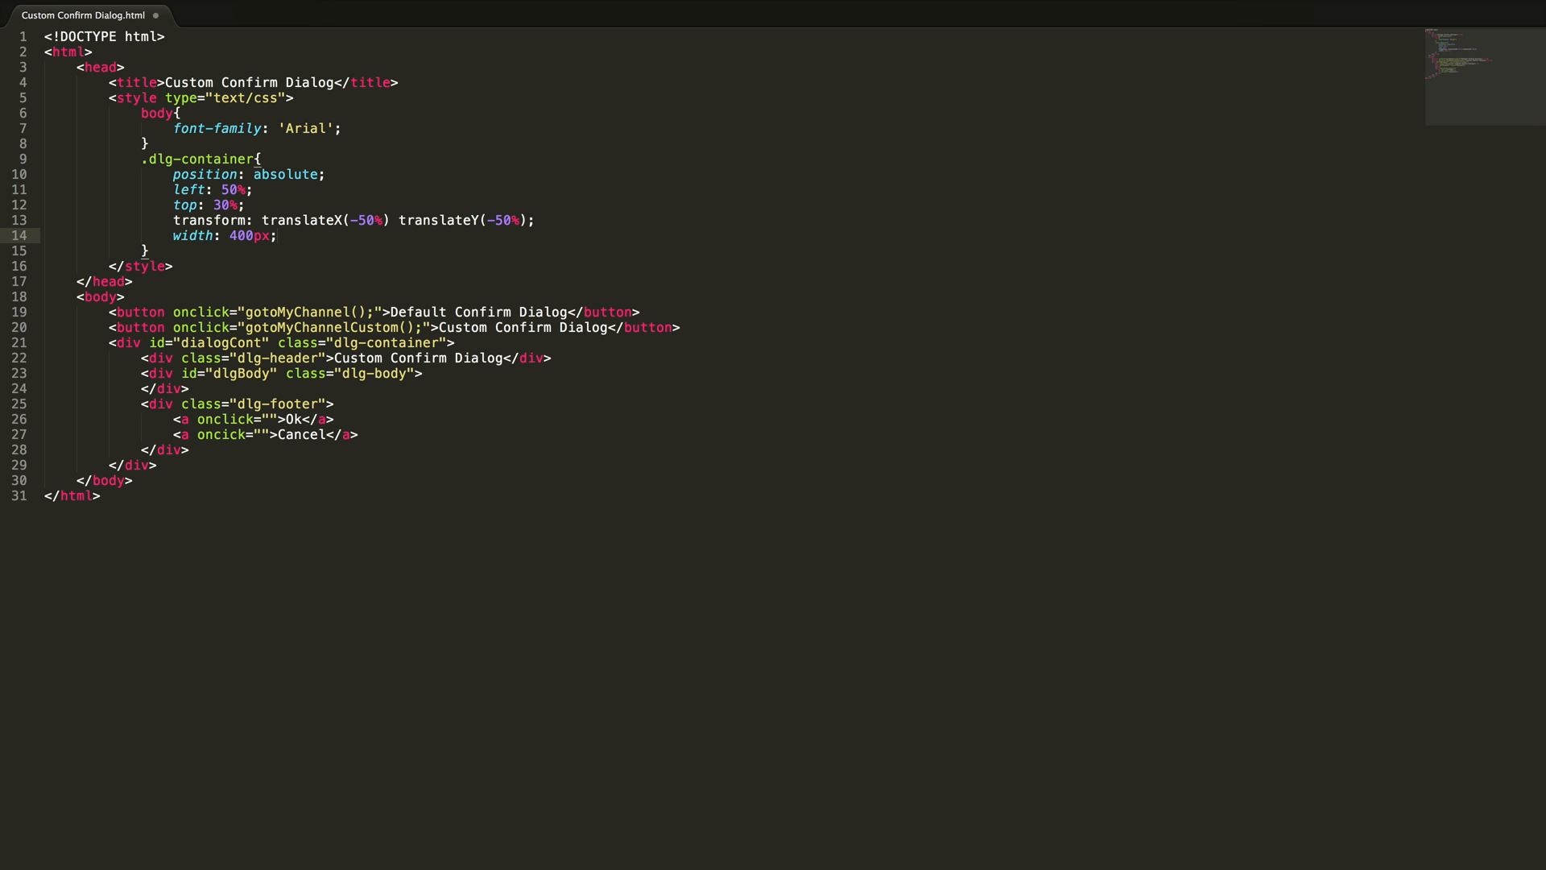
text(background: #ff)
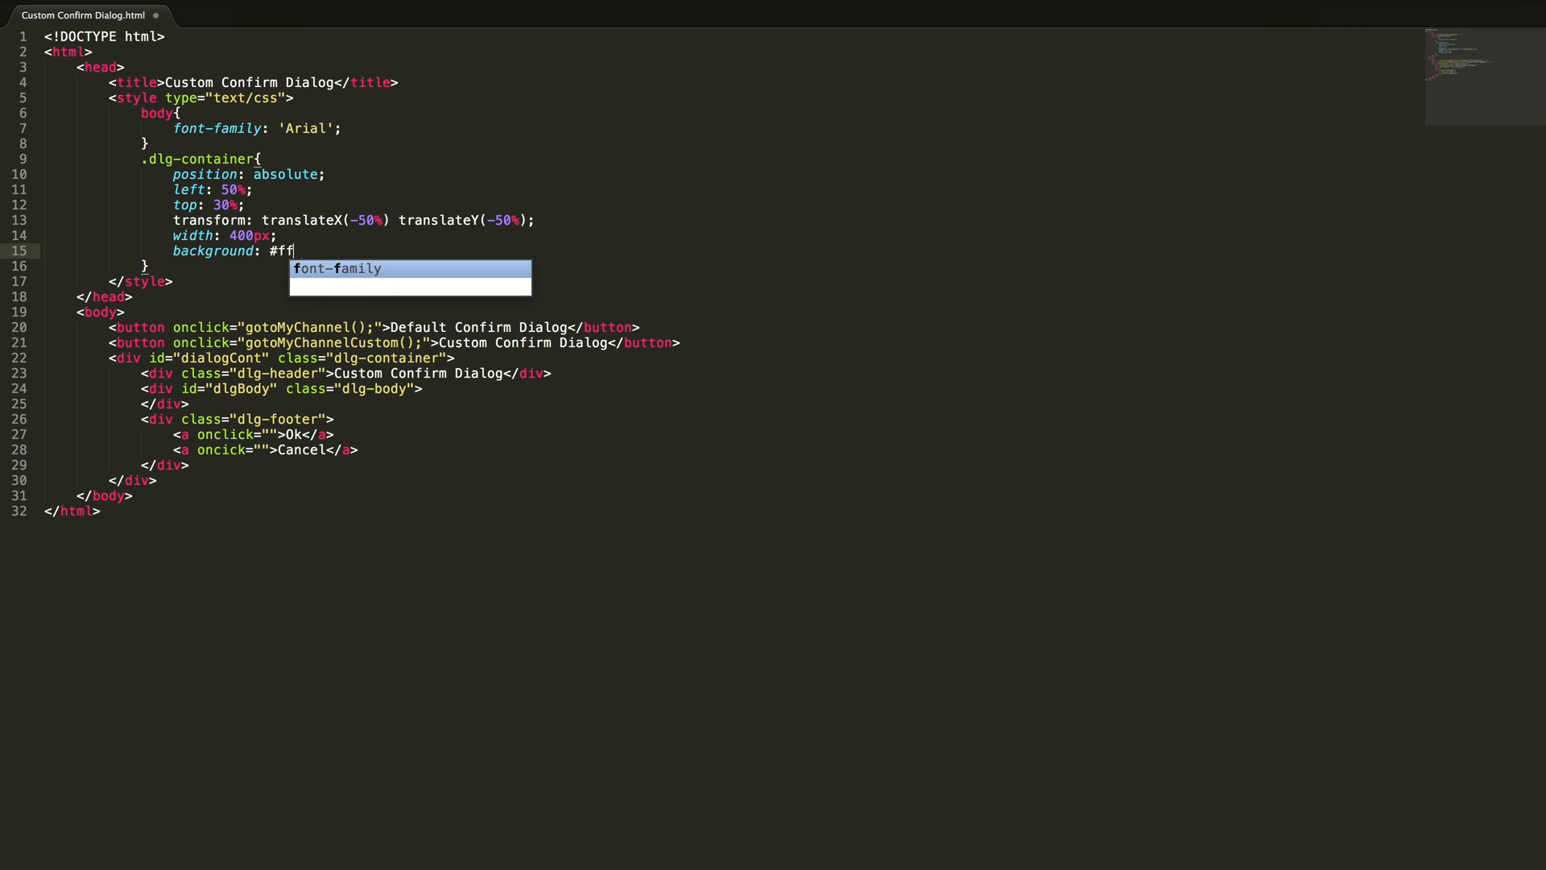
text(f;)
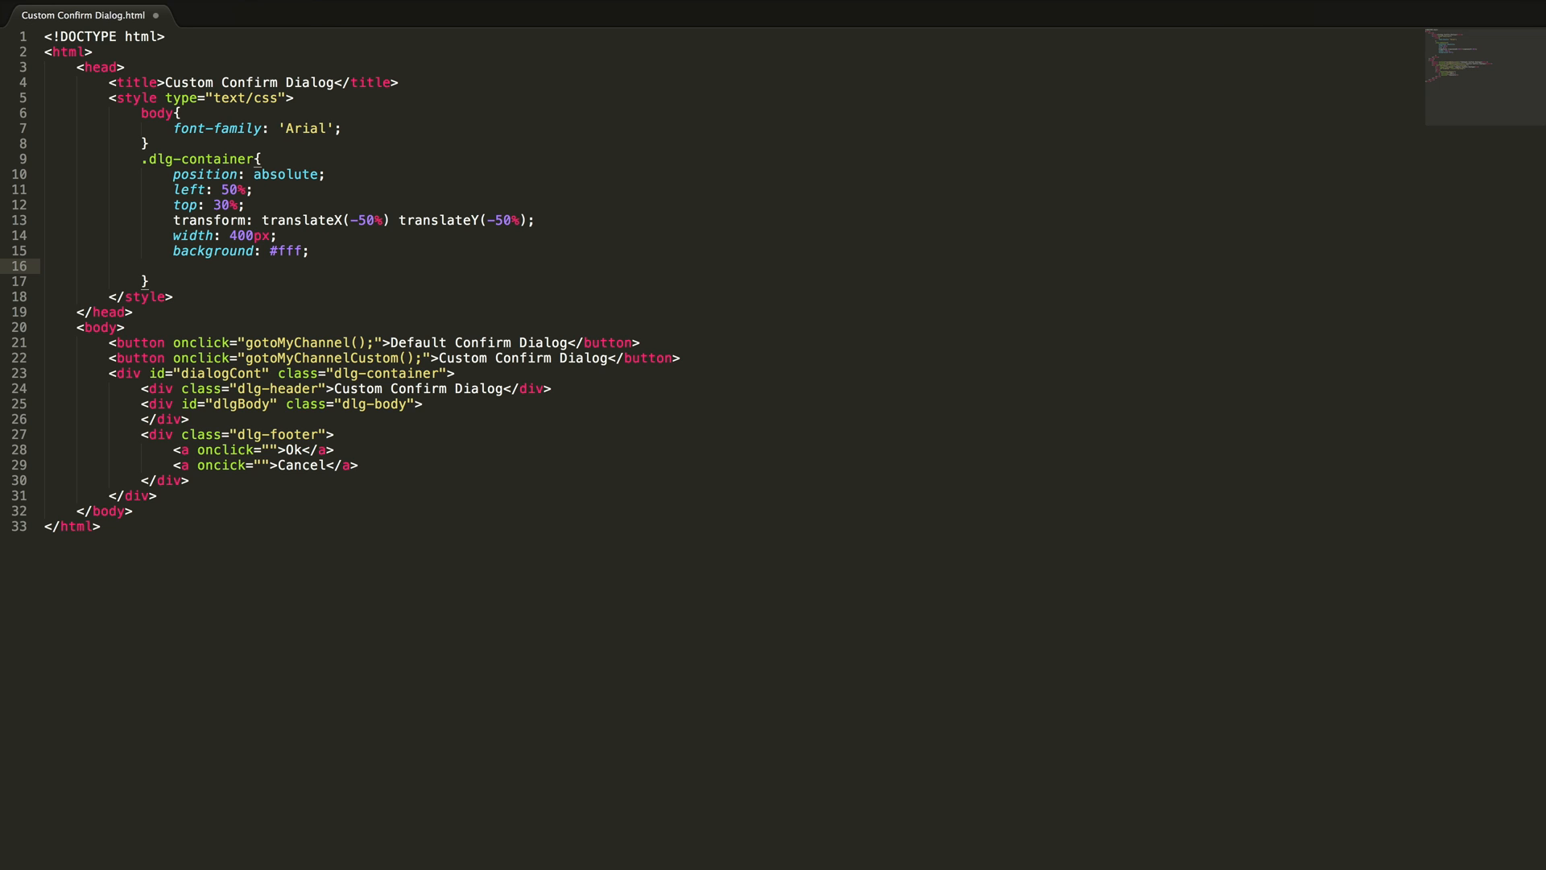
text(padding: 10px)
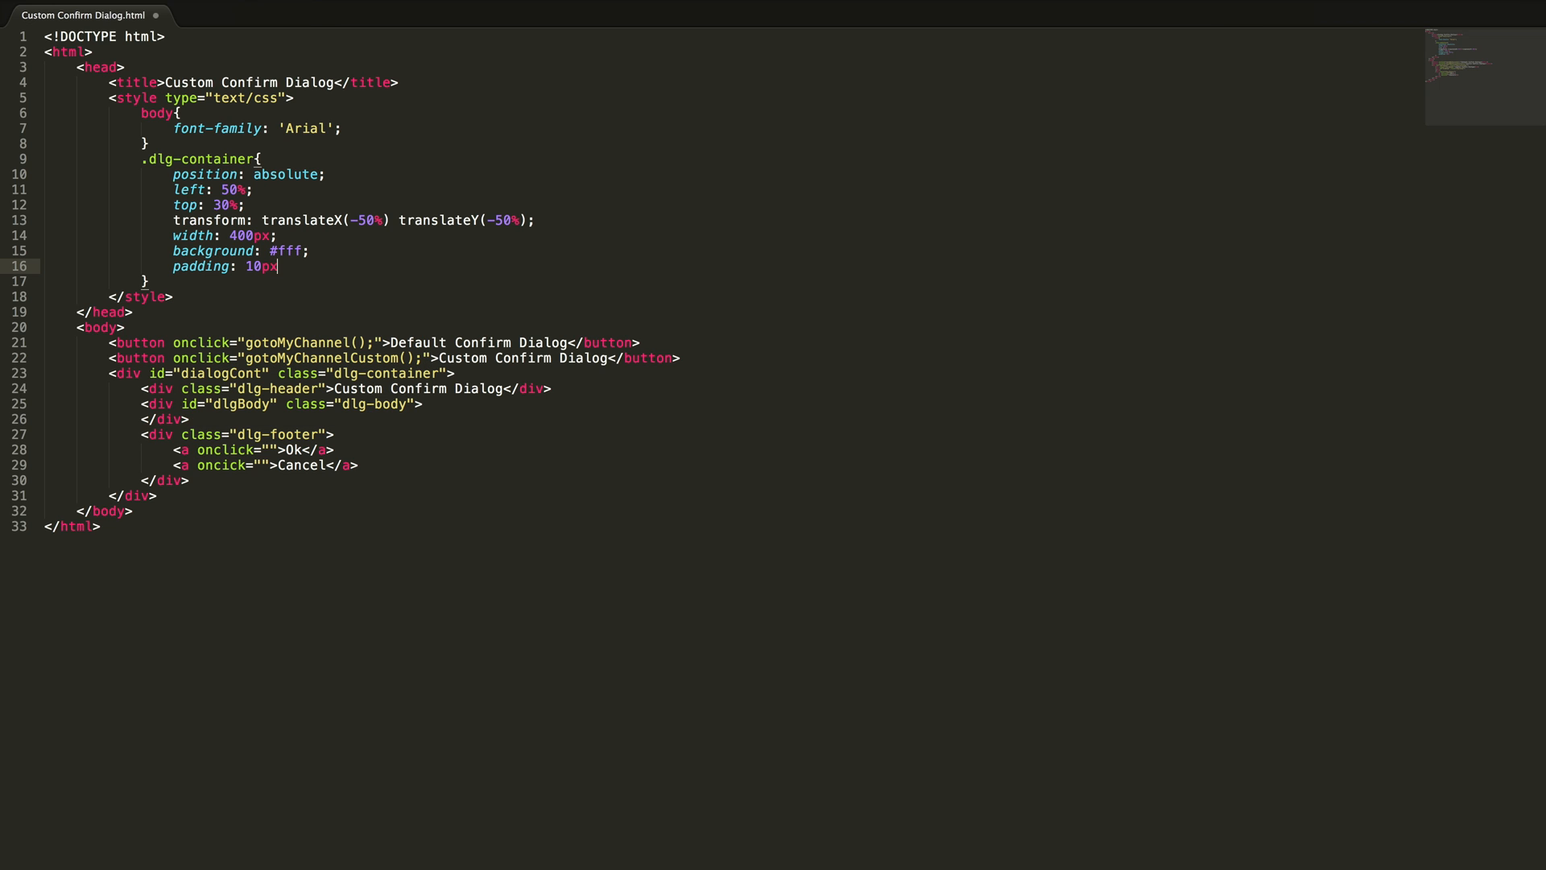
text(border: 2)
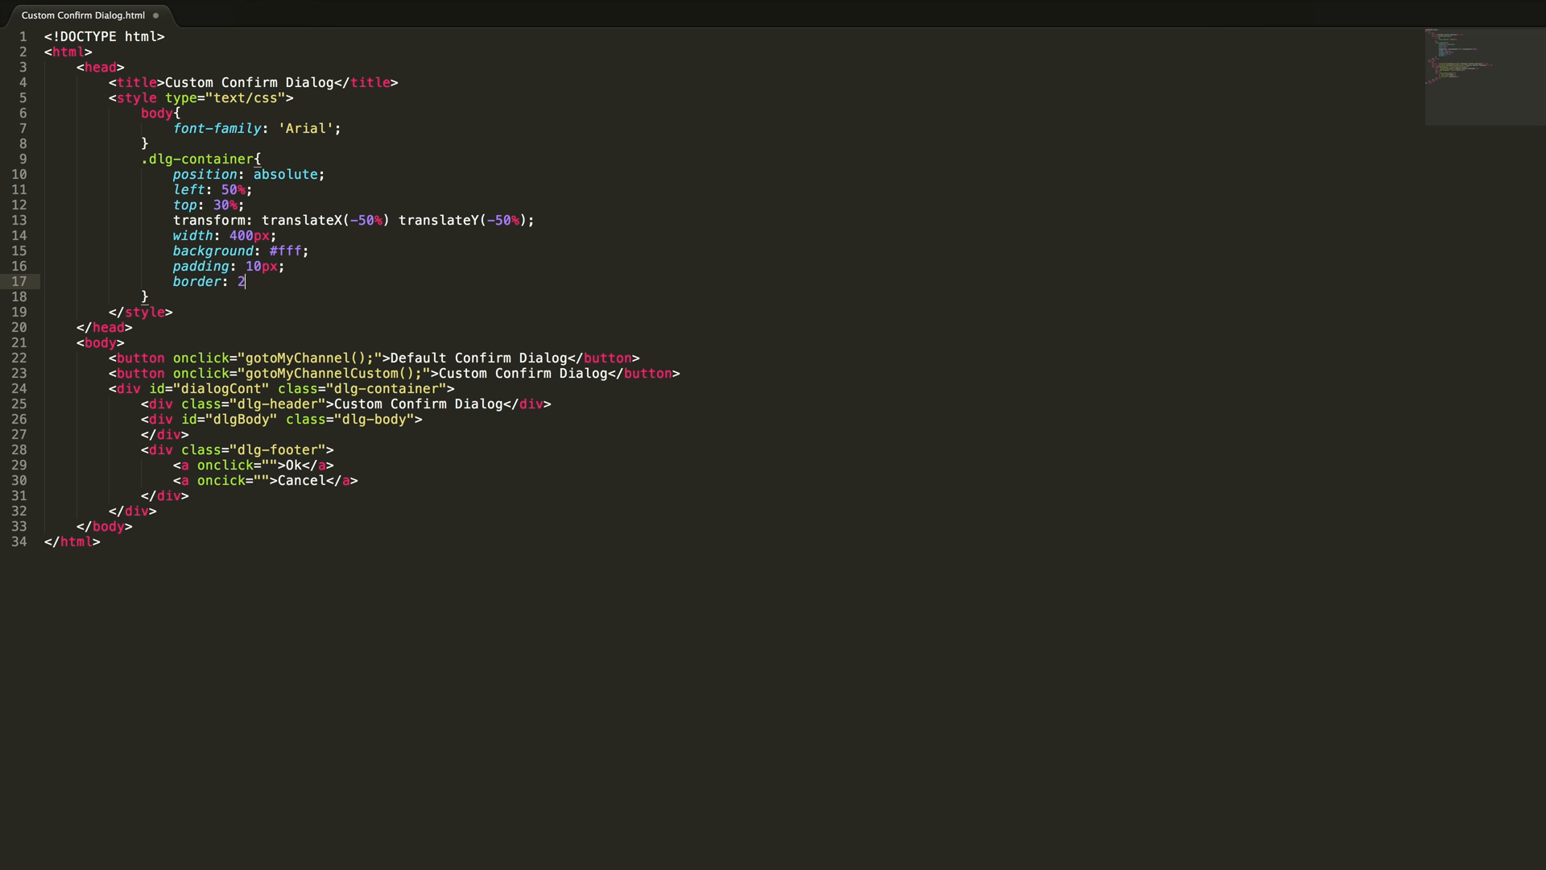
text(px solid)
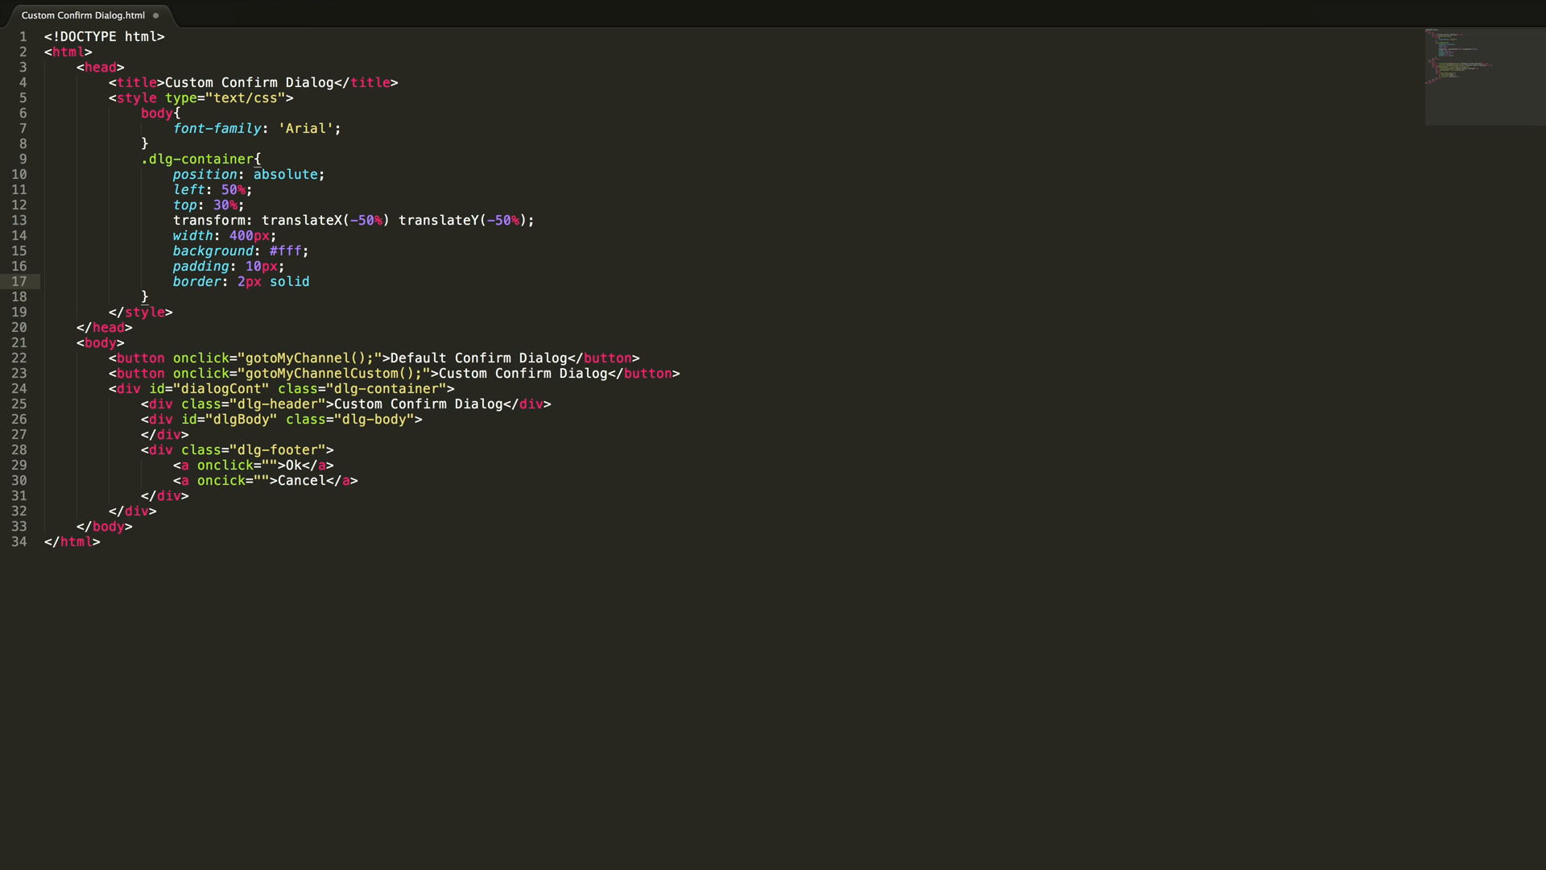
text(#ddd;)
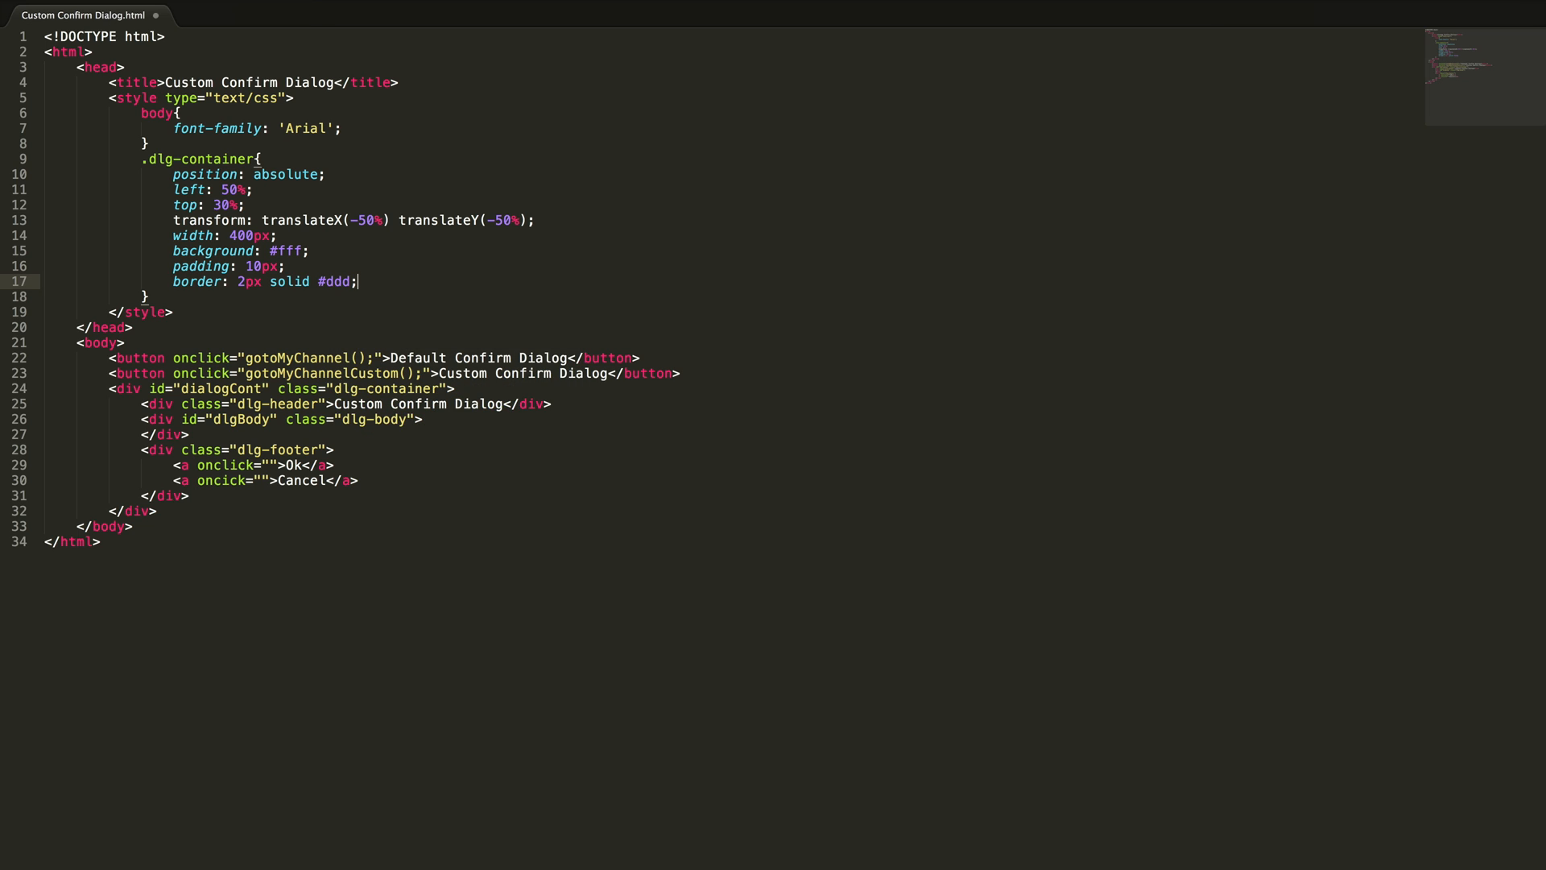
text(box-shadow:)
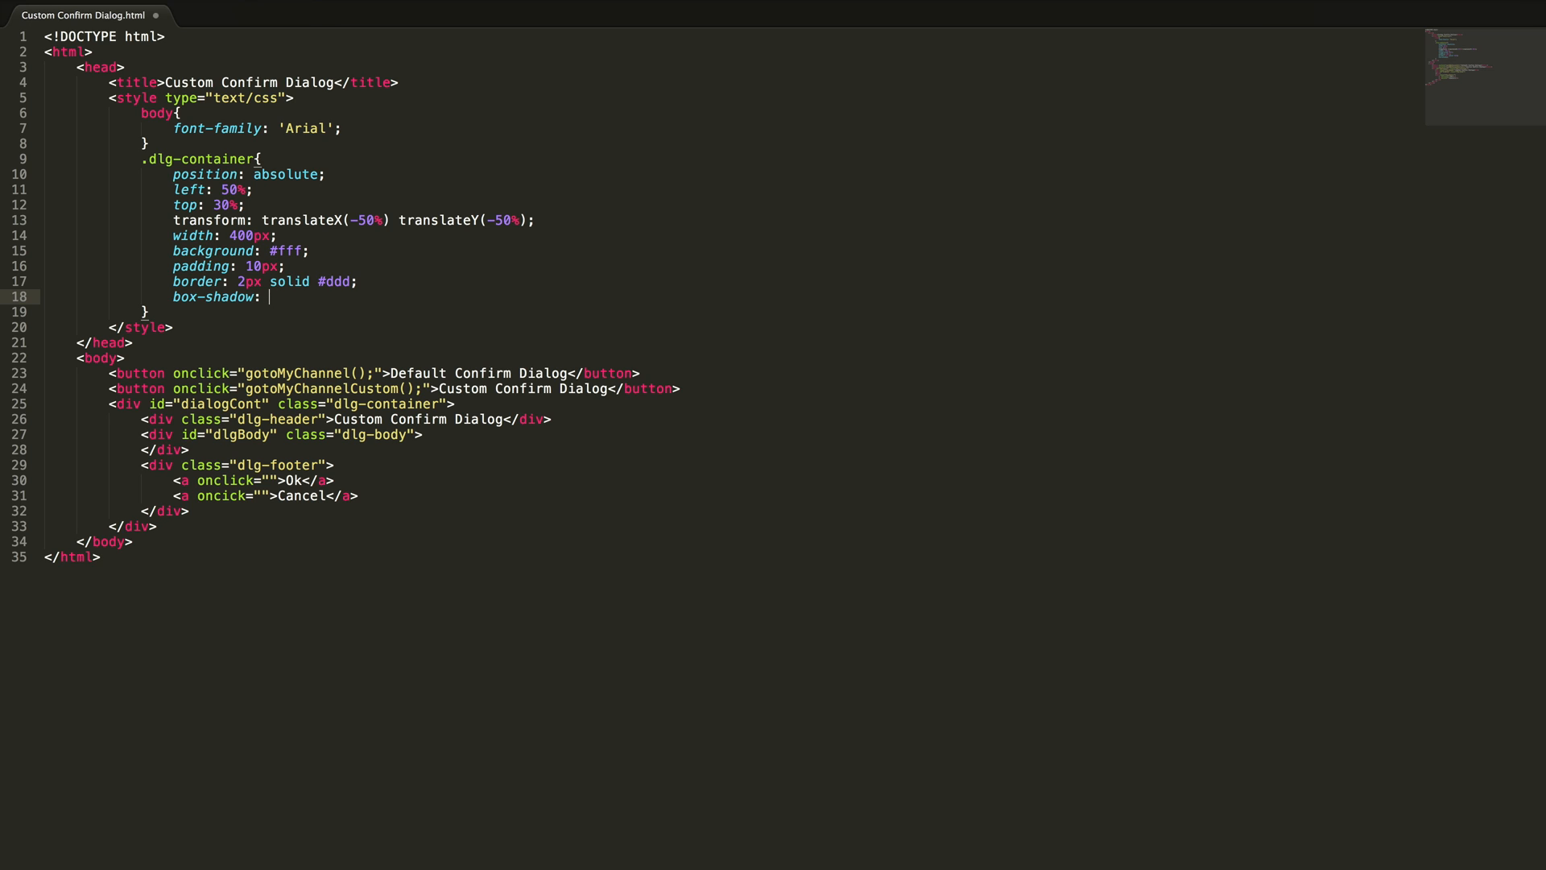
text(1px)
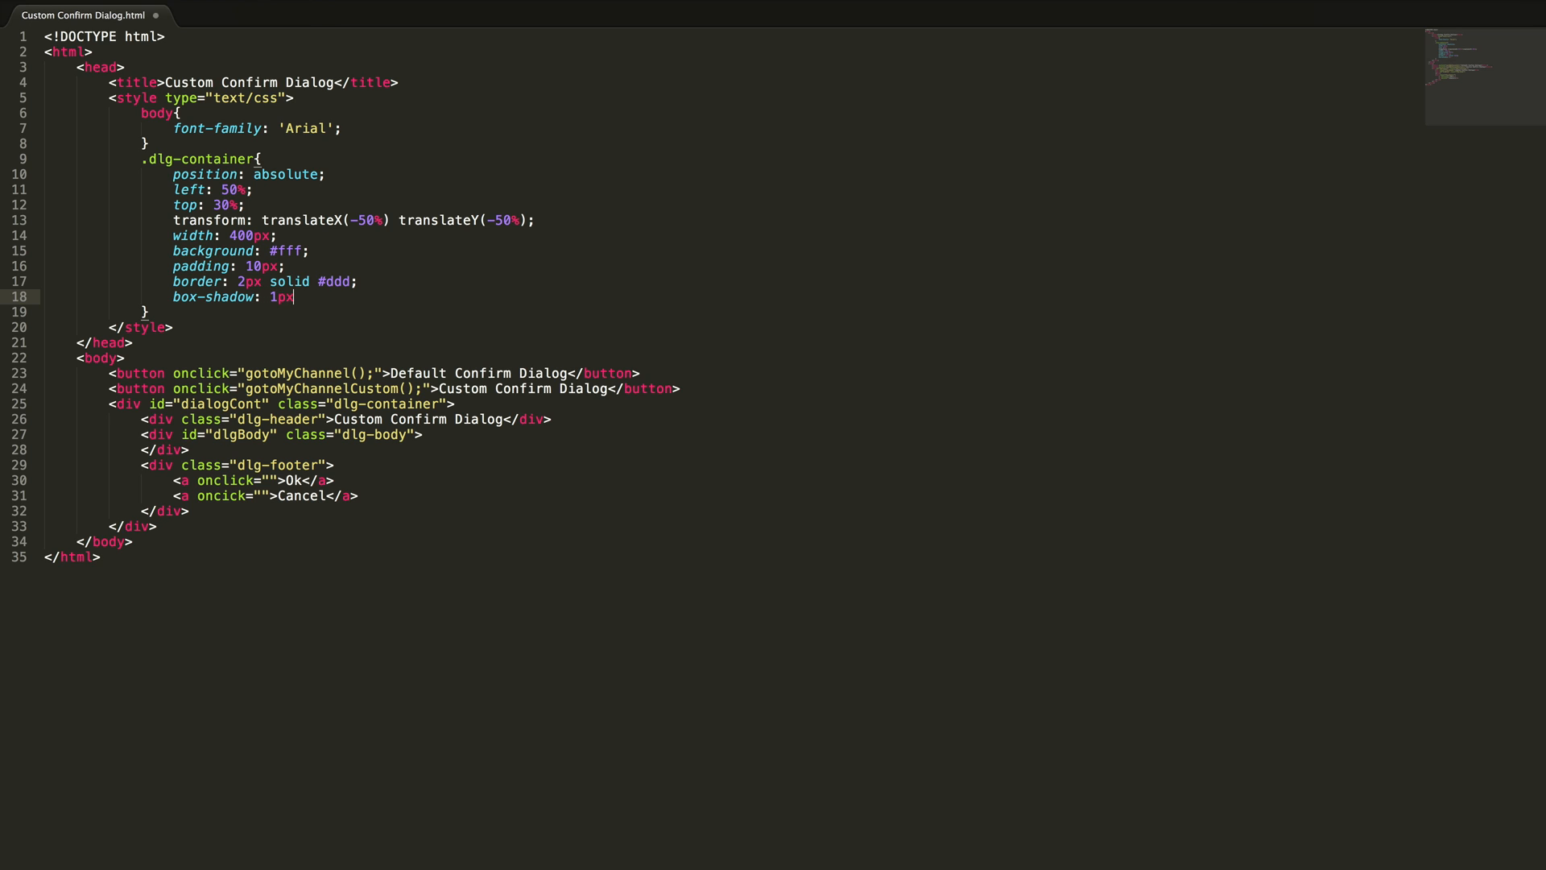
text(1px)
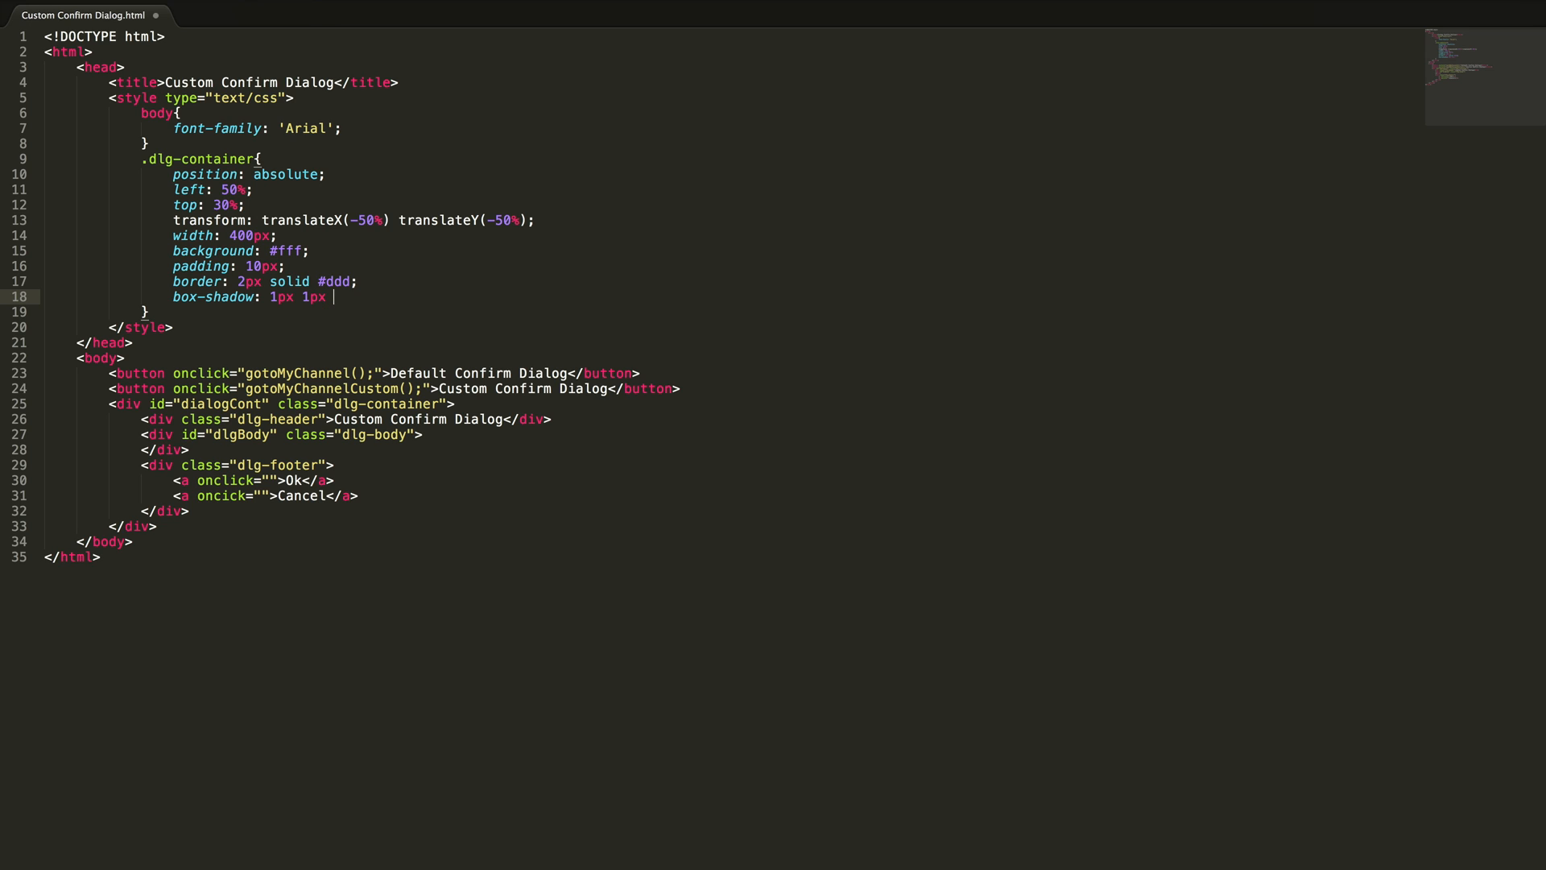
text(5px 1px)
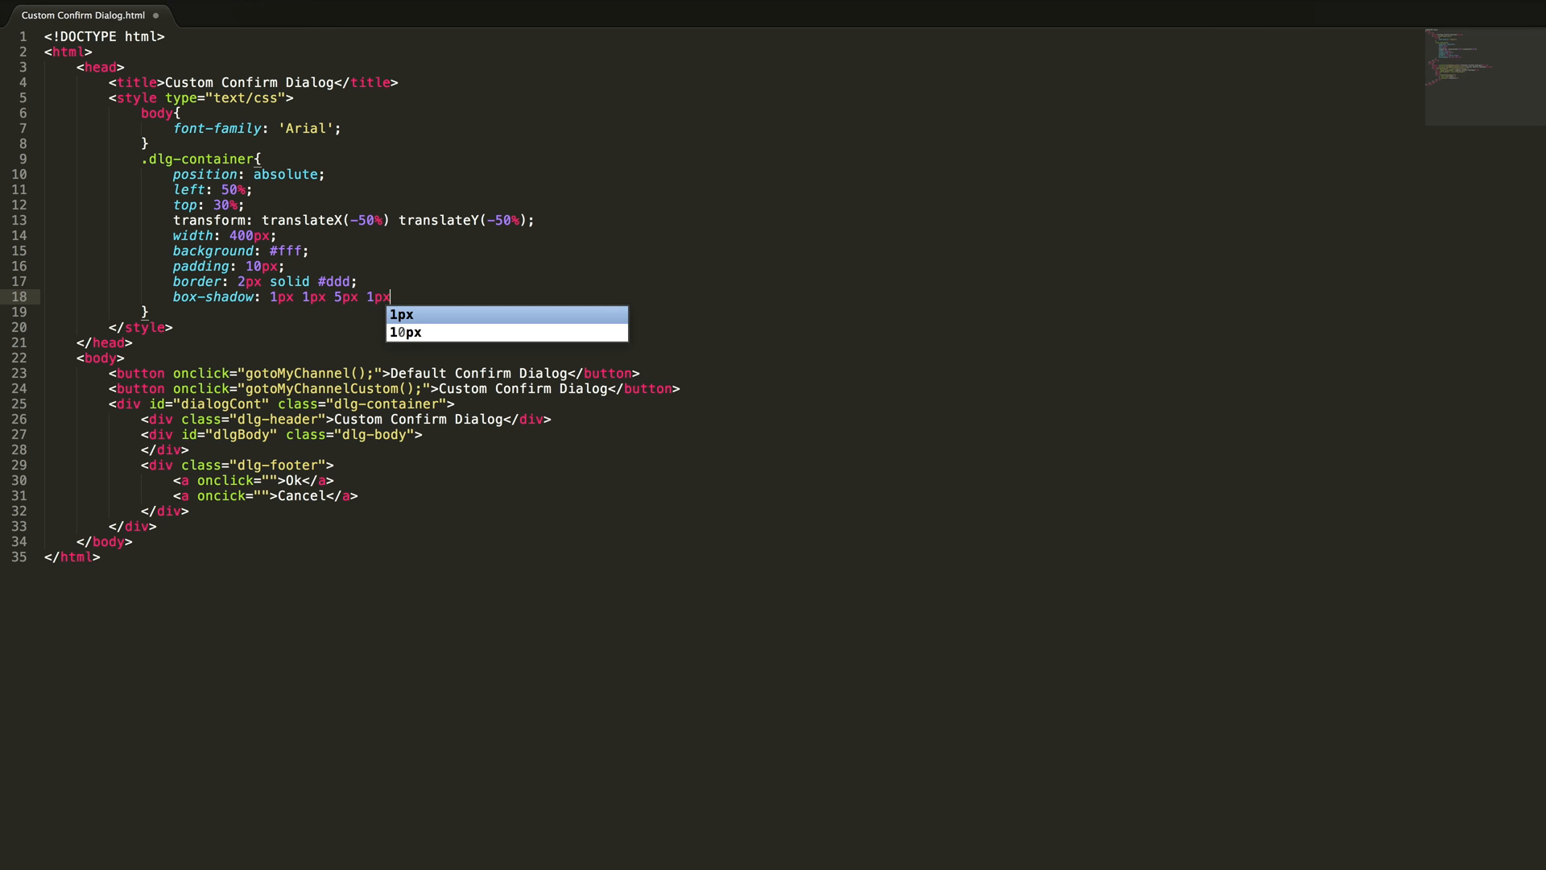
text(#)
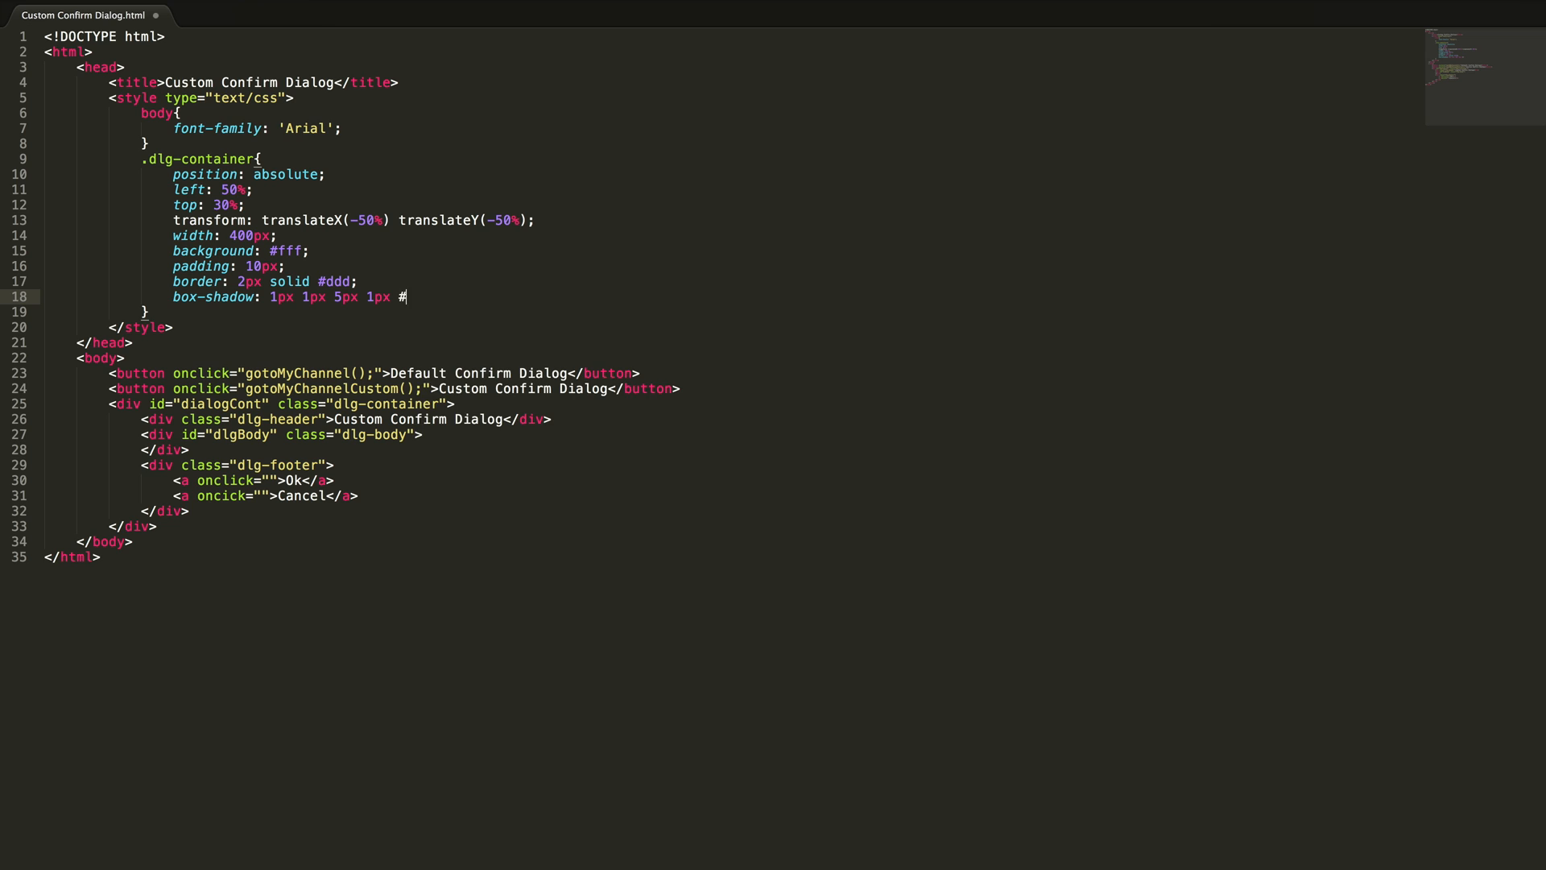
text(ccc;)
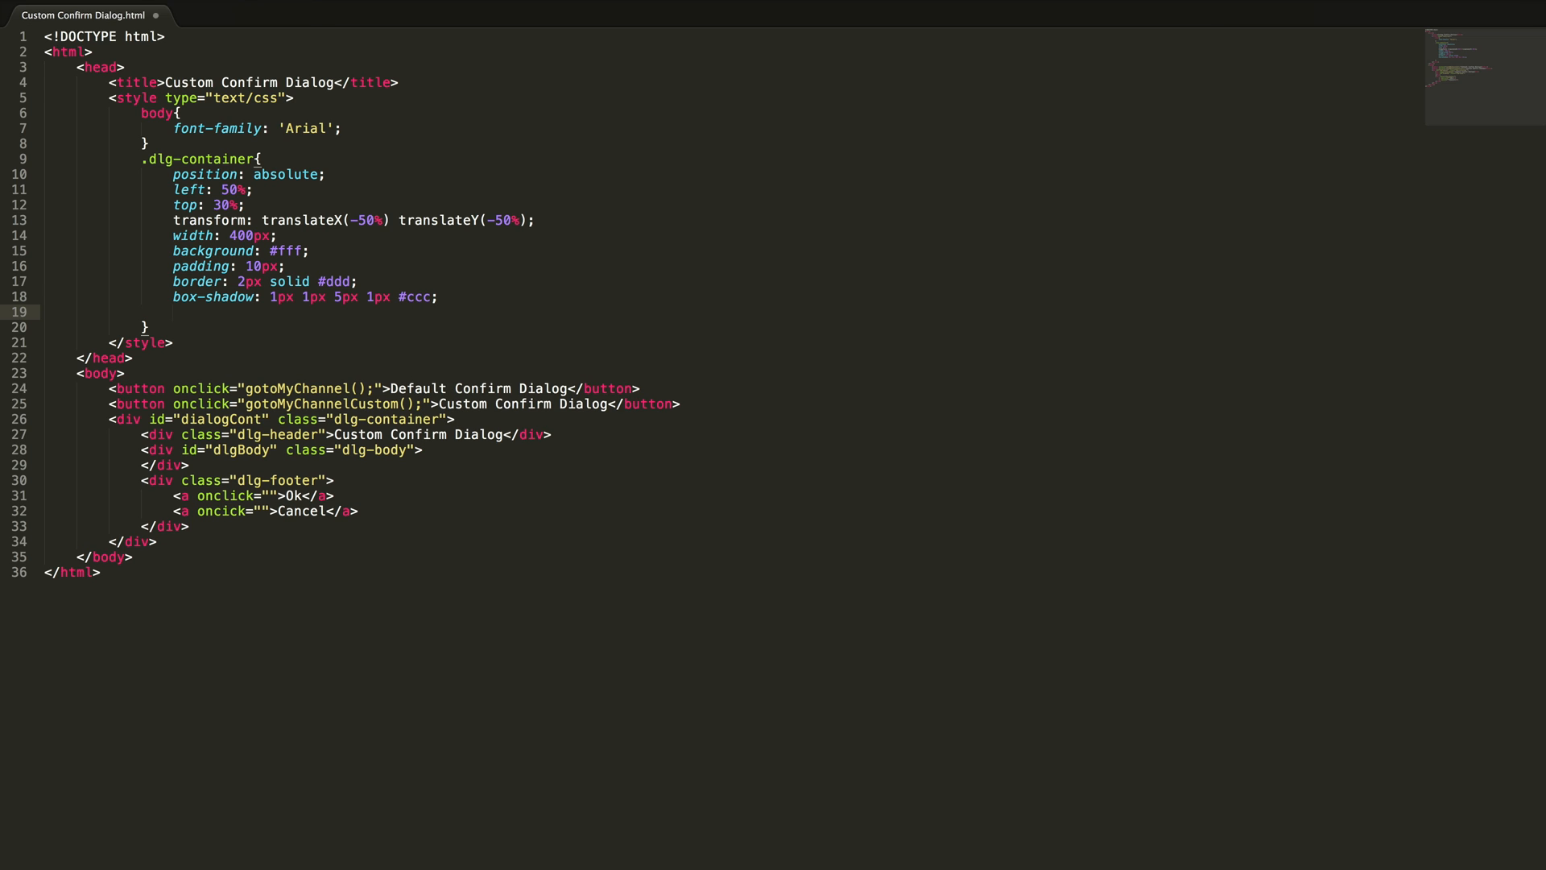
Step: Add border-radius 10px, opacity 1 and transition: all 0.3s linear 0s
text(border-radius:)
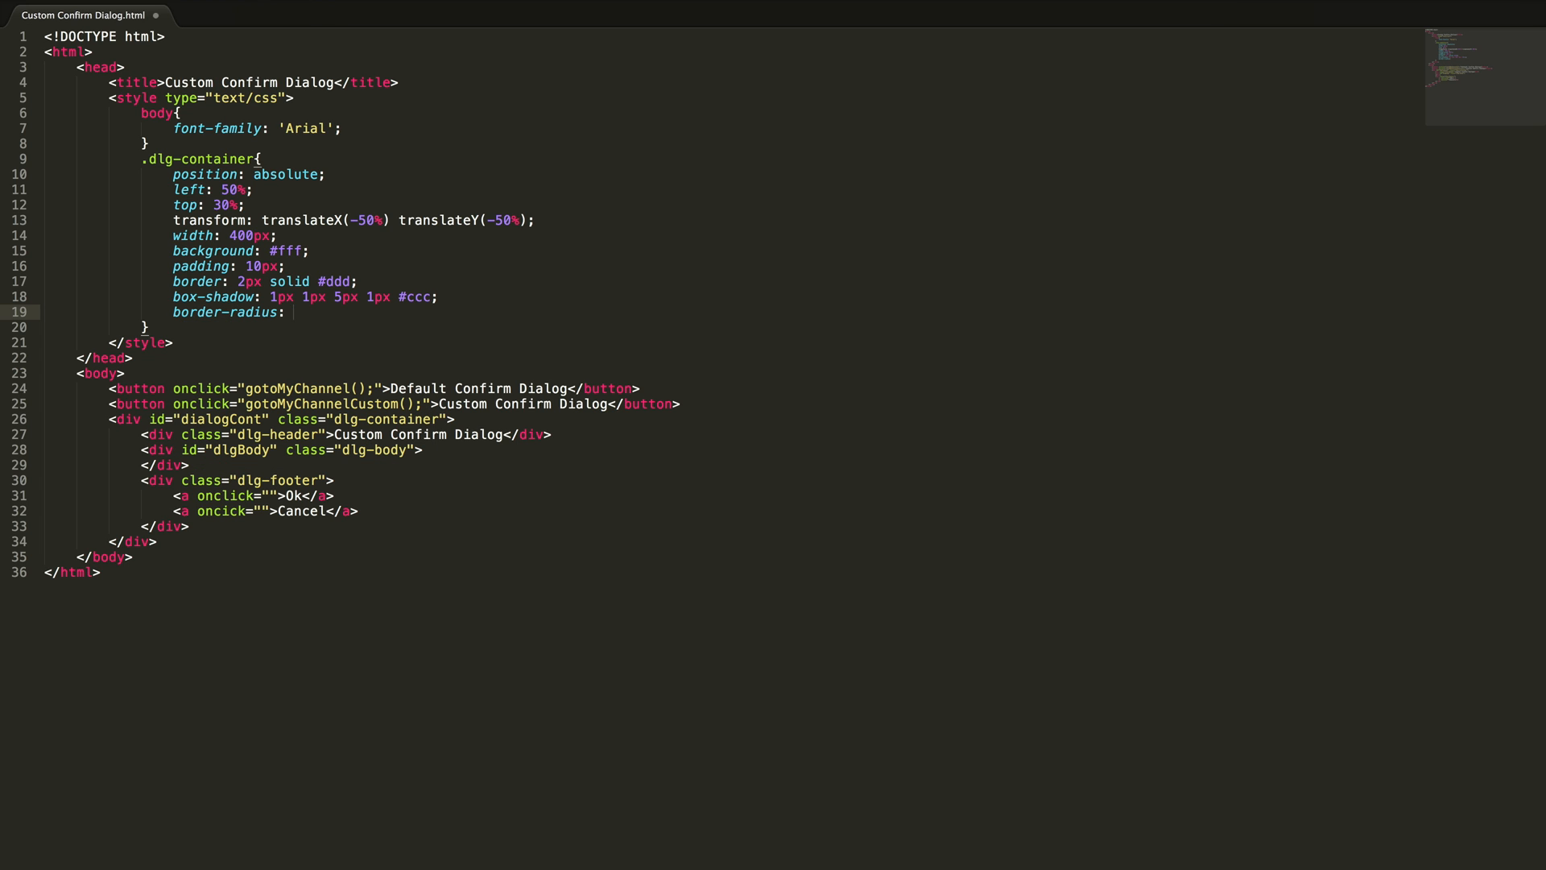
text(1)
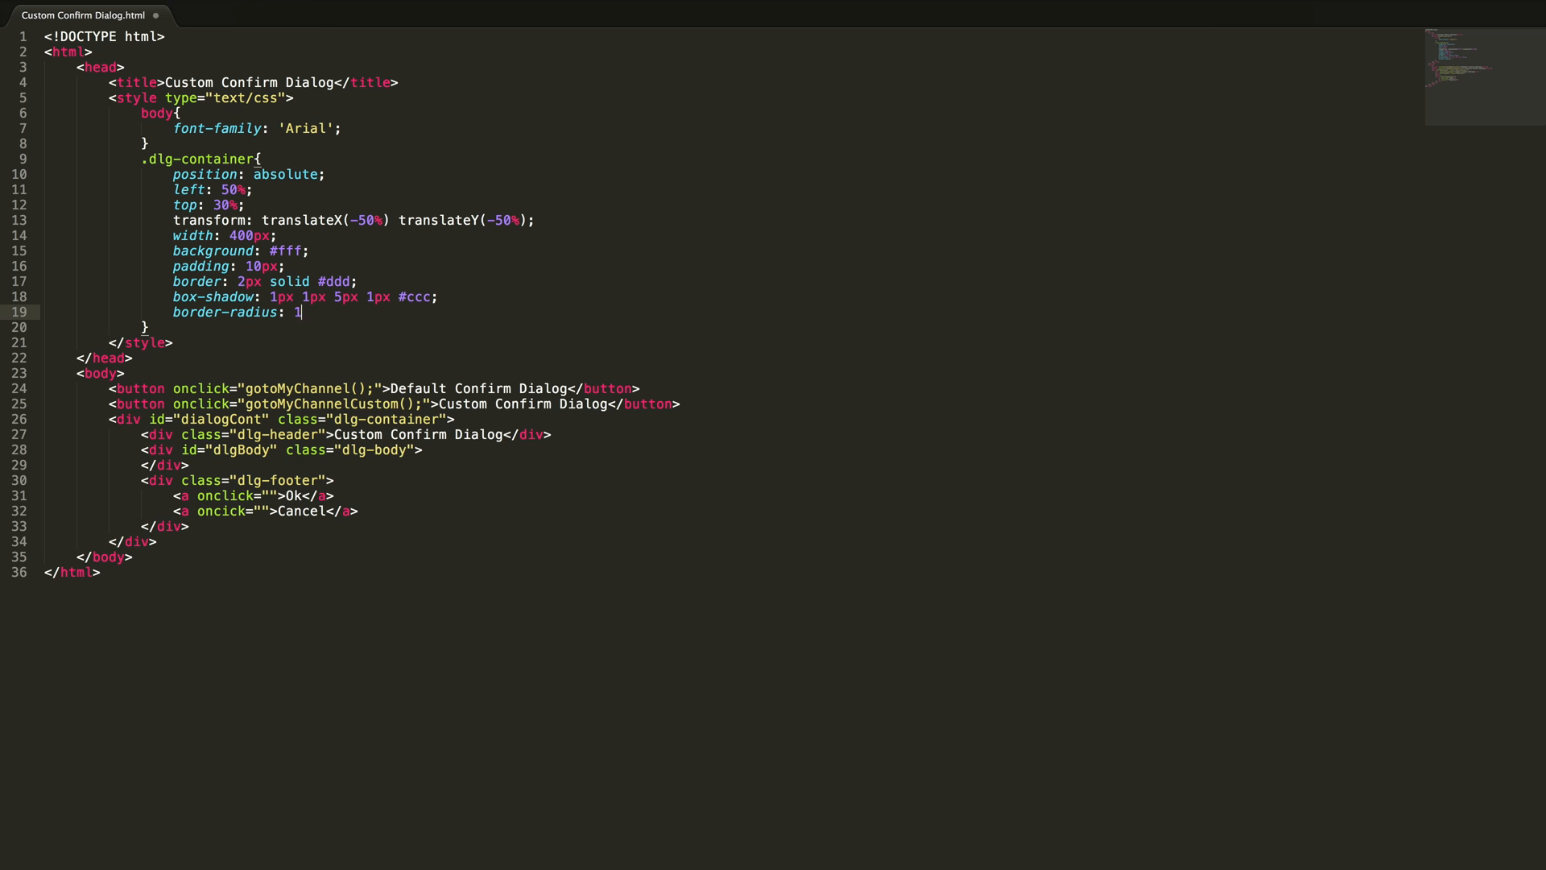
text(0px;)
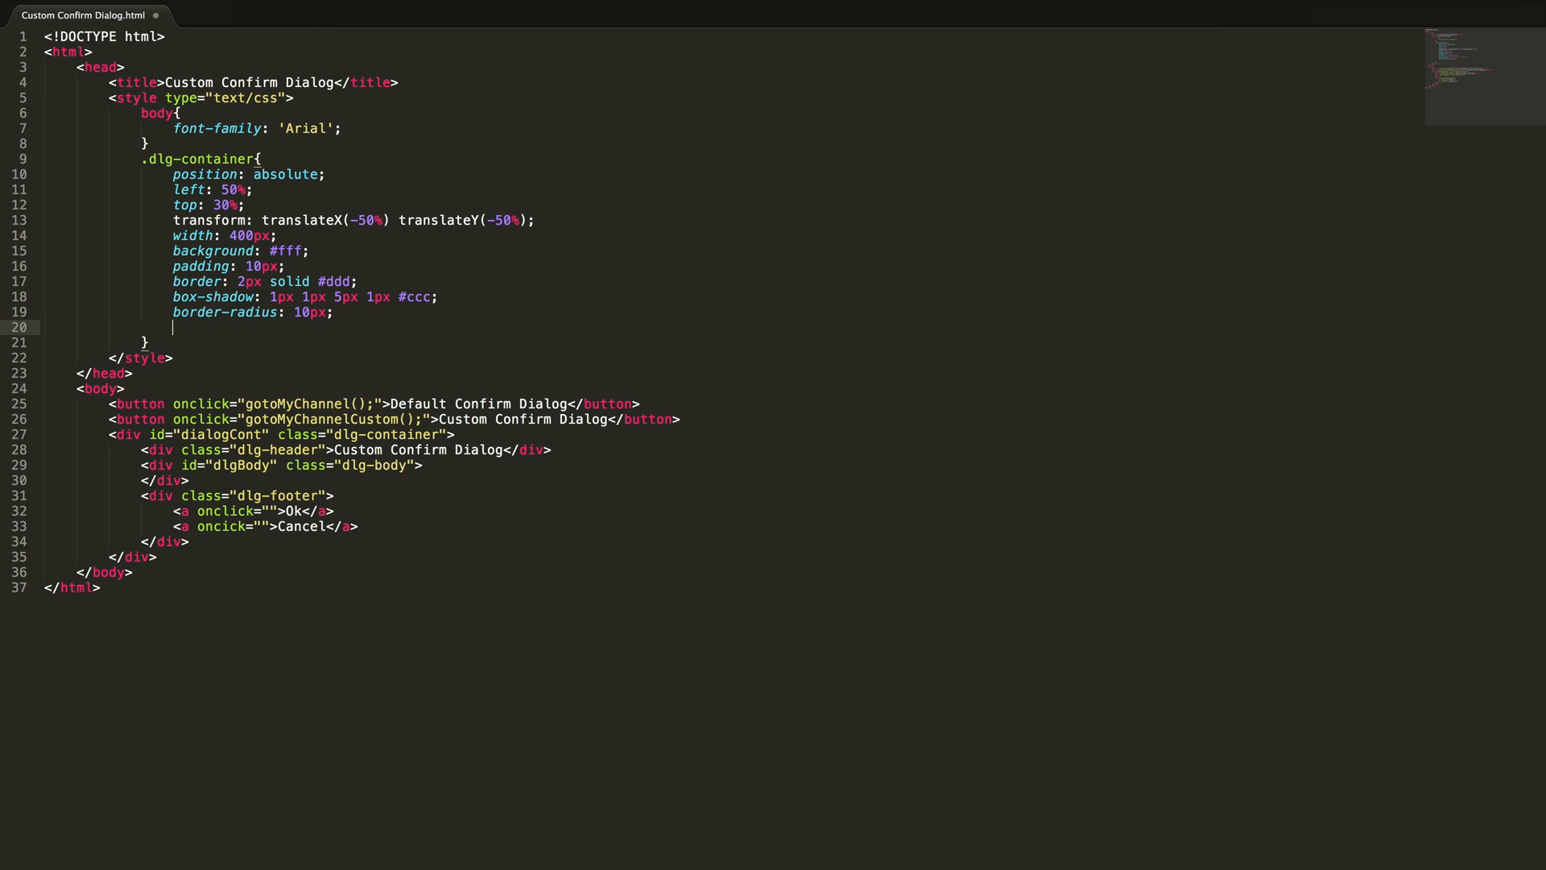
text(opacity: 1;)
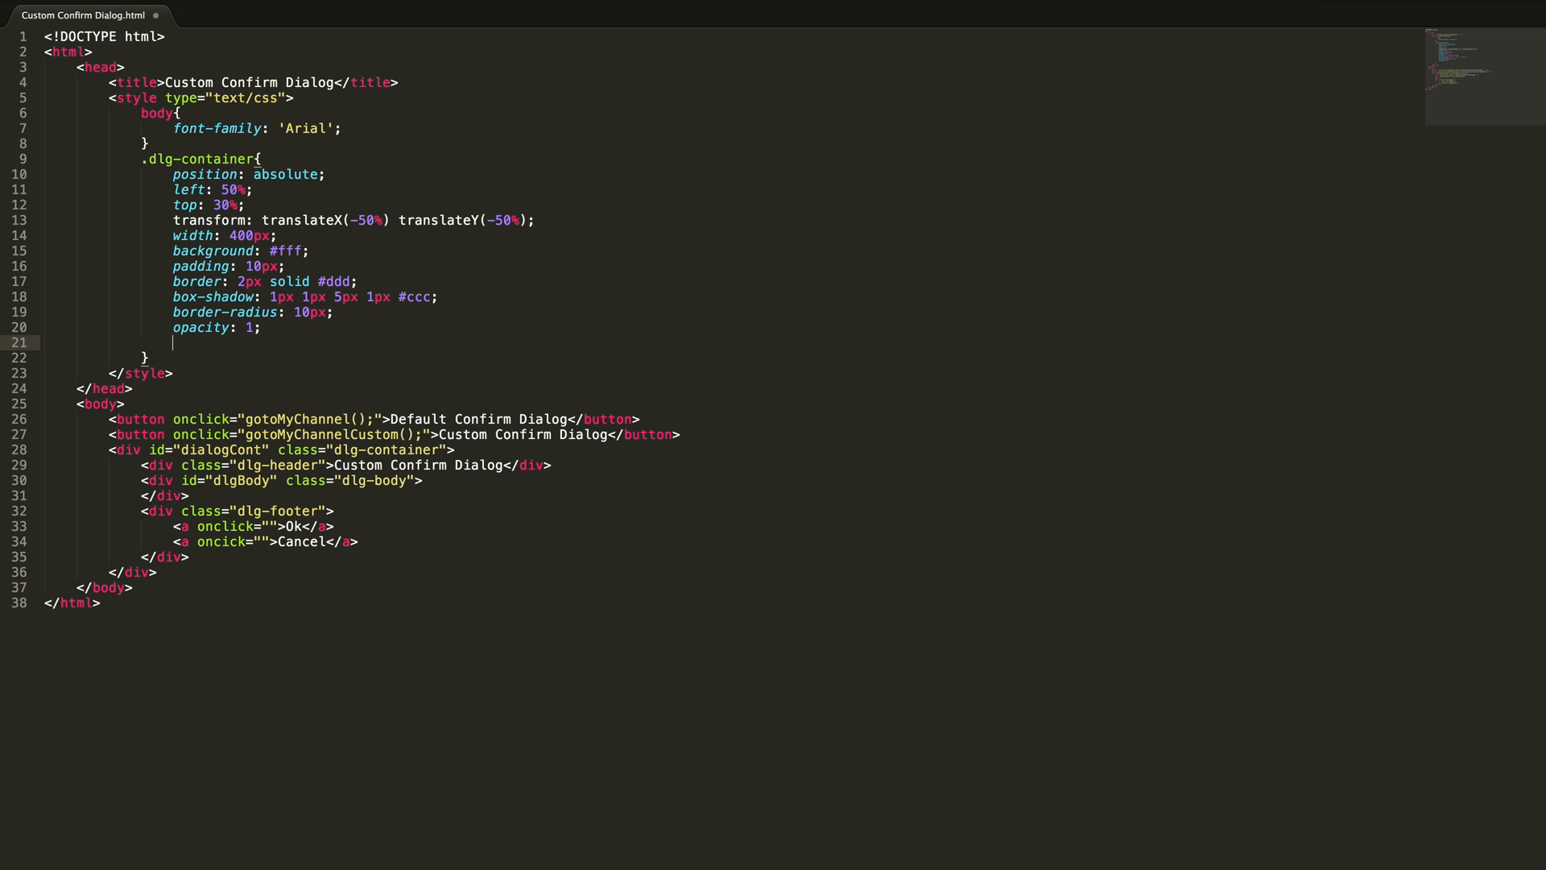
text(tr)
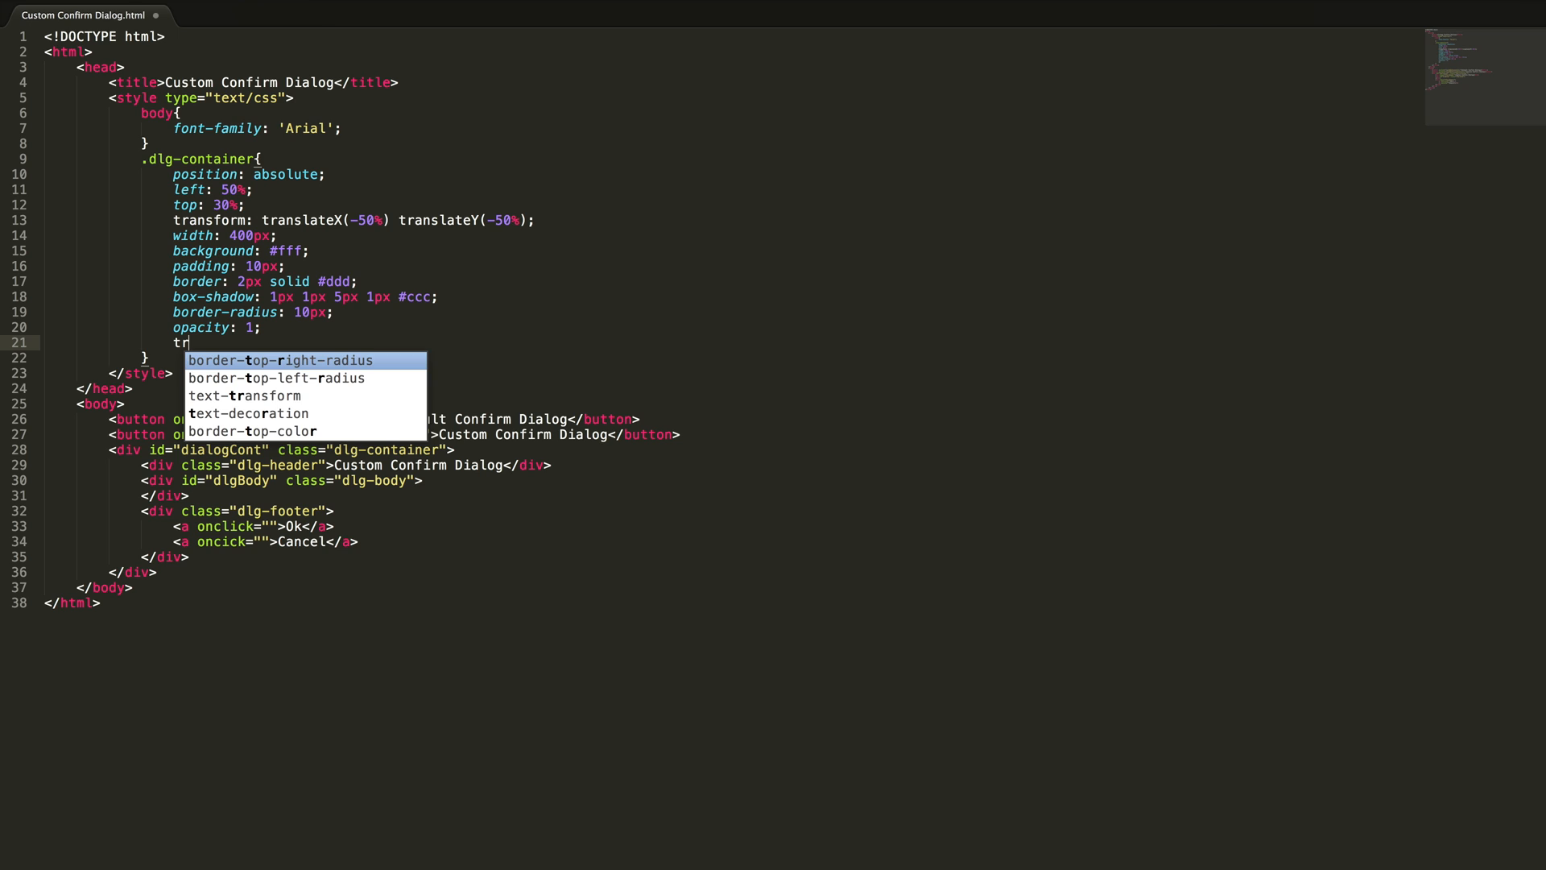
text(ansiti)
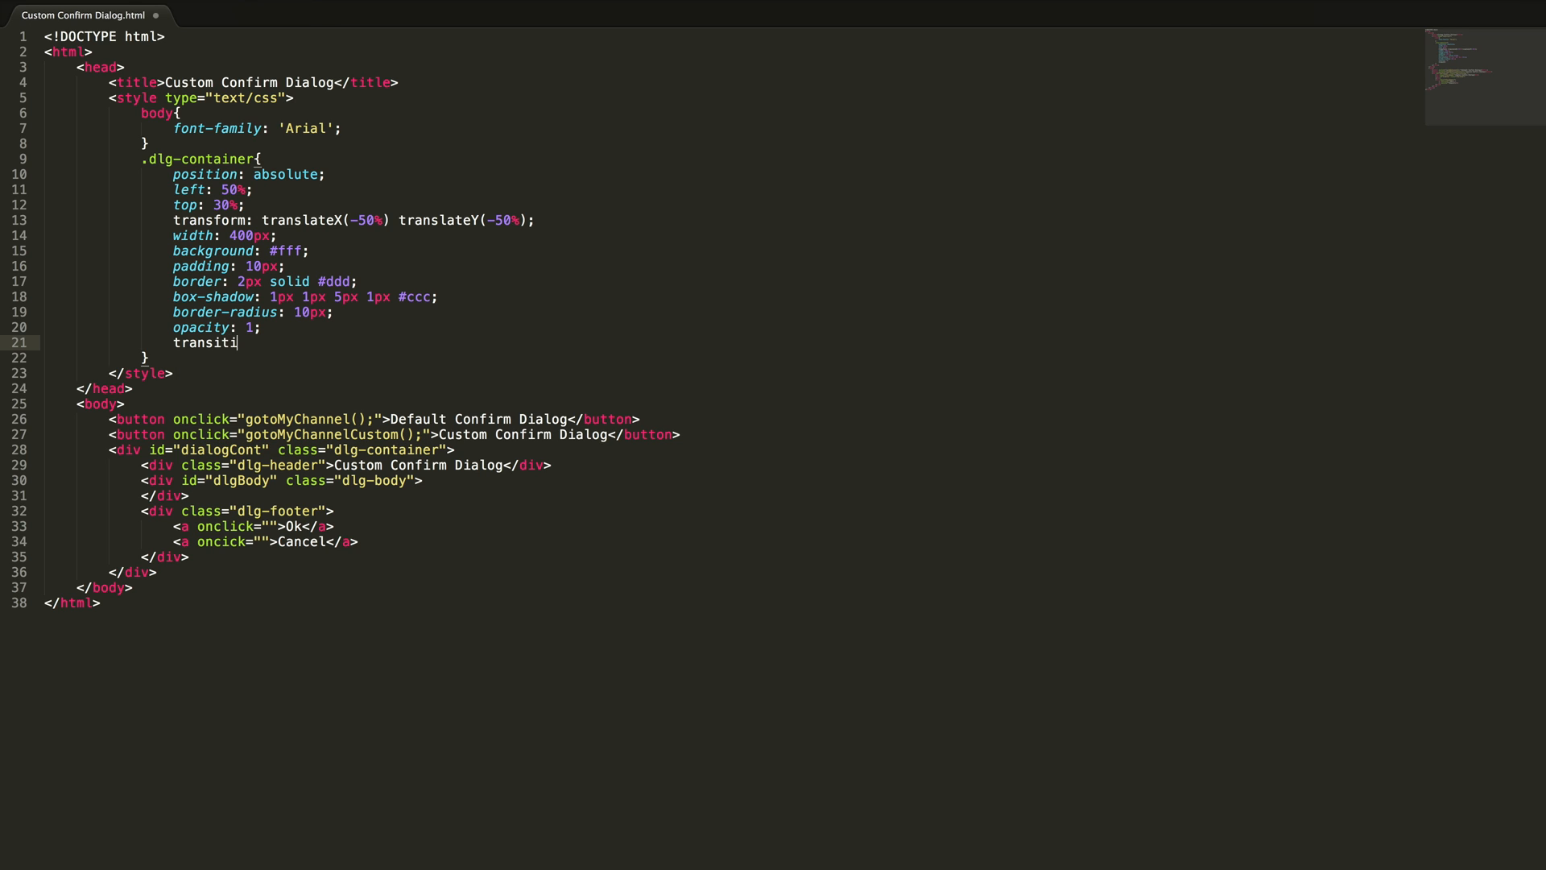
text(on: ;)
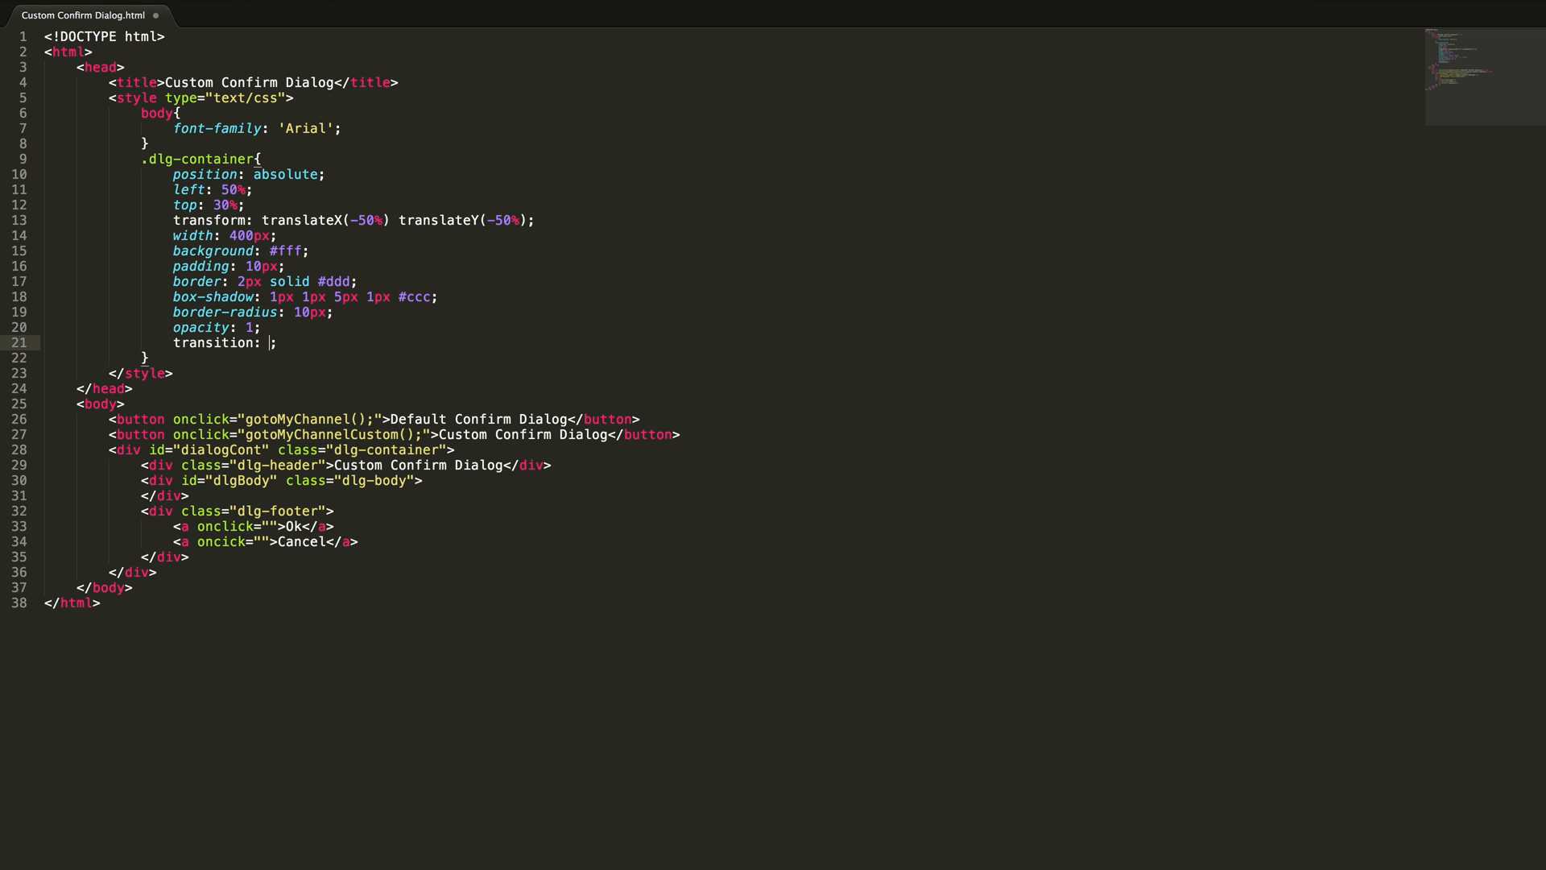
text(all)
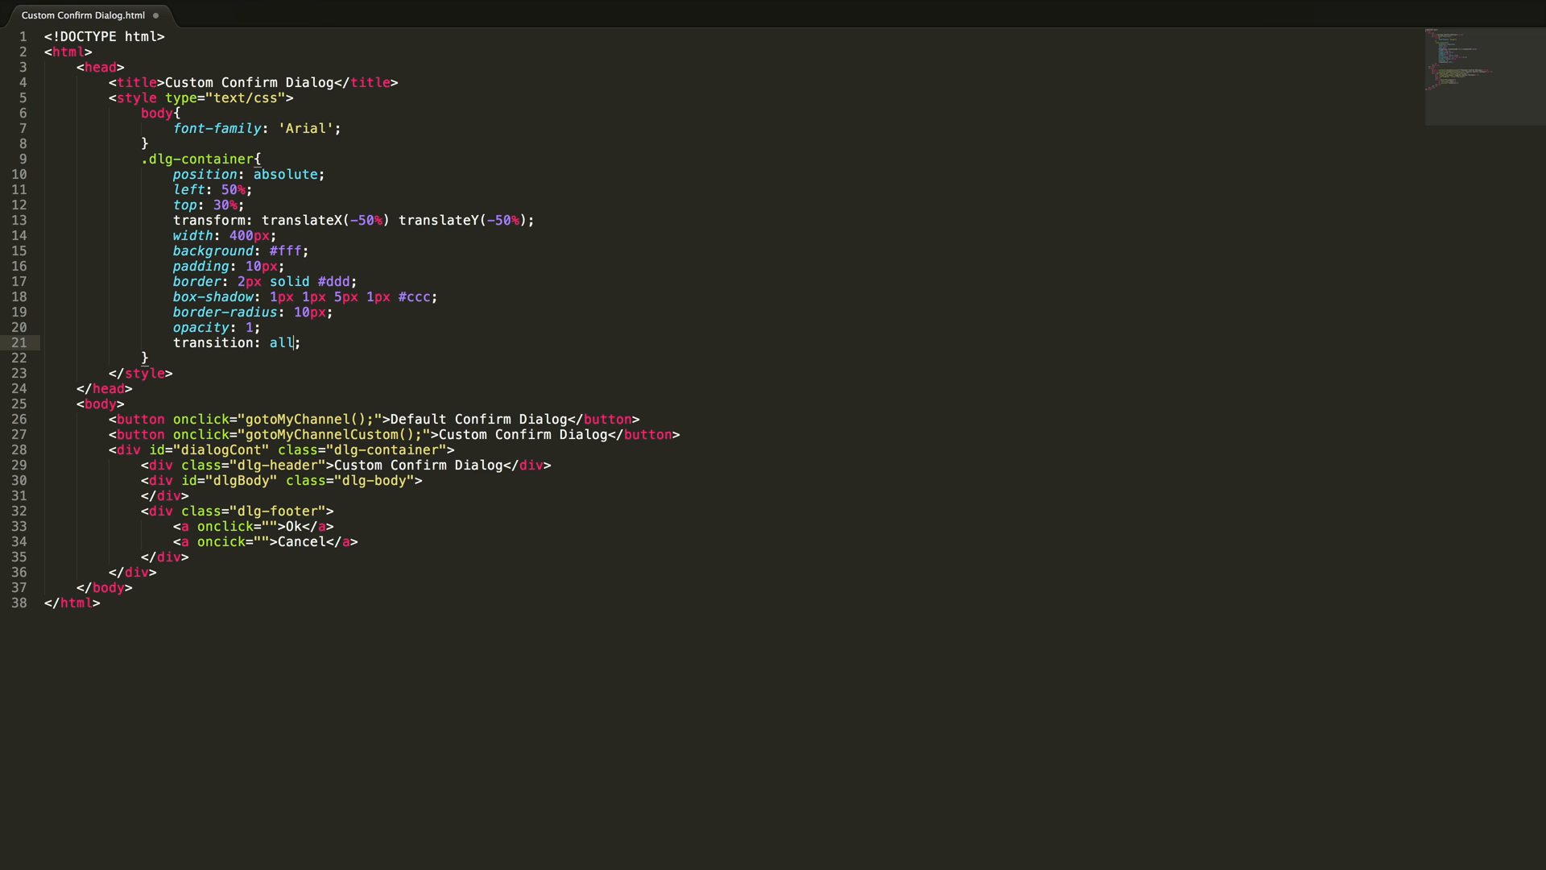
text(0.3s)
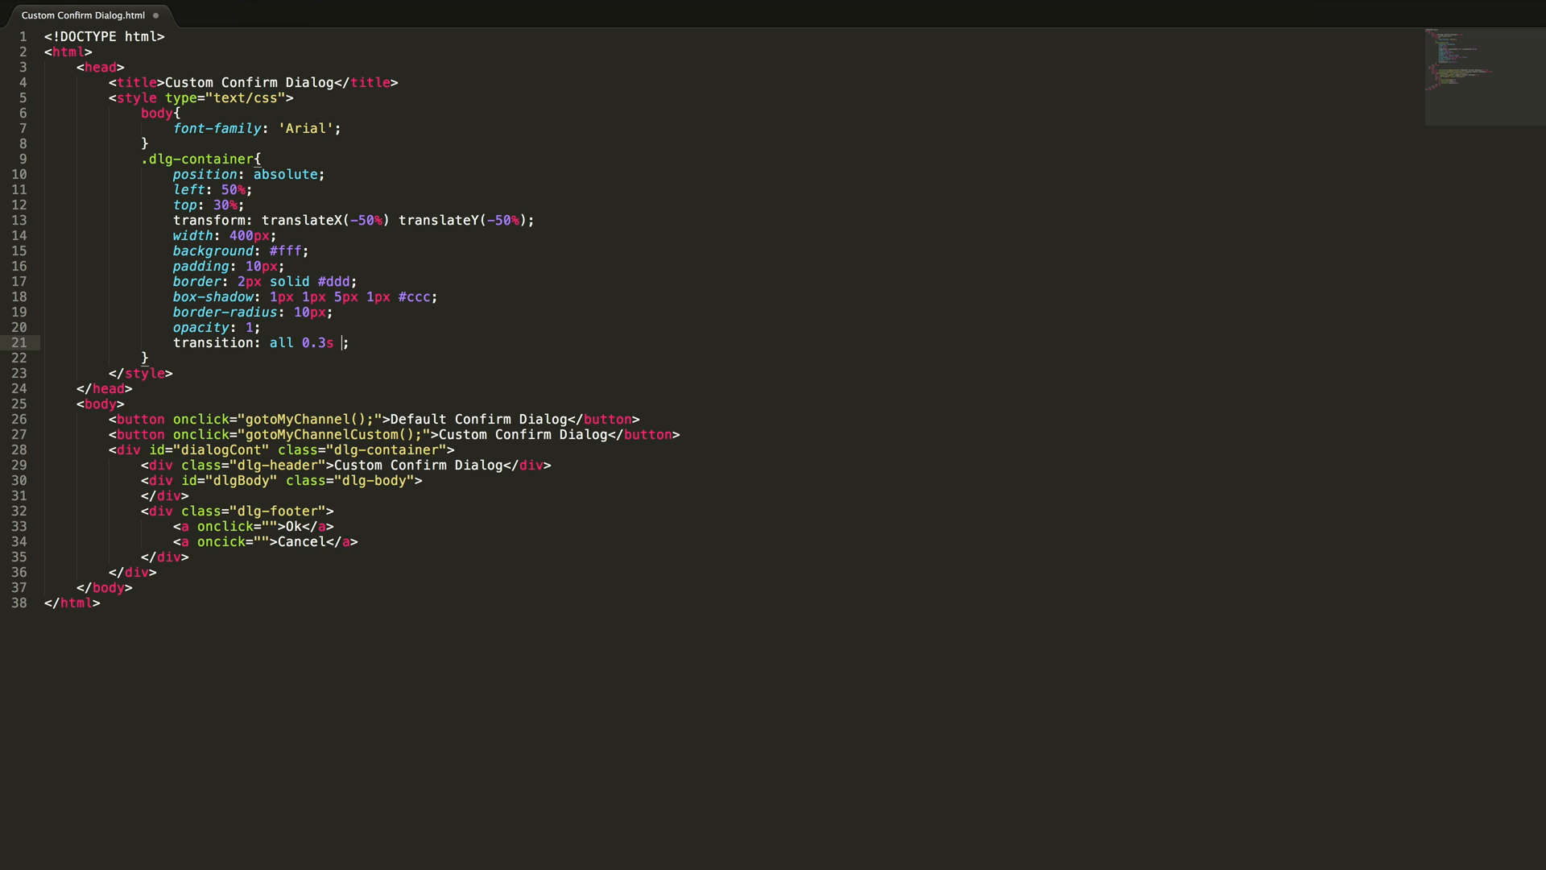
text(linear 0s)
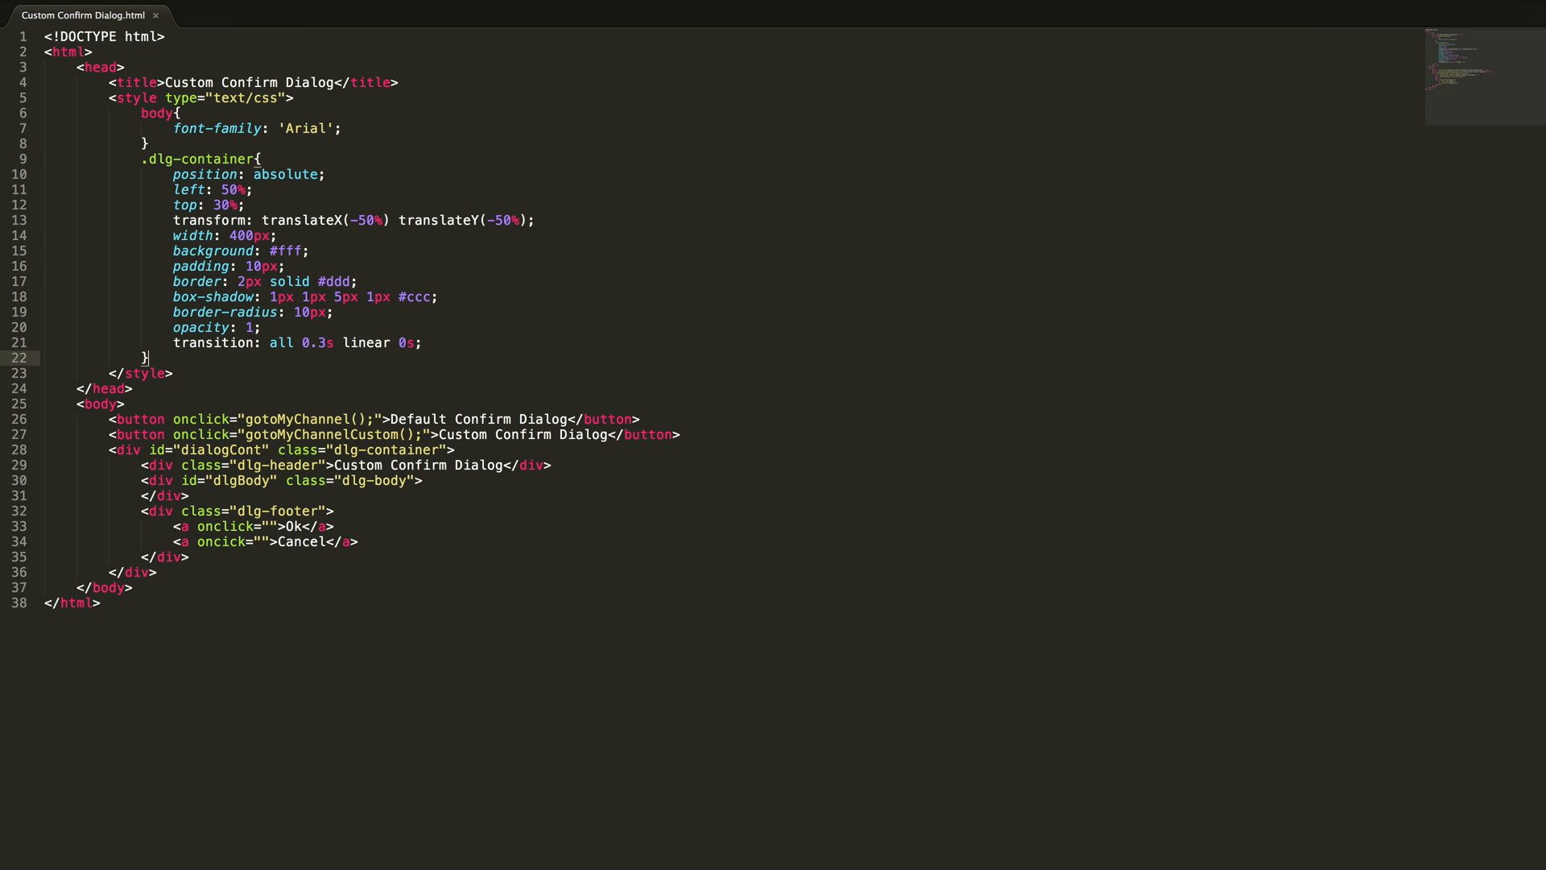
Step: Start a .dlg-header rule with 10px padding and bold font-weight
text(.dlg-heade)
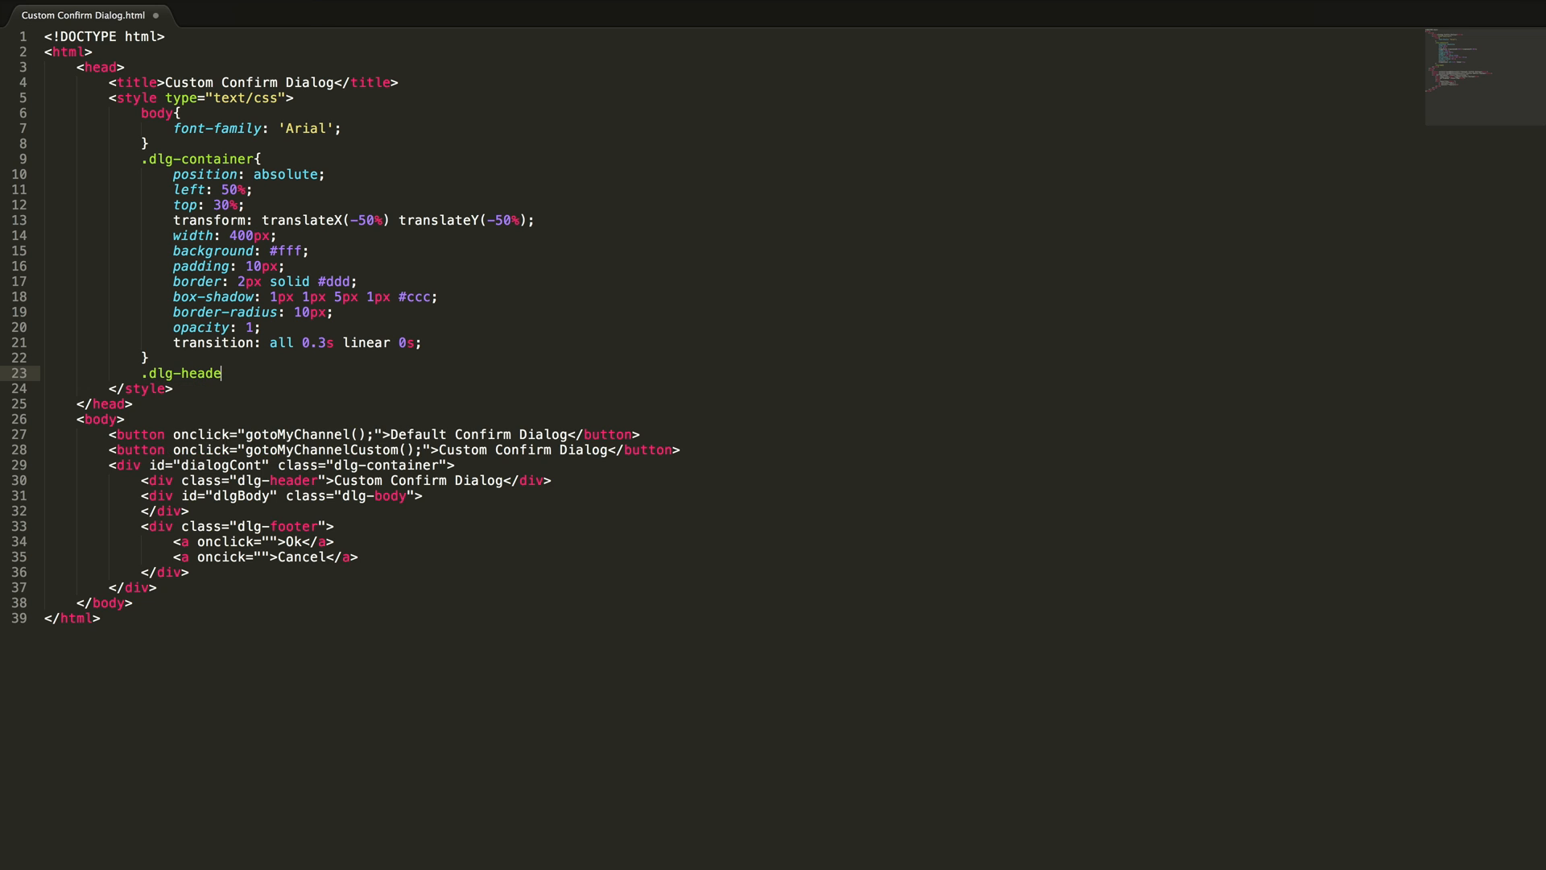
text(r{)
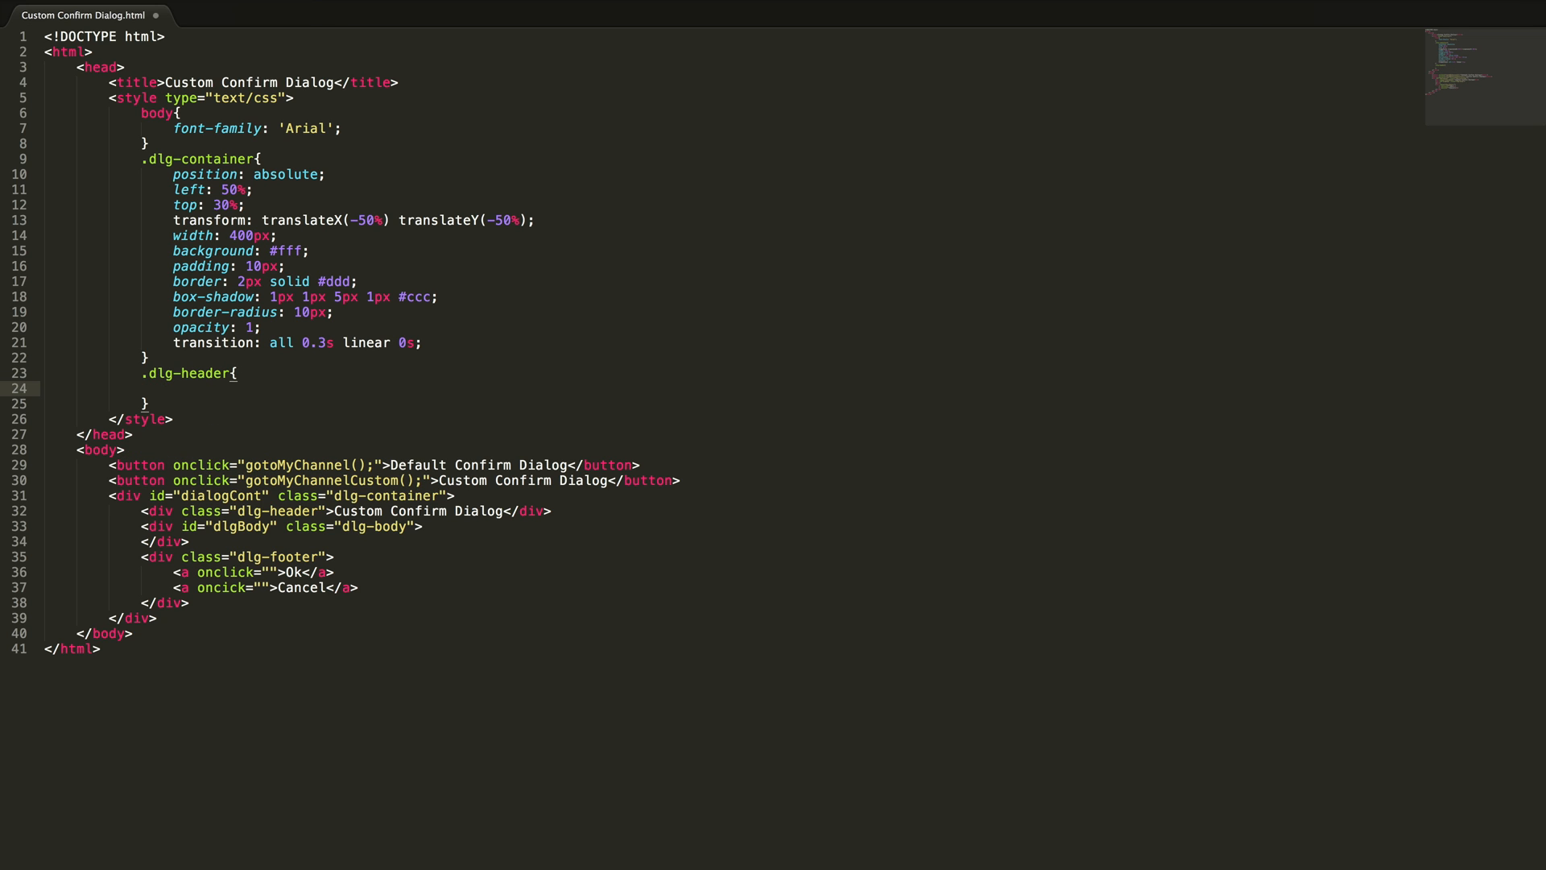
text(padding: 1)
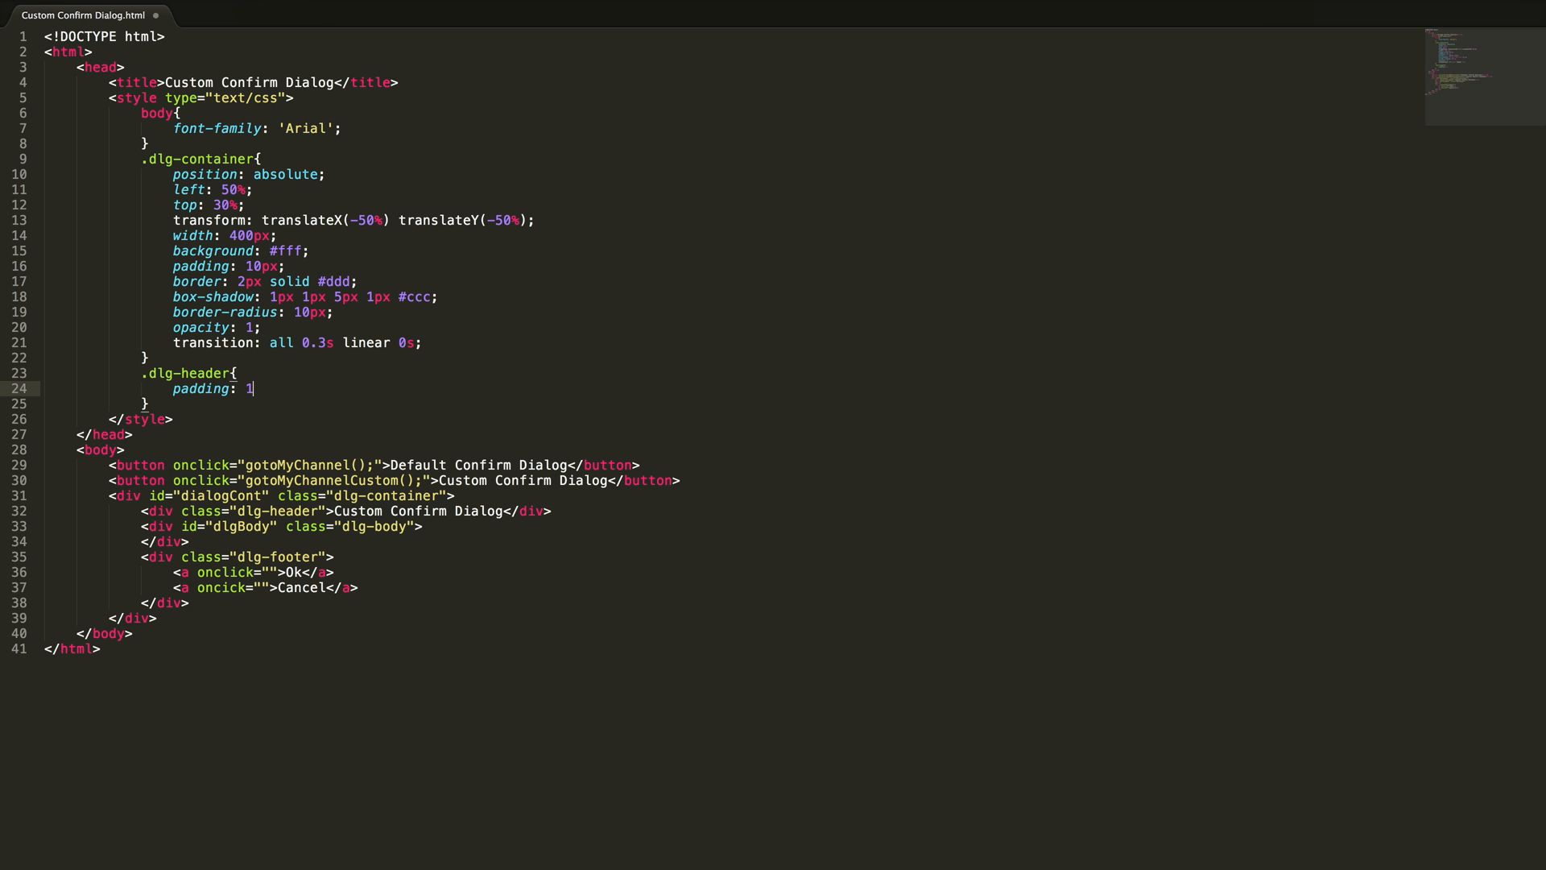
text(0px;)
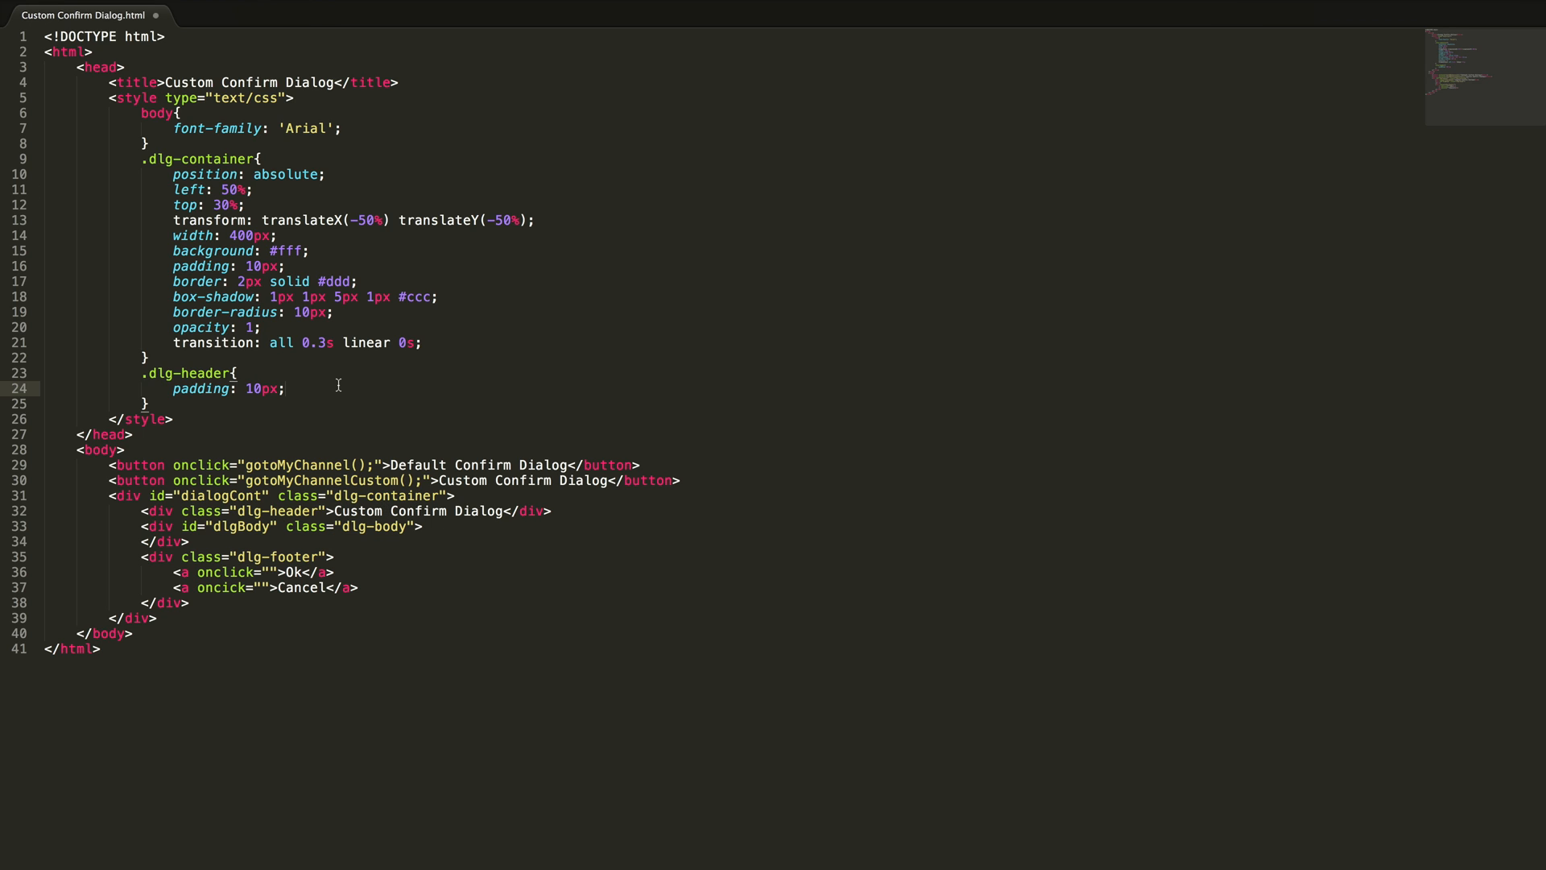
text(font)
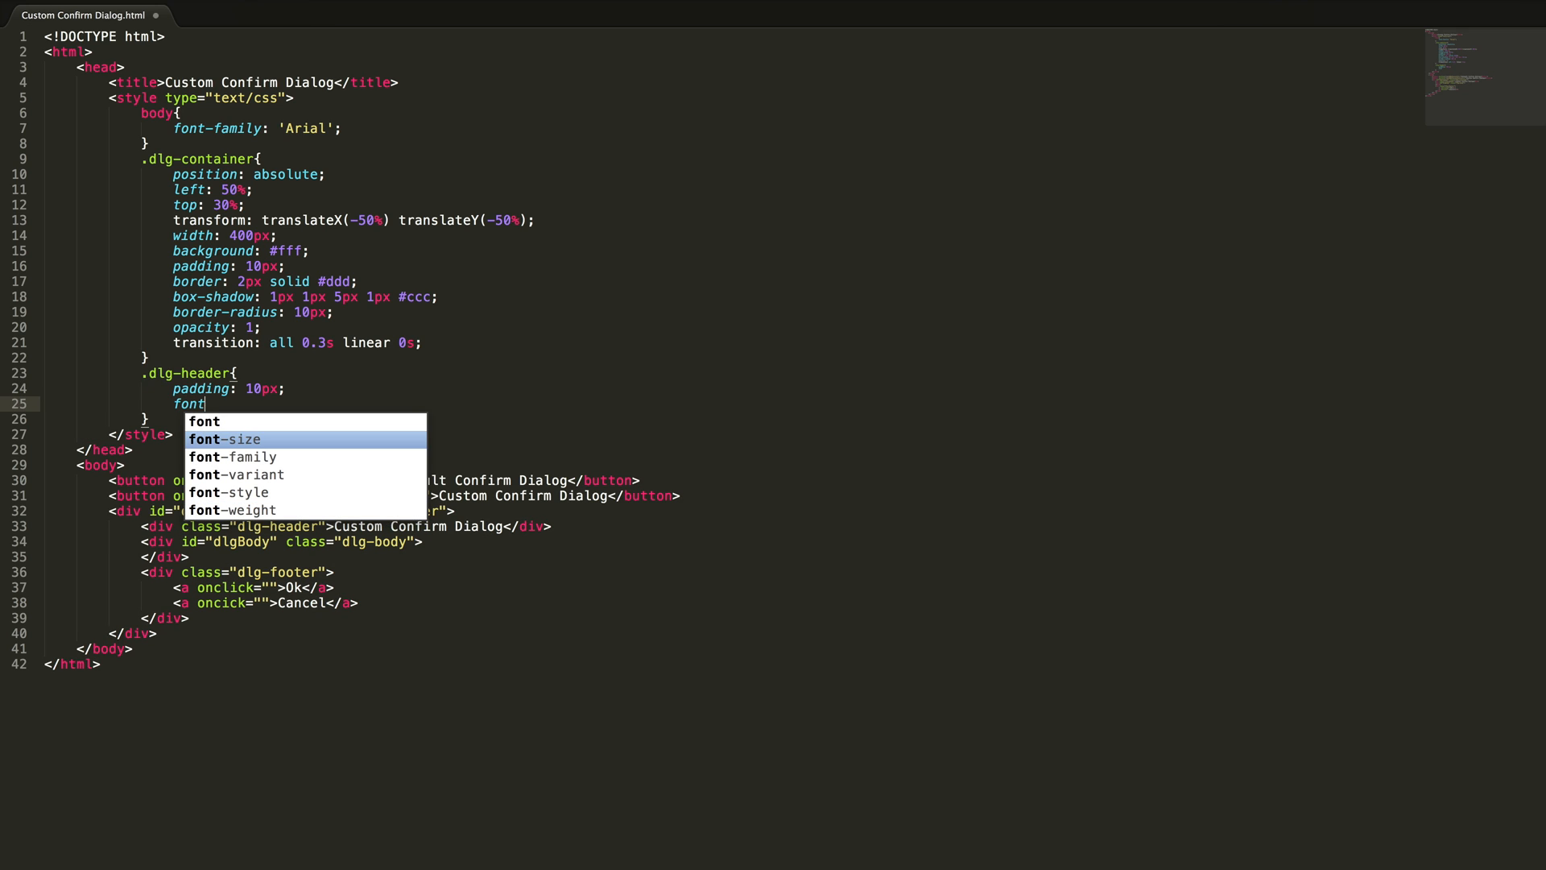
key(down)
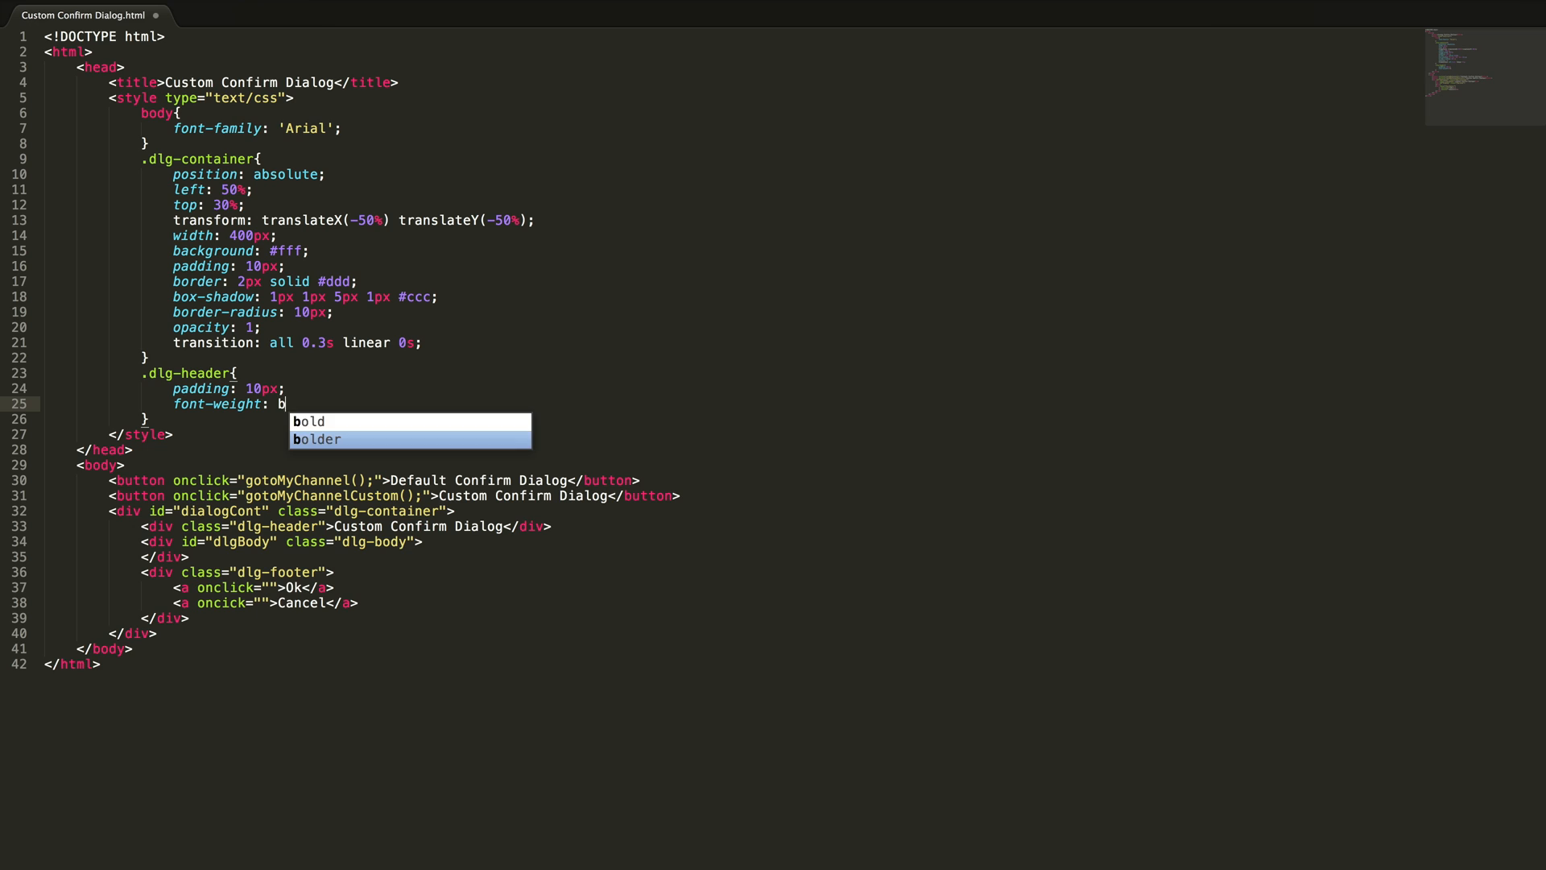
key(Enter)
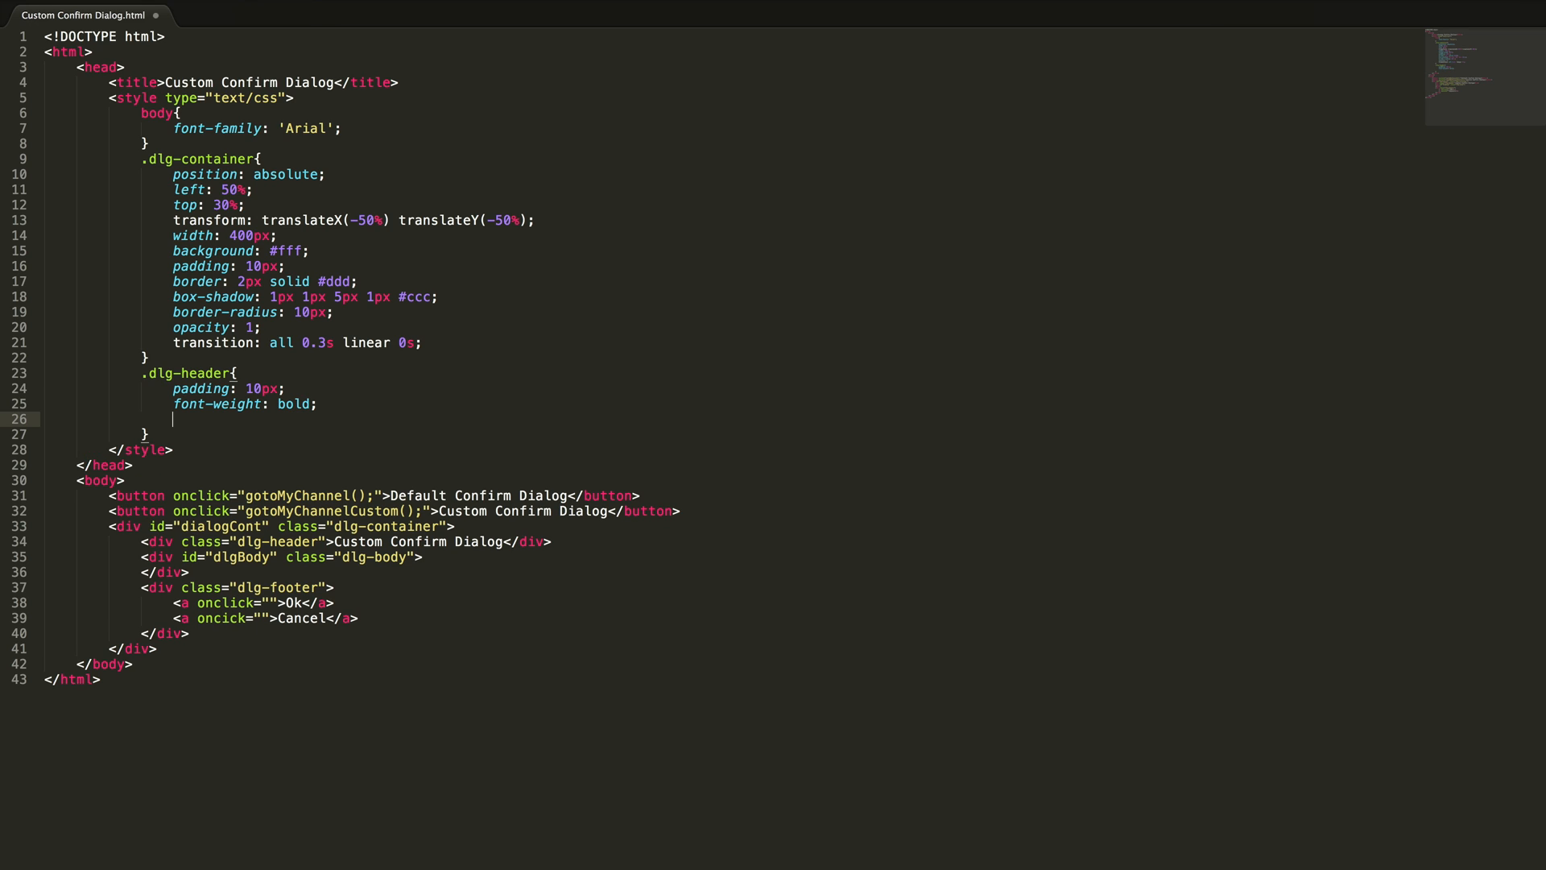
Step: Give the header background #575757 and text colour #f6f7f8
text(backgr)
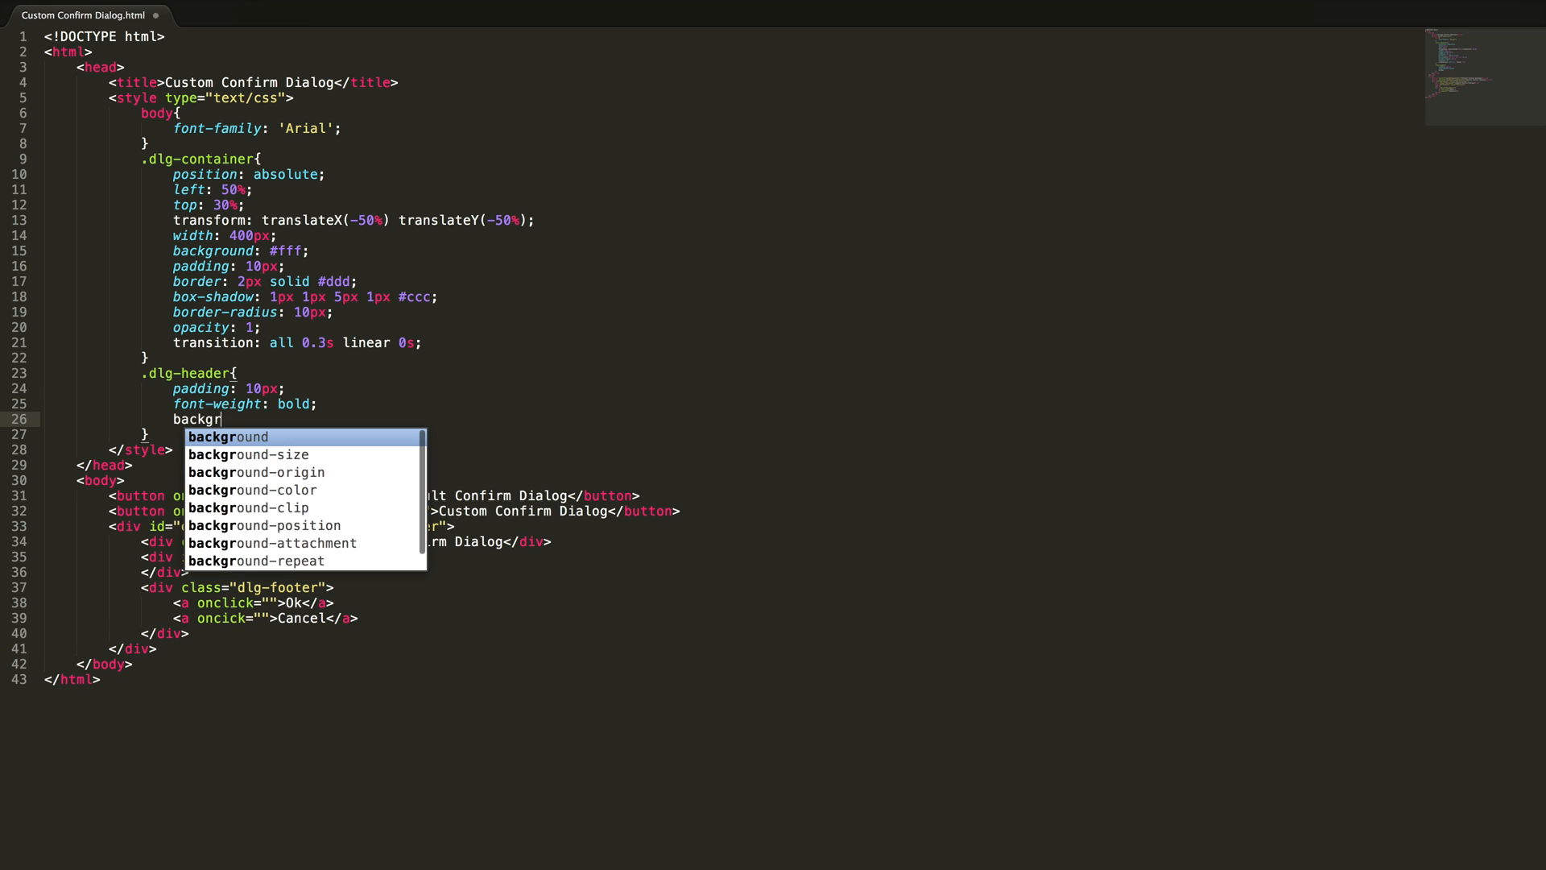
text(ound: #;)
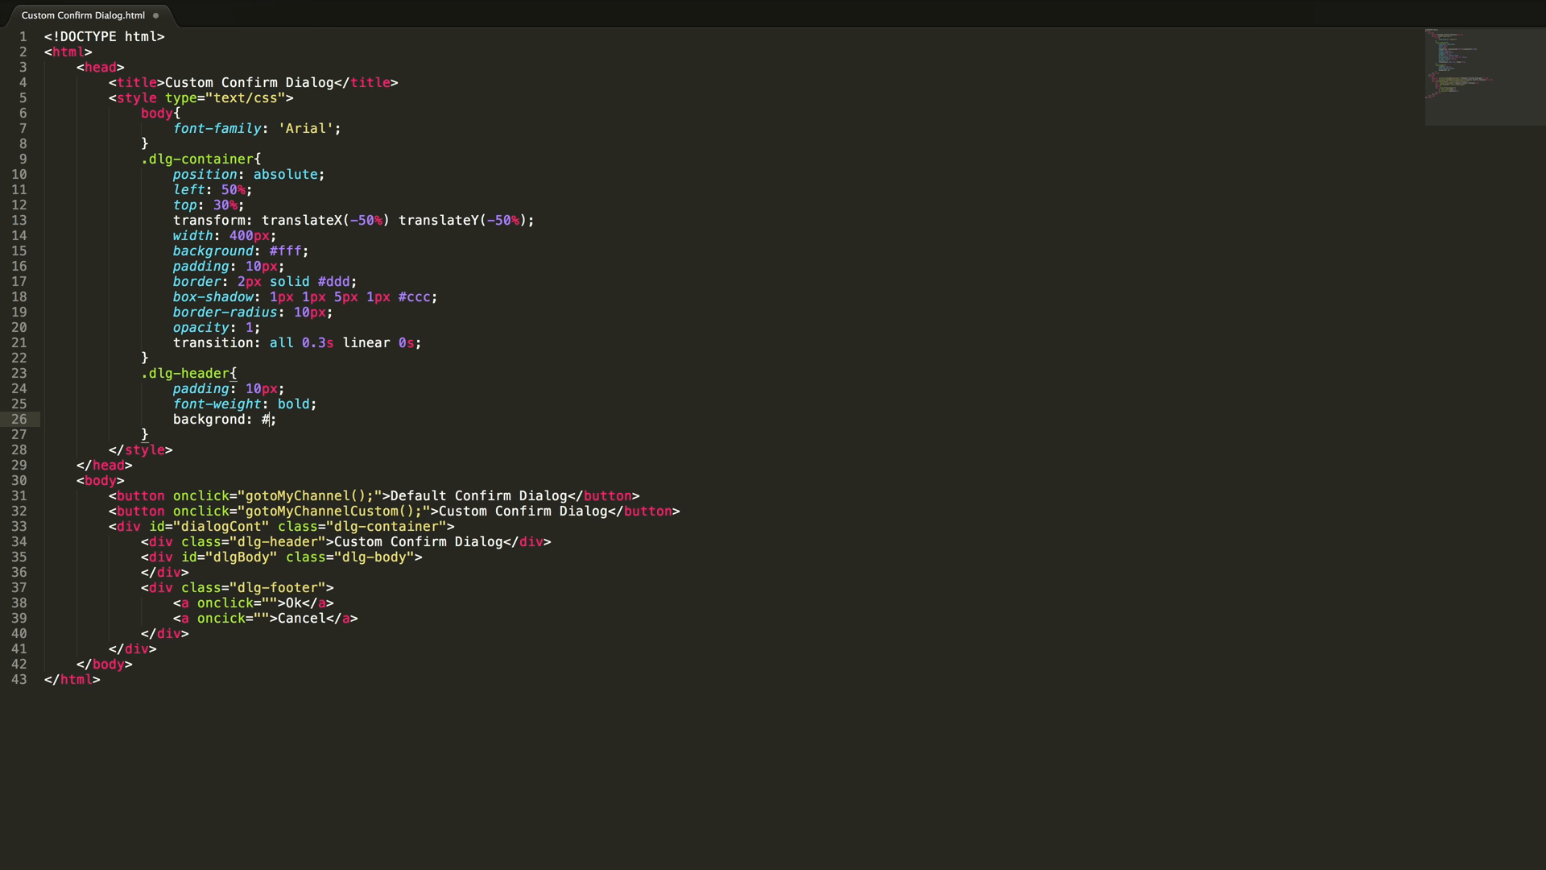
text(575757)
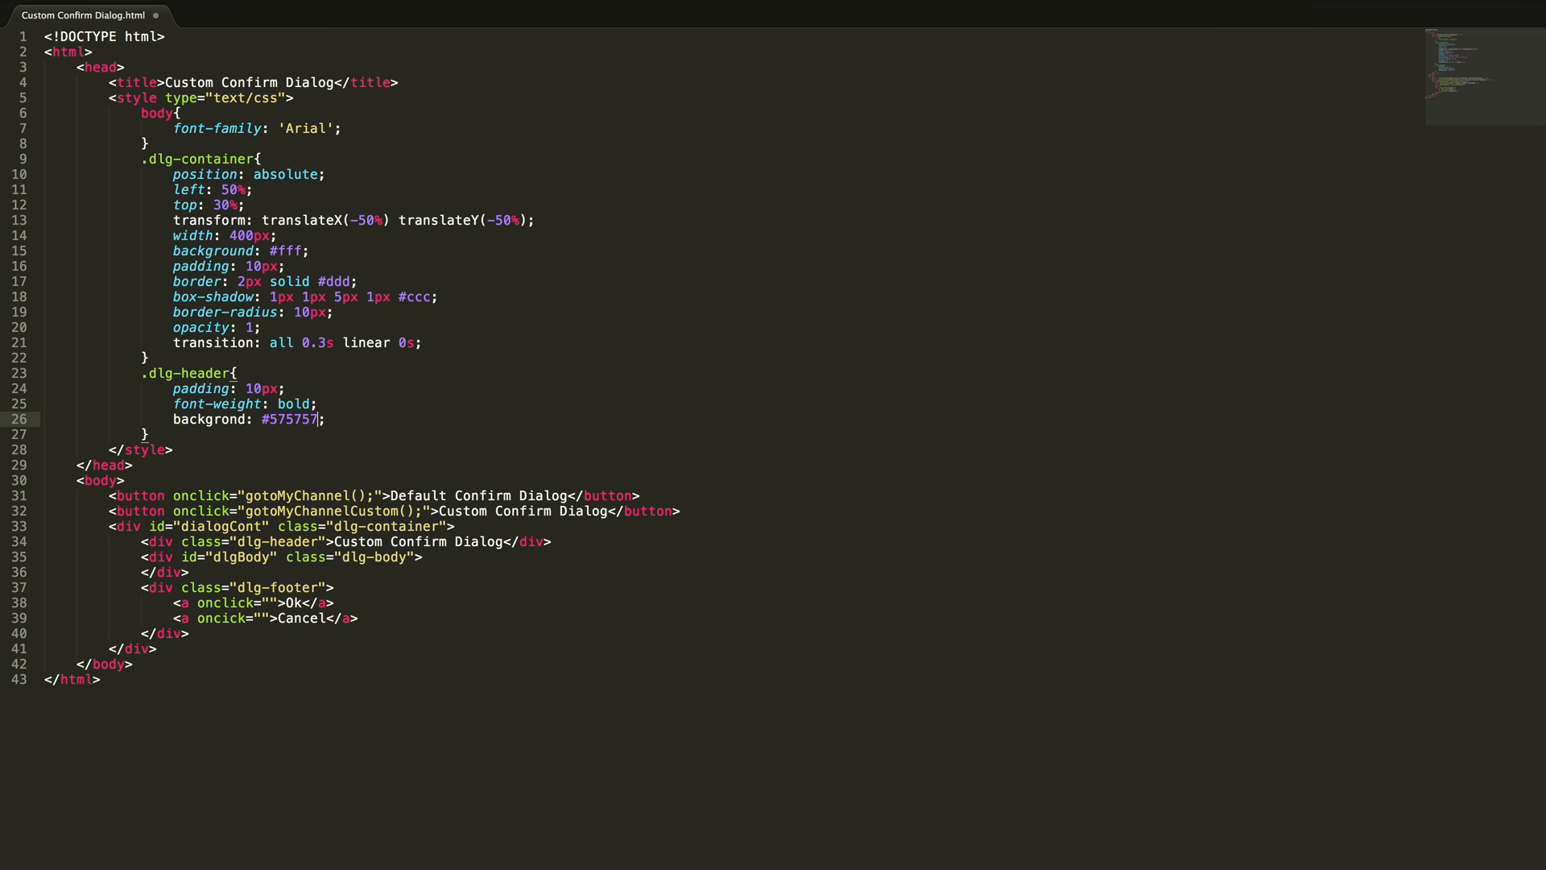
text(c)
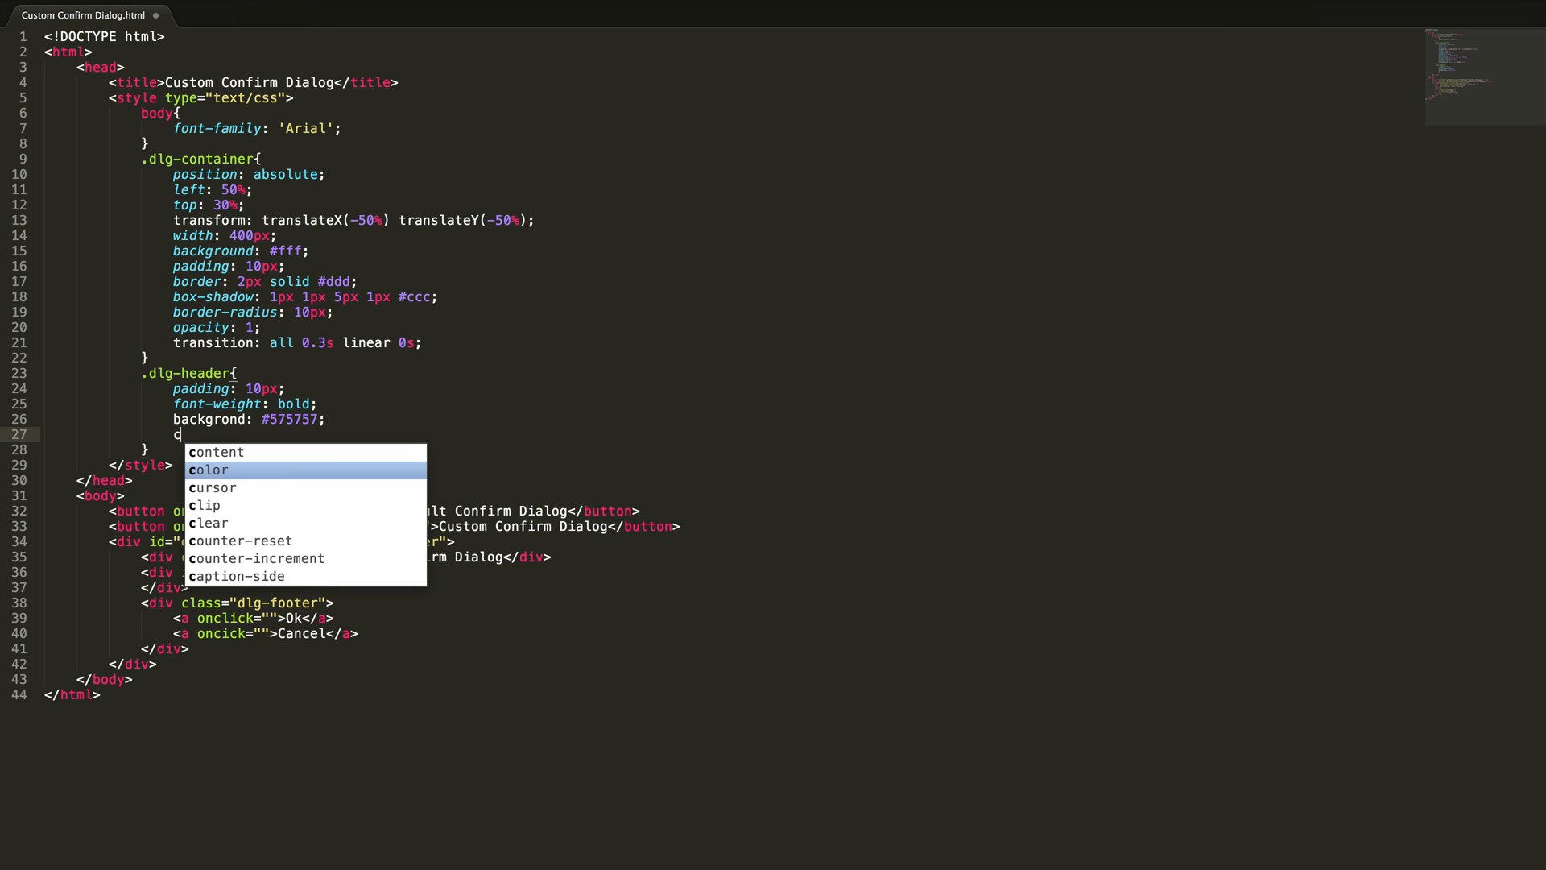
text(color: #;)
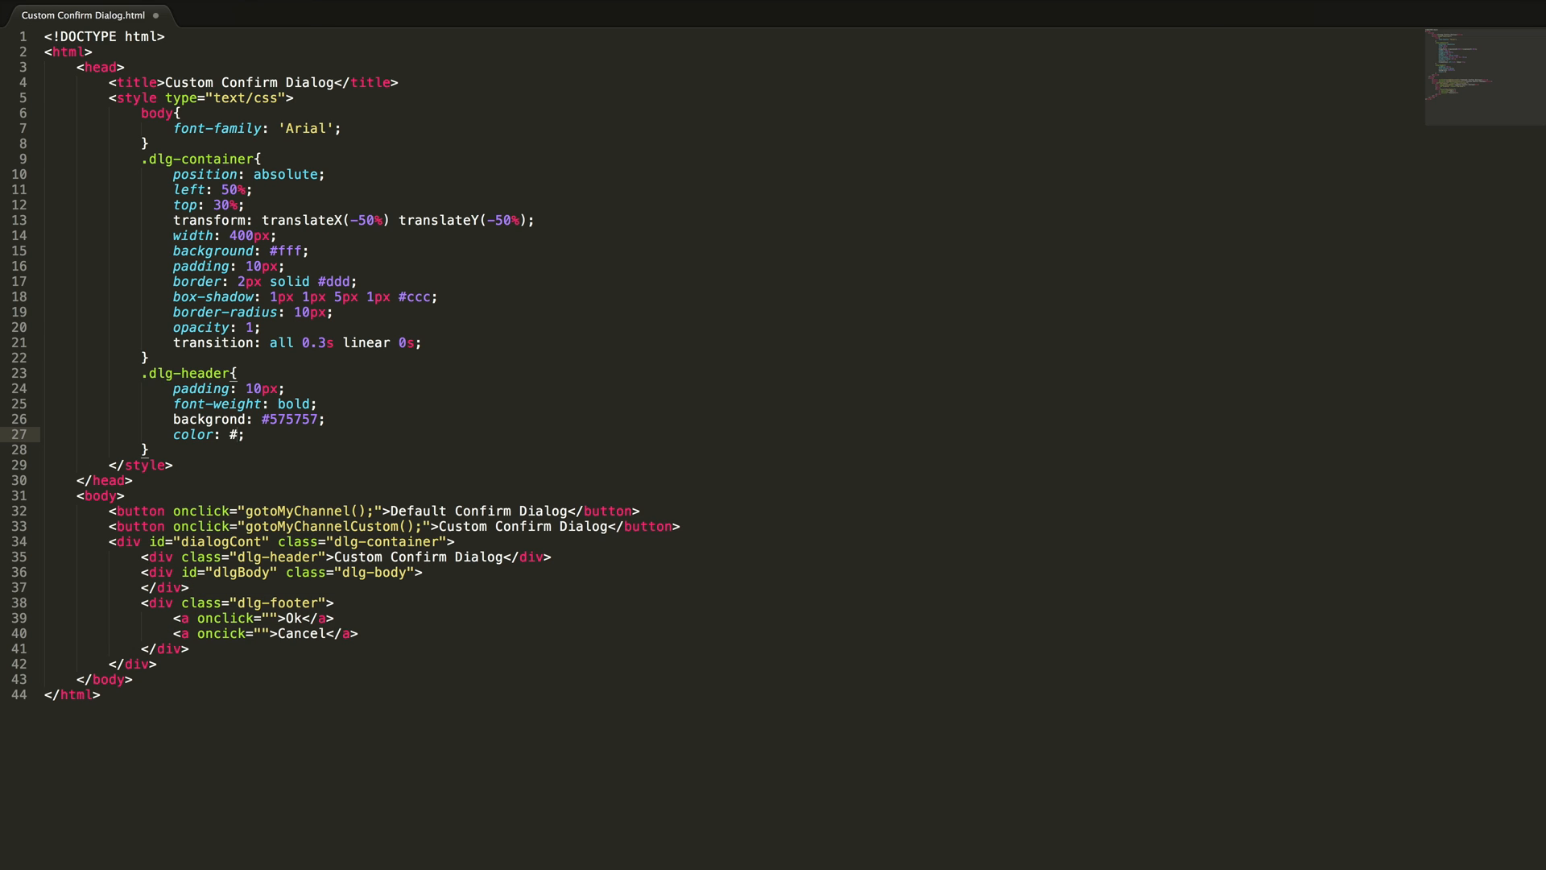
text(f6f7f8)
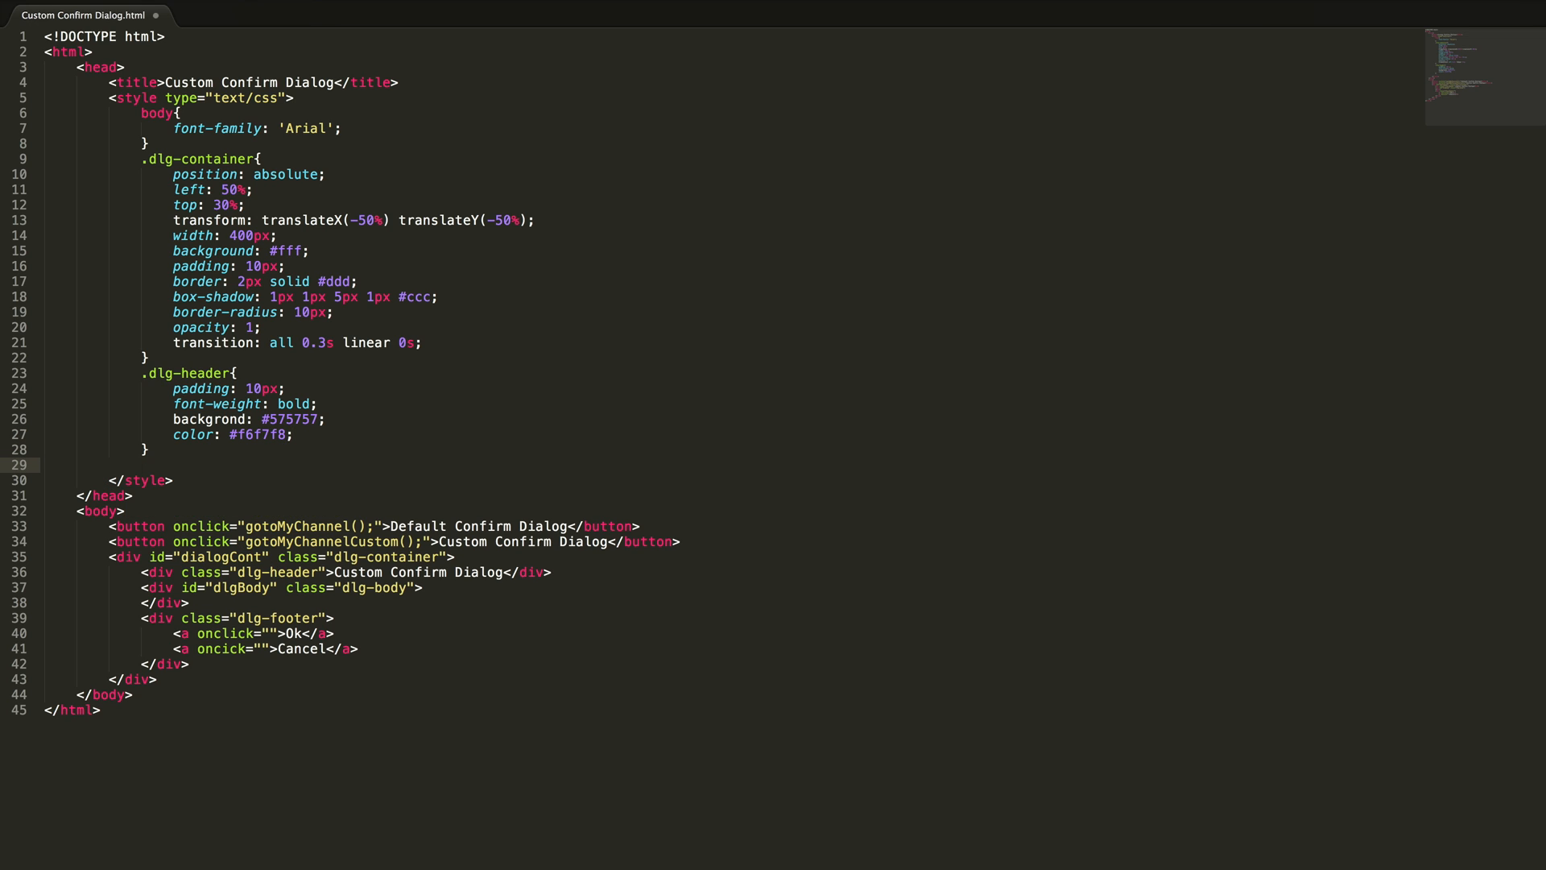
Step: Add a .dlg-body rule with padding 10px and line-height 30px
text(.dlg-body)
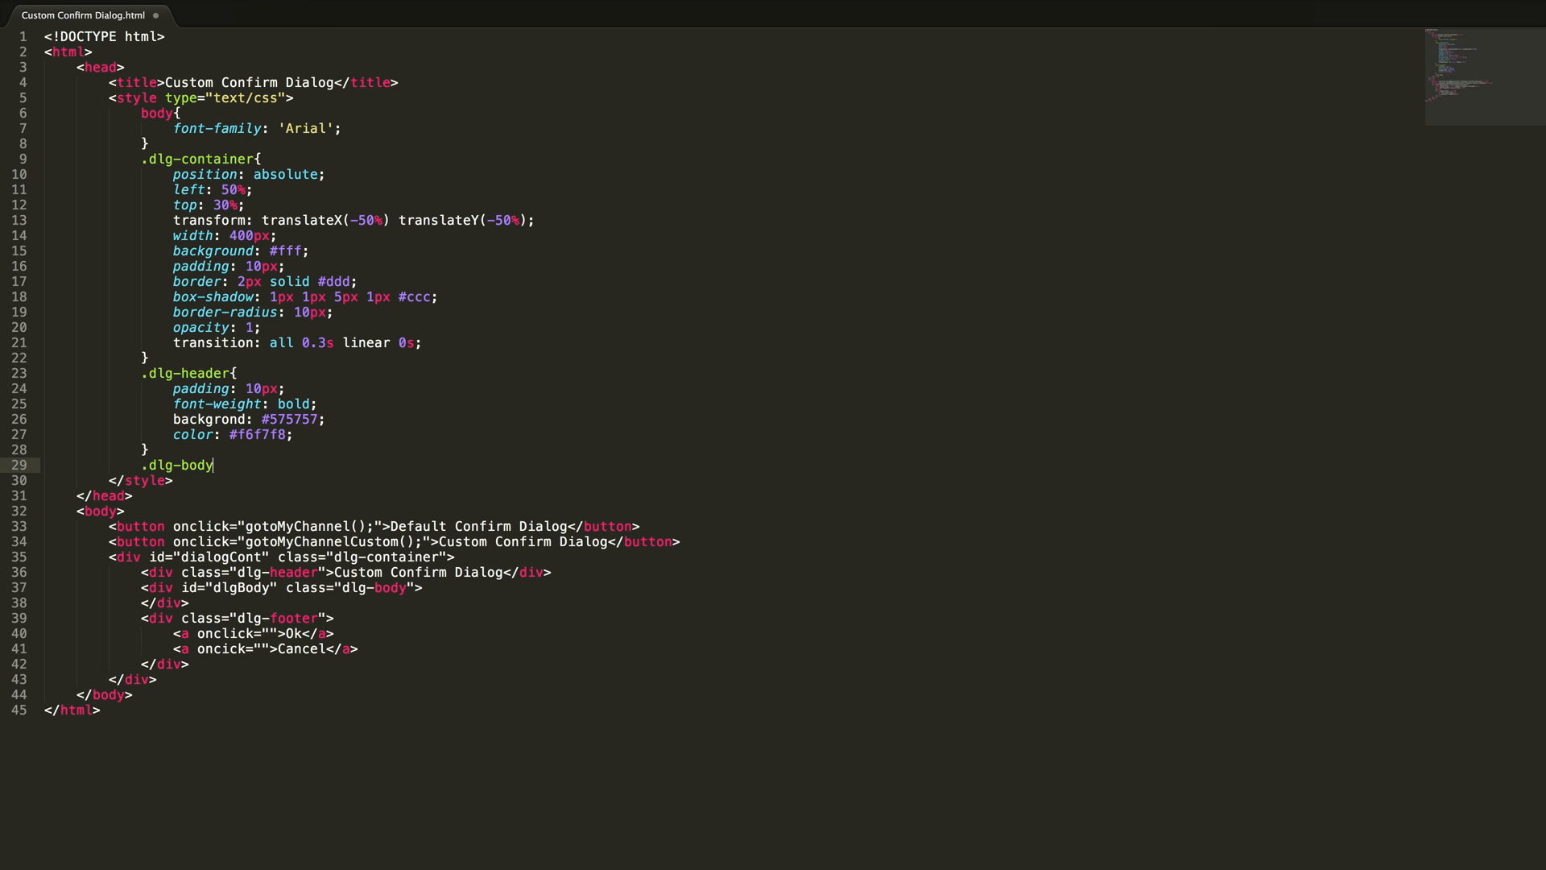
text({)
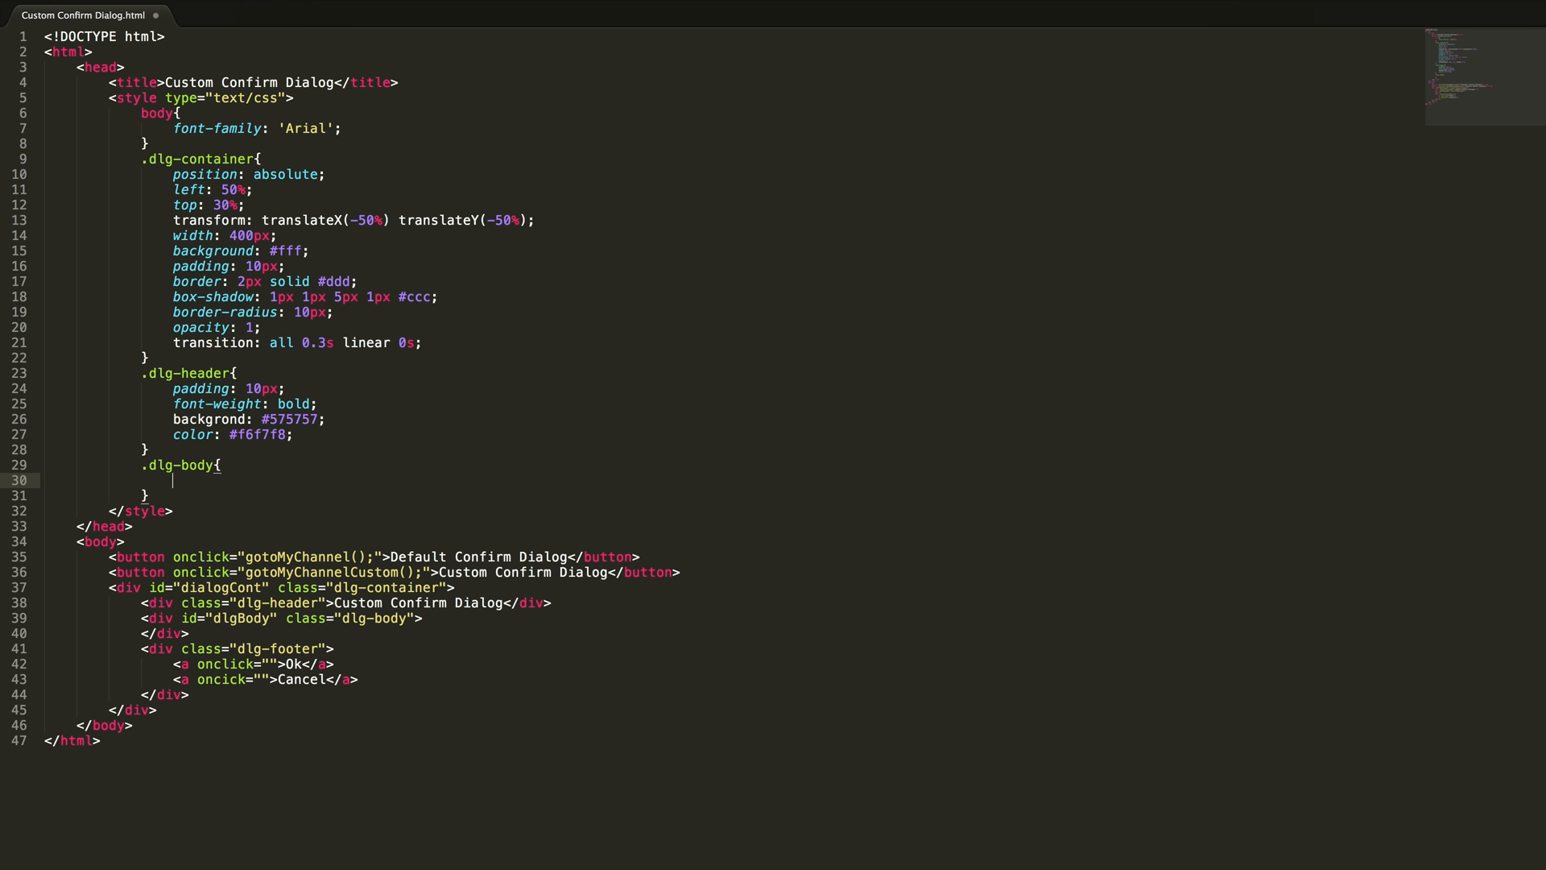
text(p)
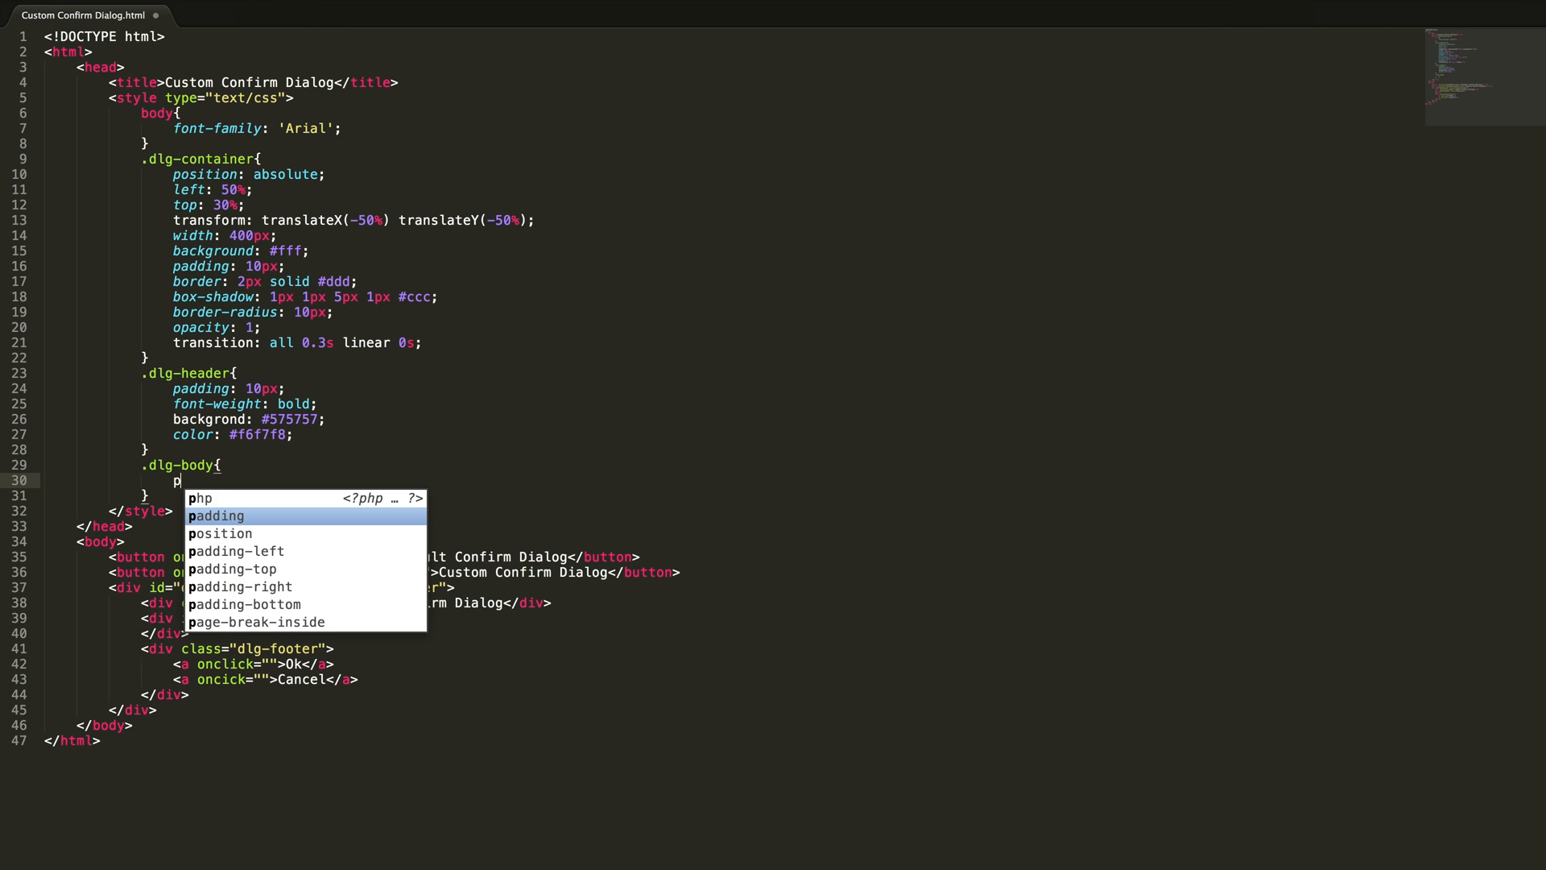
text(adding: 10px;)
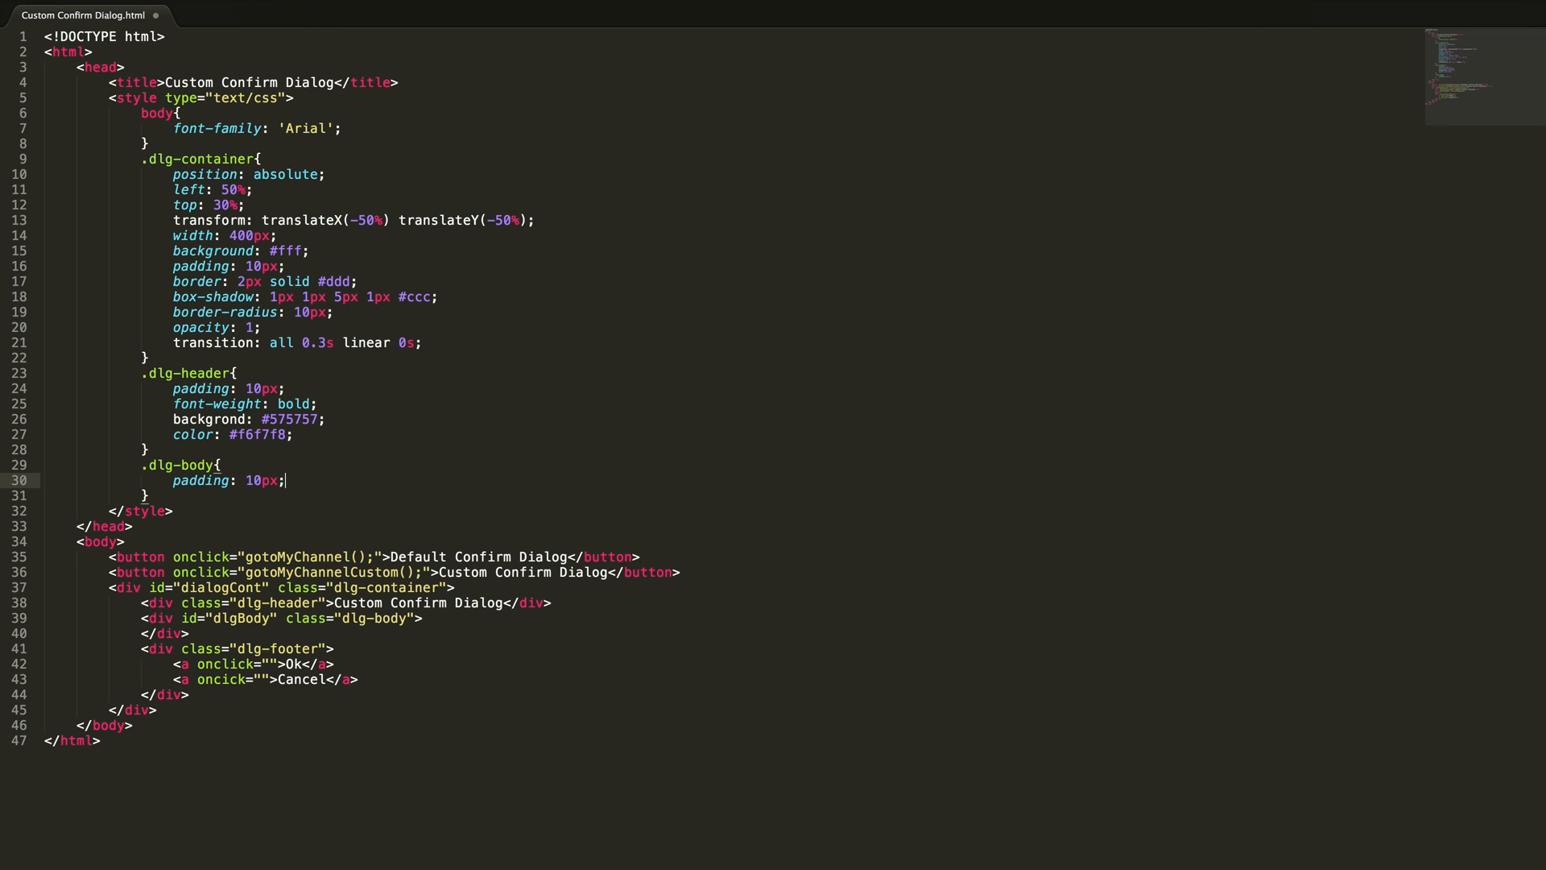
text(lin)
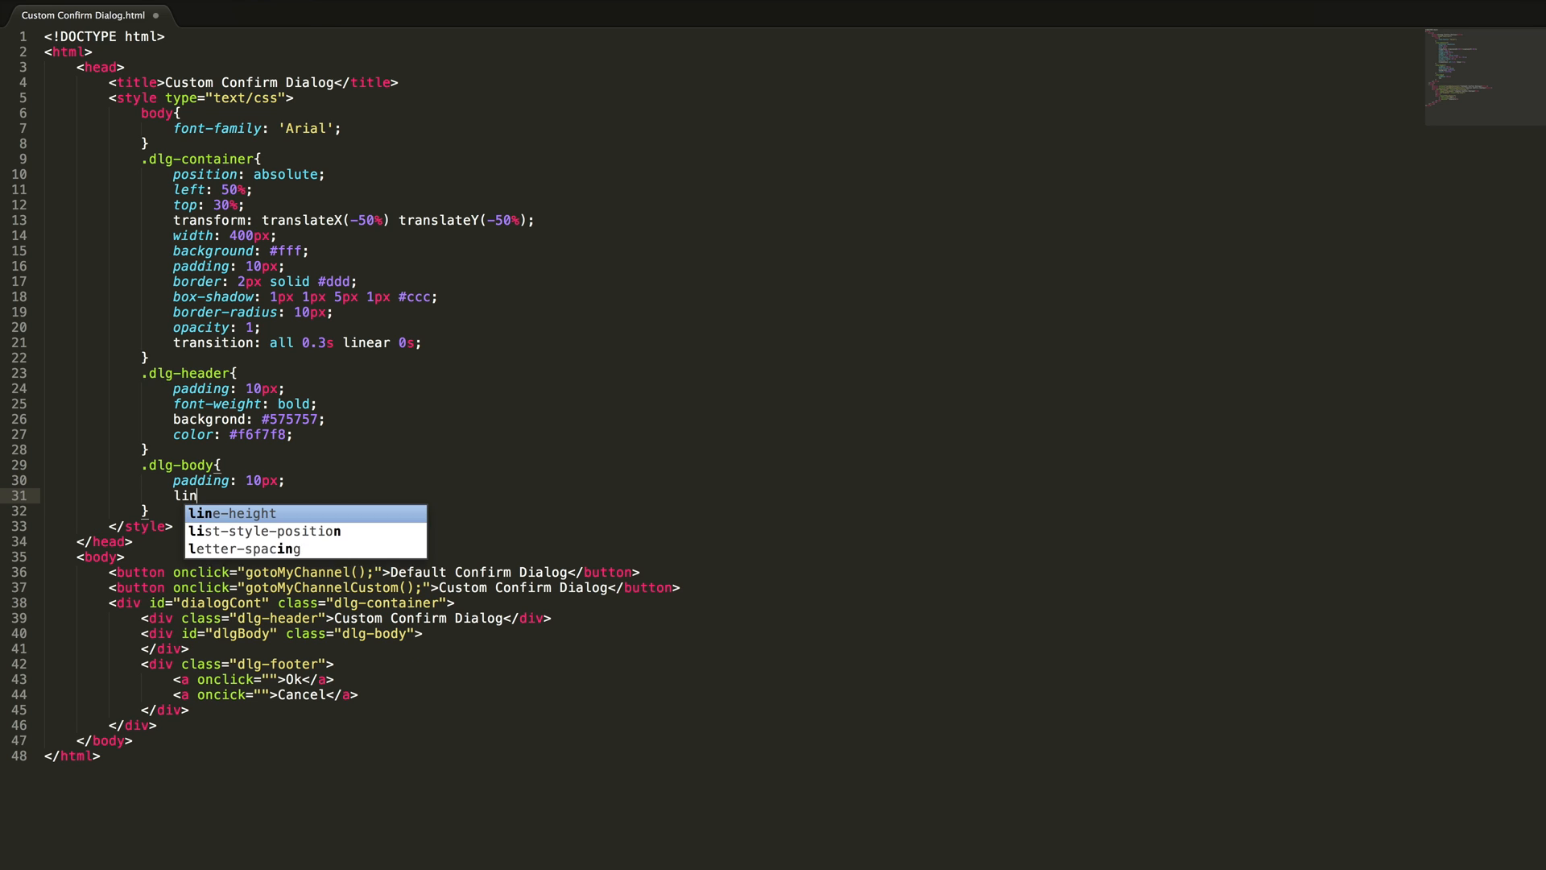
key(Tab)
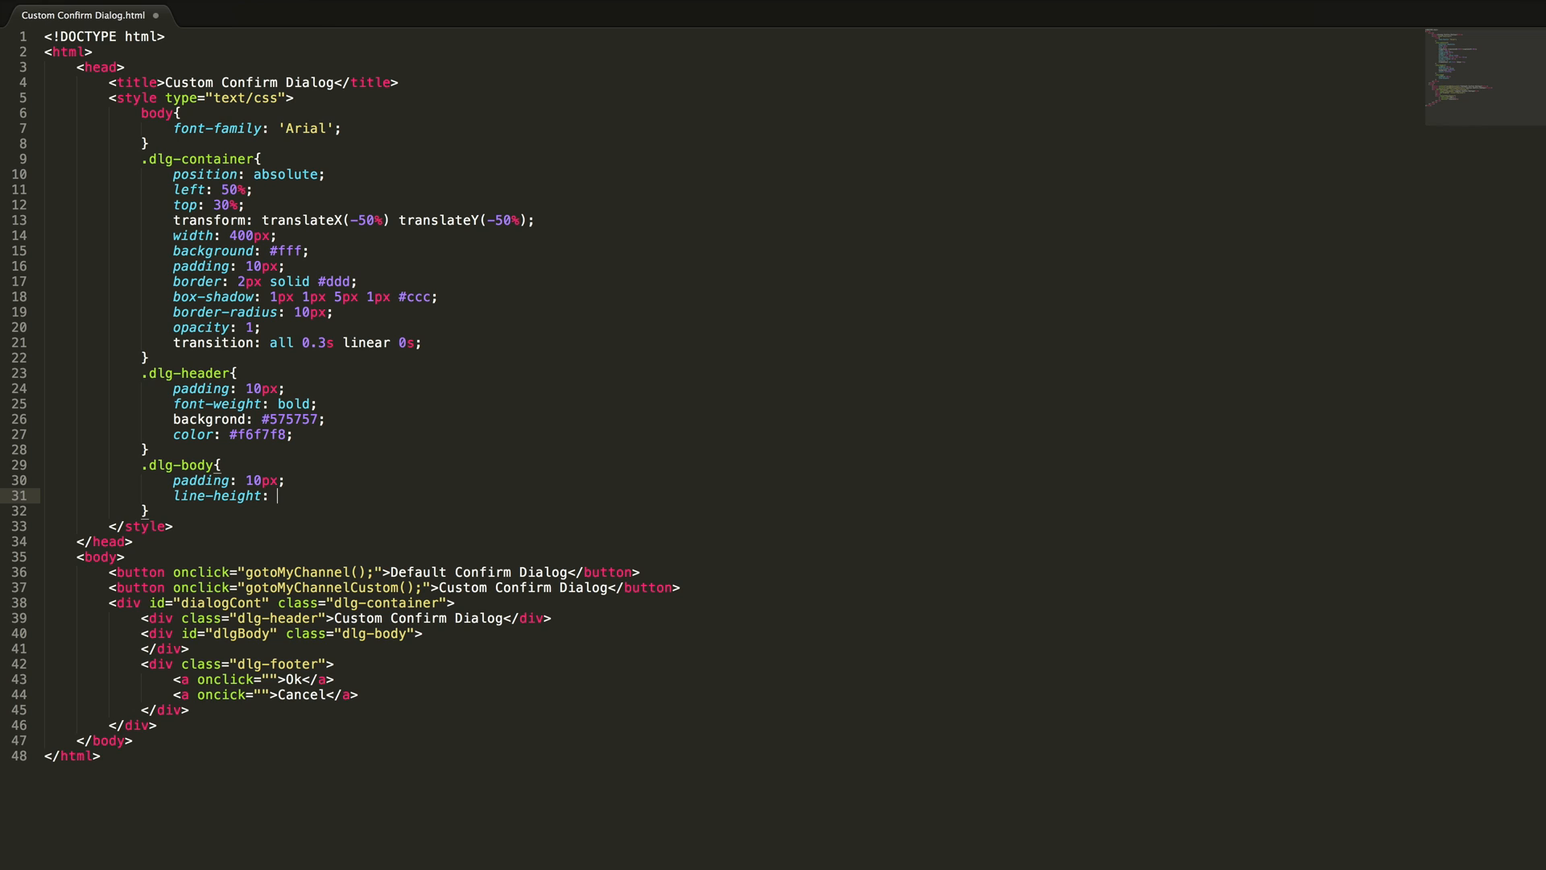
text(30px;)
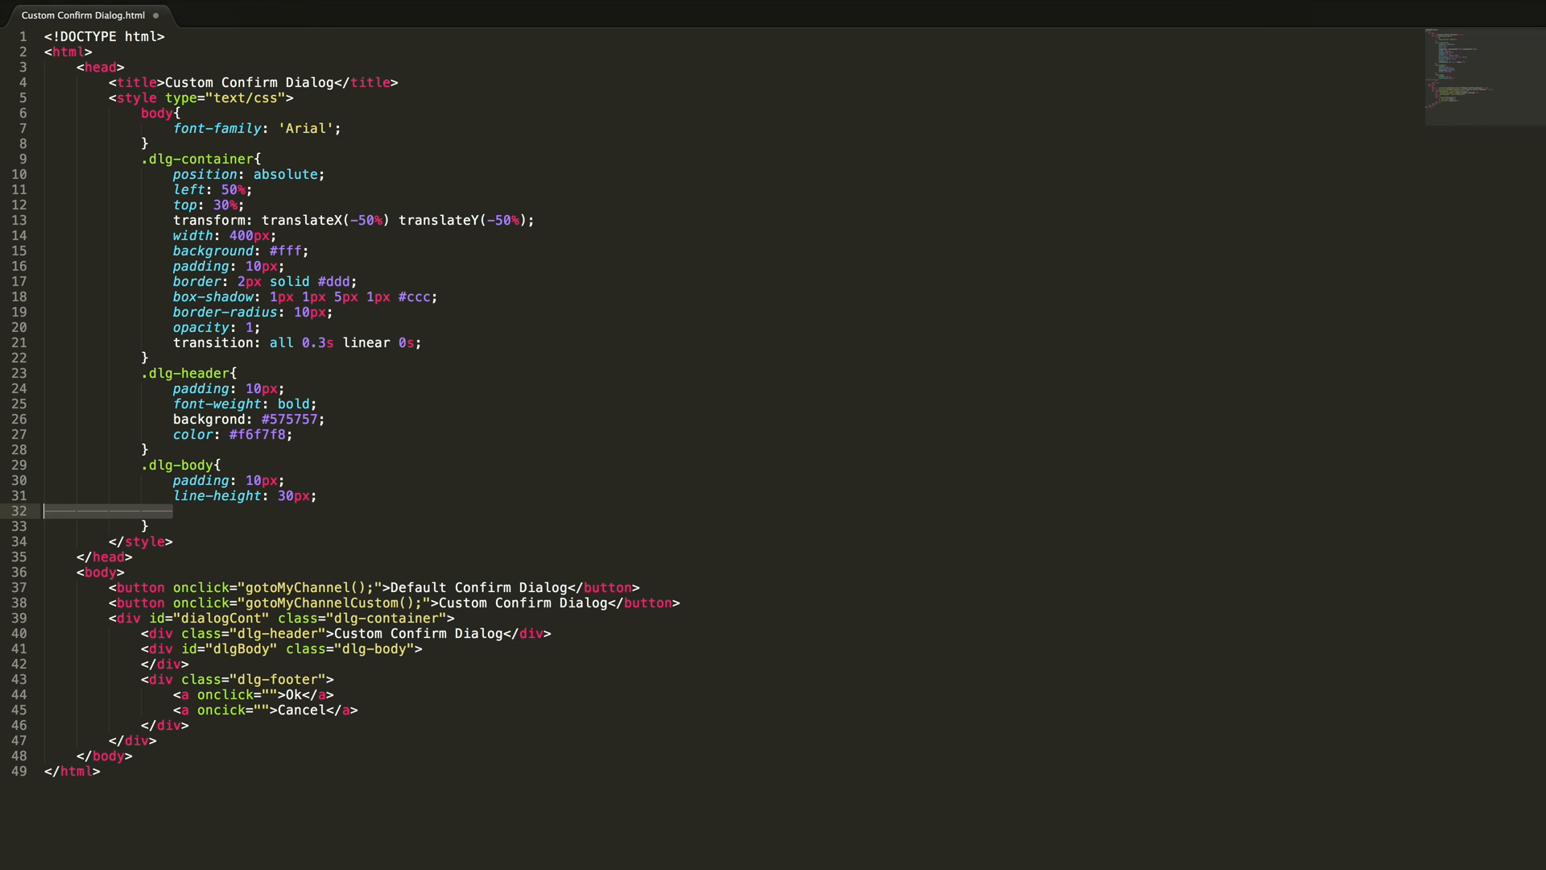
key(Backspace)
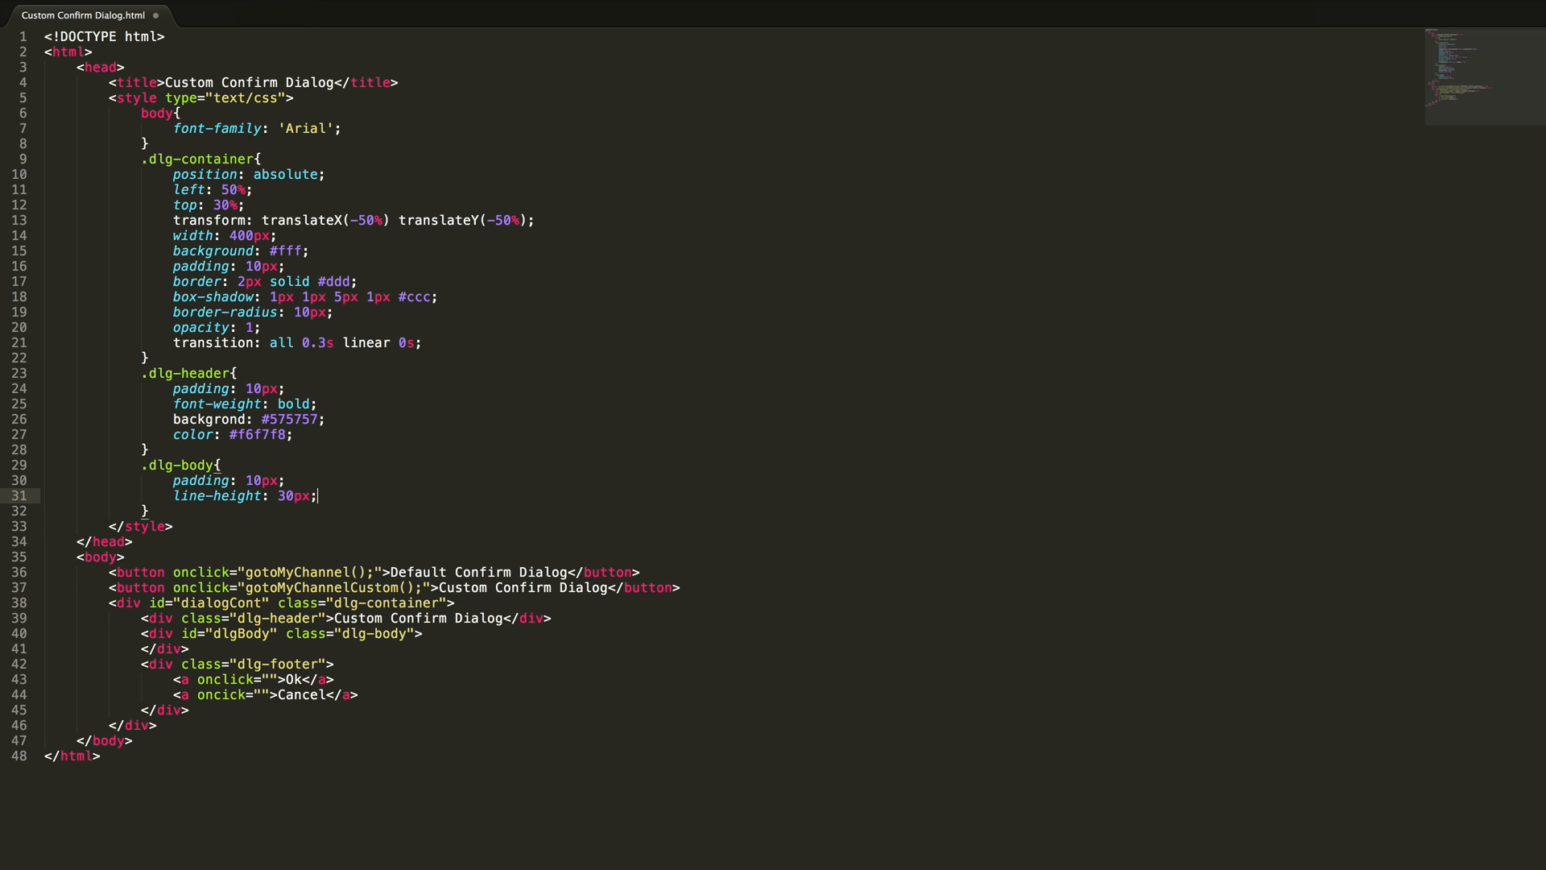
Step: Add a .dlg-footer rule with text-align center, background #f5f5f2 and padding 3px 0
text(.d)
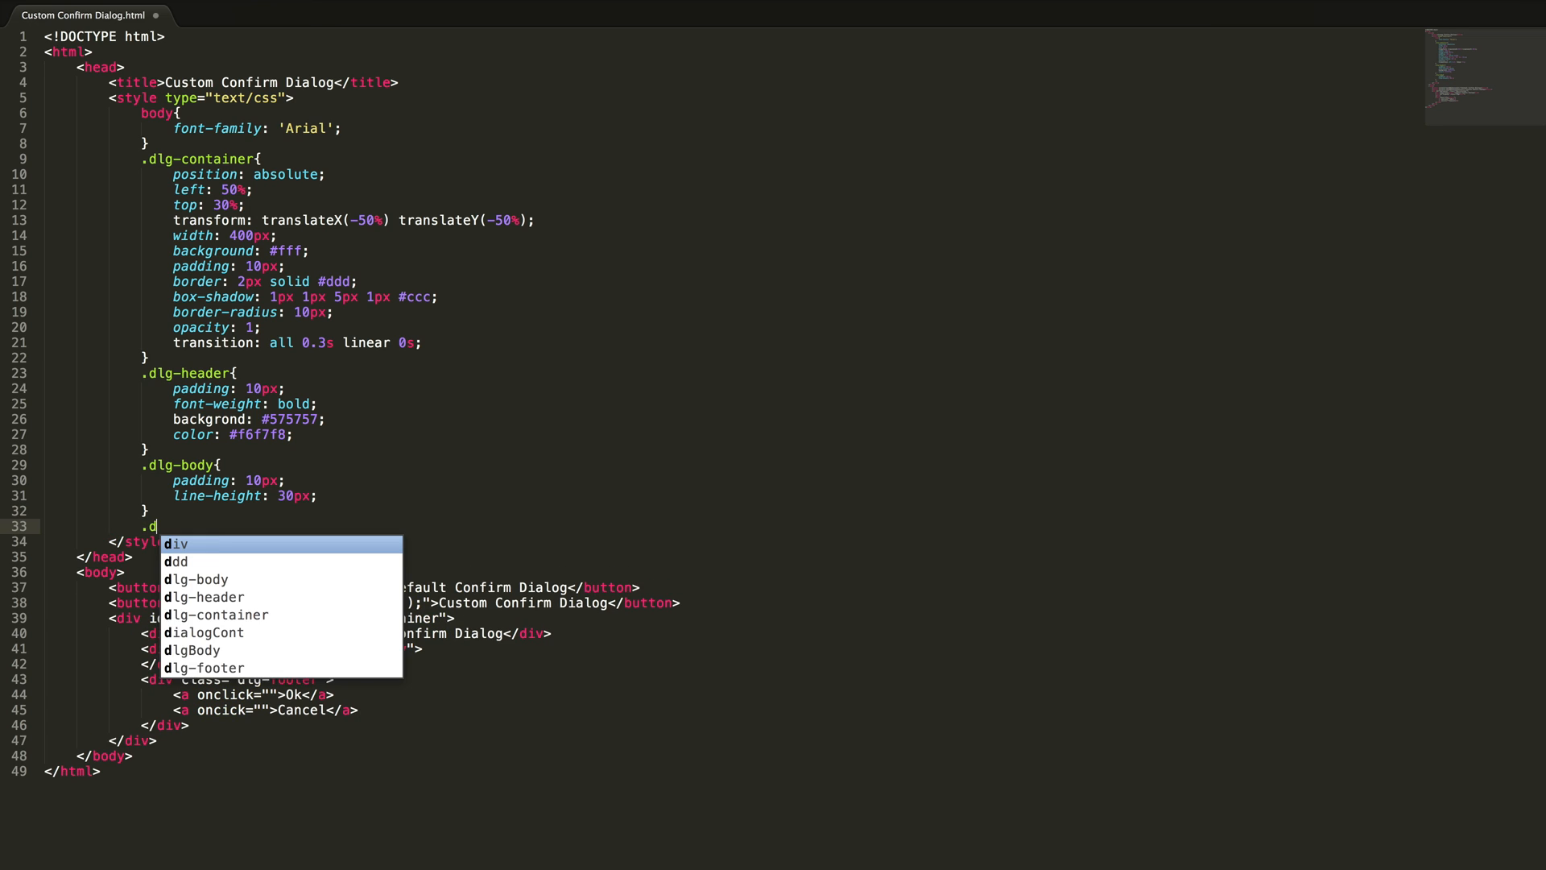
text(lg-bod)
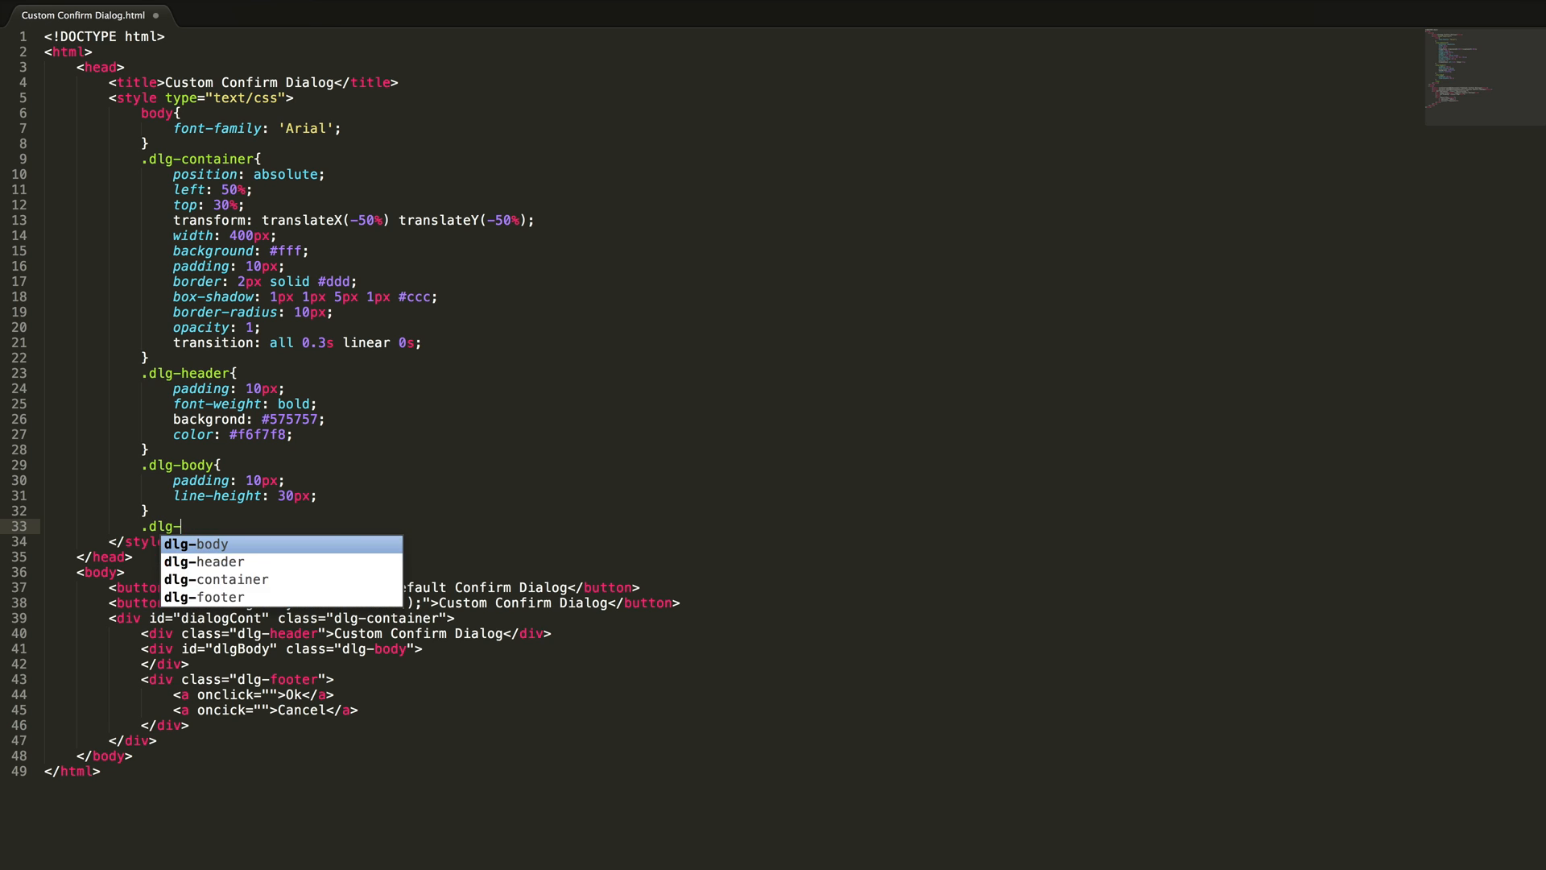
key(Escape)
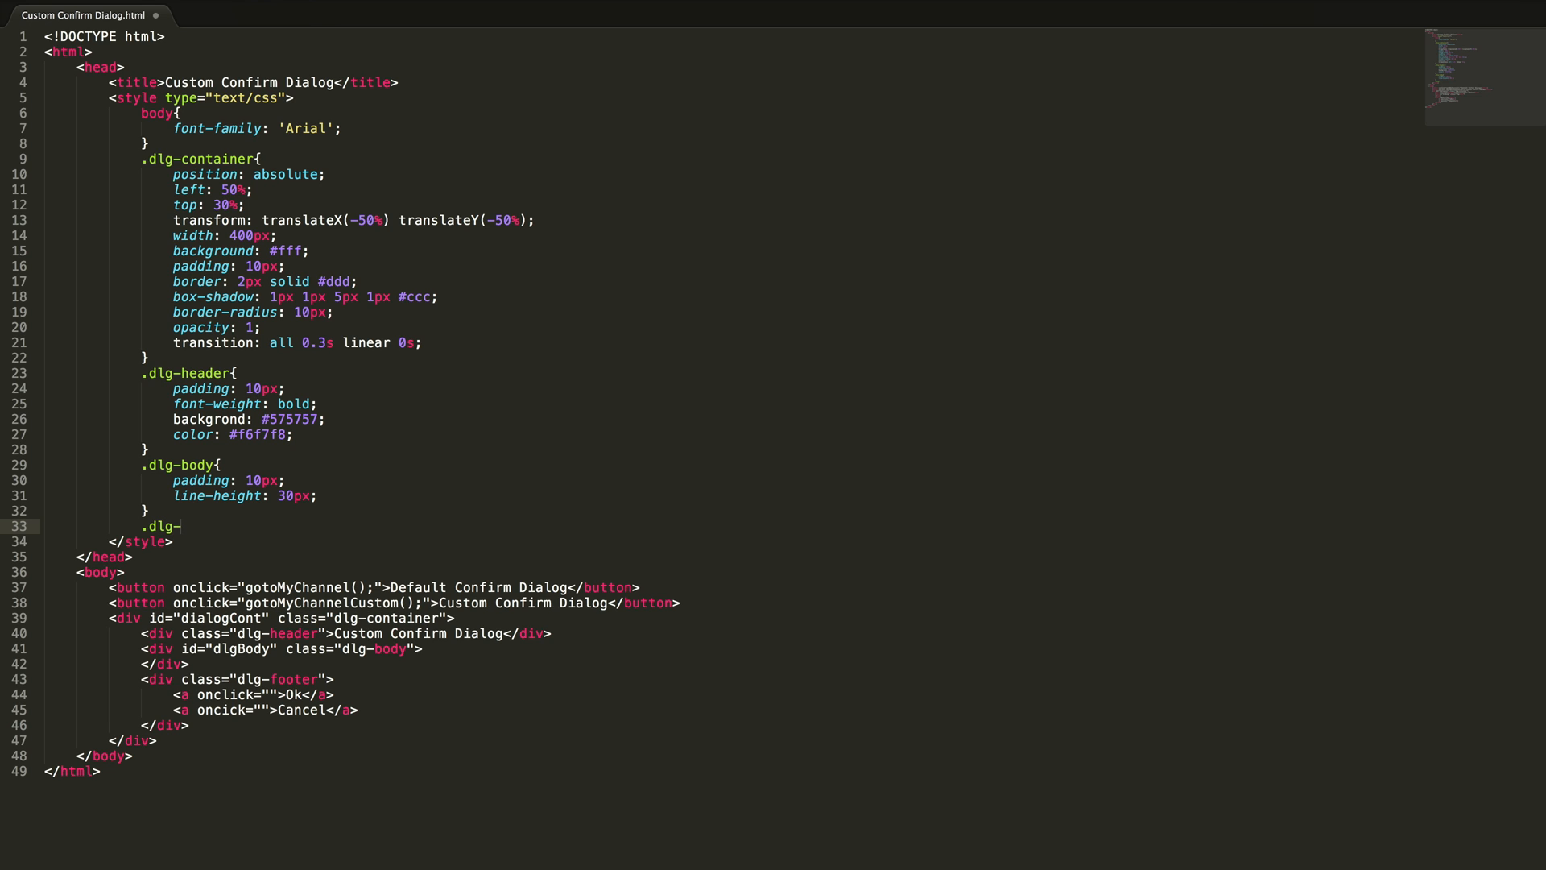
text(footer{)
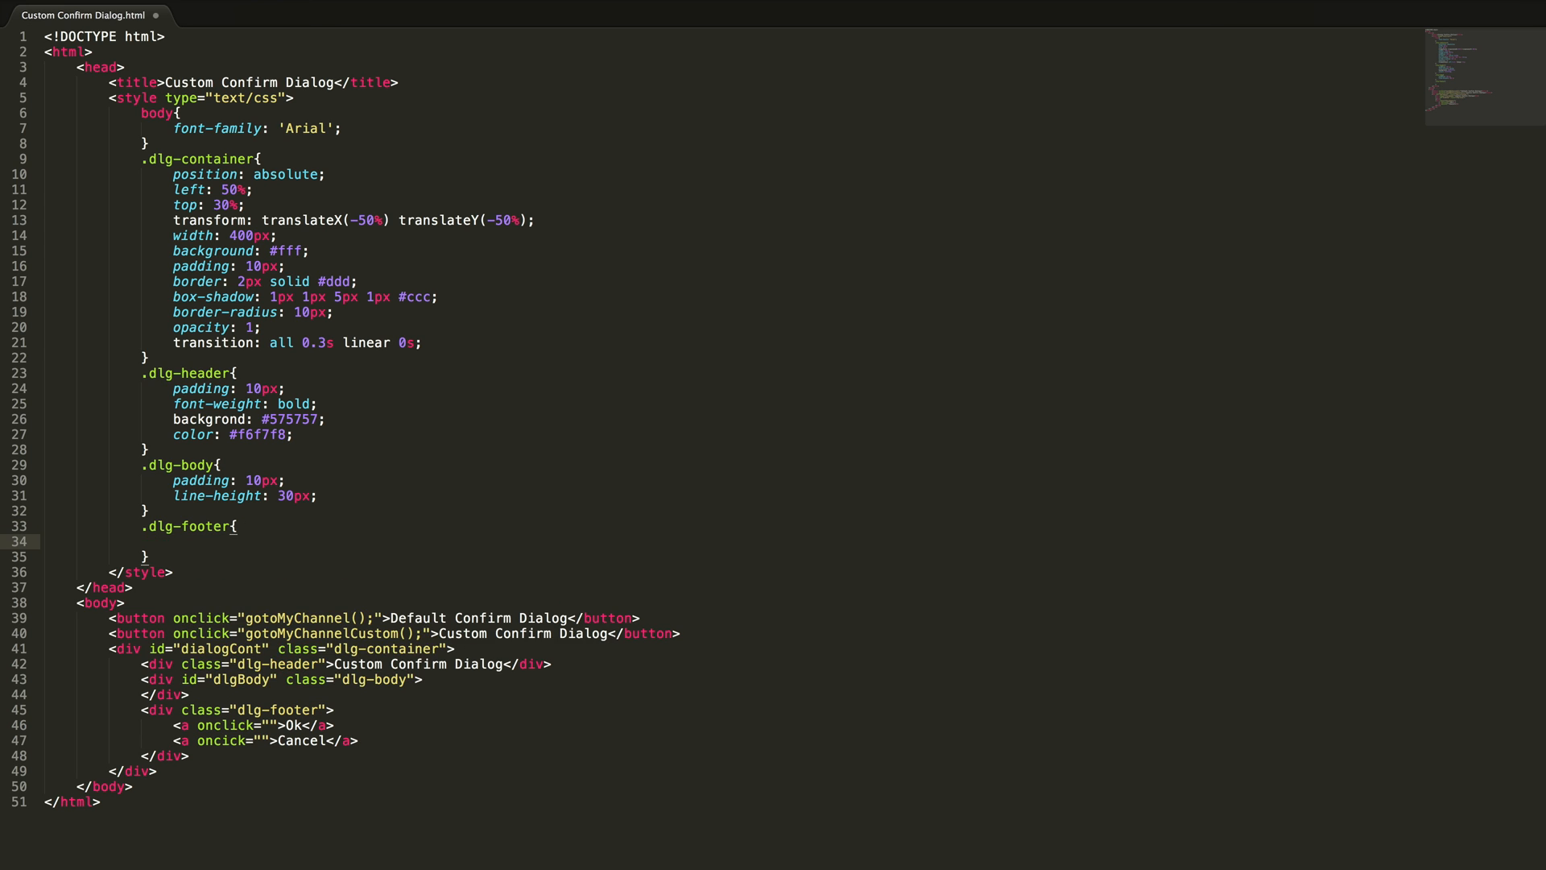
text(text-align: center;)
text(background: #)
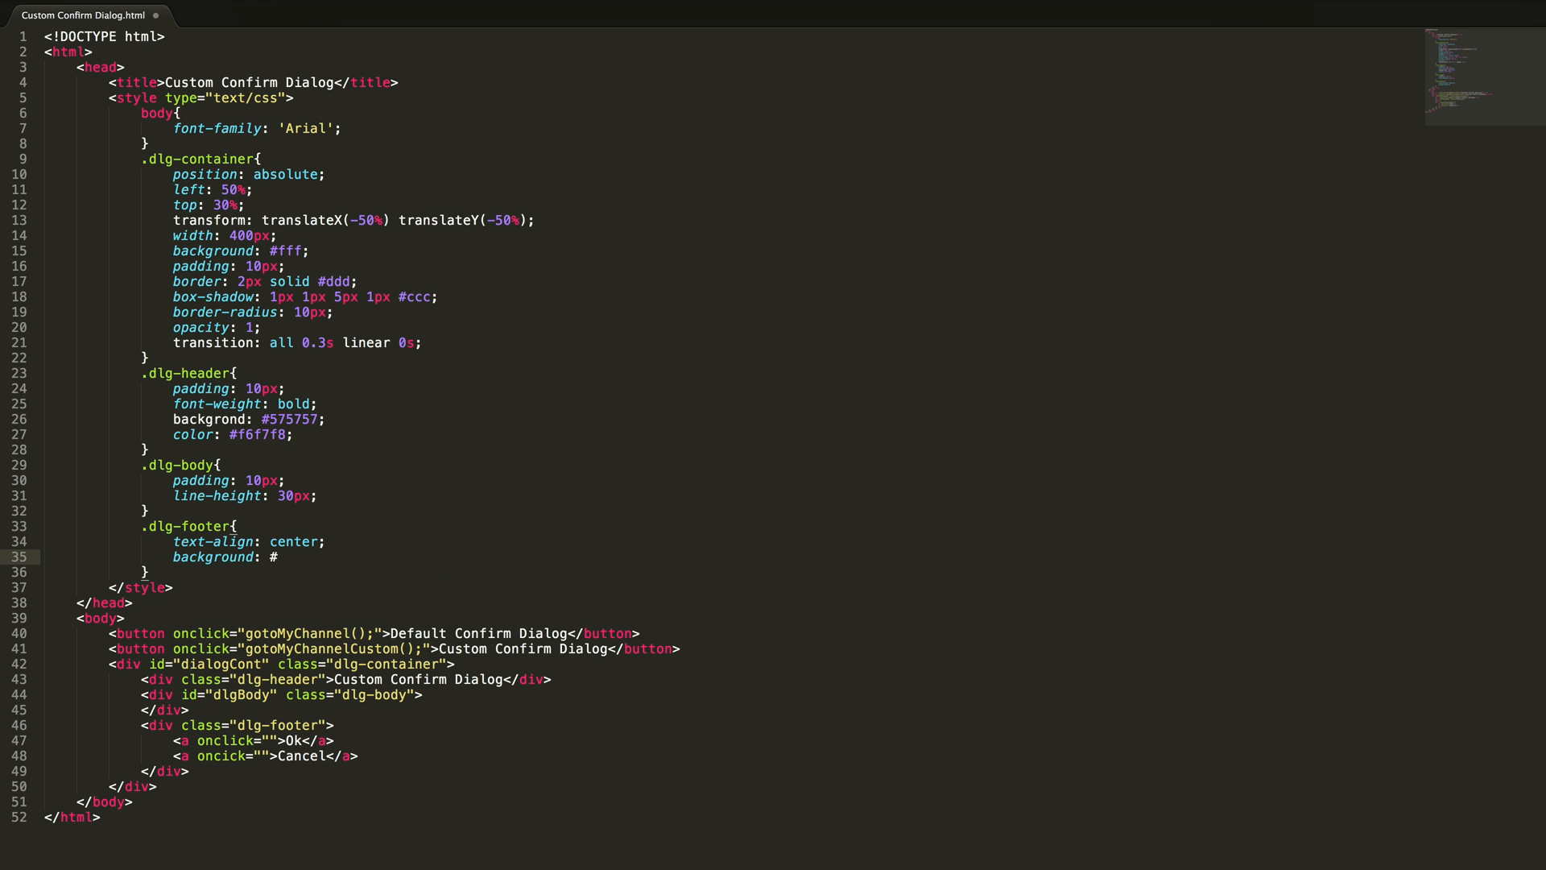
text(f5f5)
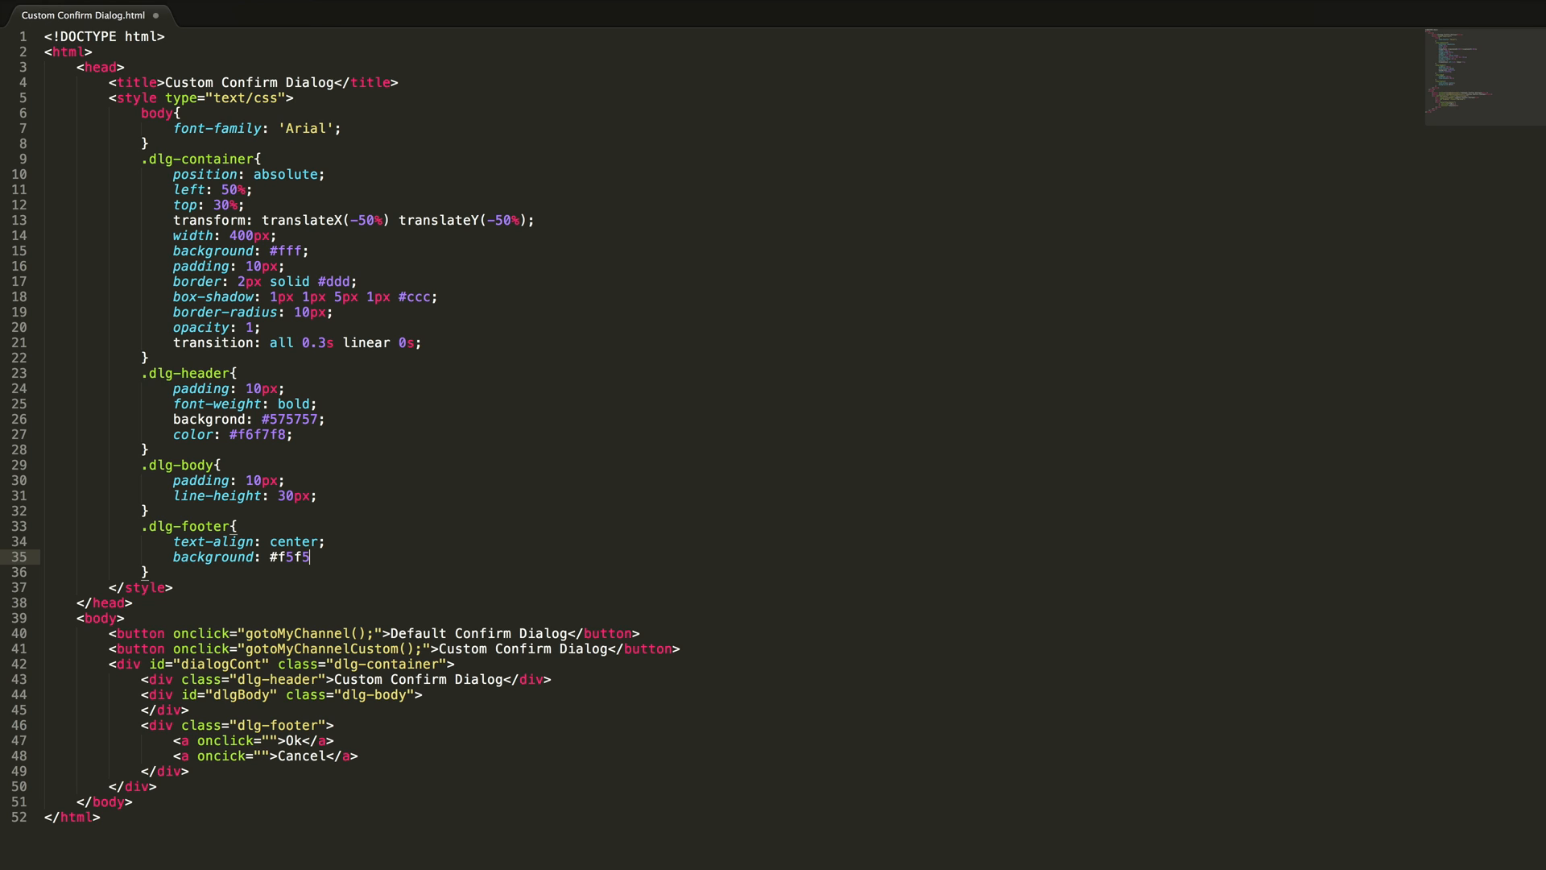
text(2;)
text(pa)
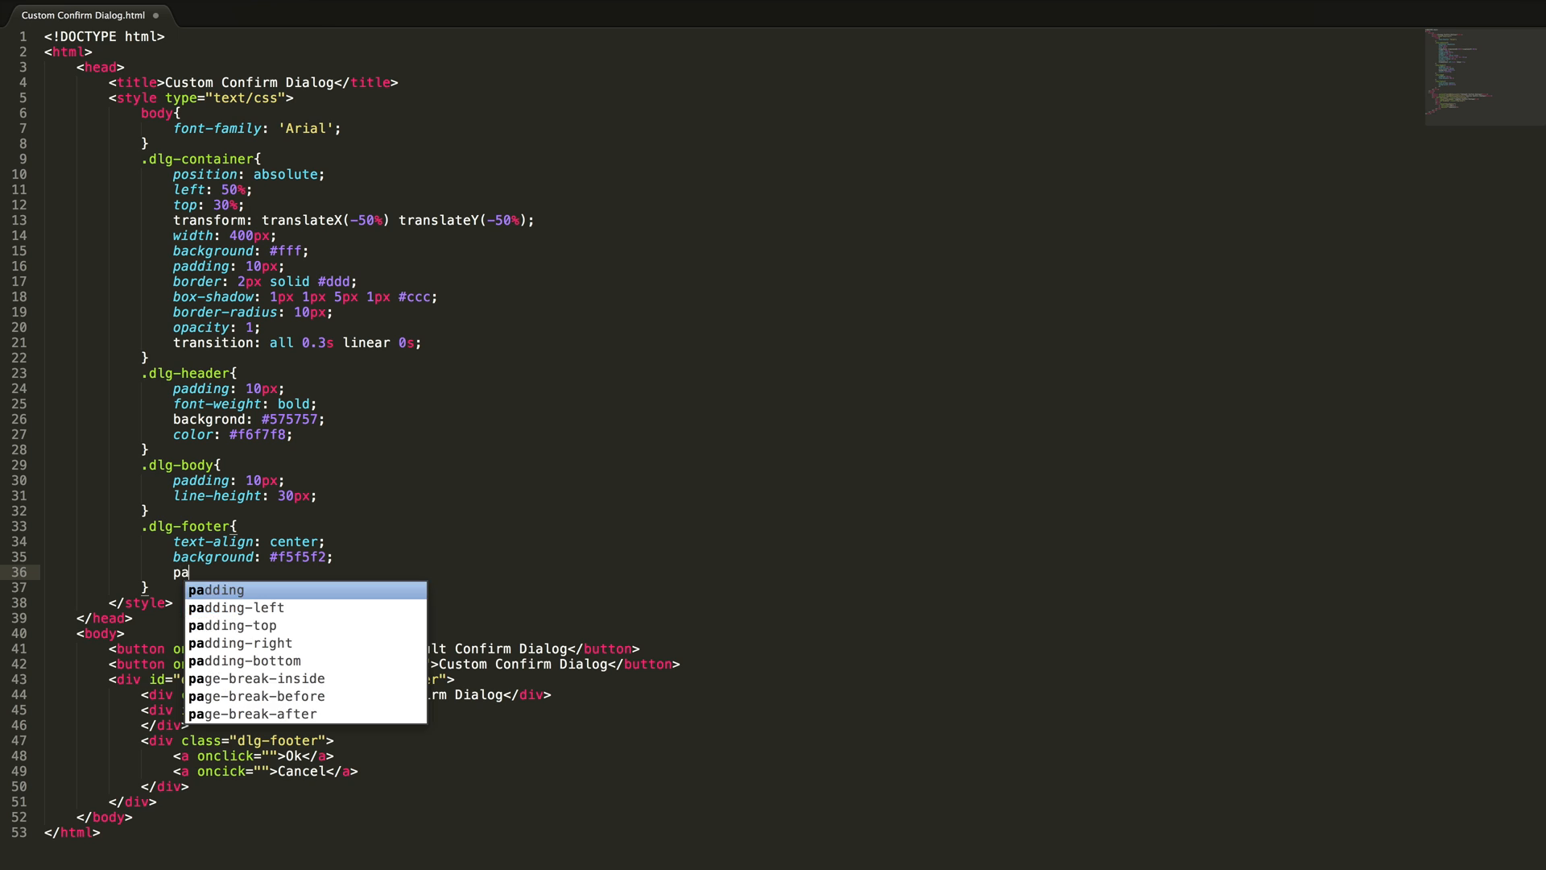
text(dding: 3px 0;)
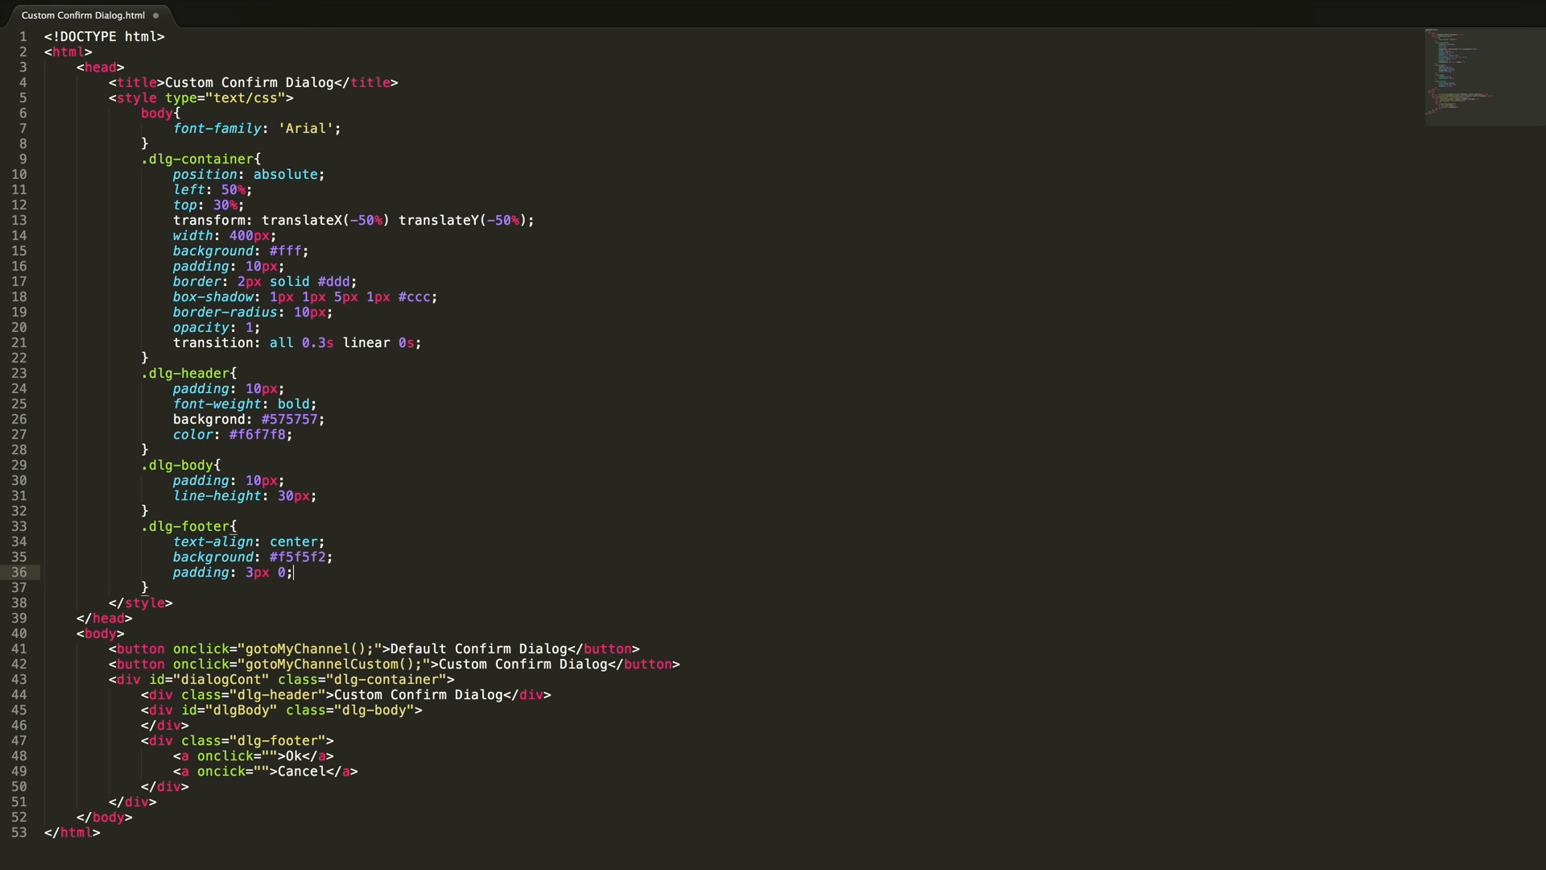
key(enter)
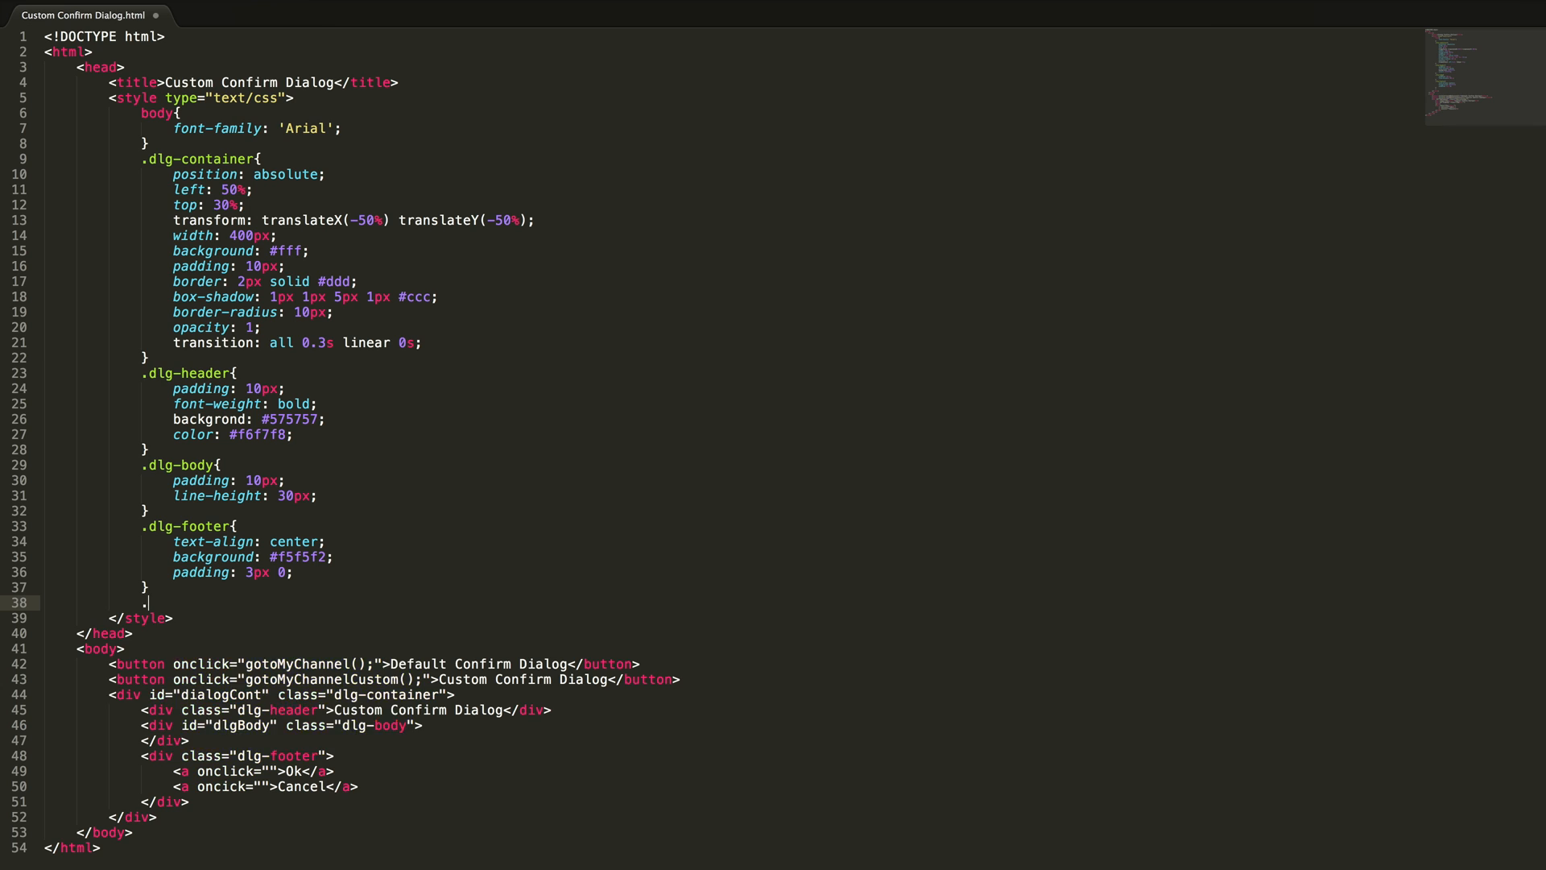
text(.dlg-footer a{)
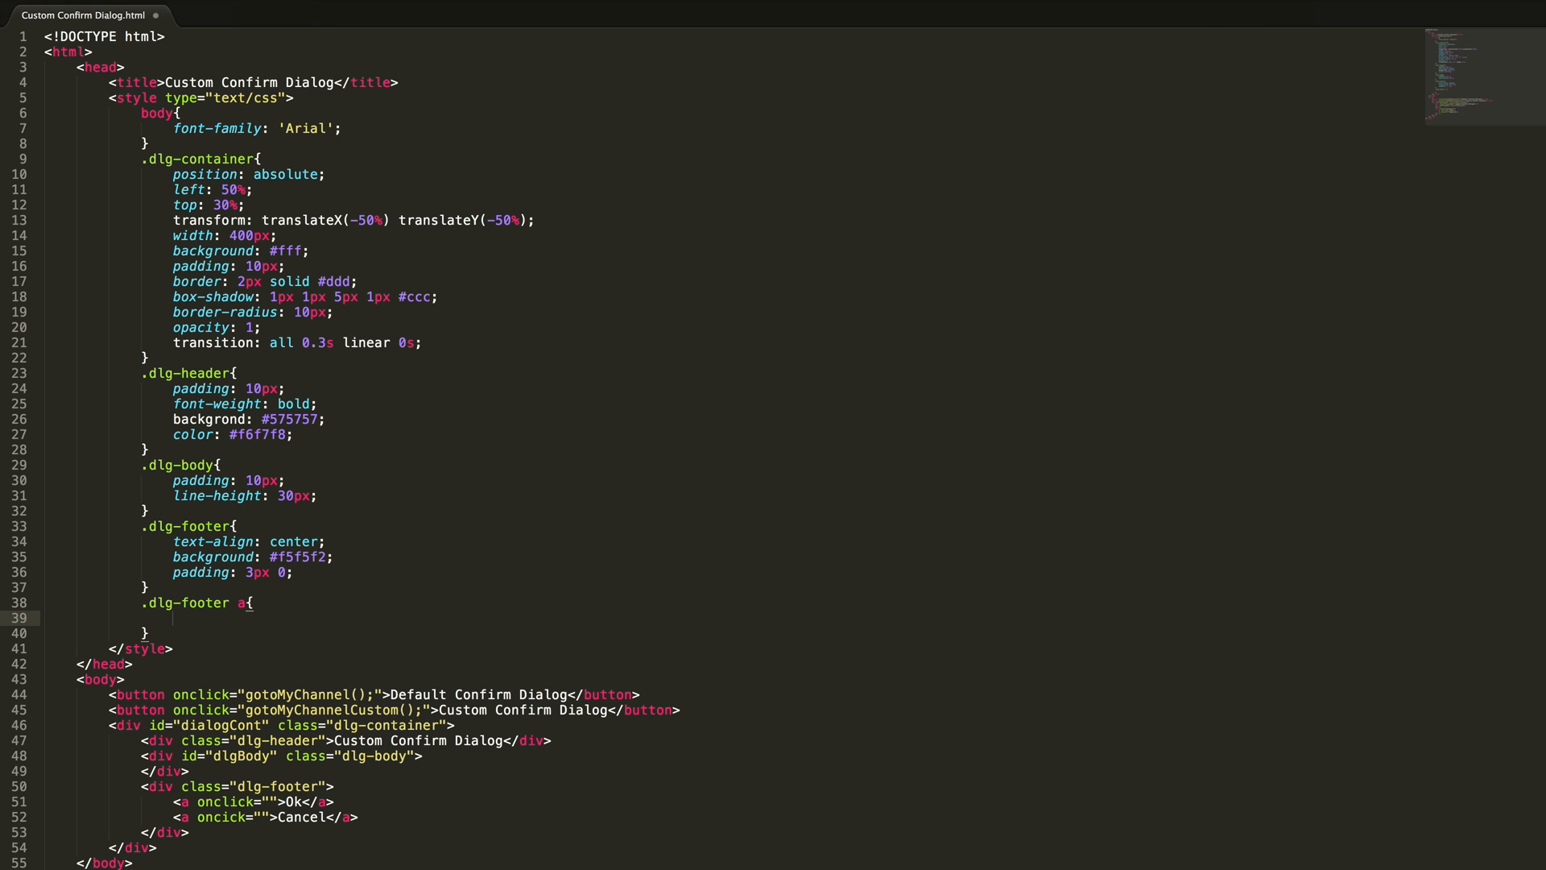
Step: Style .dlg-footer a as 100px inline-block with padding 5px and a solid #ccc border
text(display: inline-block;)
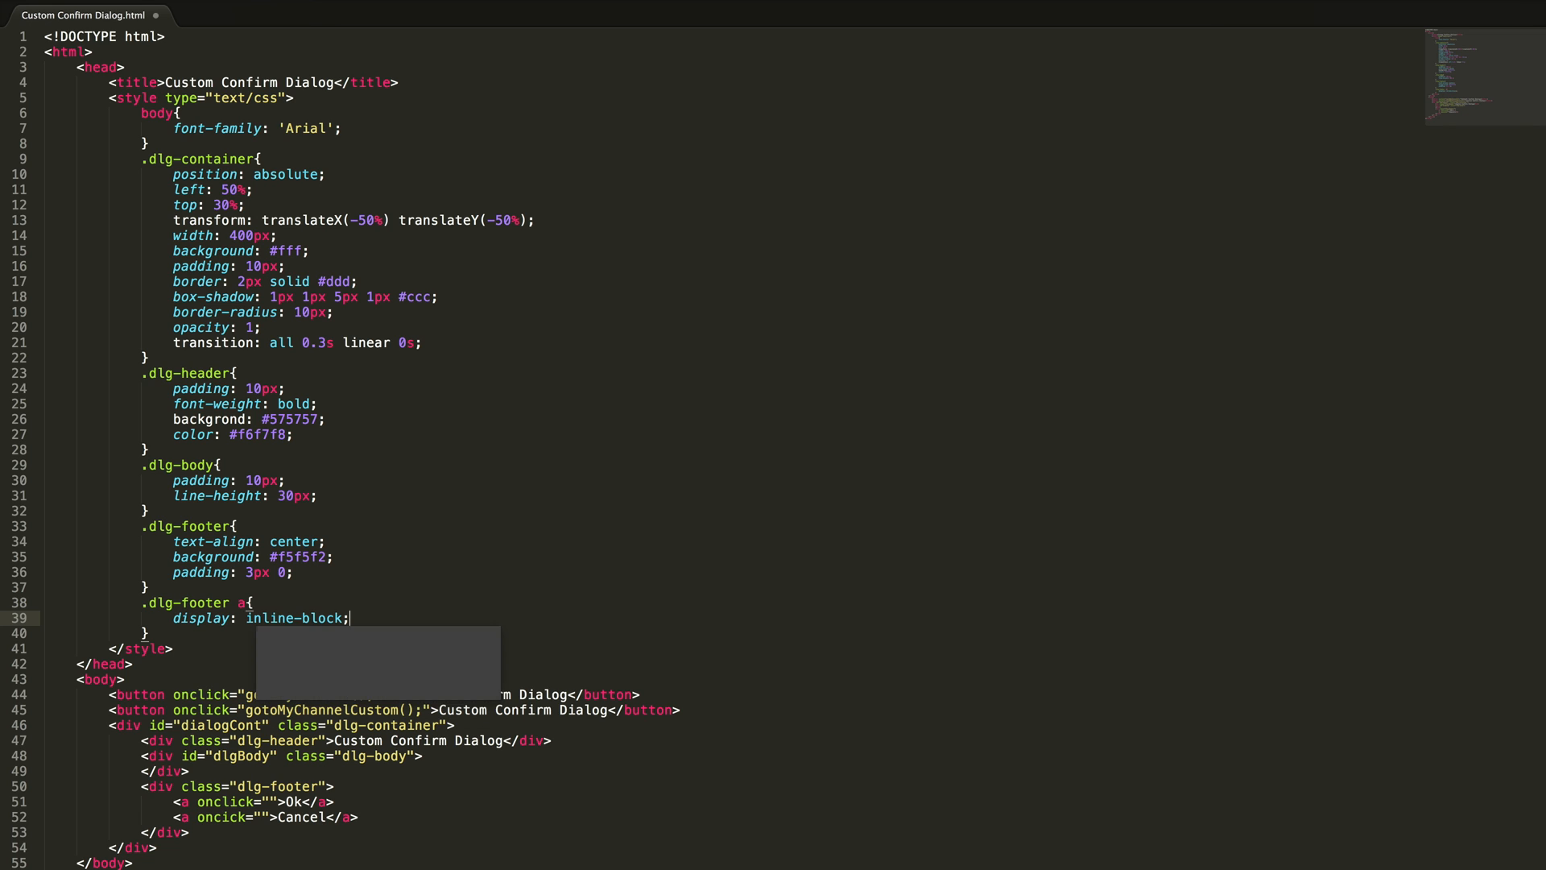
text(width: 100px)
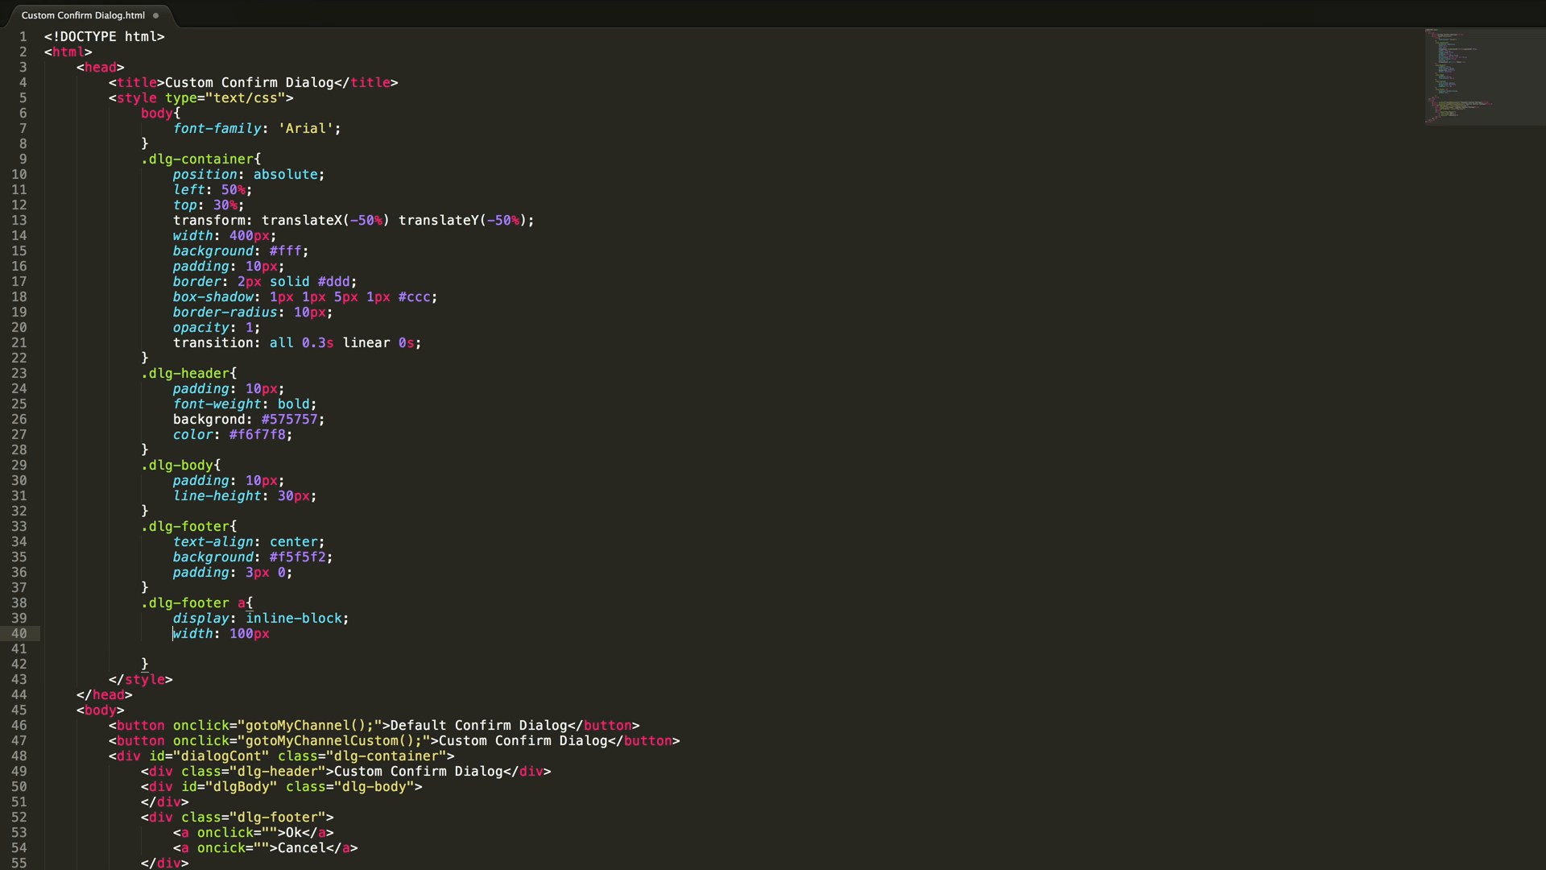
text(;)
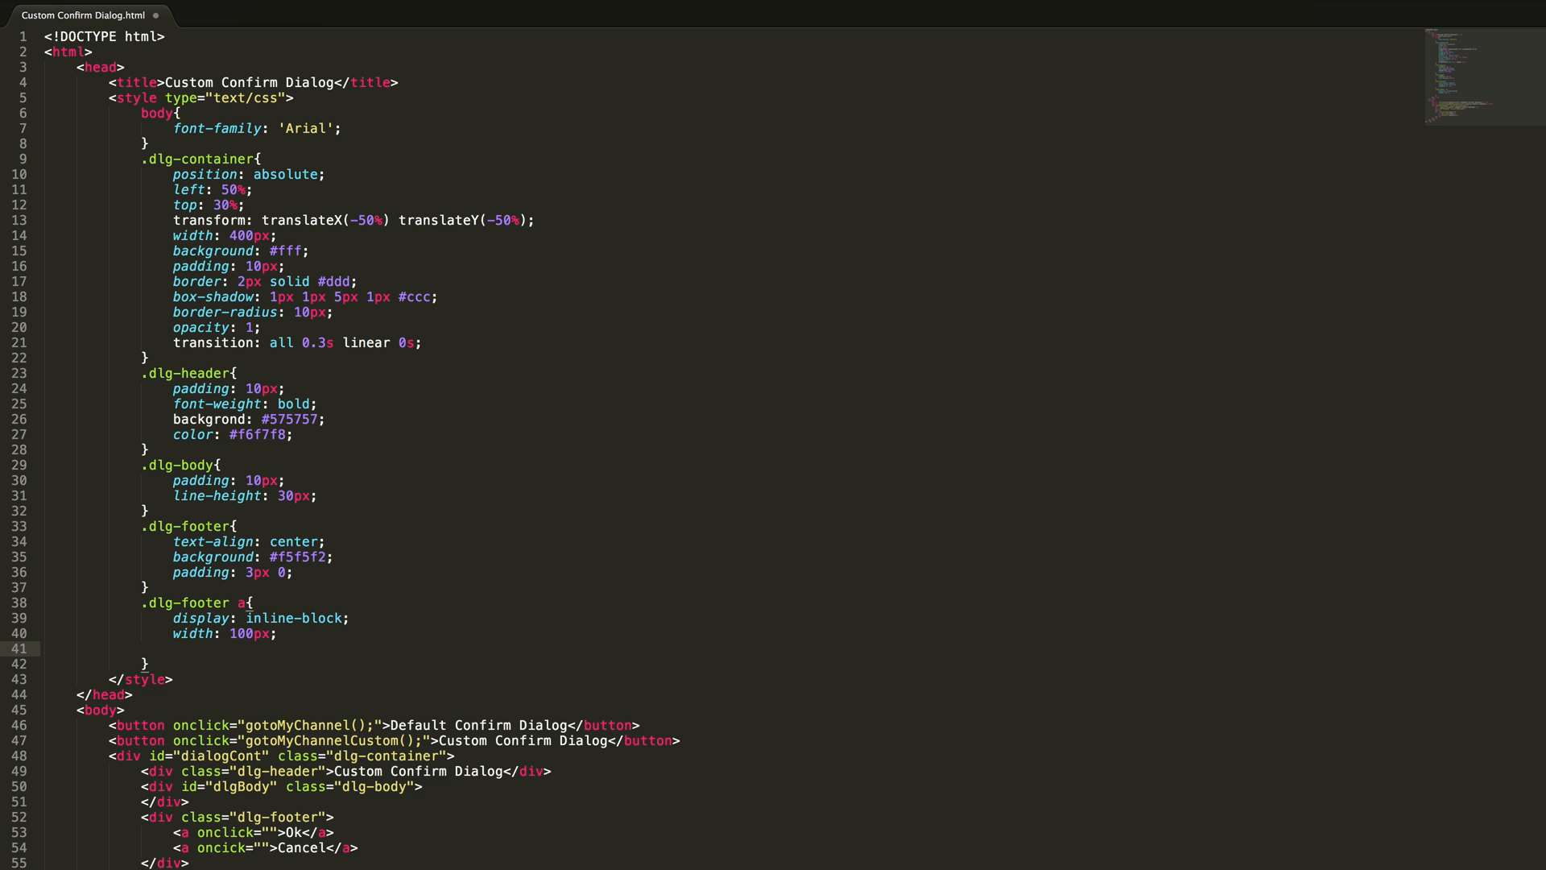
text(p)
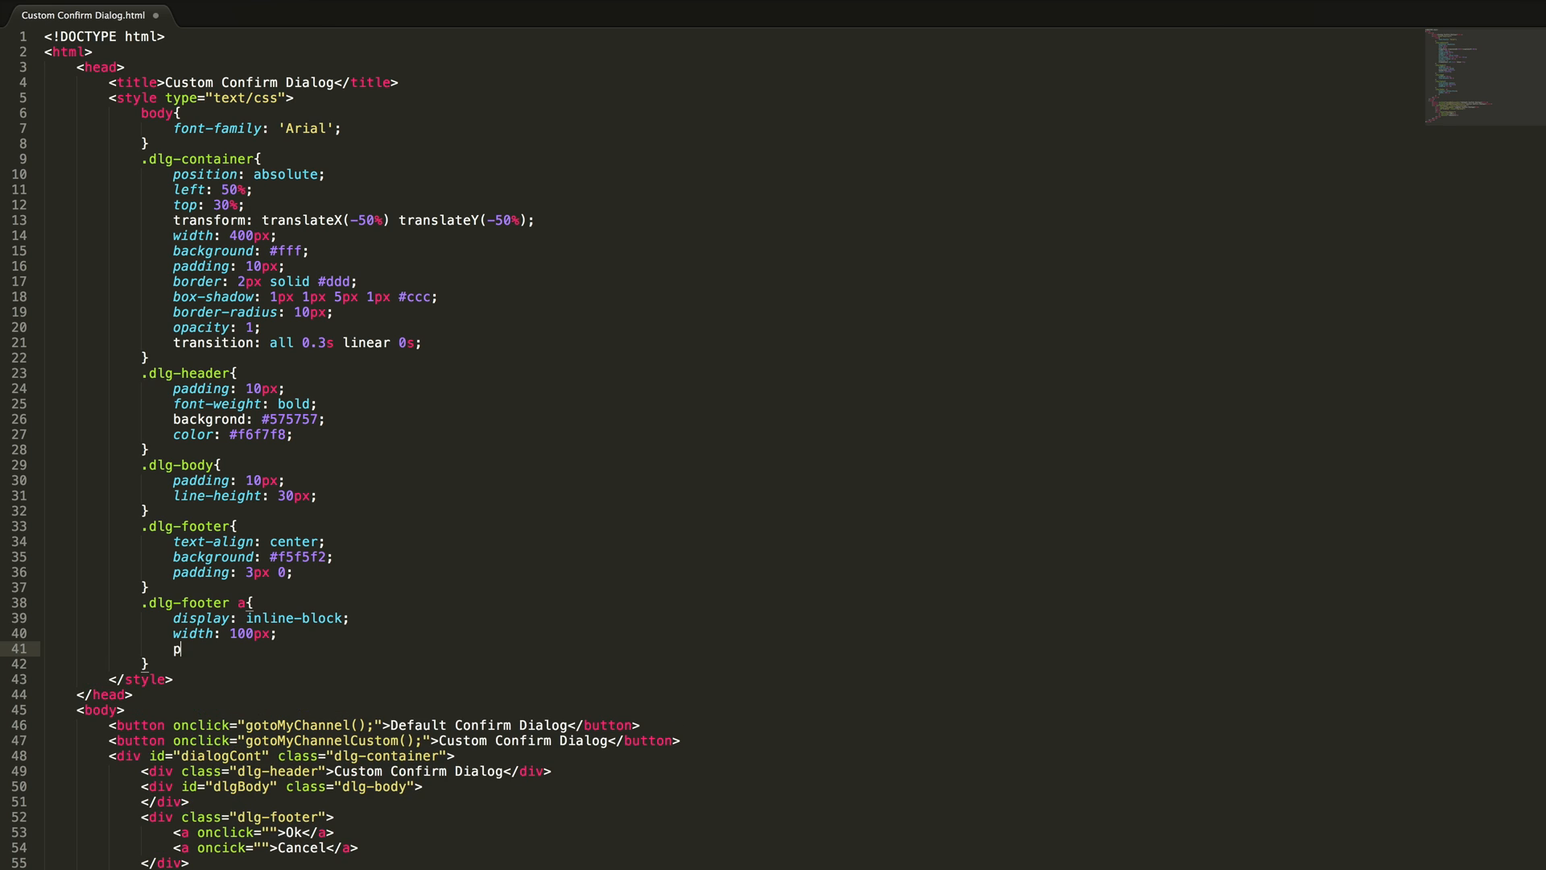
text(adding: 5px 0;)
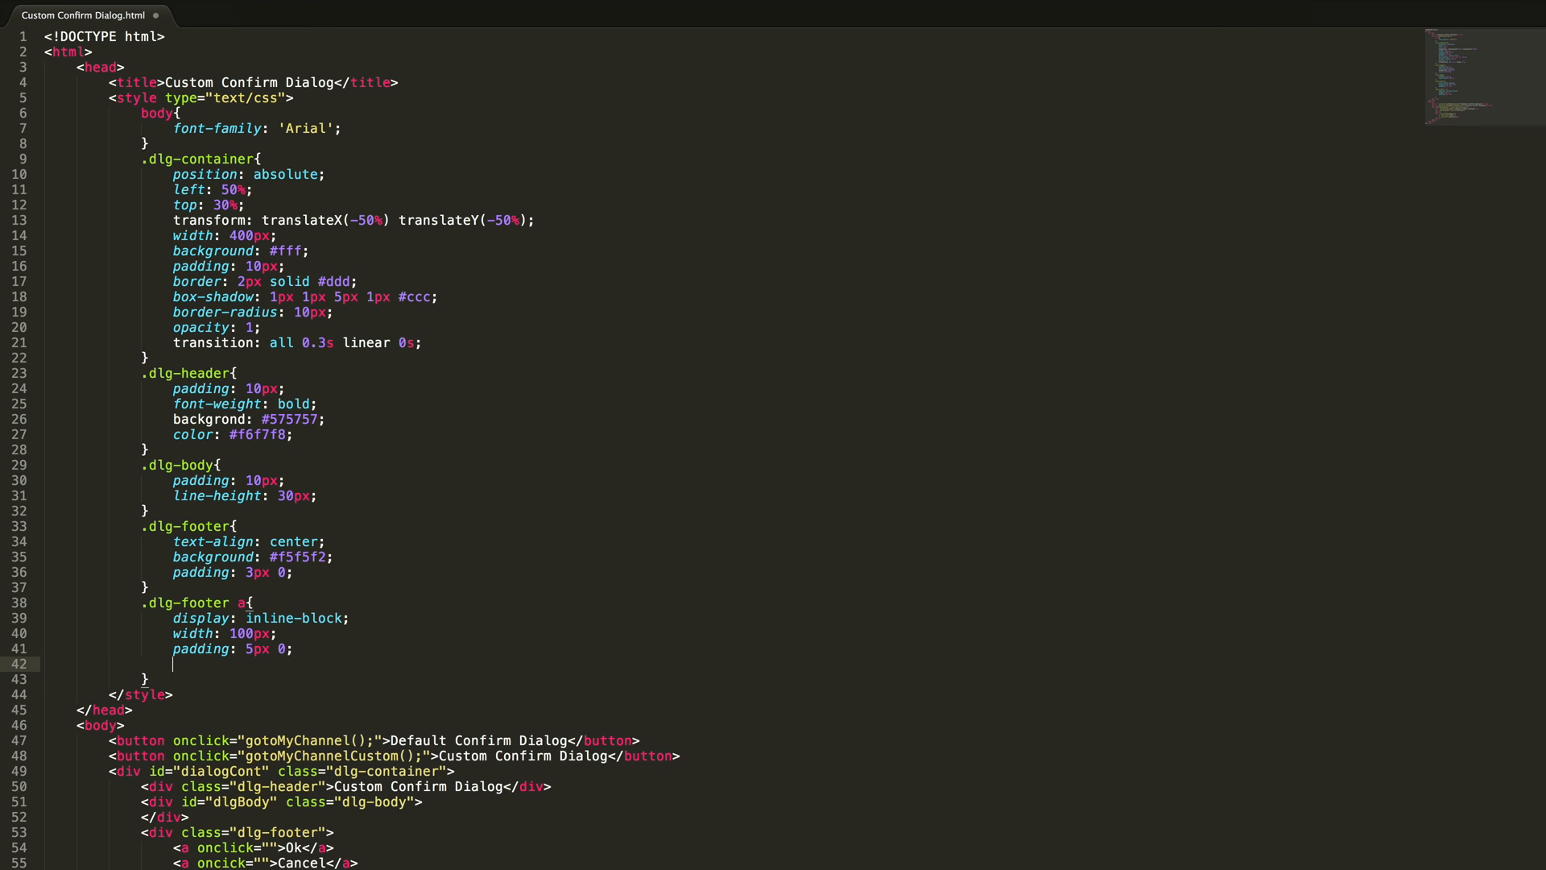
text(border: 1px)
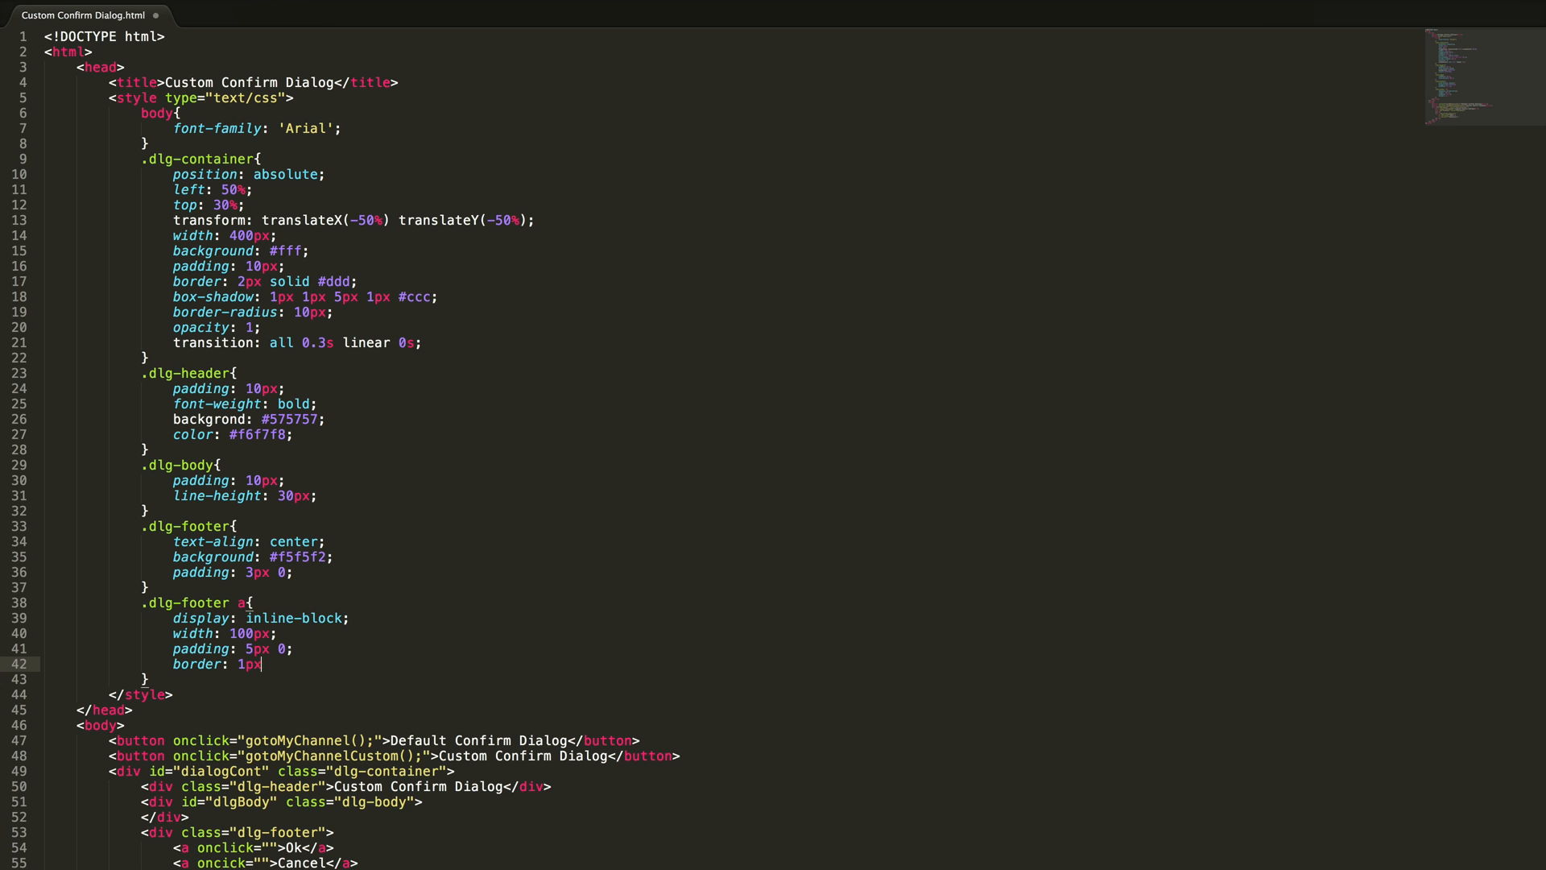
text(solid)
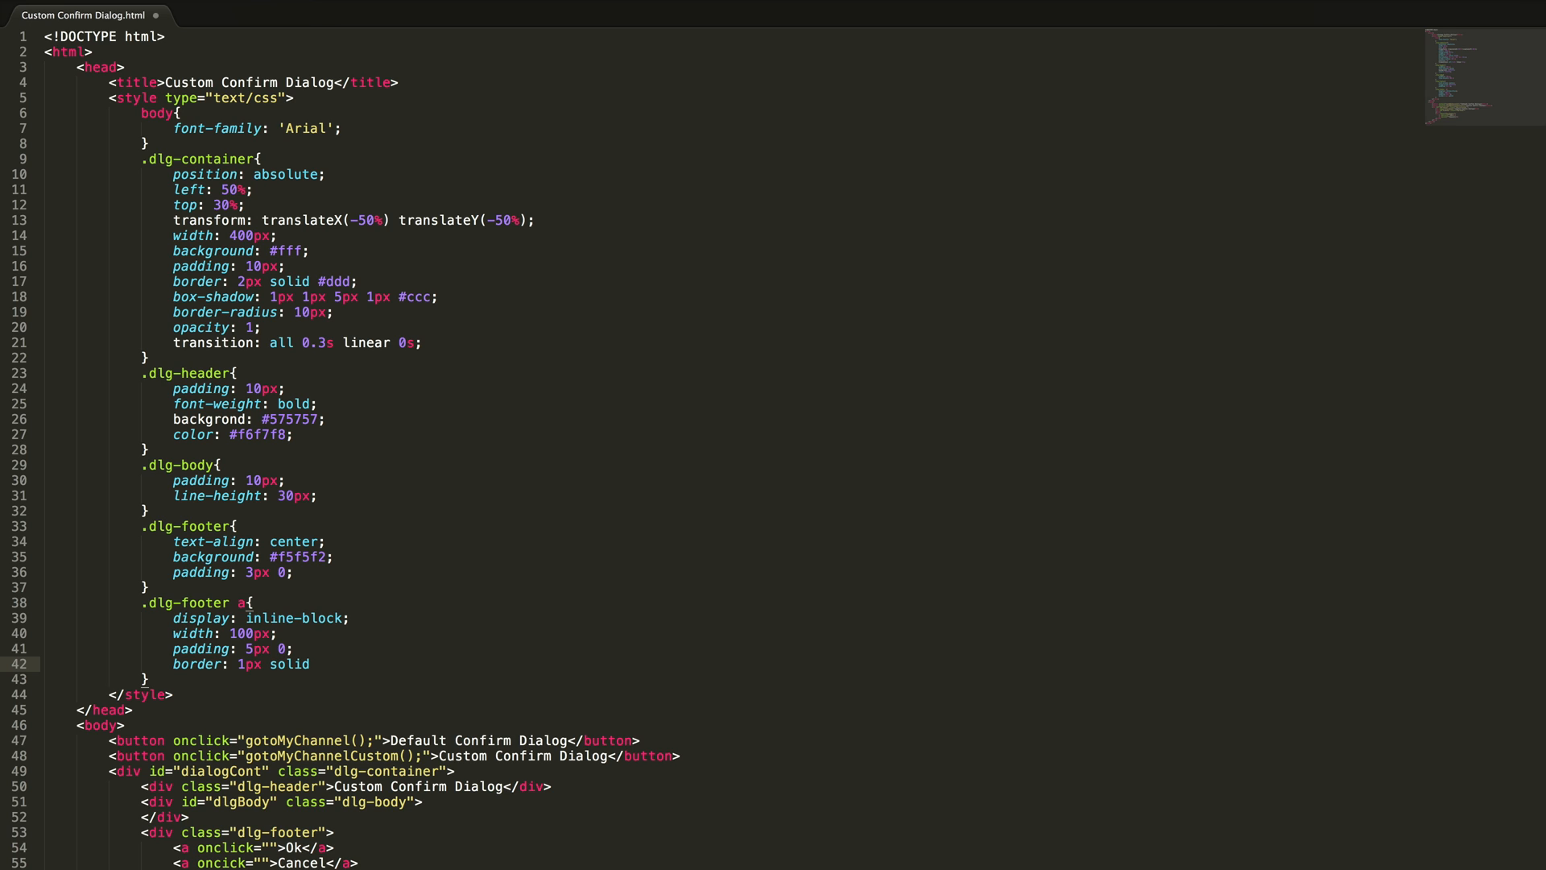
text(#ccc;)
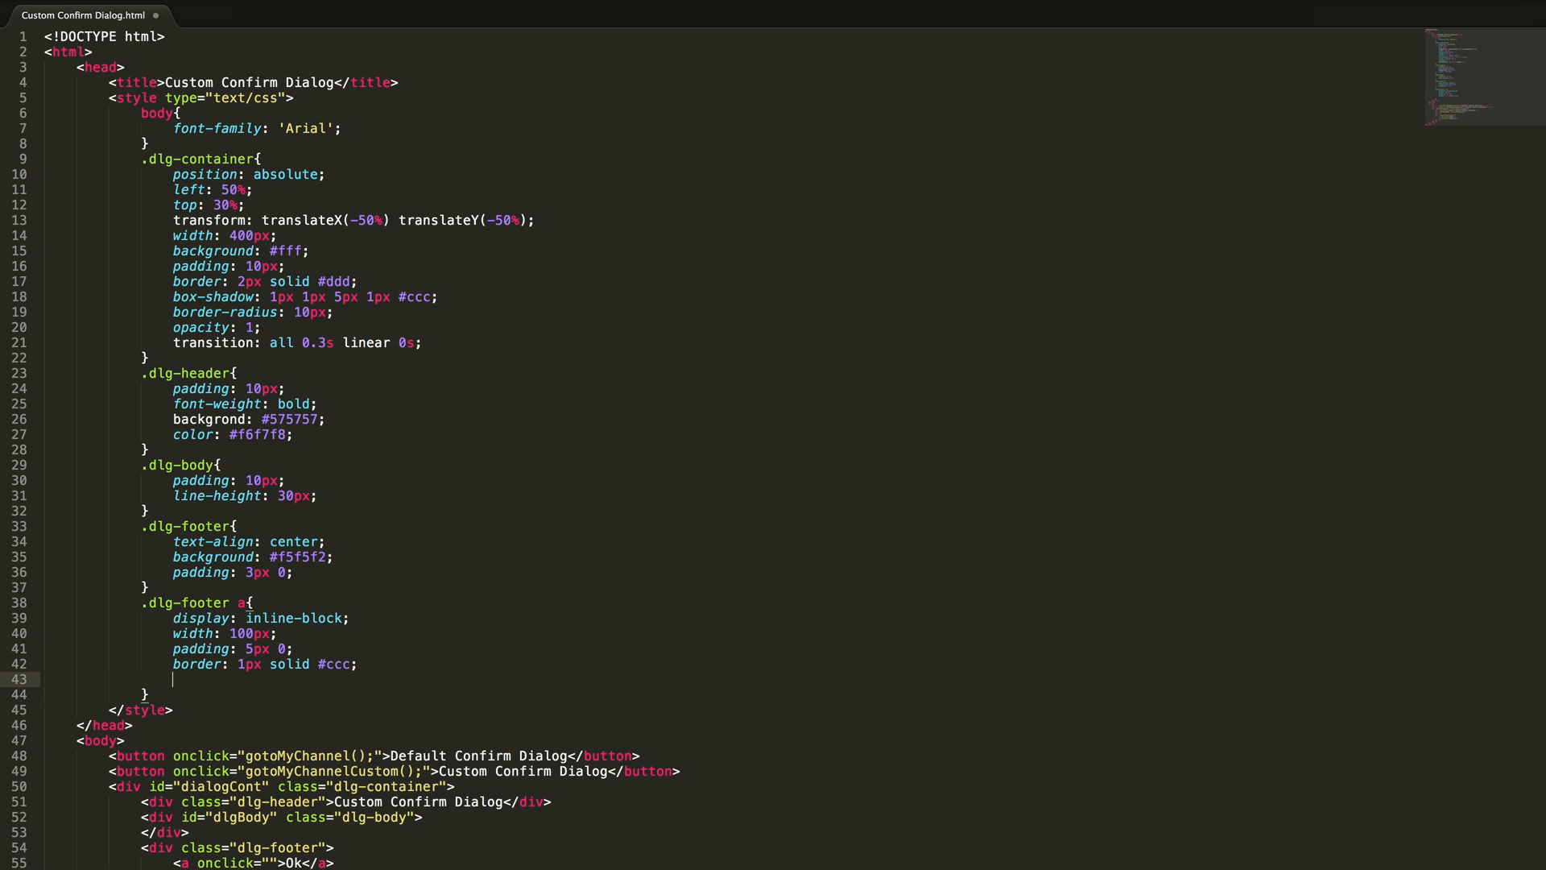
Step: Add border-radius 10px, background #eee and cursor pointer to the footer link rule
text(bopr)
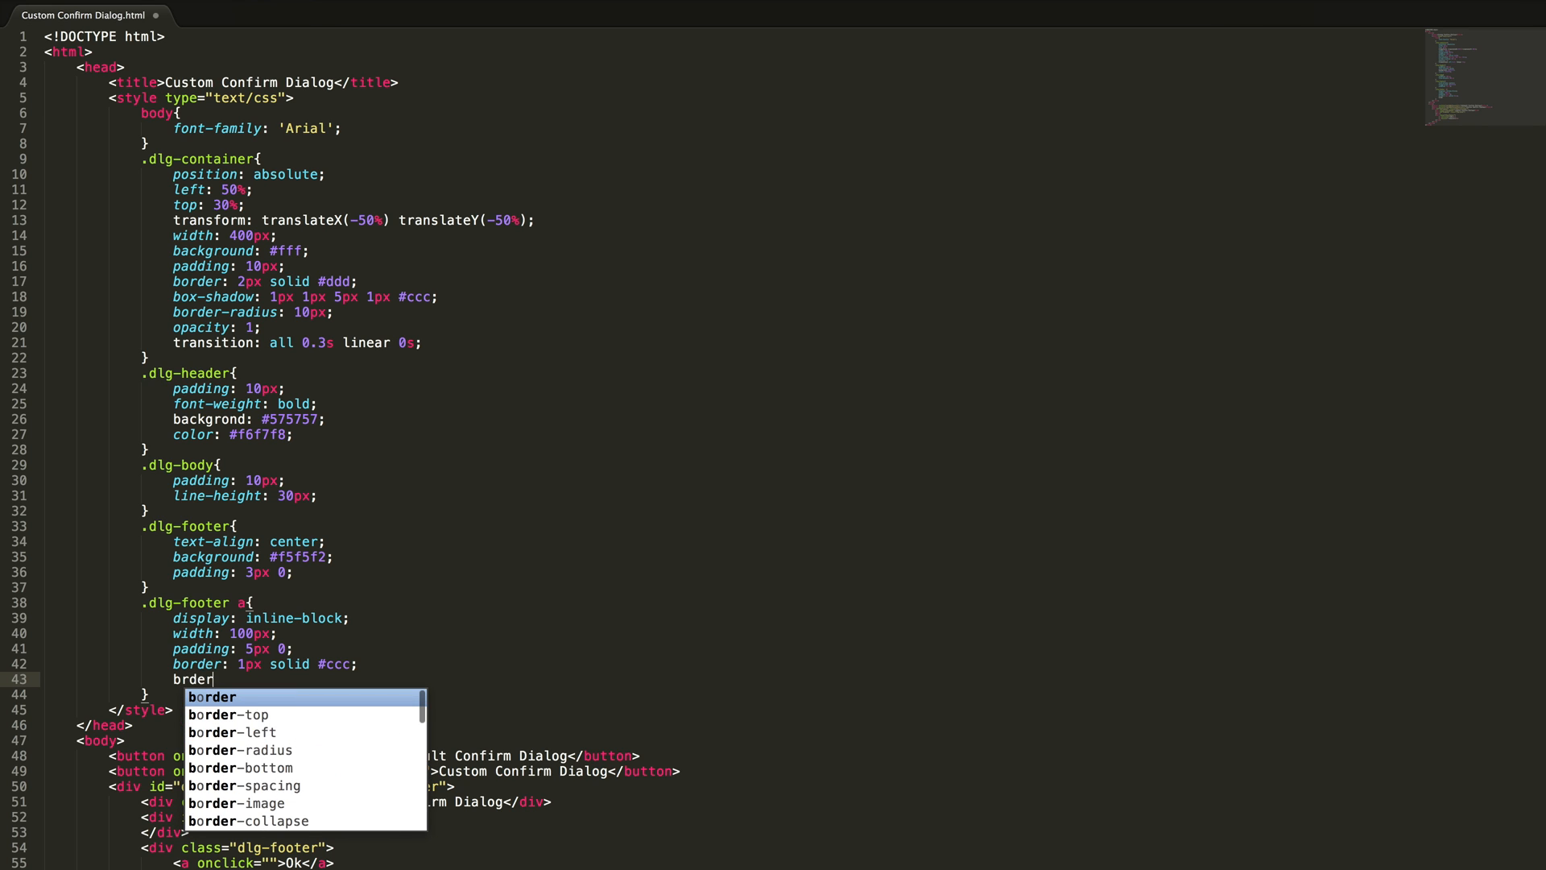
text(order-radius:)
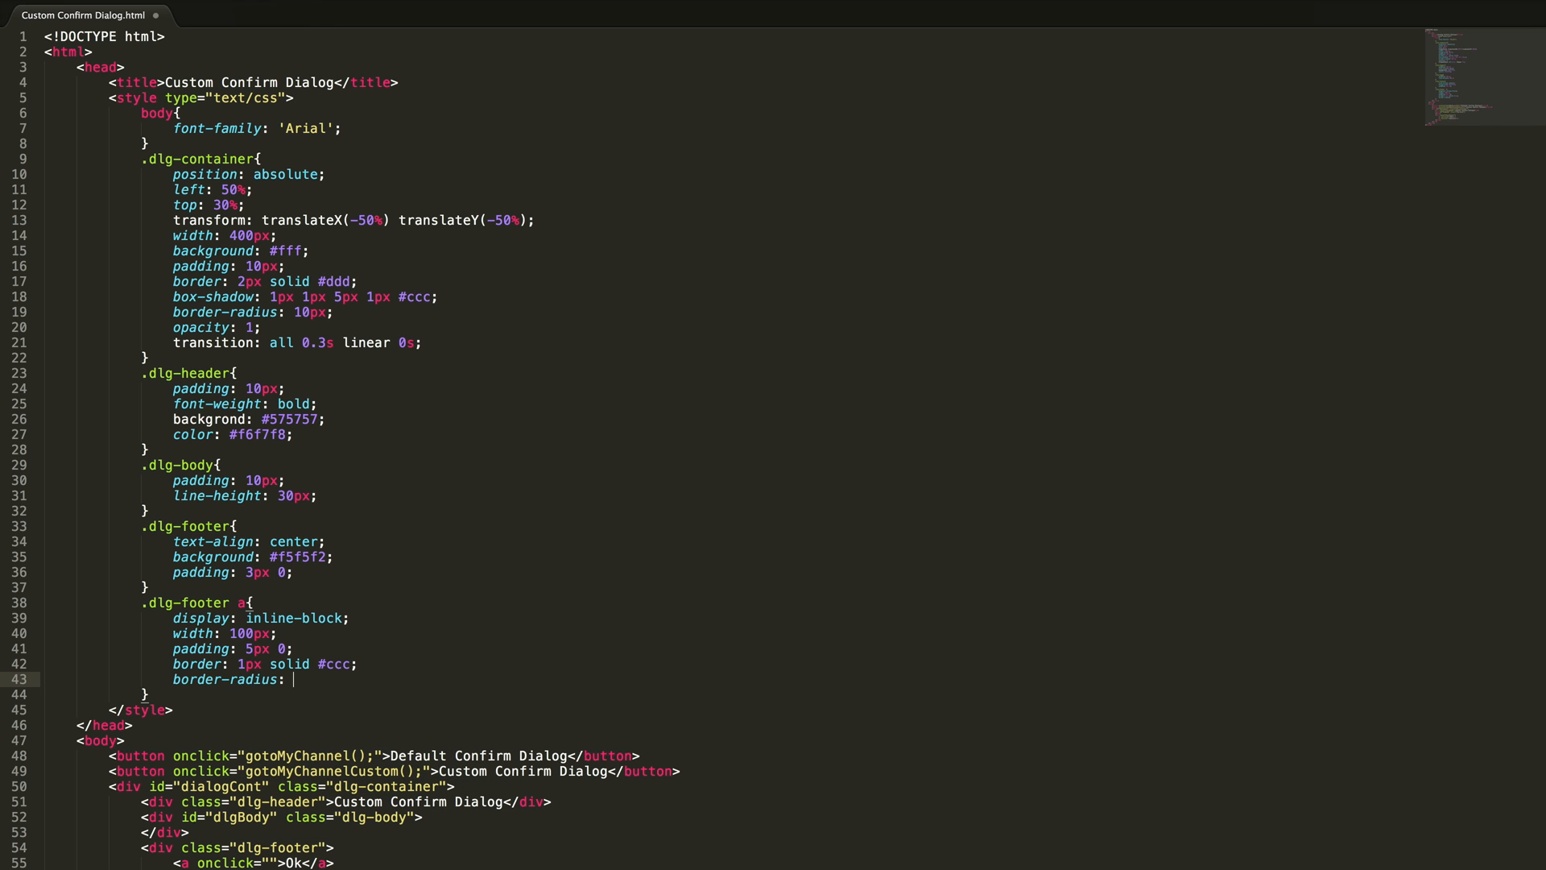
text(10px;)
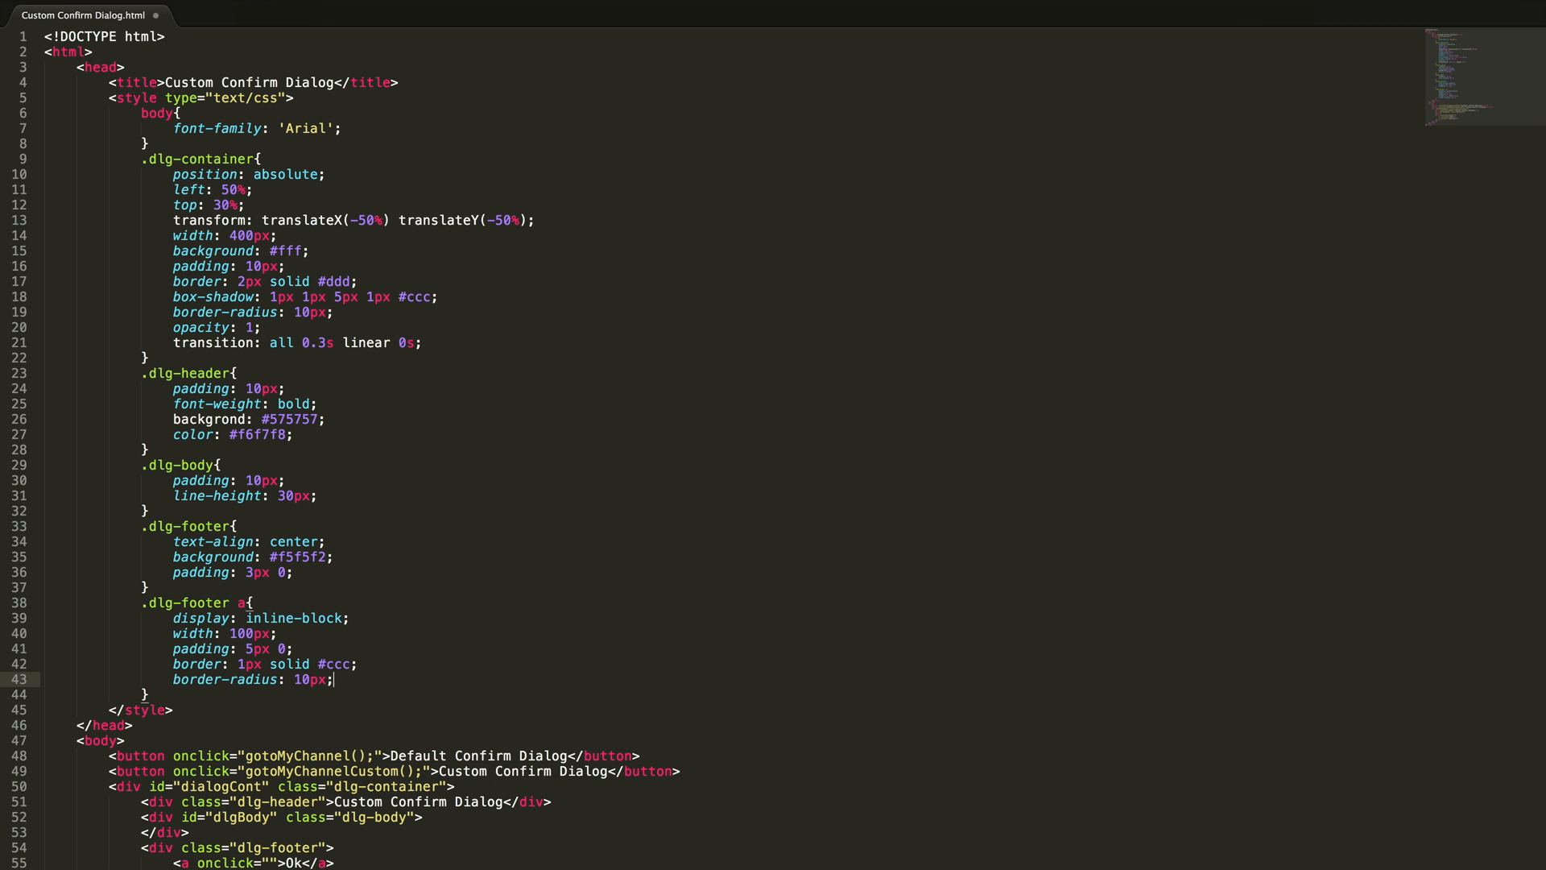
key(Enter)
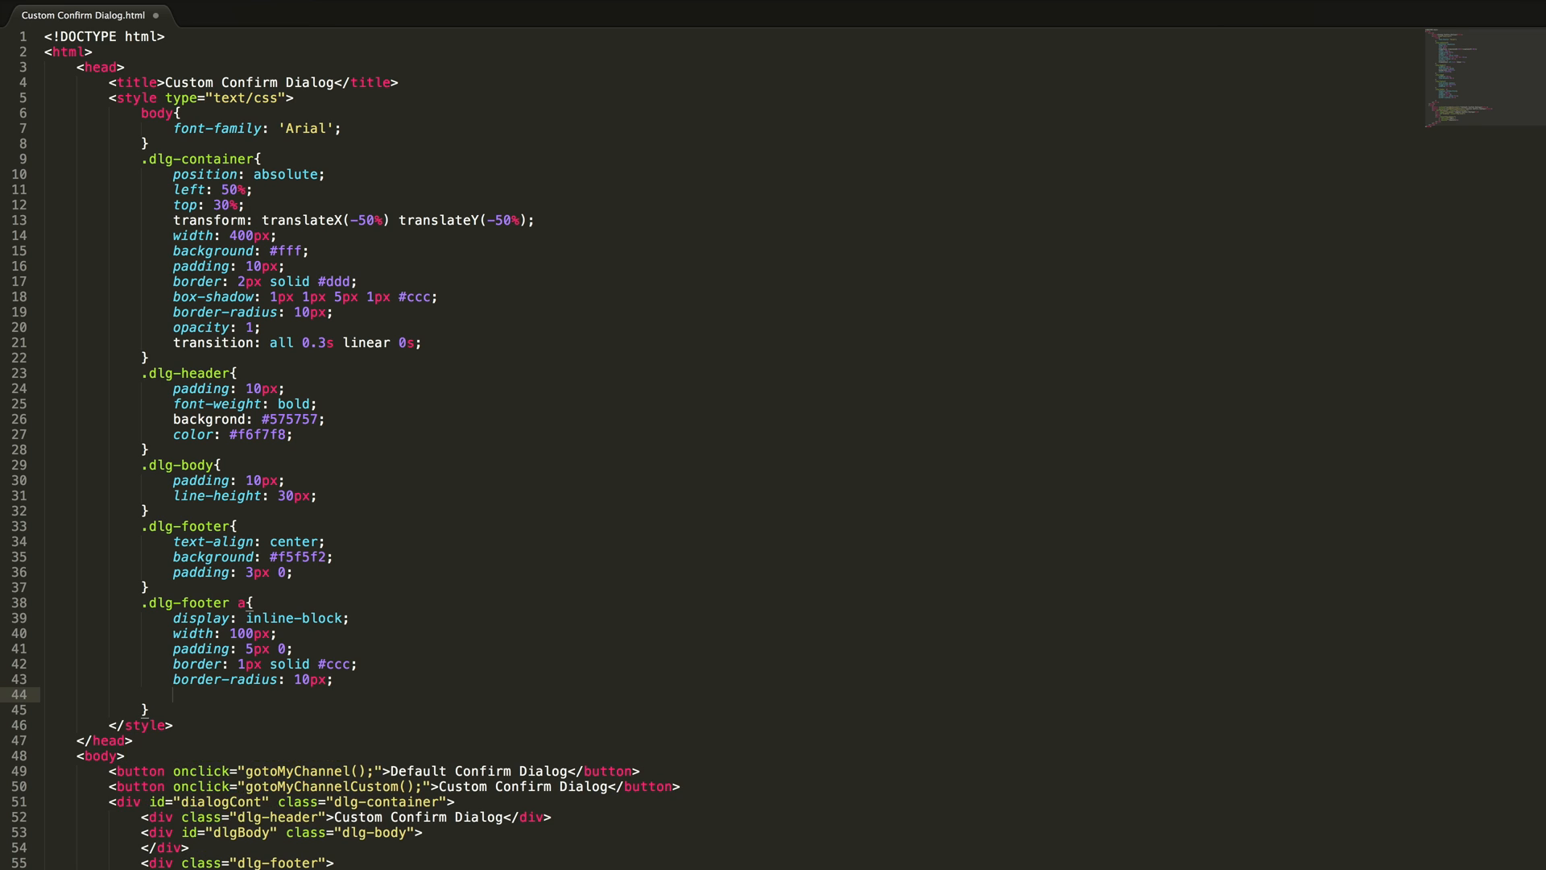
text(background: #)
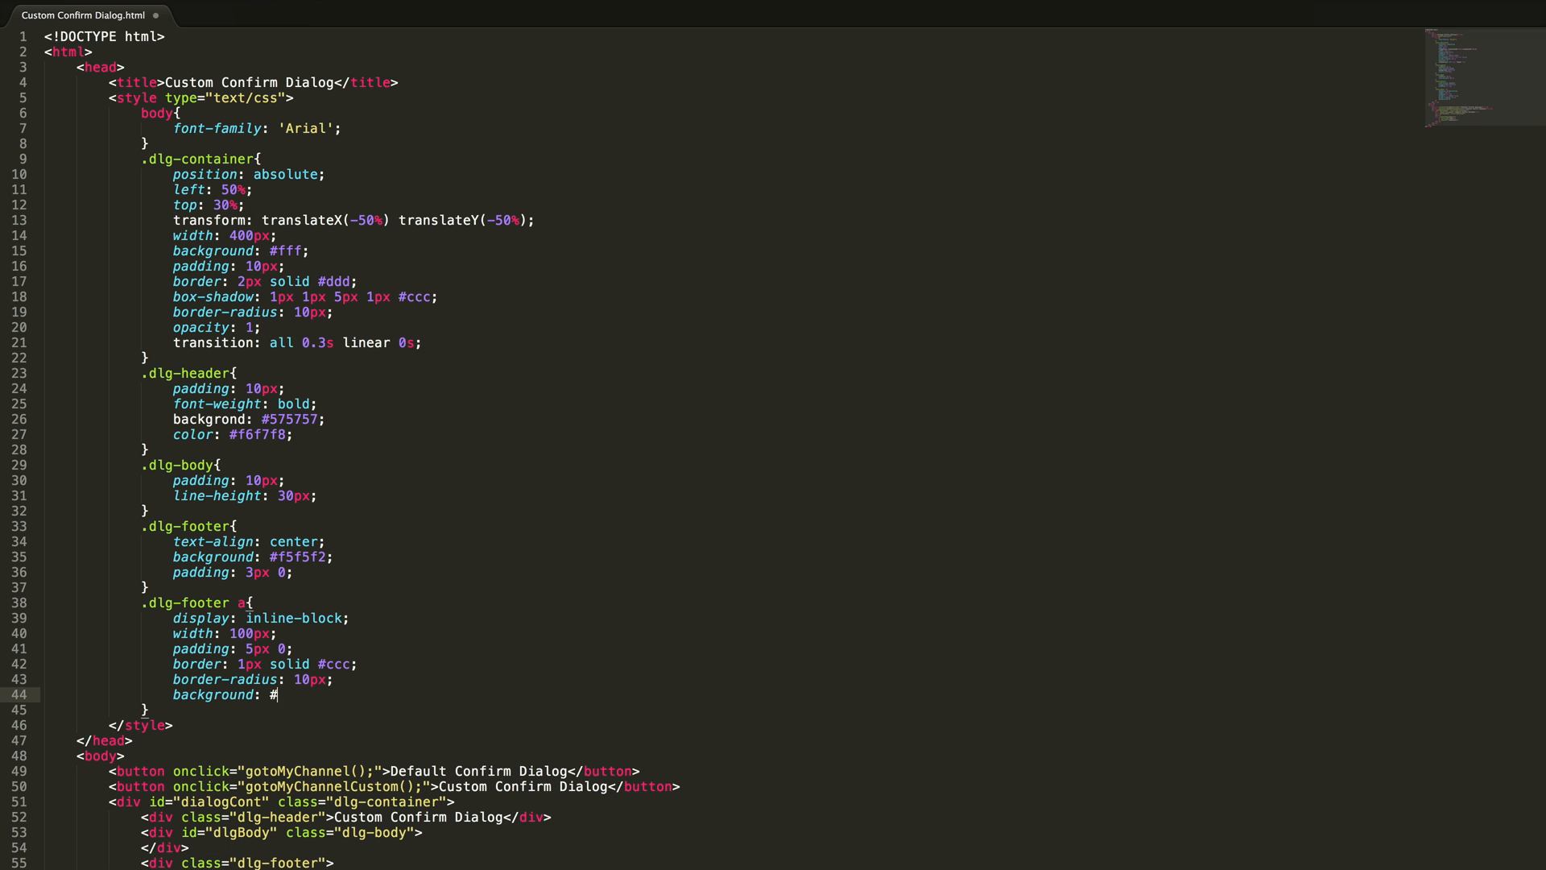
text(eee;)
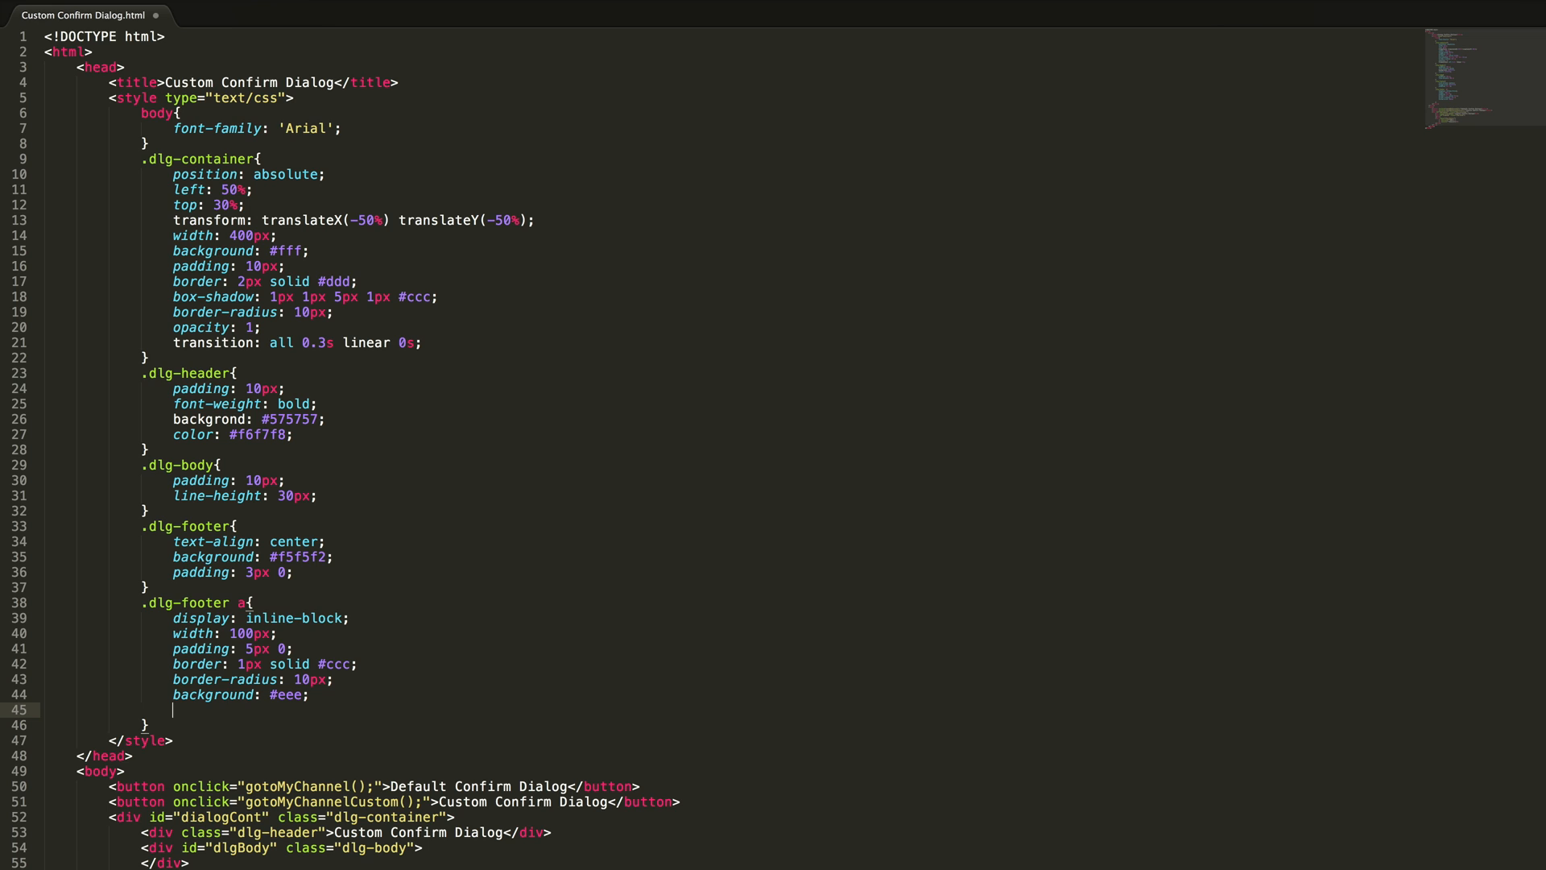
text(cr)
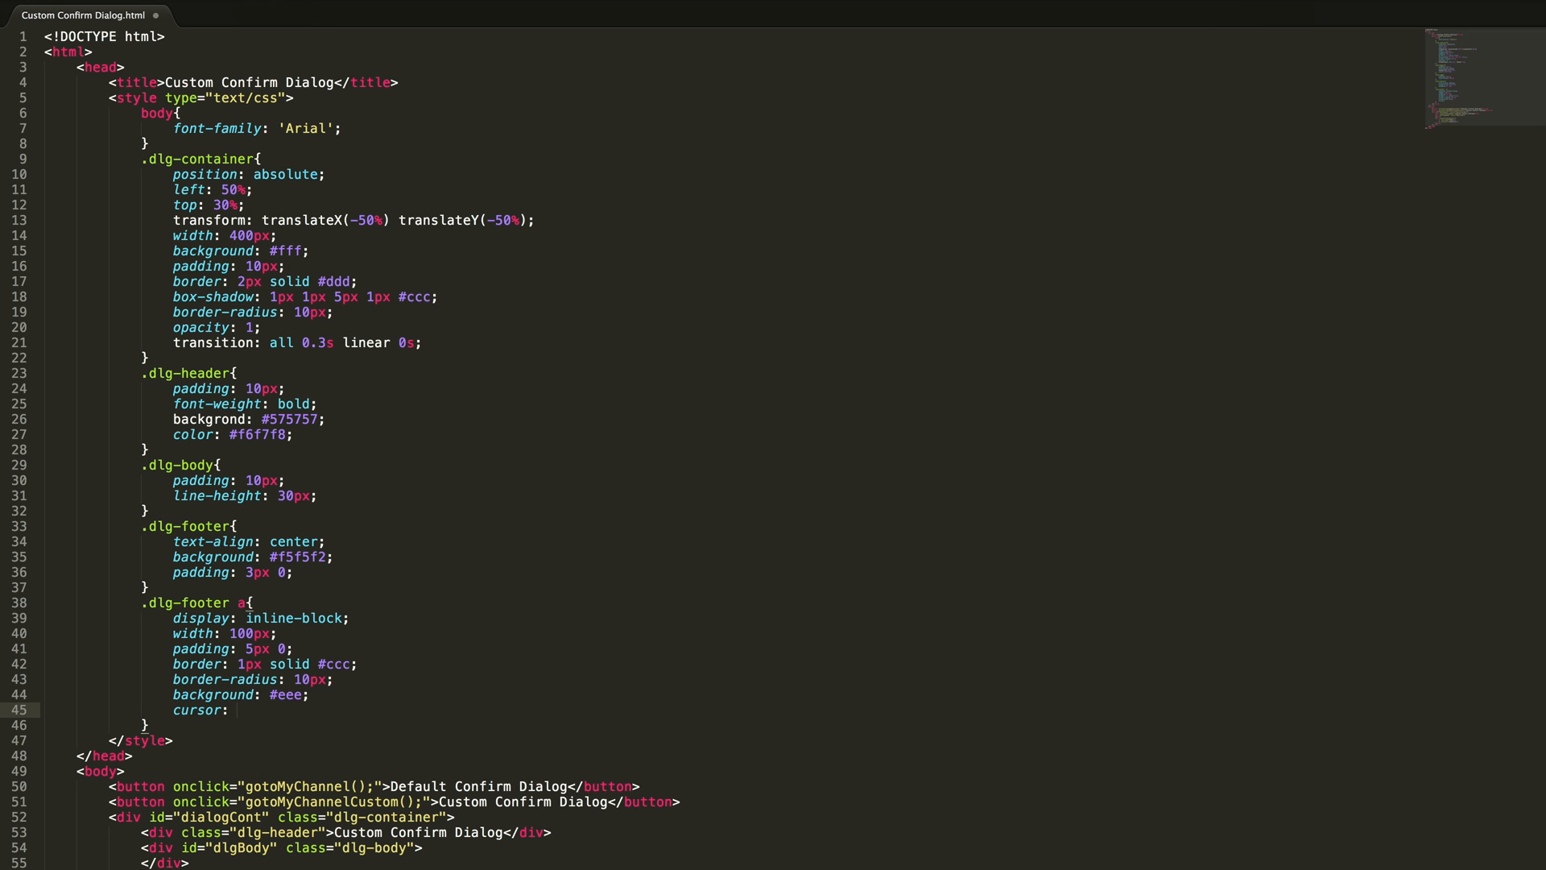
text(pointer;)
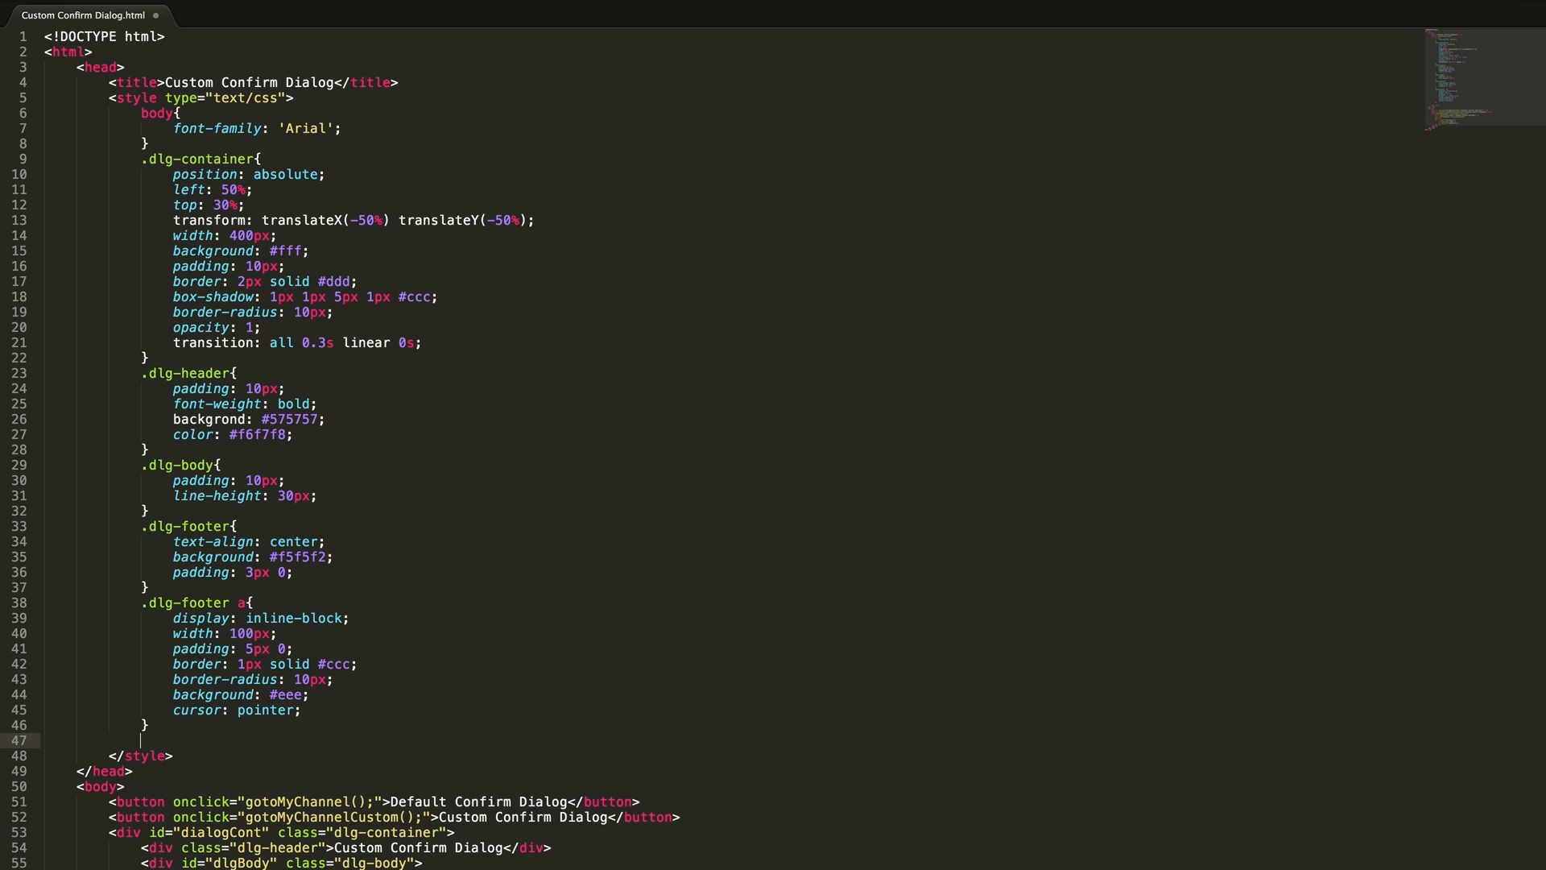
text(.dlg-footer)
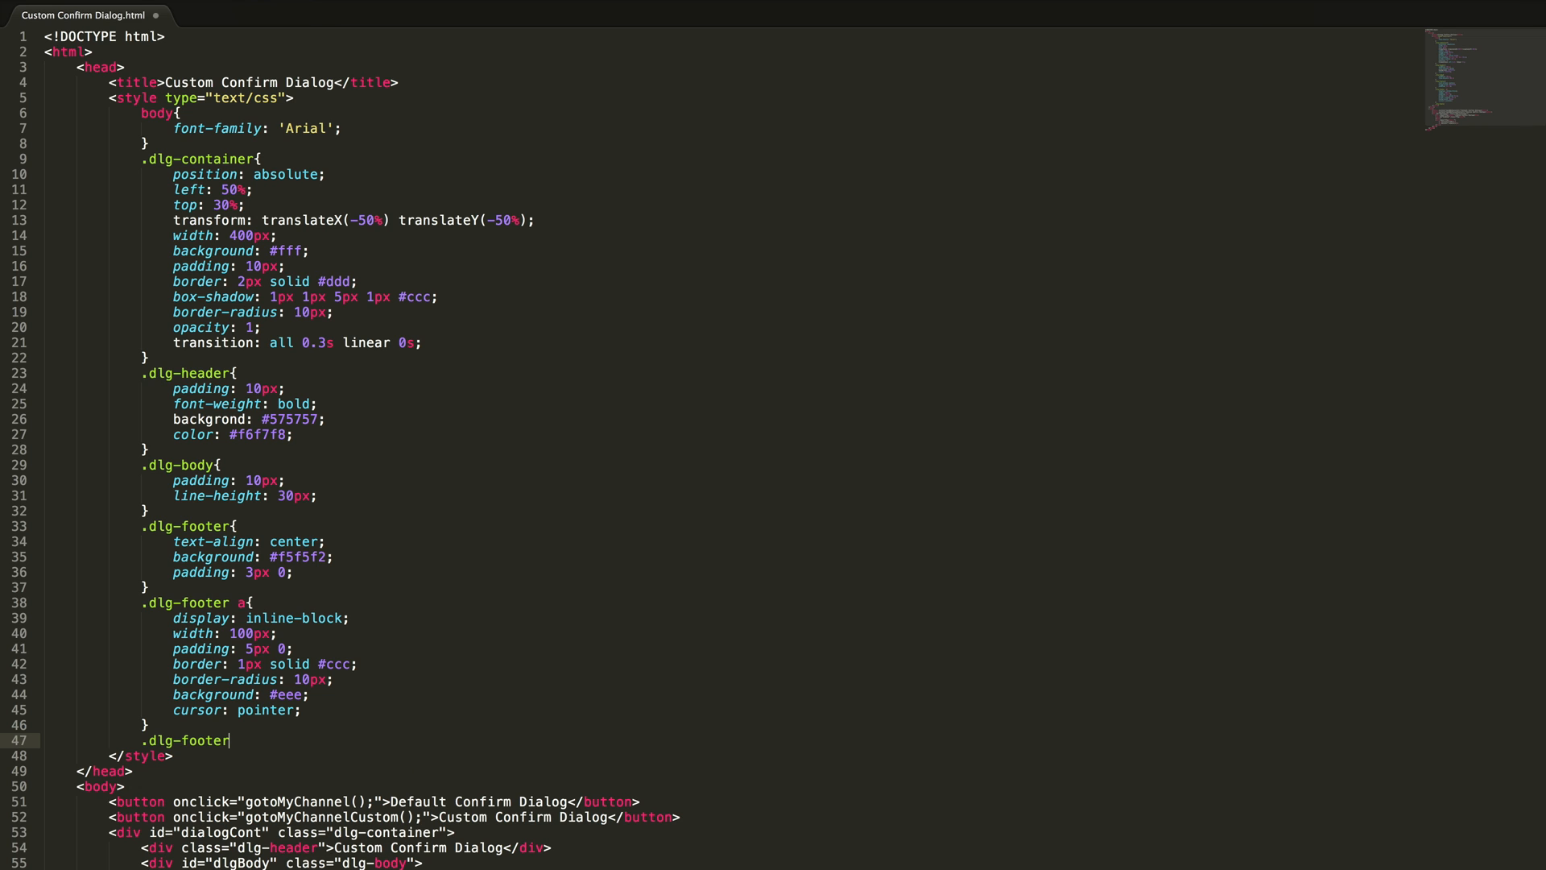
Step: Add a .dlg-footer a:active rule with inset 2px 2px 4px 0 #ccc box-shadow and #666 colour
text(a:active{)
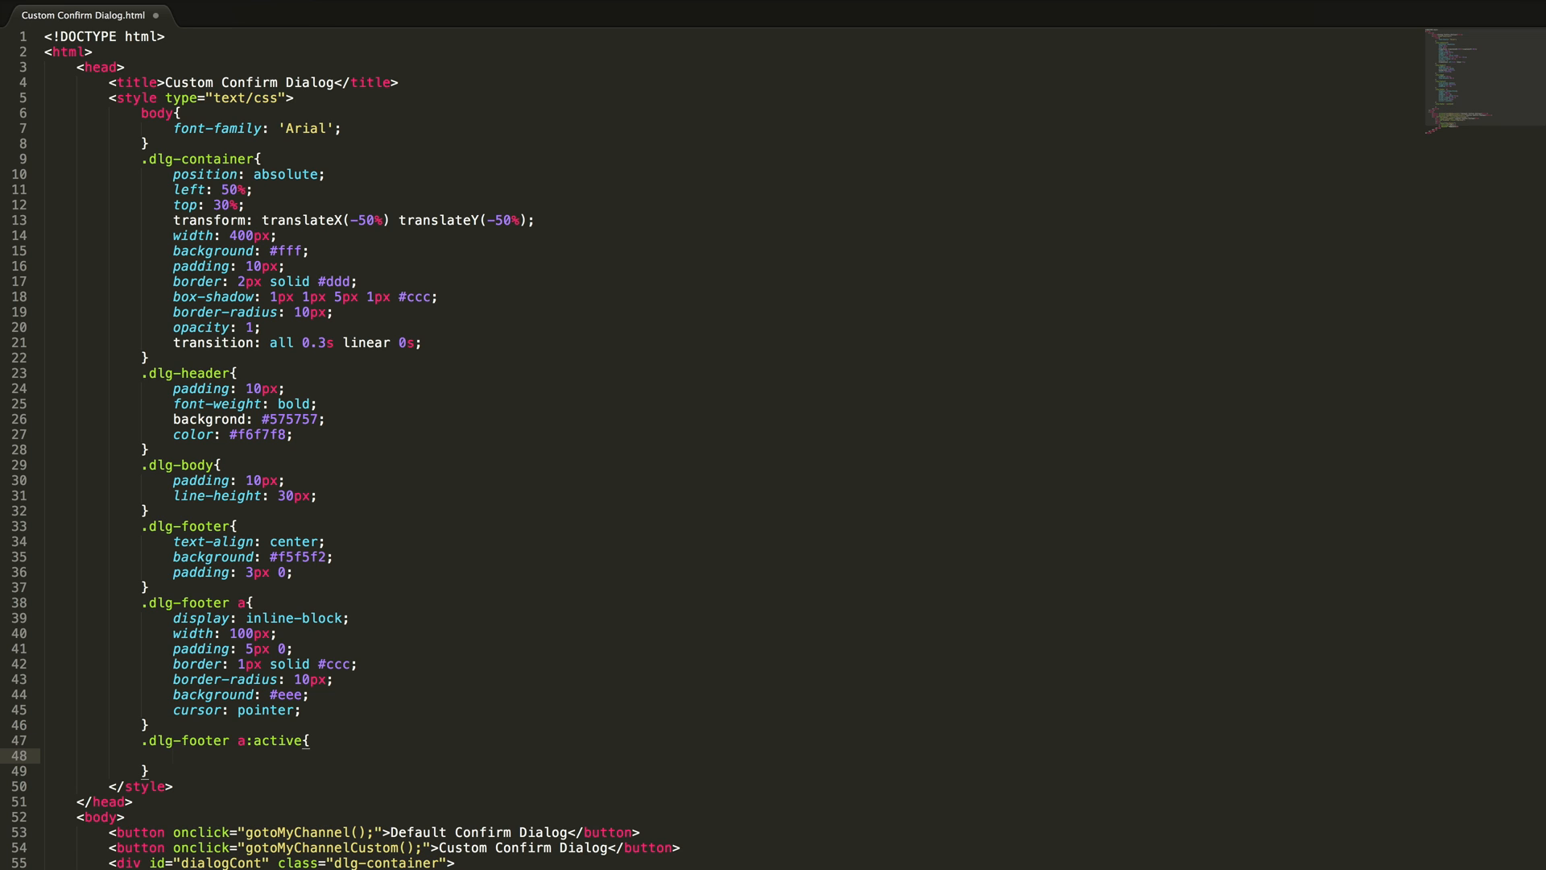
text(box-shadow:)
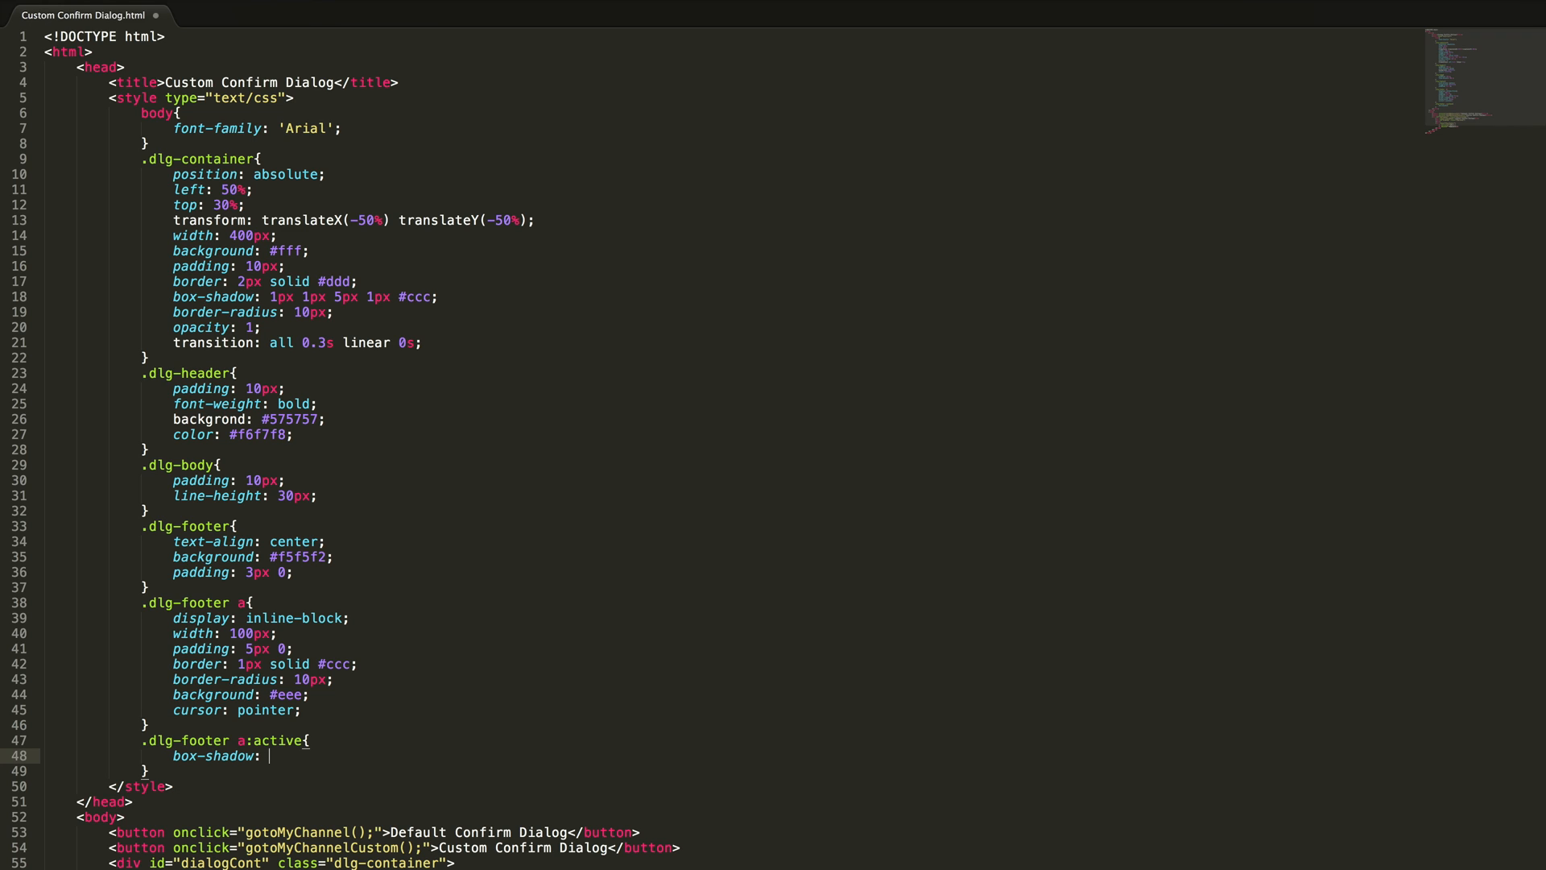
text(inset)
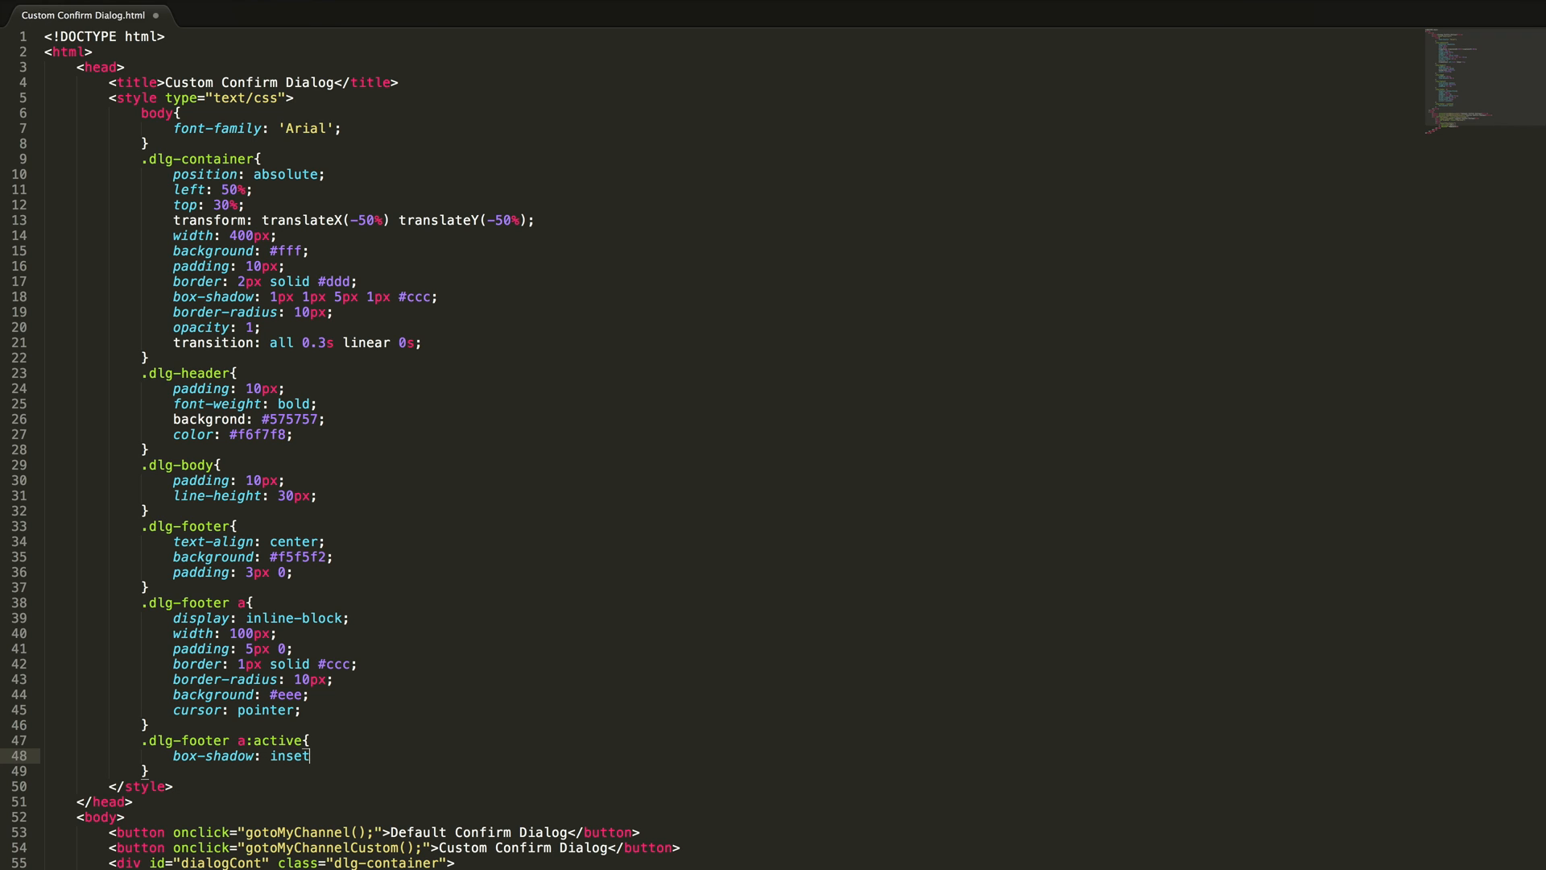
text(2px 2px 4px)
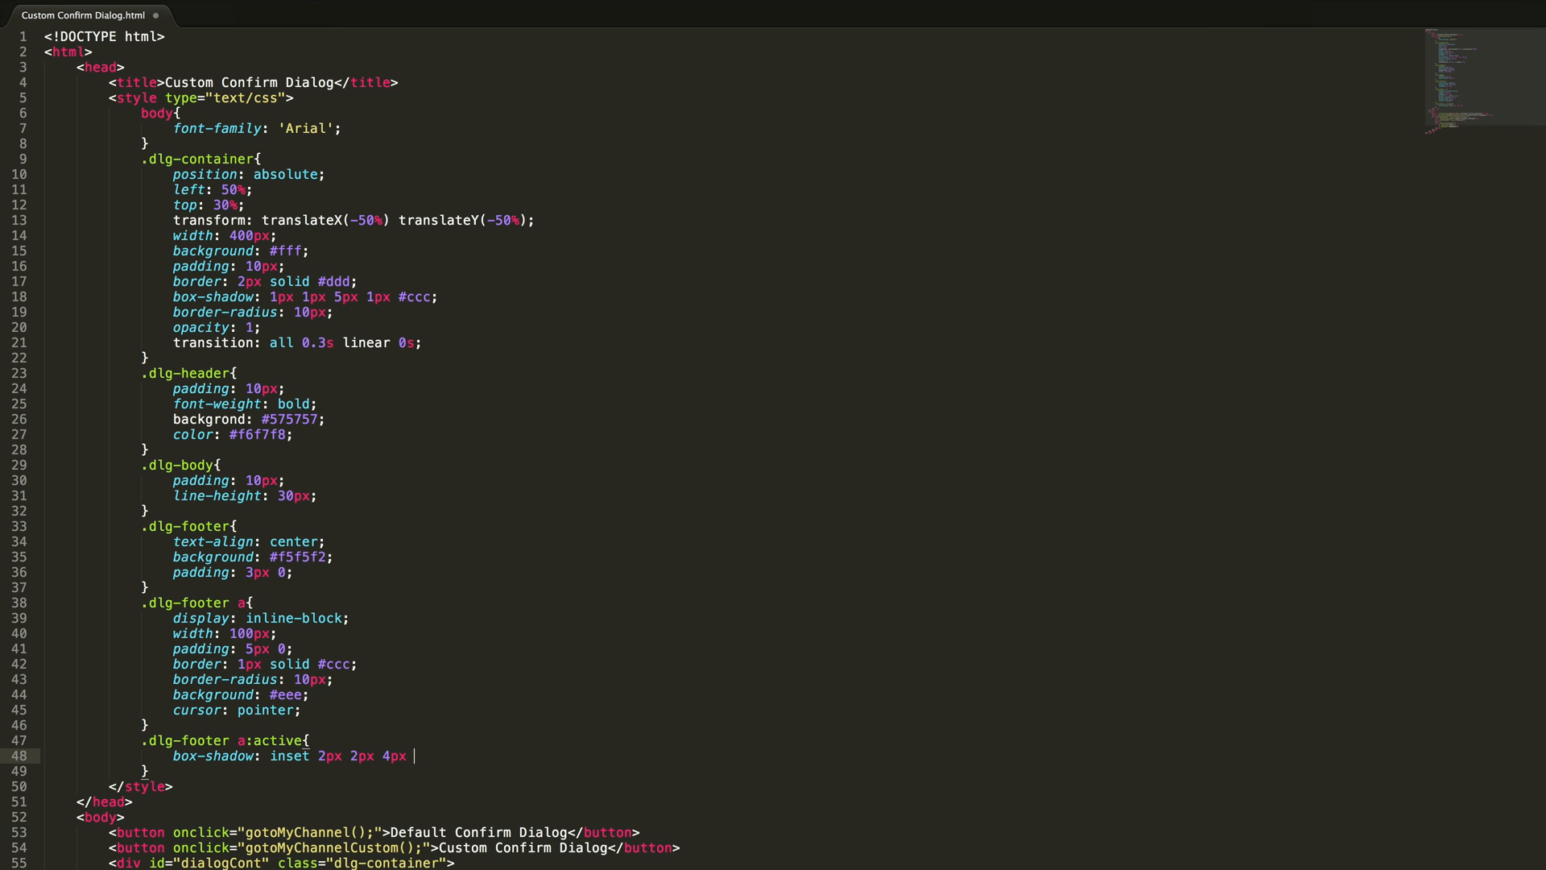
text(0 #ccc;)
text(color: ;)
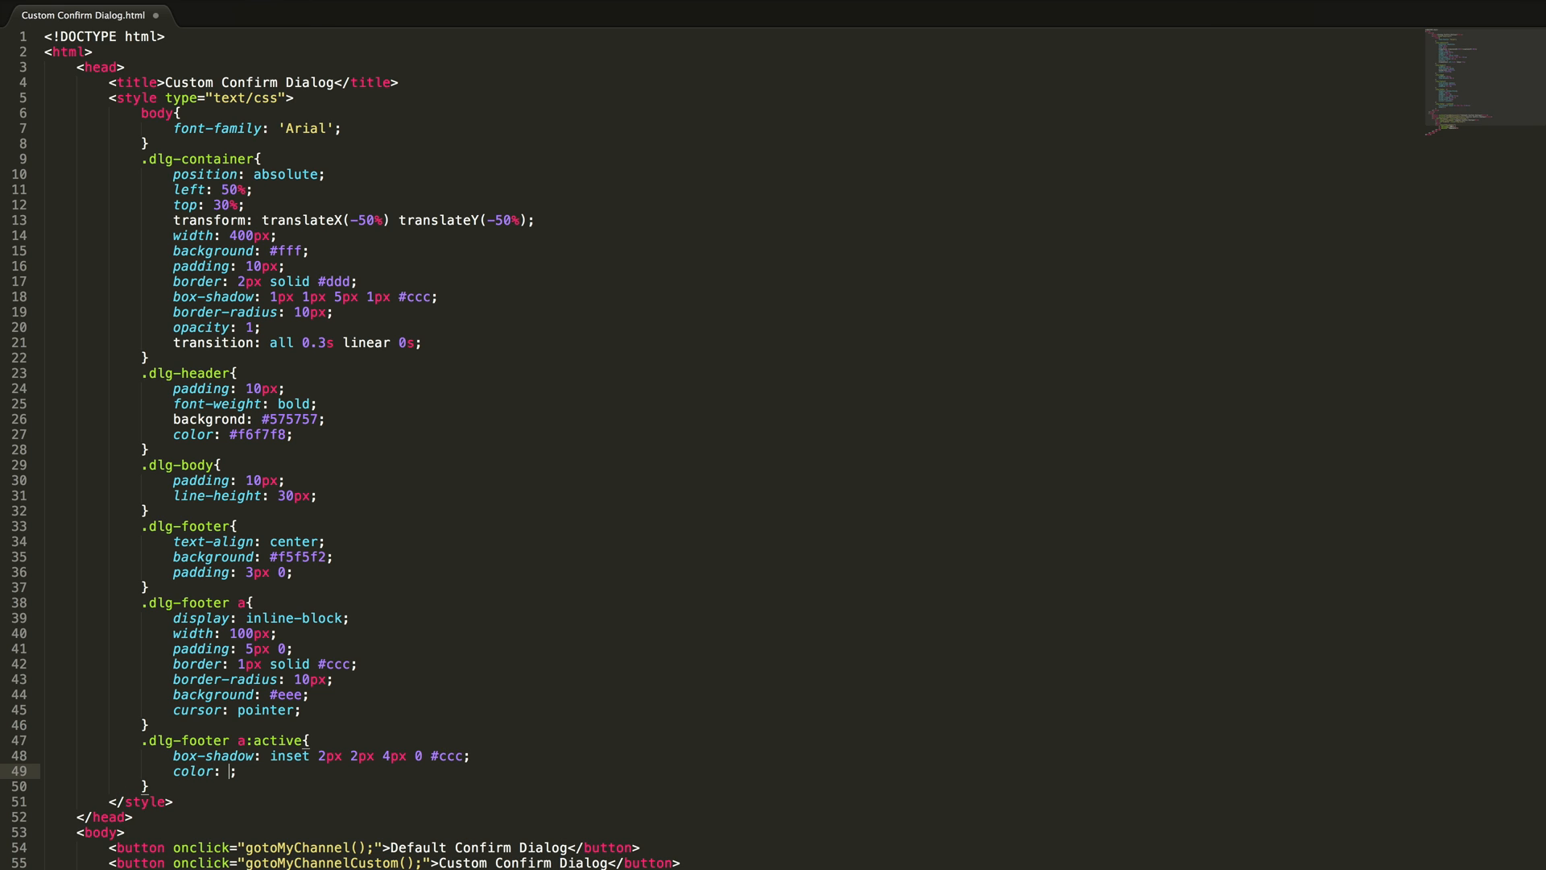
text(#666)
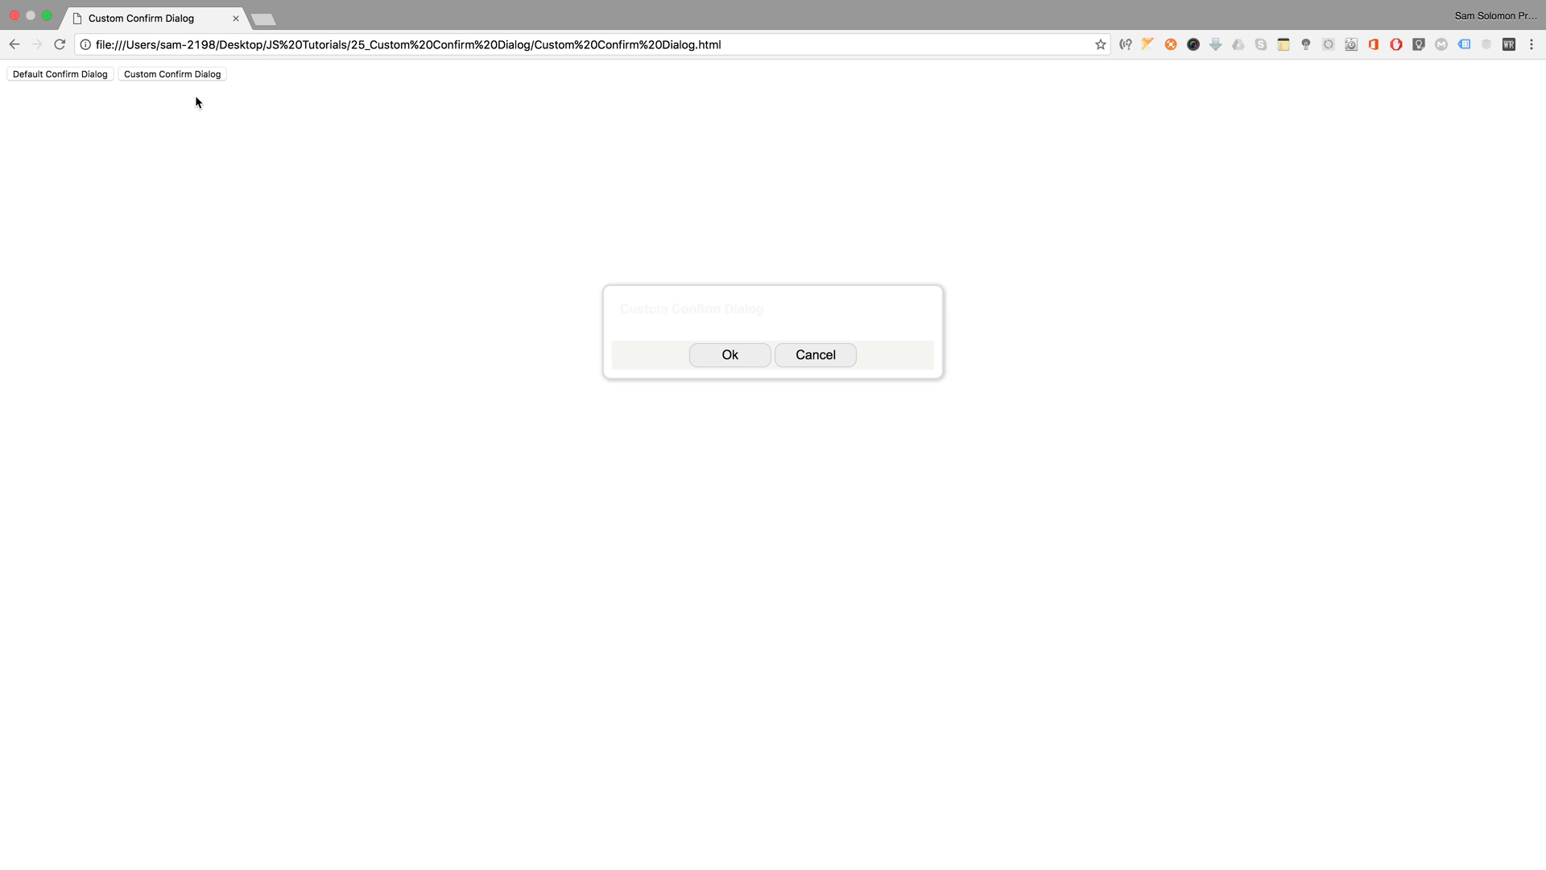
Step: Reload the page in Chrome to preview the dialog with rounded Ok and Cancel buttons
double_click(691, 307)
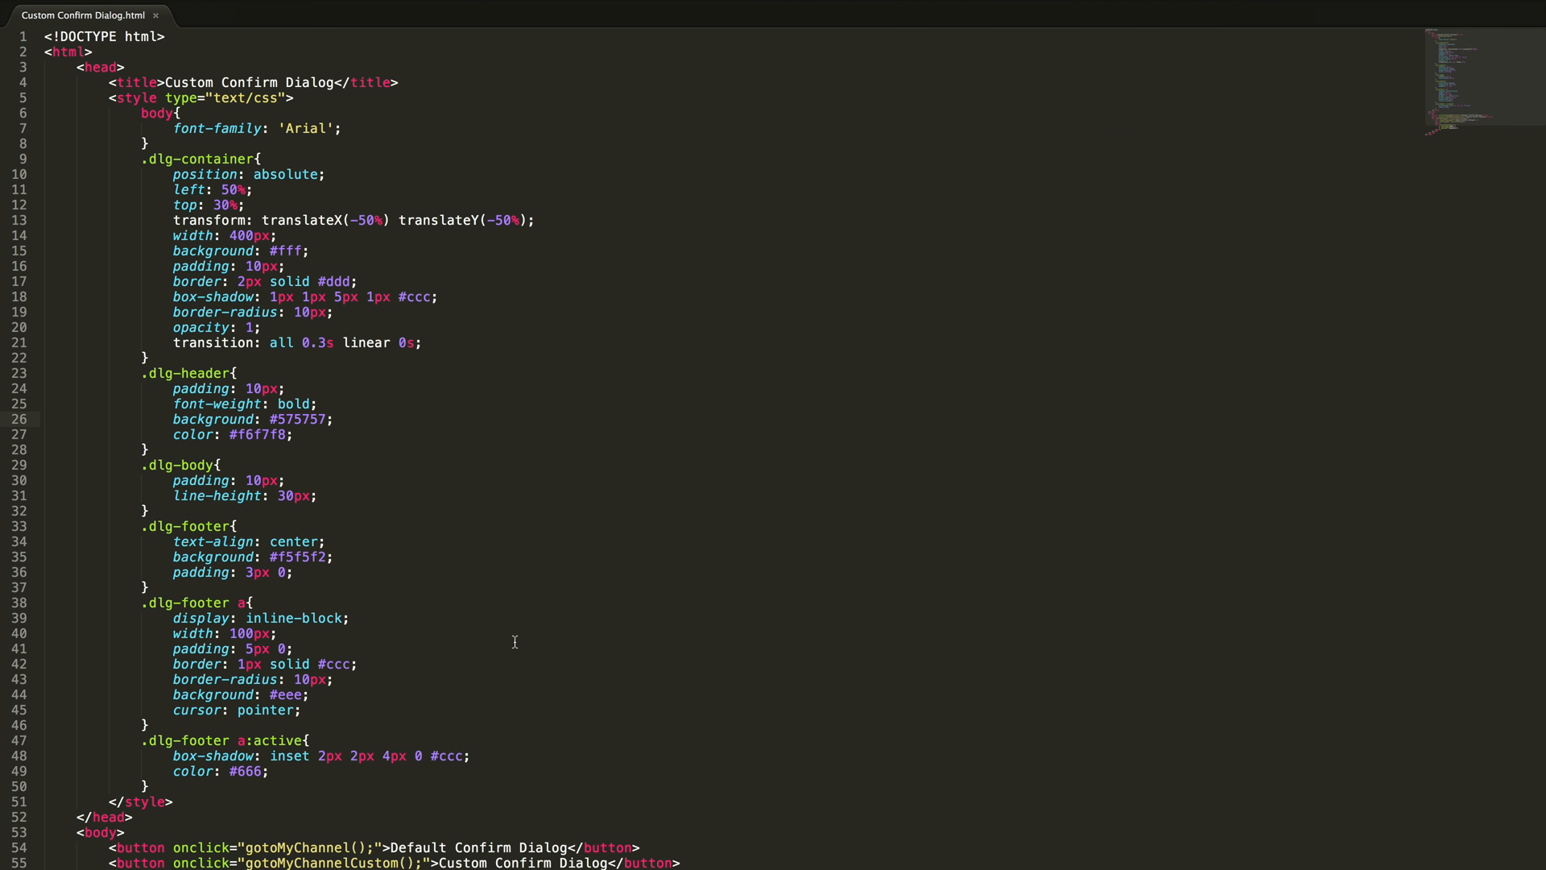
Step: Write the question 'Do you wnat to continue?' inside the dlgBody div
scroll(down, 3)
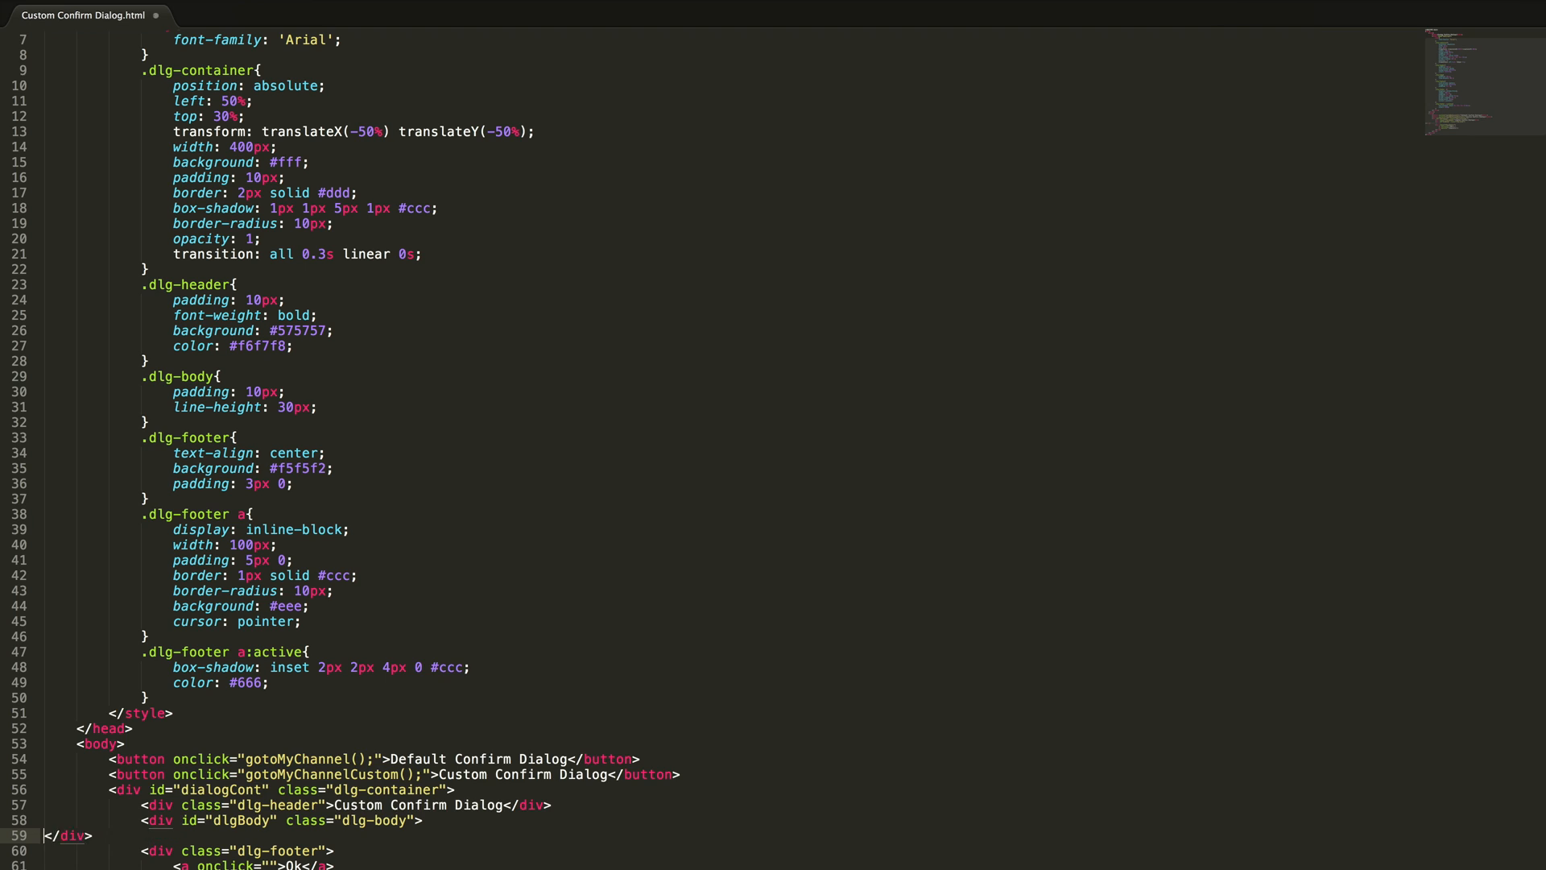
text(Do you </div>)
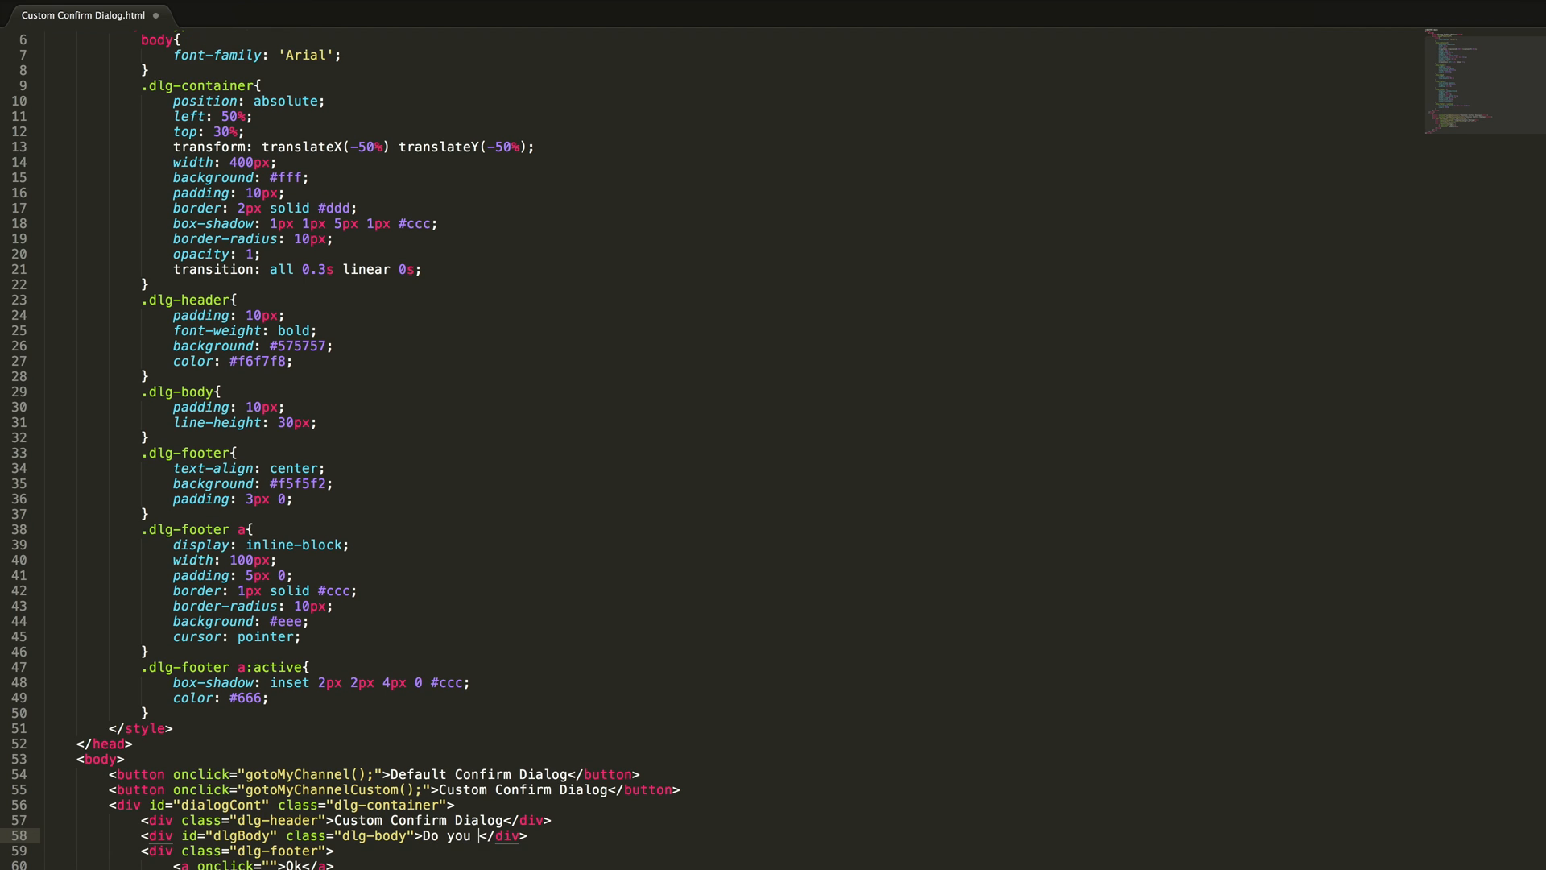
text(wnat to con)
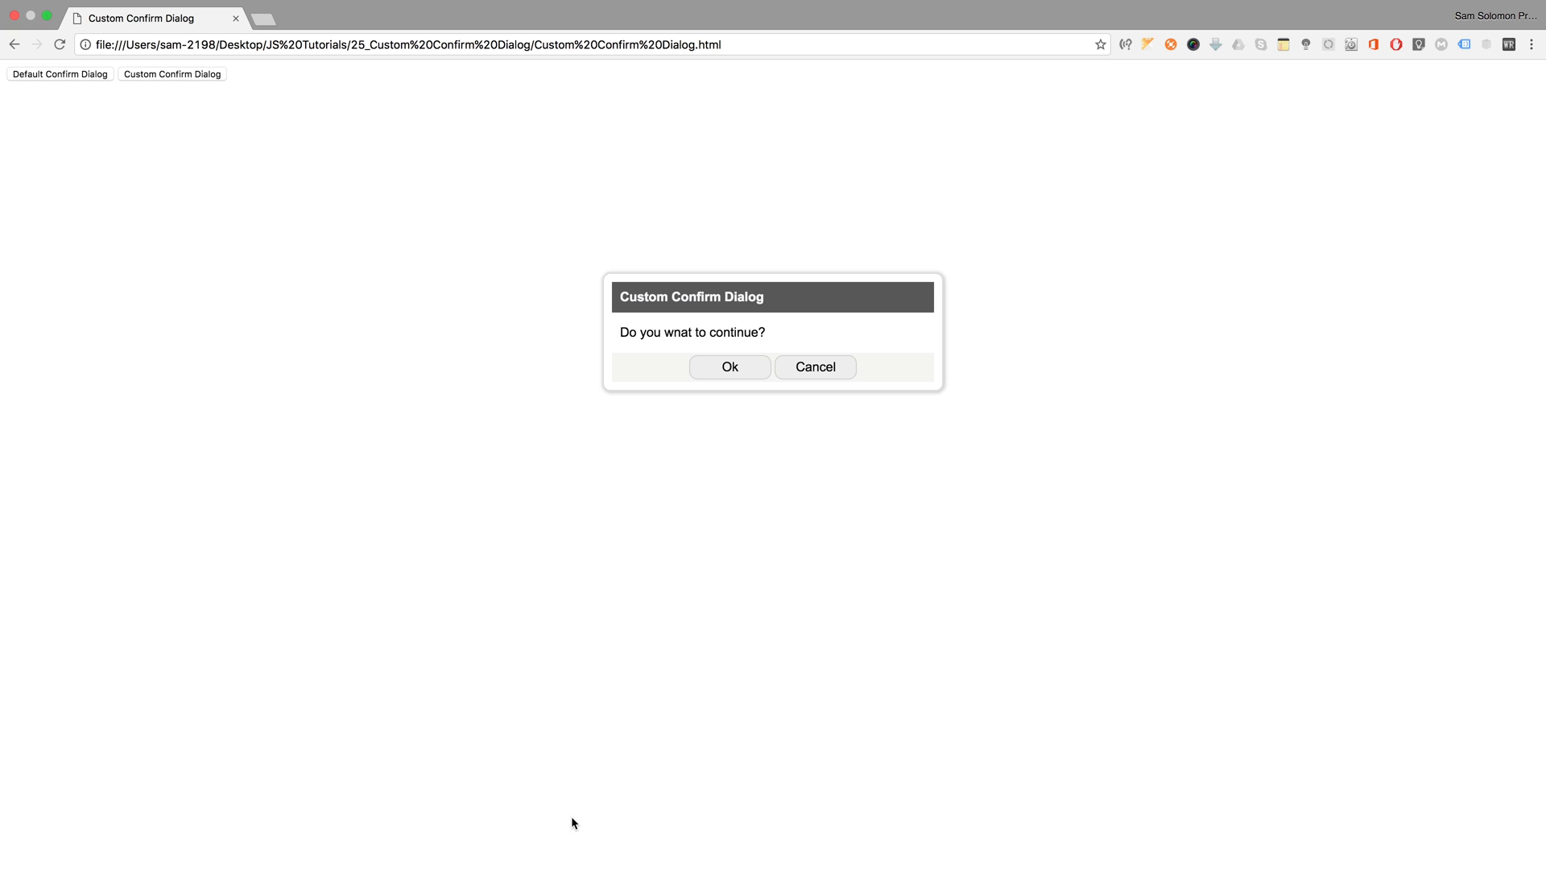
mouse_move(649, 365)
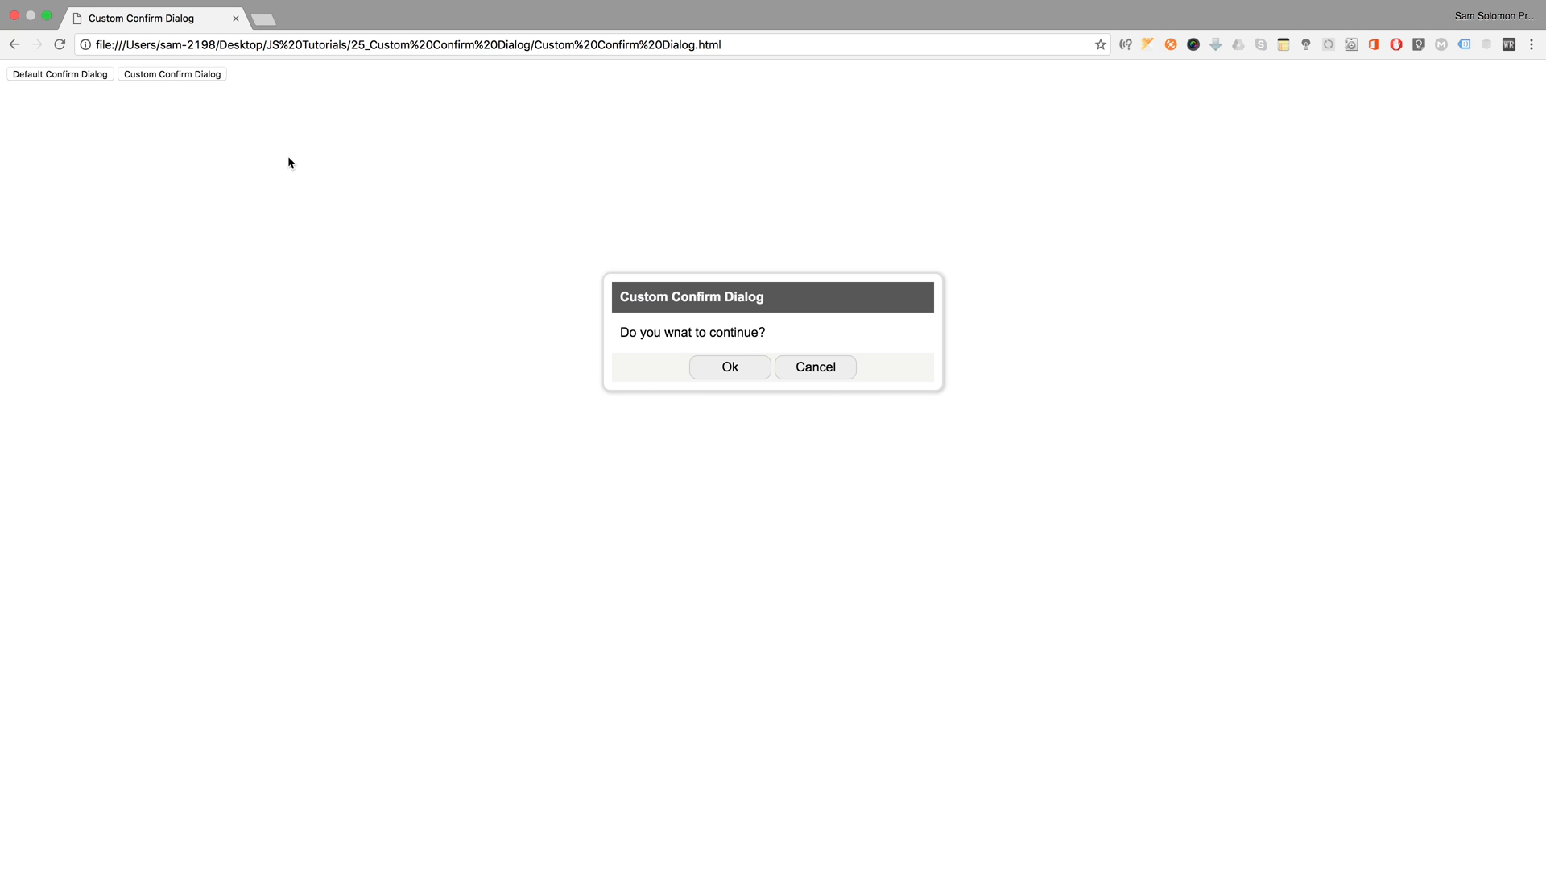
mouse_move(77, 79)
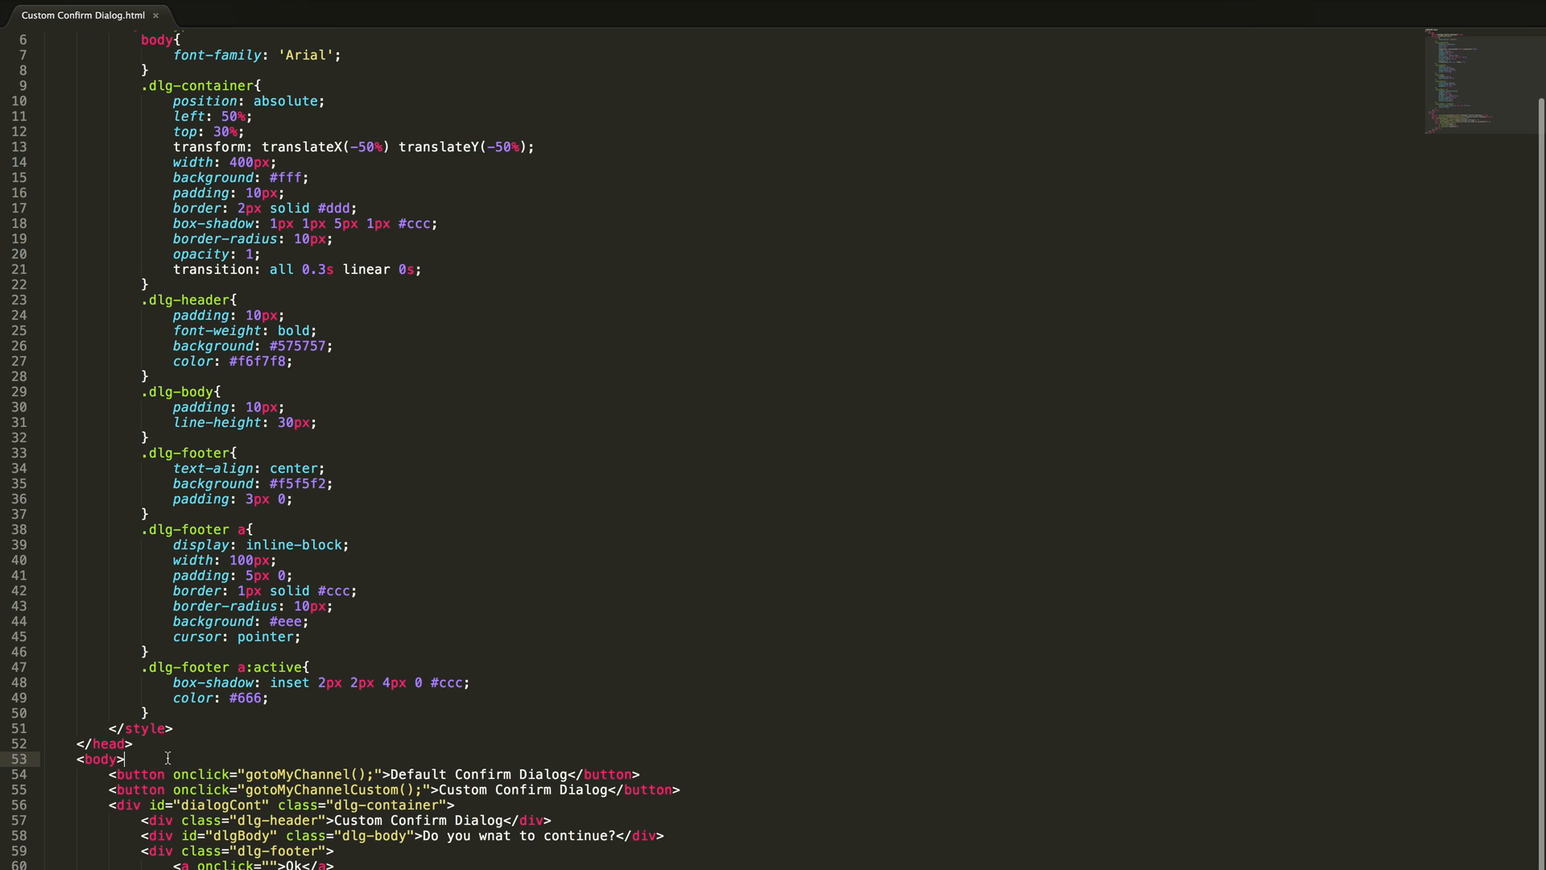
Step: Insert an empty freezeLayer div with class freeze-layer and style display:none at the body start
text(<div id="freezeLayer" class=)
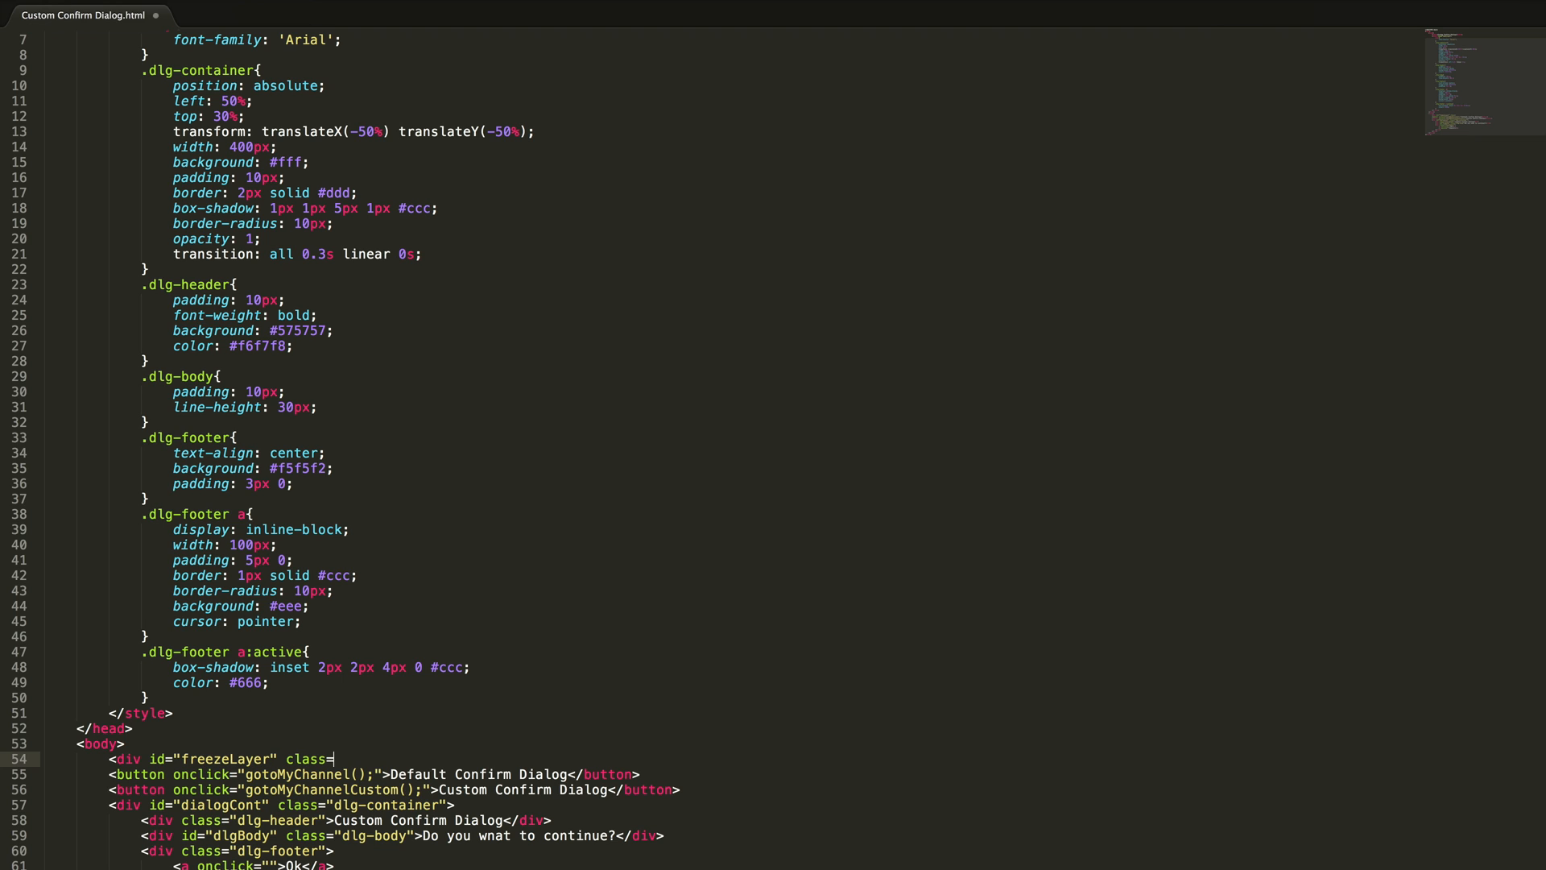
text("freeze")
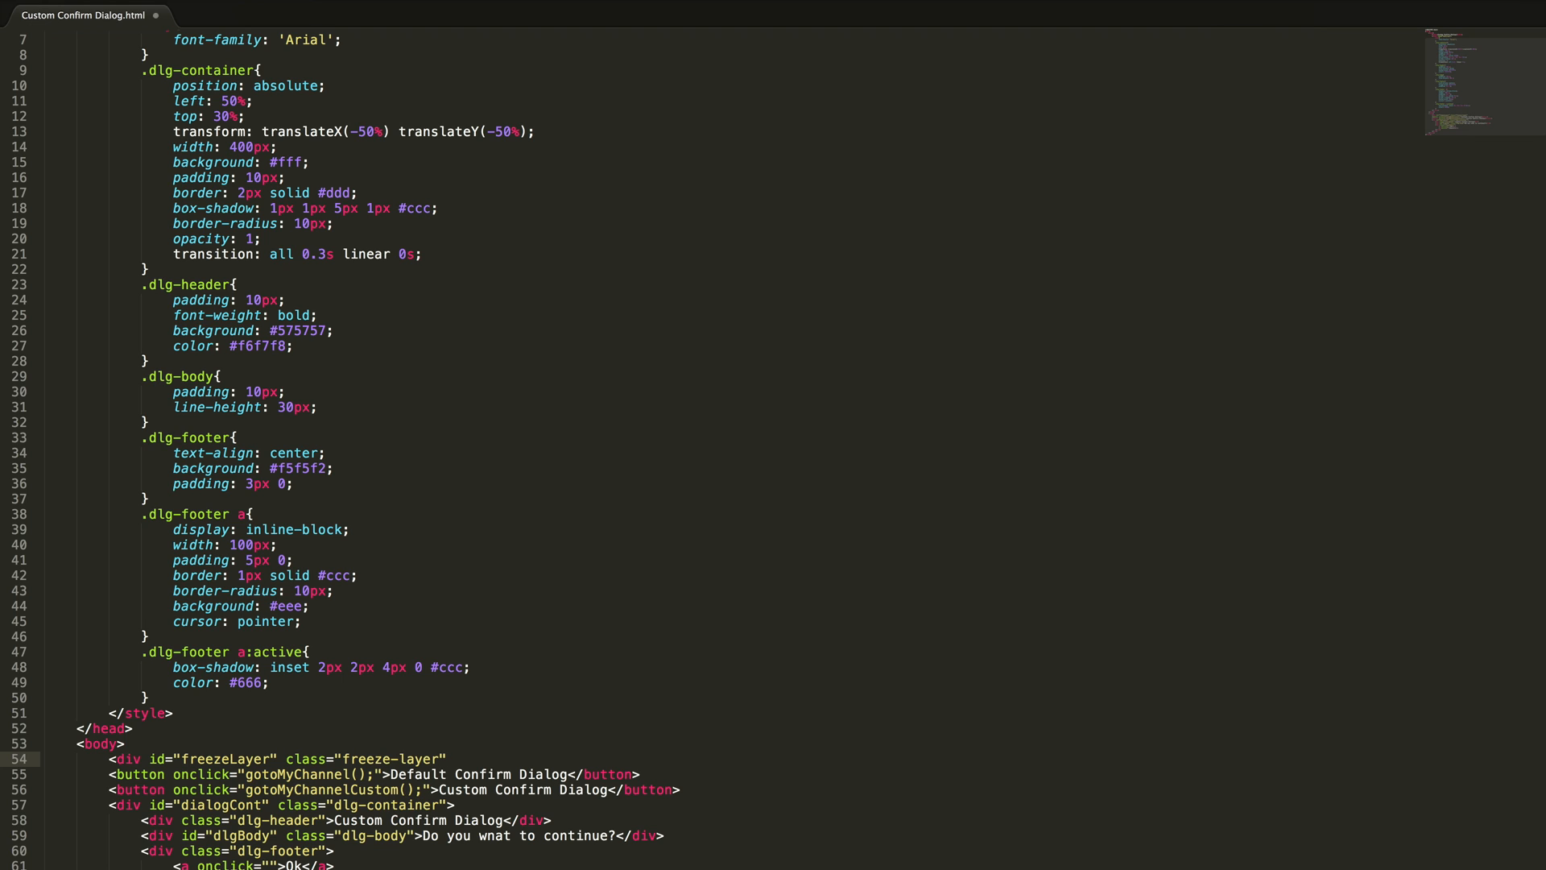
text(</)
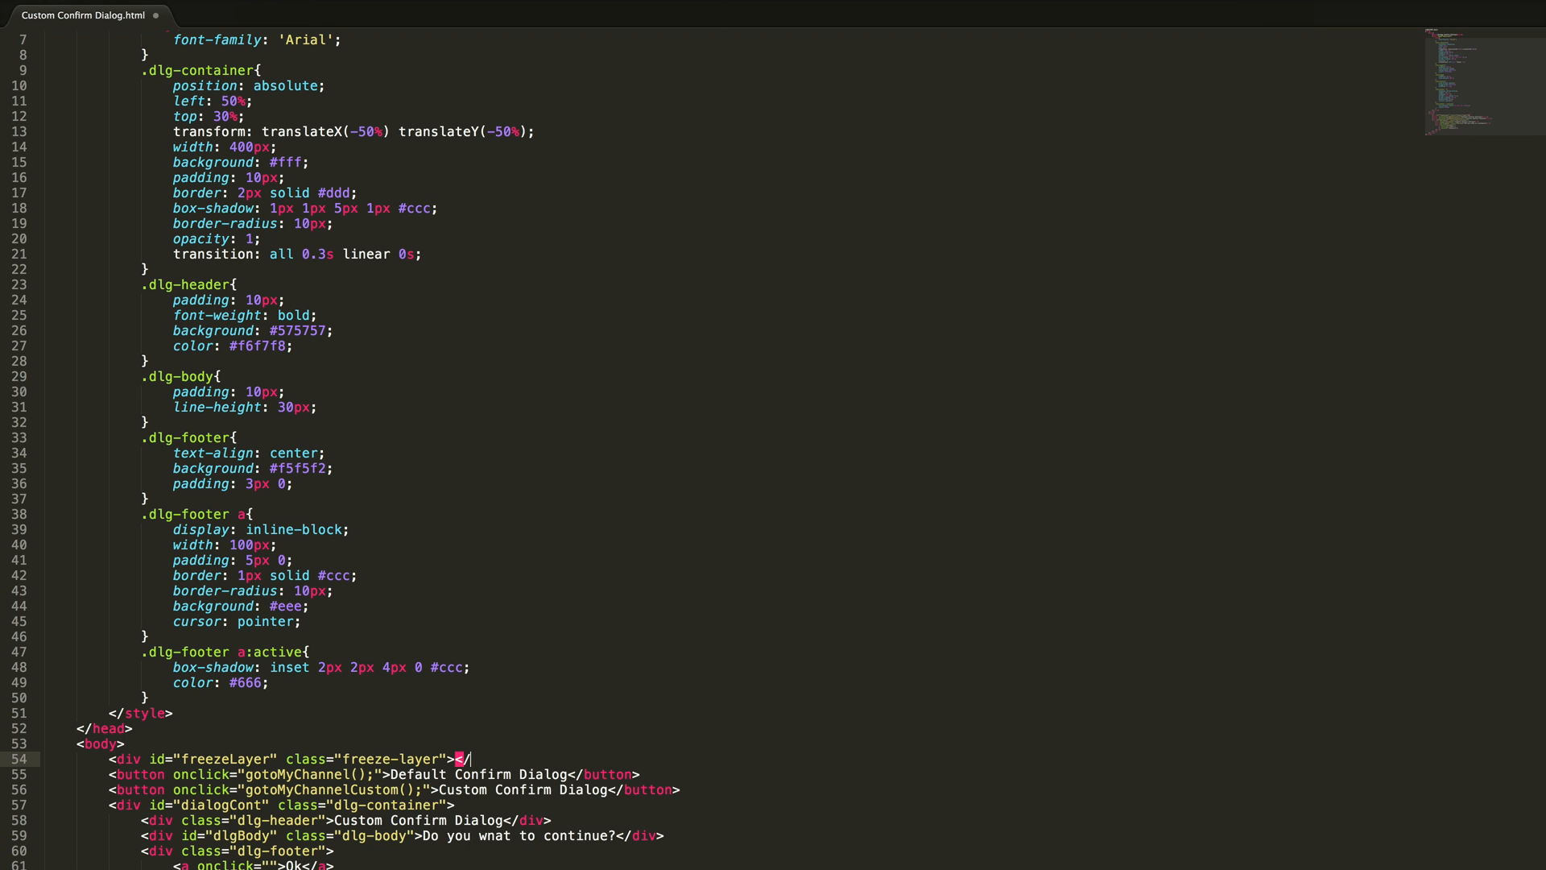
scroll(down, 3)
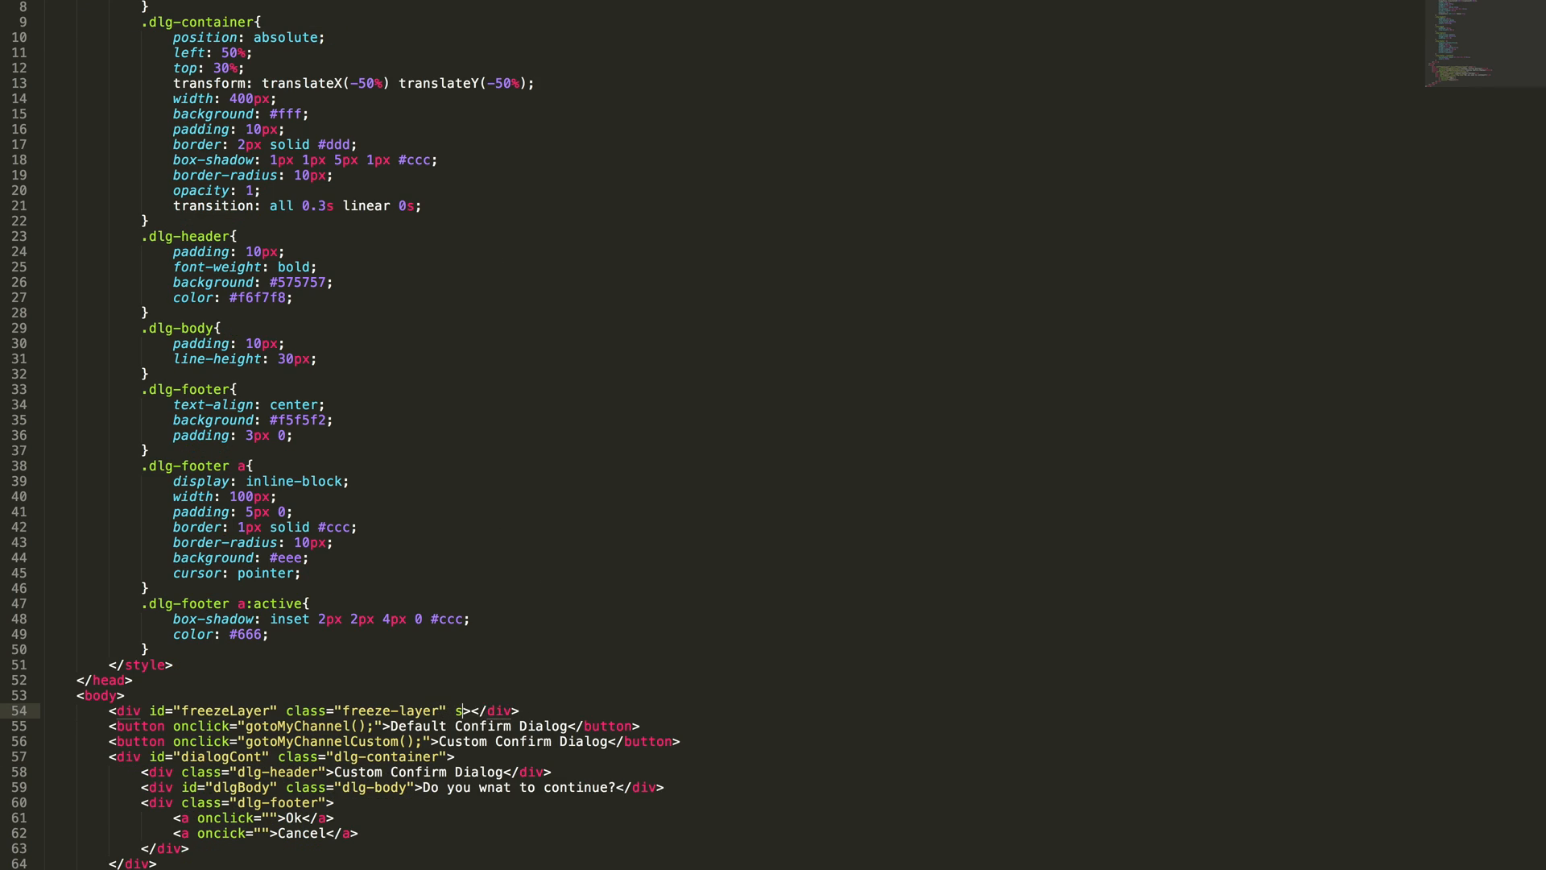
text(style="display:none;)
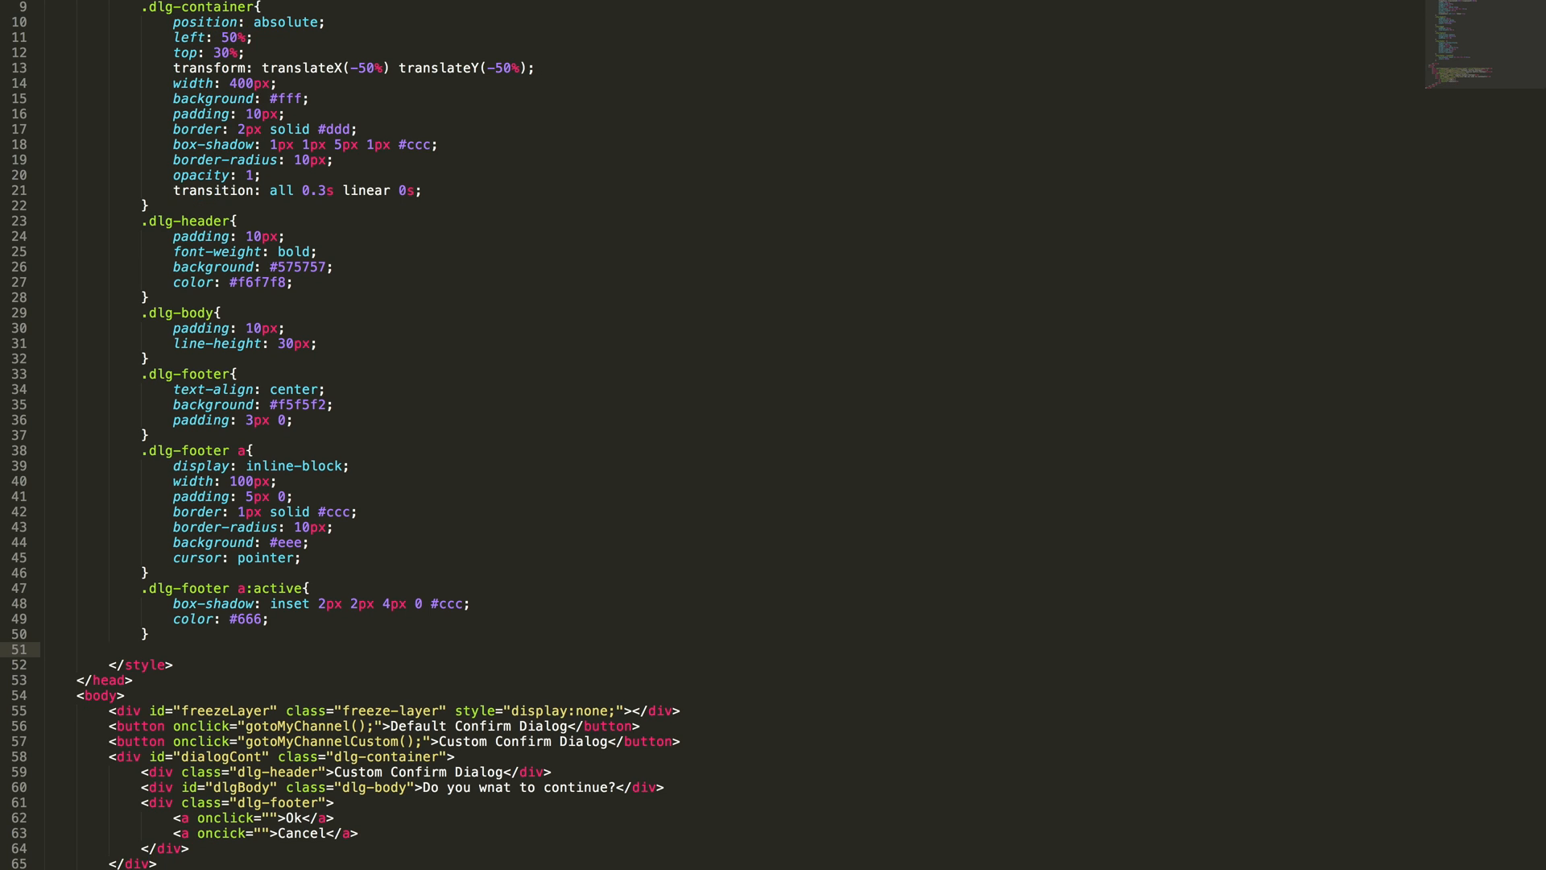
Step: Start a .freeze-layer rule positioned at top 0, left 0 with width and height 100%
text(.freeze-layer{)
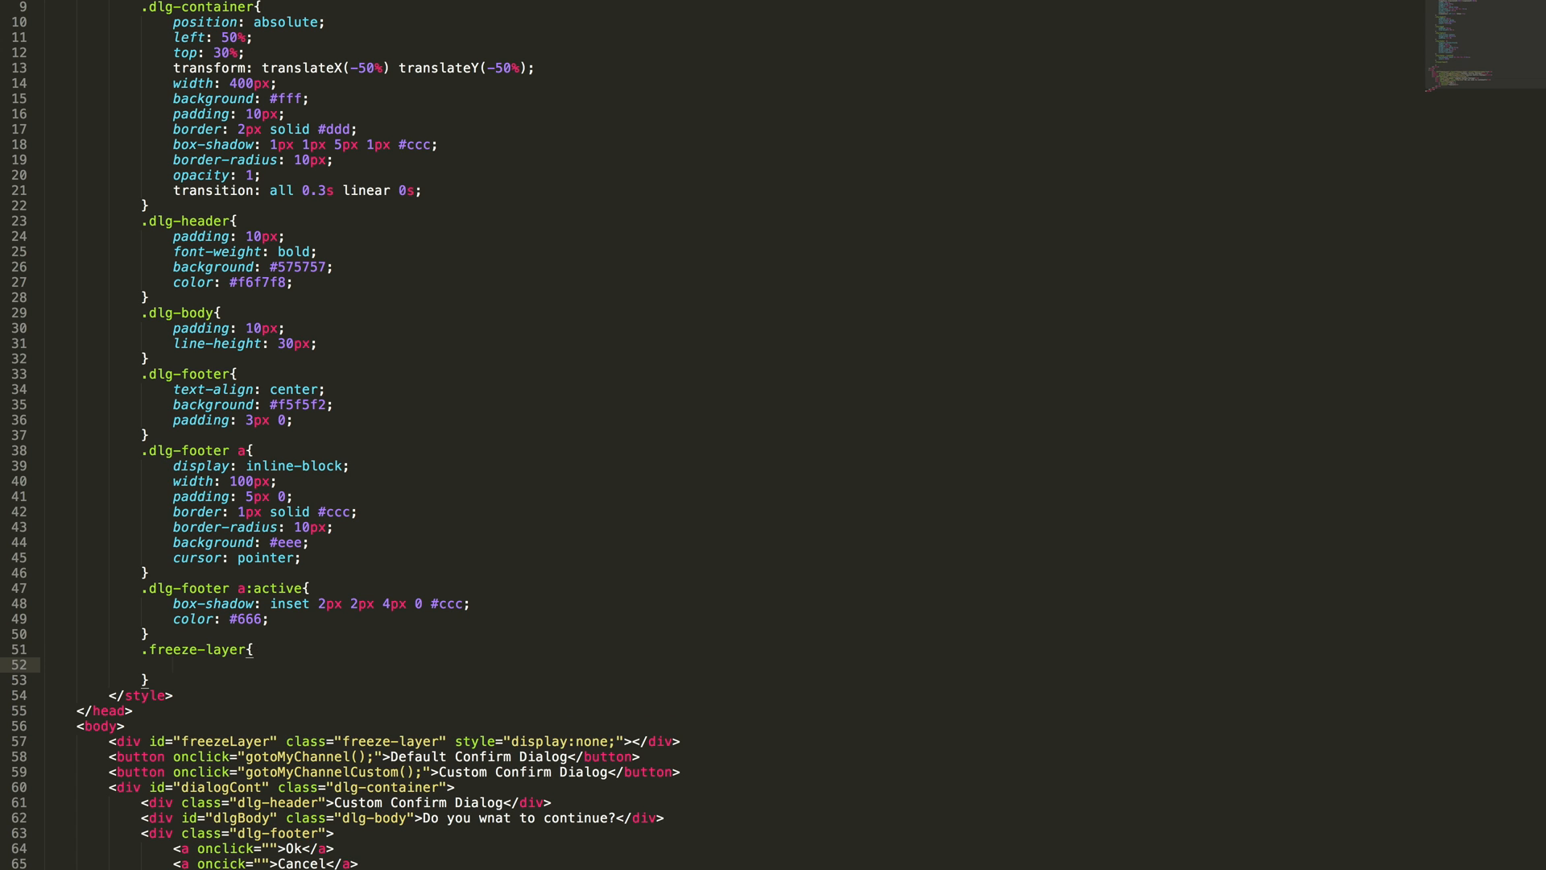
text(position: fixed;)
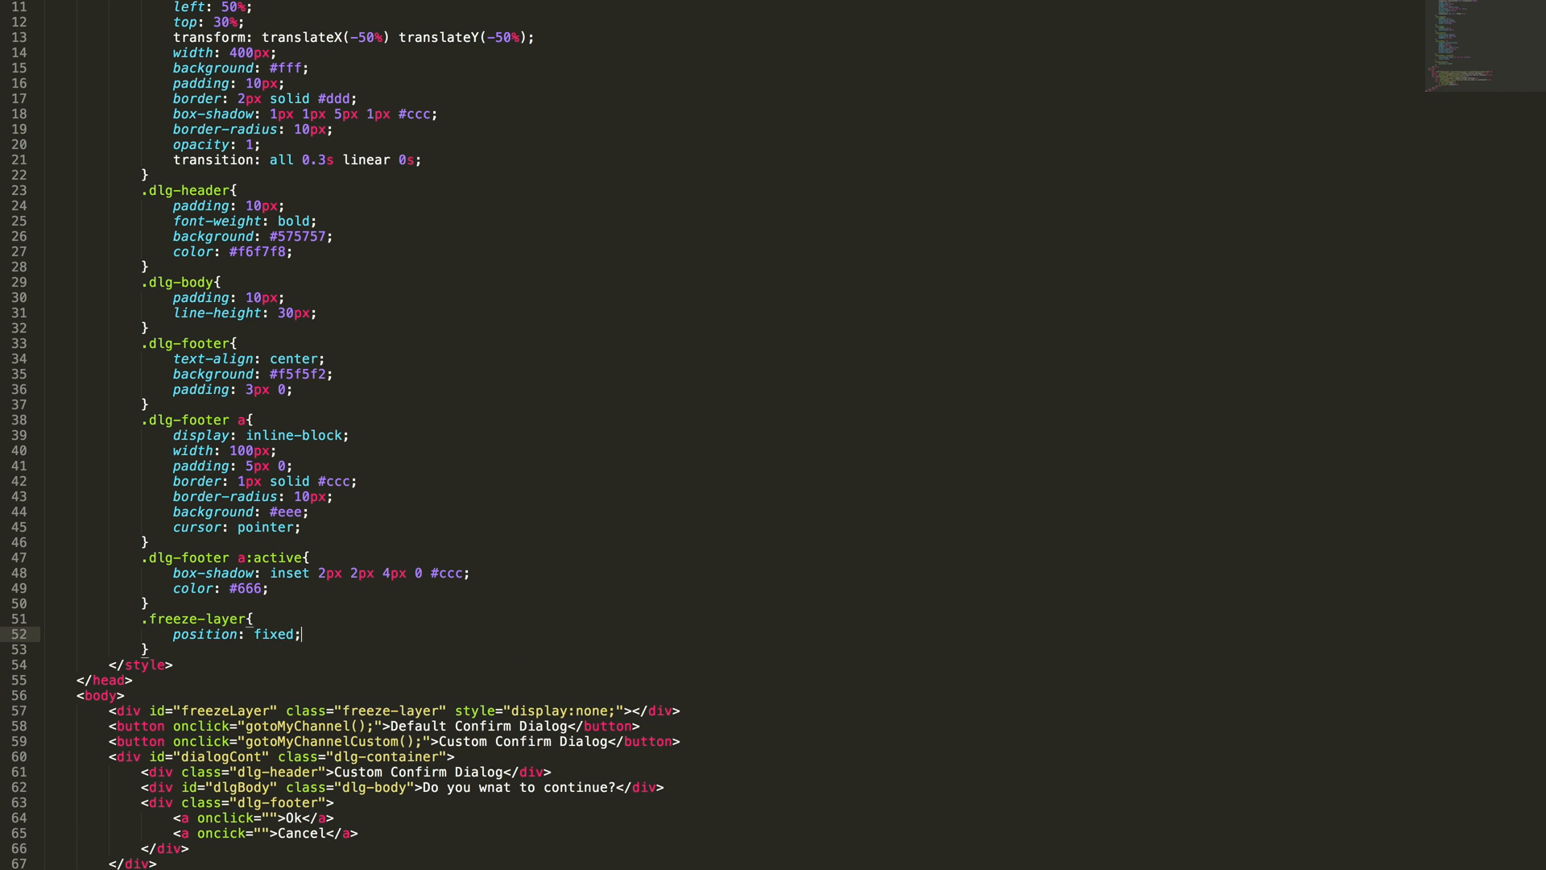
text(top:0;)
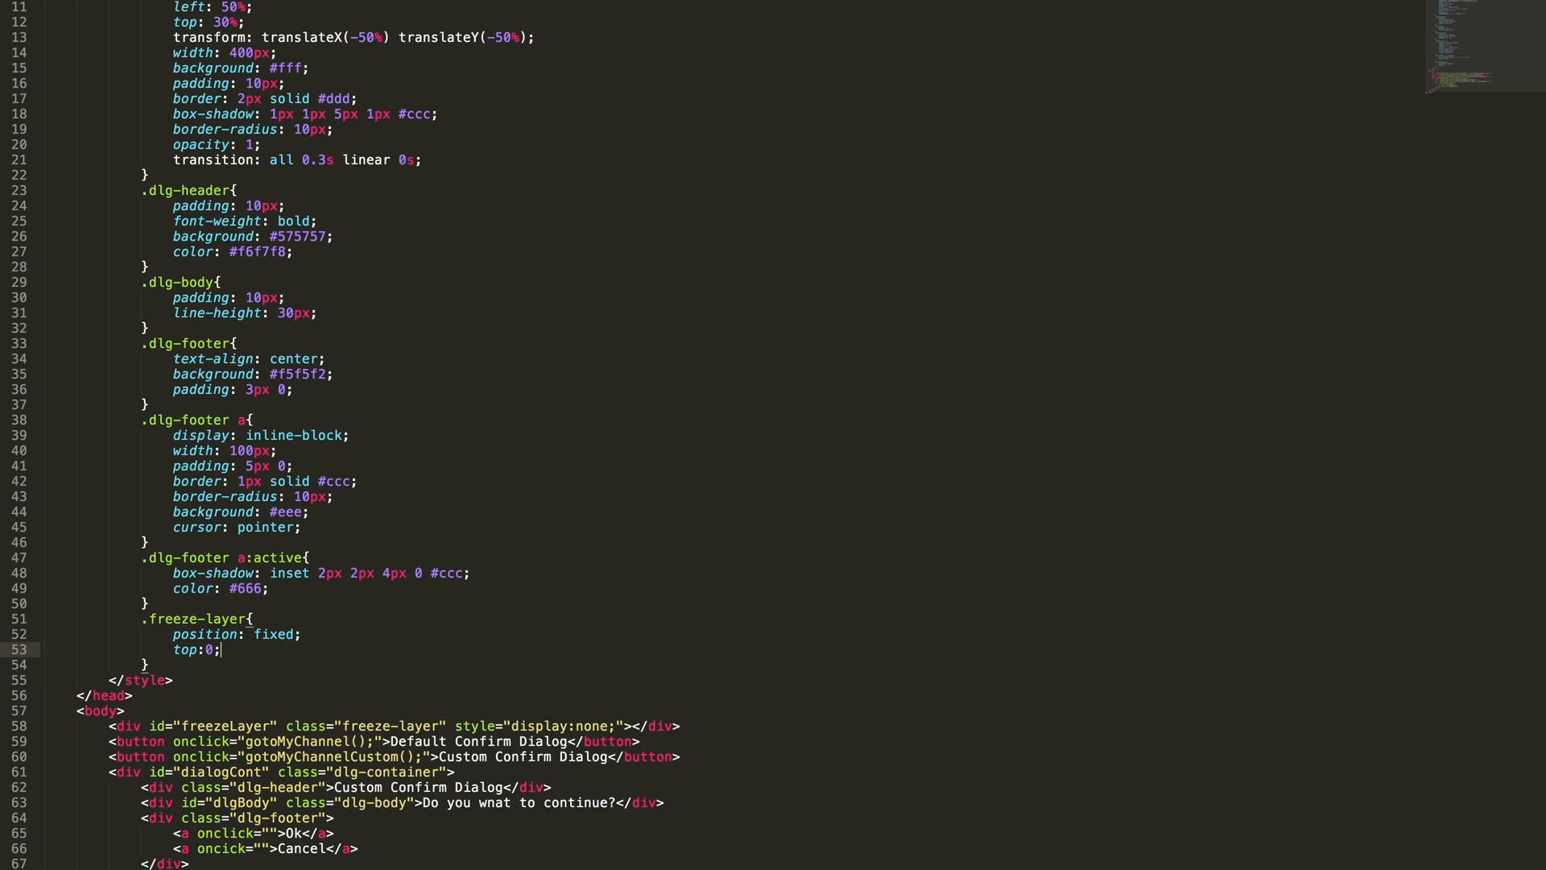
text(left:0;)
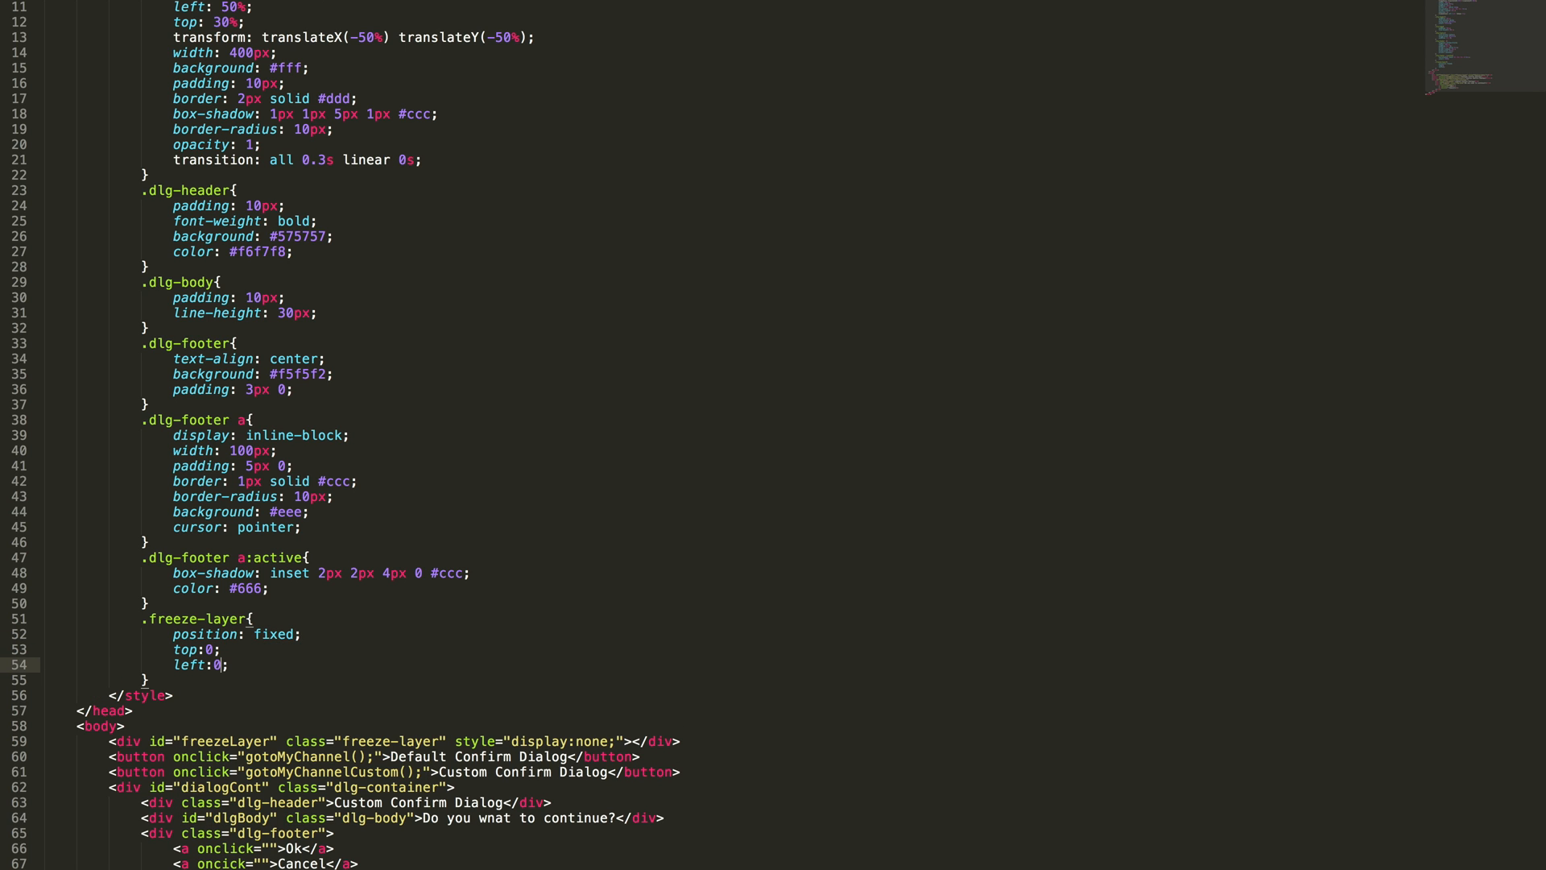
text(width:)
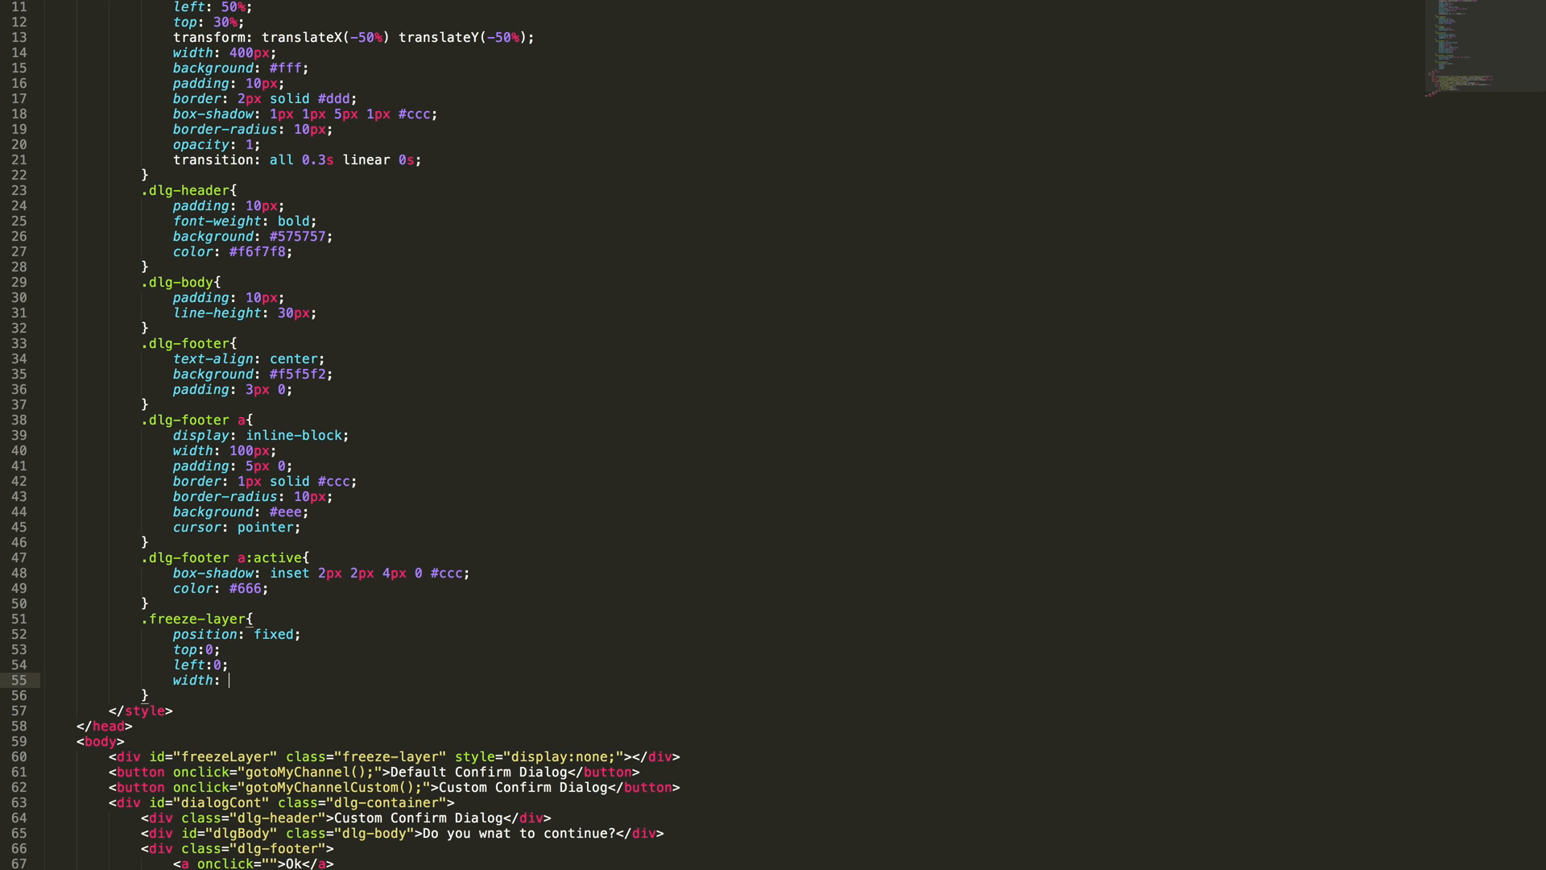
text(100%;)
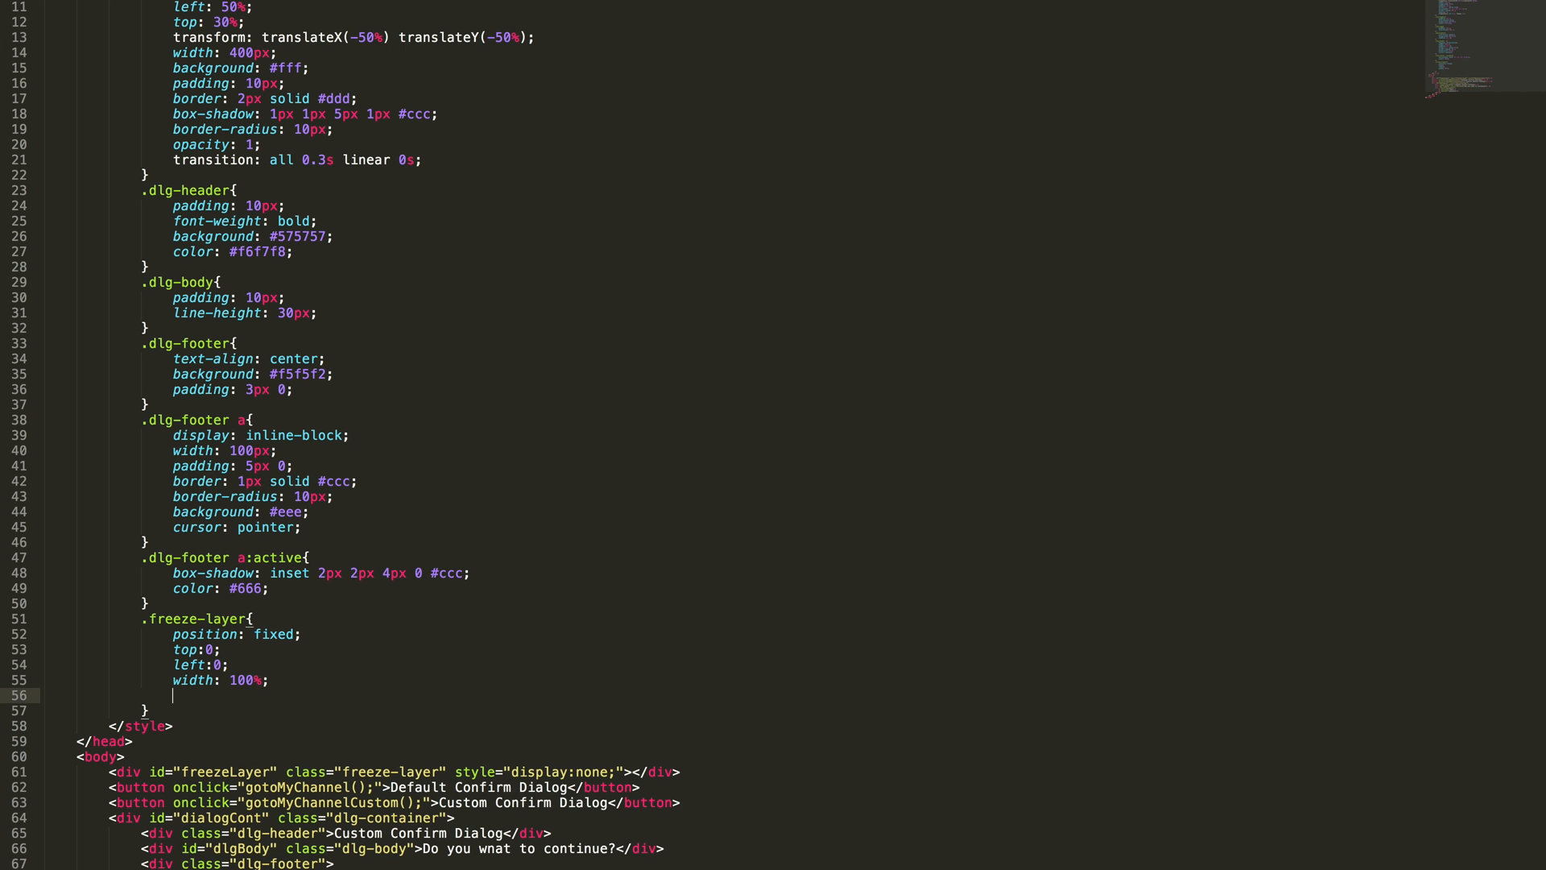
text(height:)
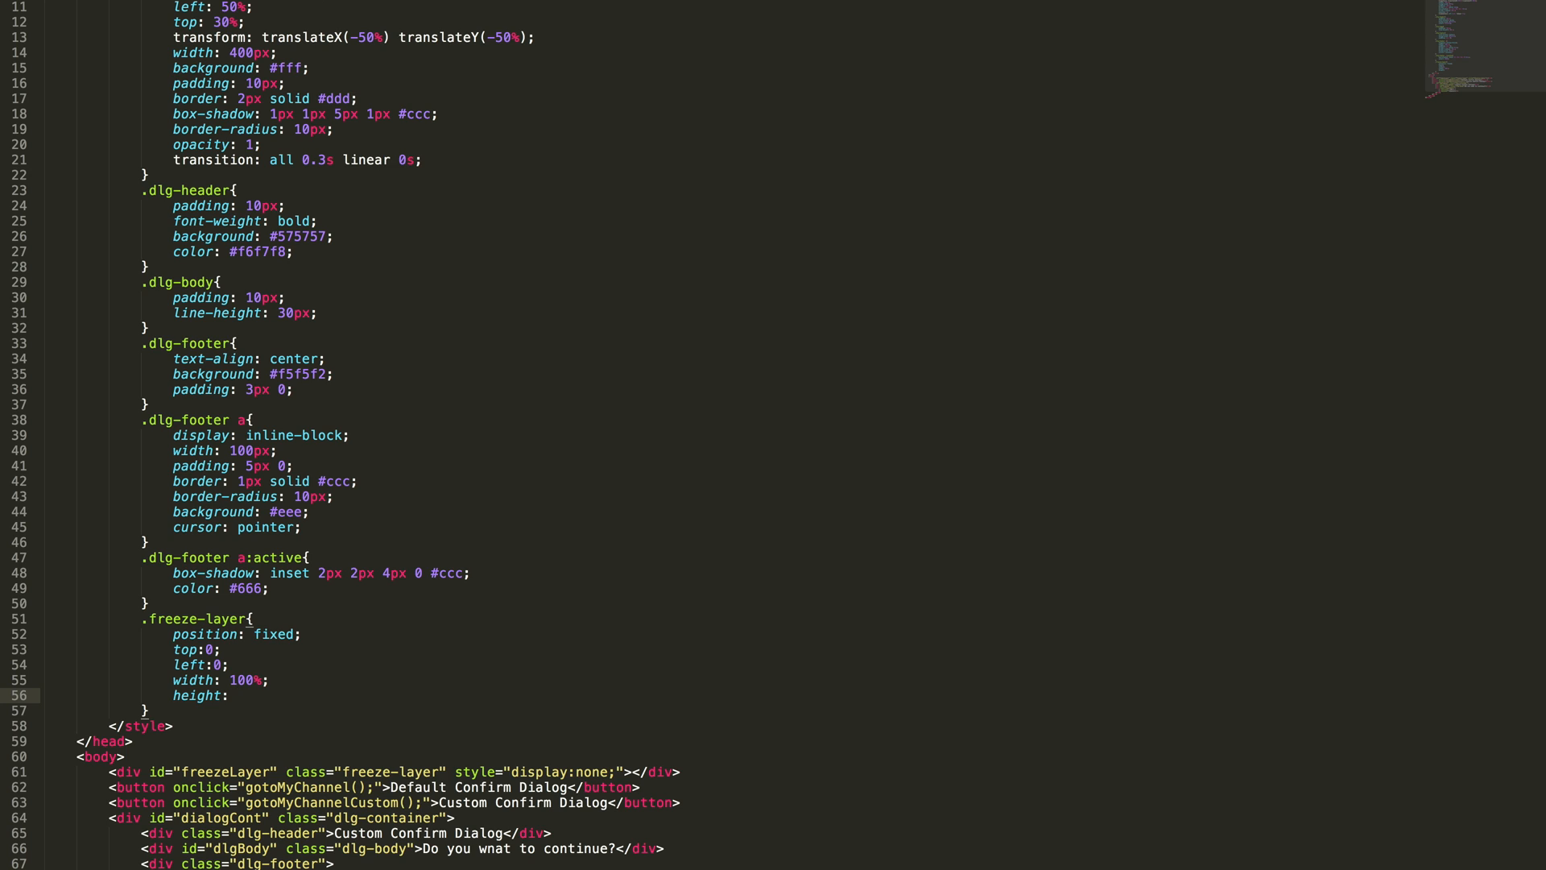
text(100%;)
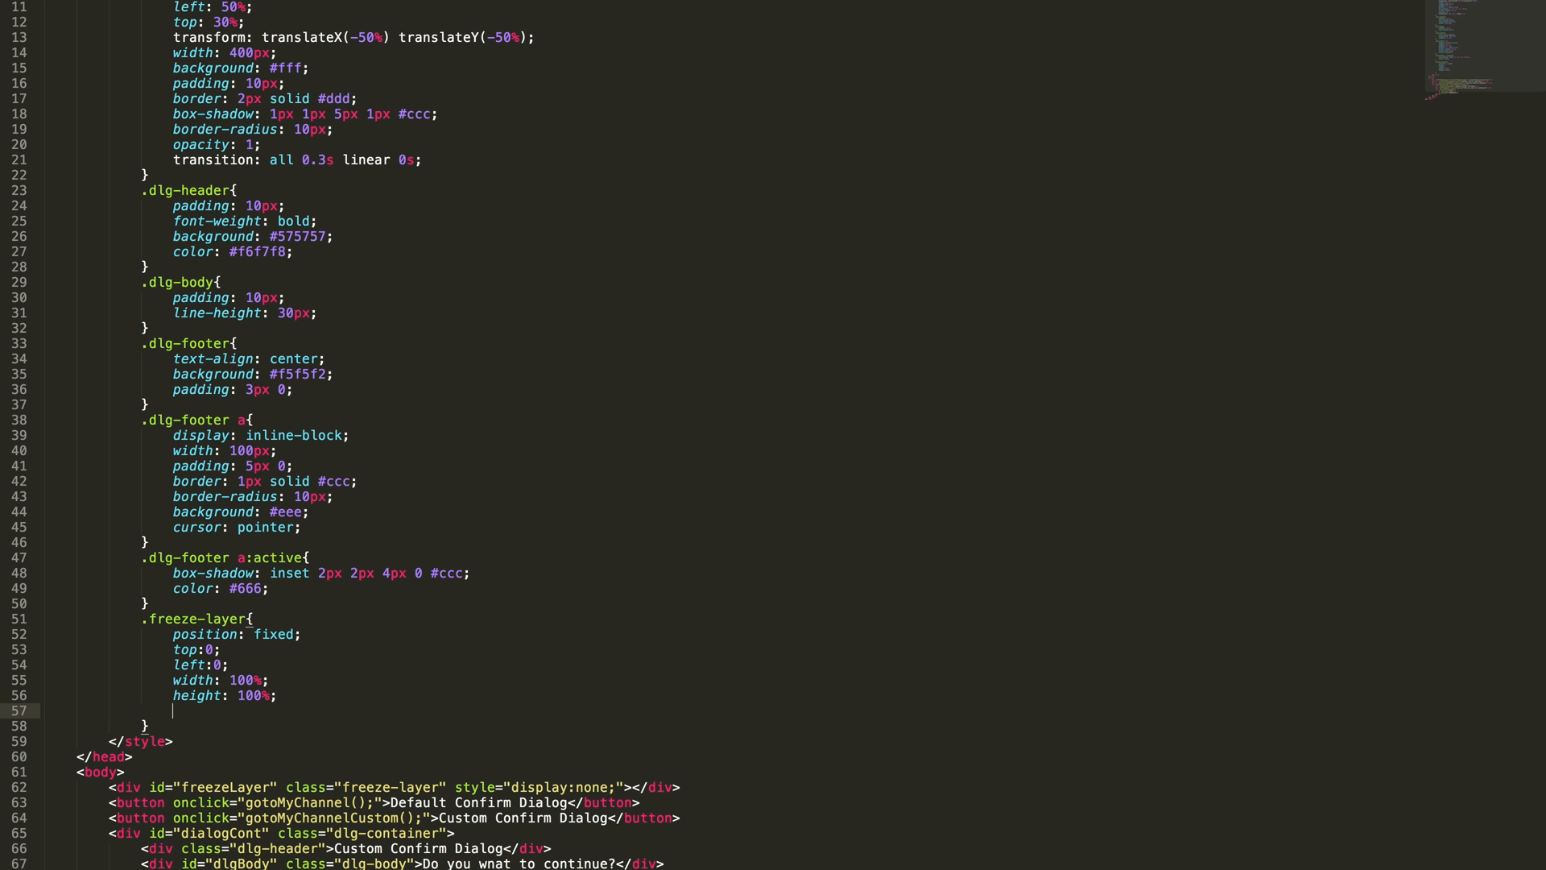
Step: Give .freeze-layer a background of rgba(0, 0, 0, 0.1) and z-index 1
text(background: r)
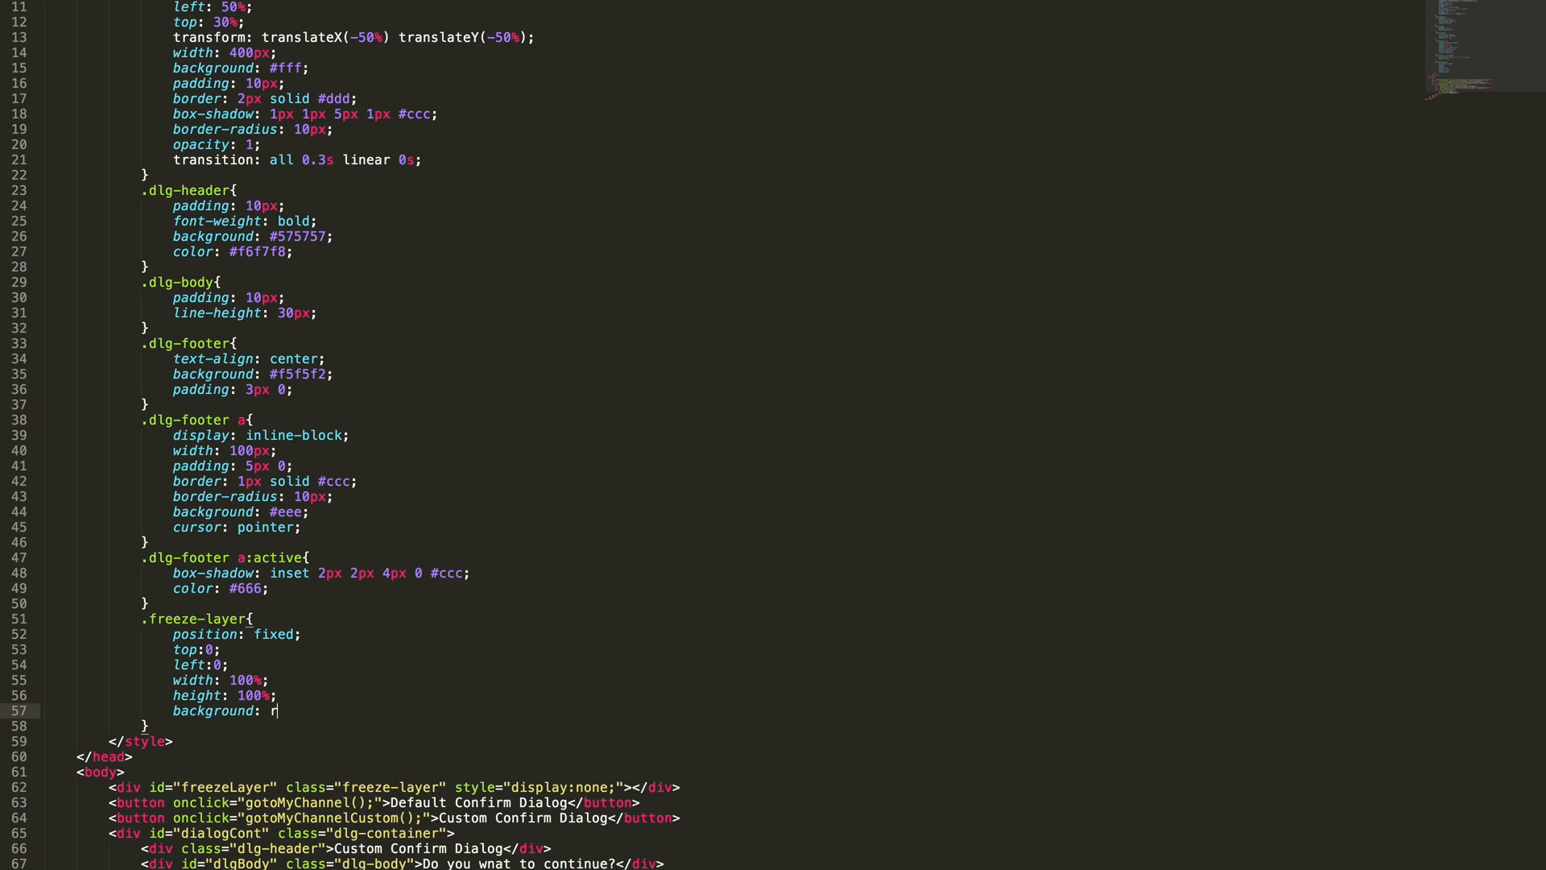
text(gba()
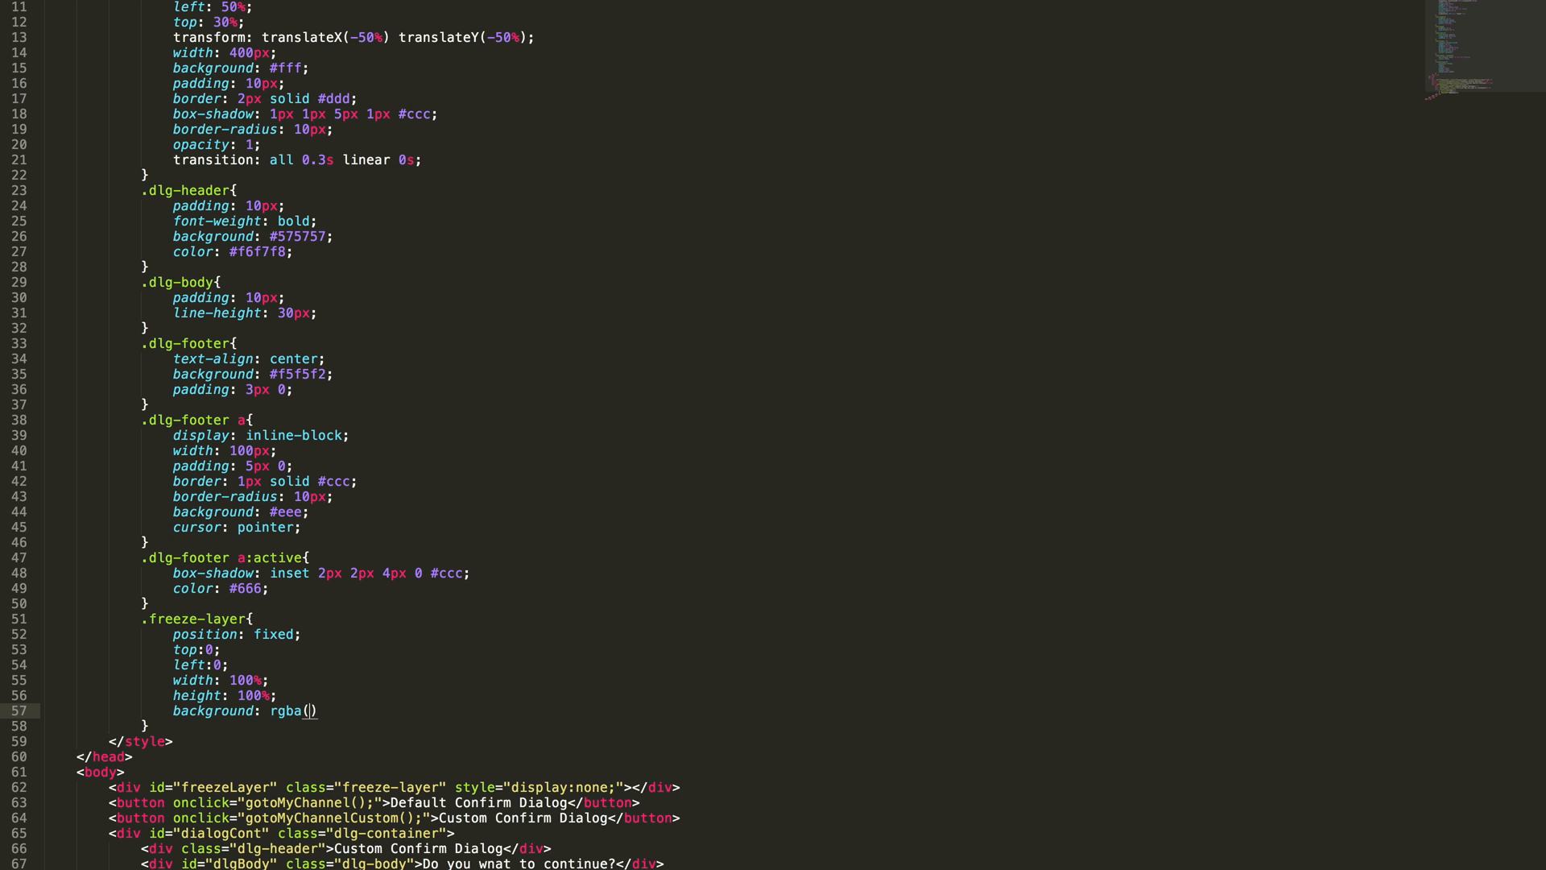
text(0, 0,)
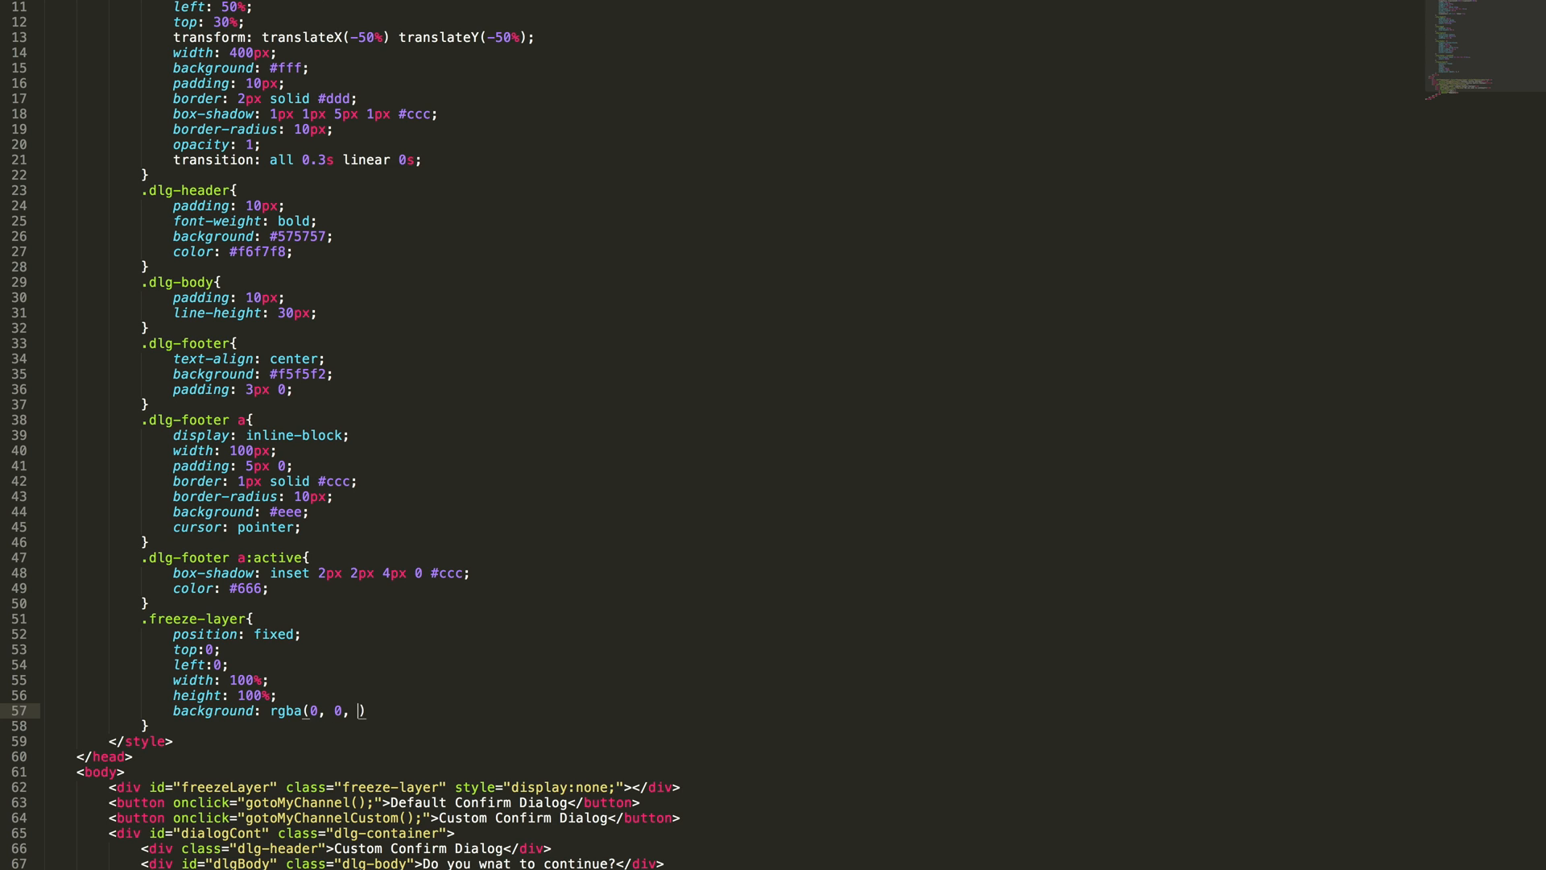
text(0, 0.1)
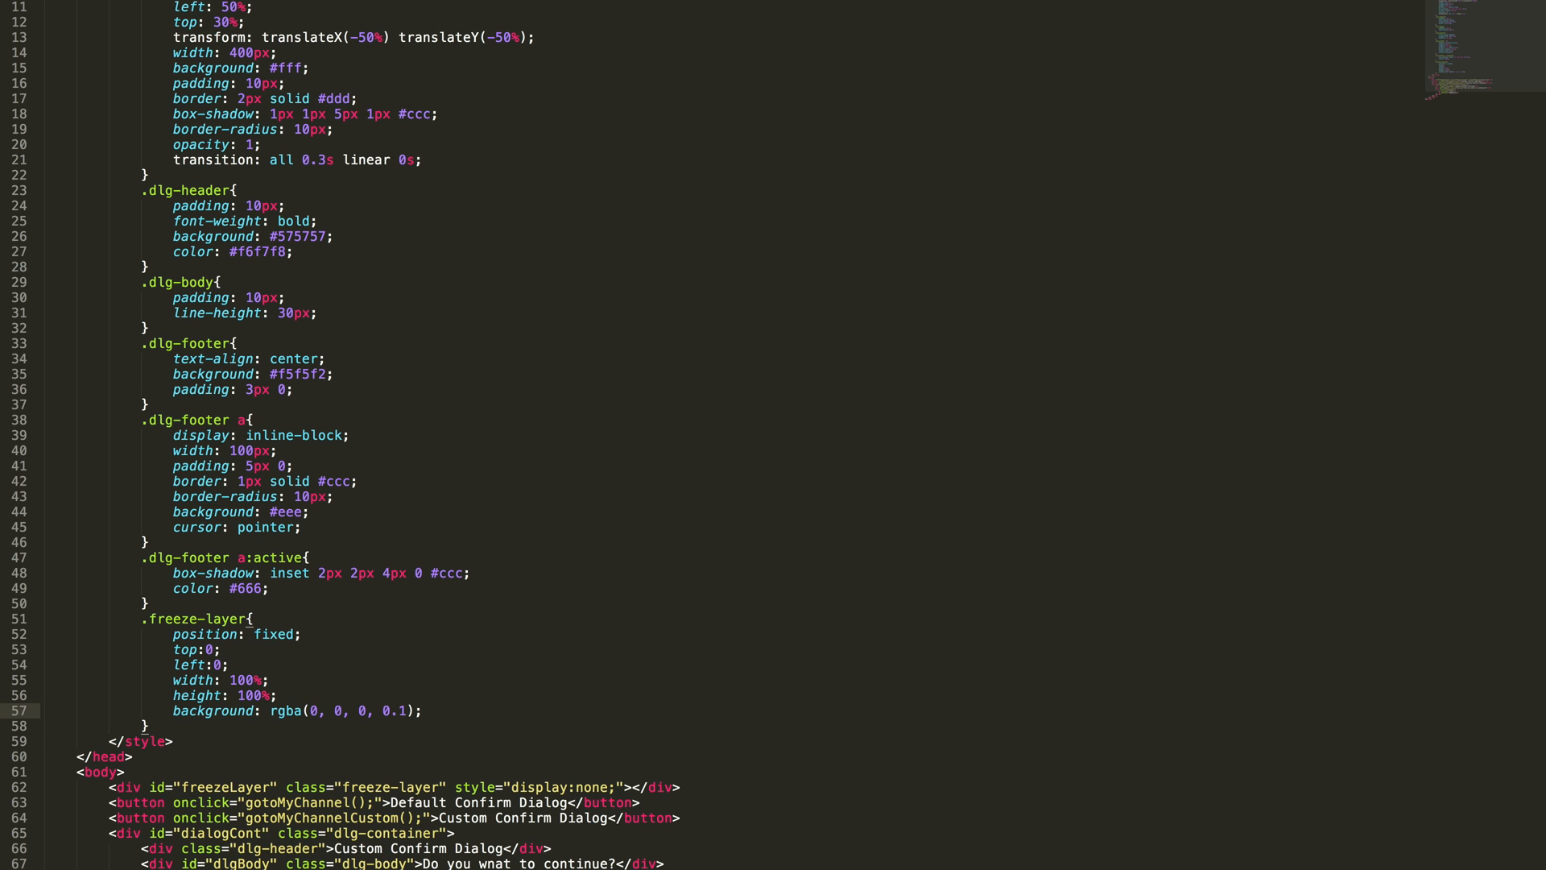
text(z-index:)
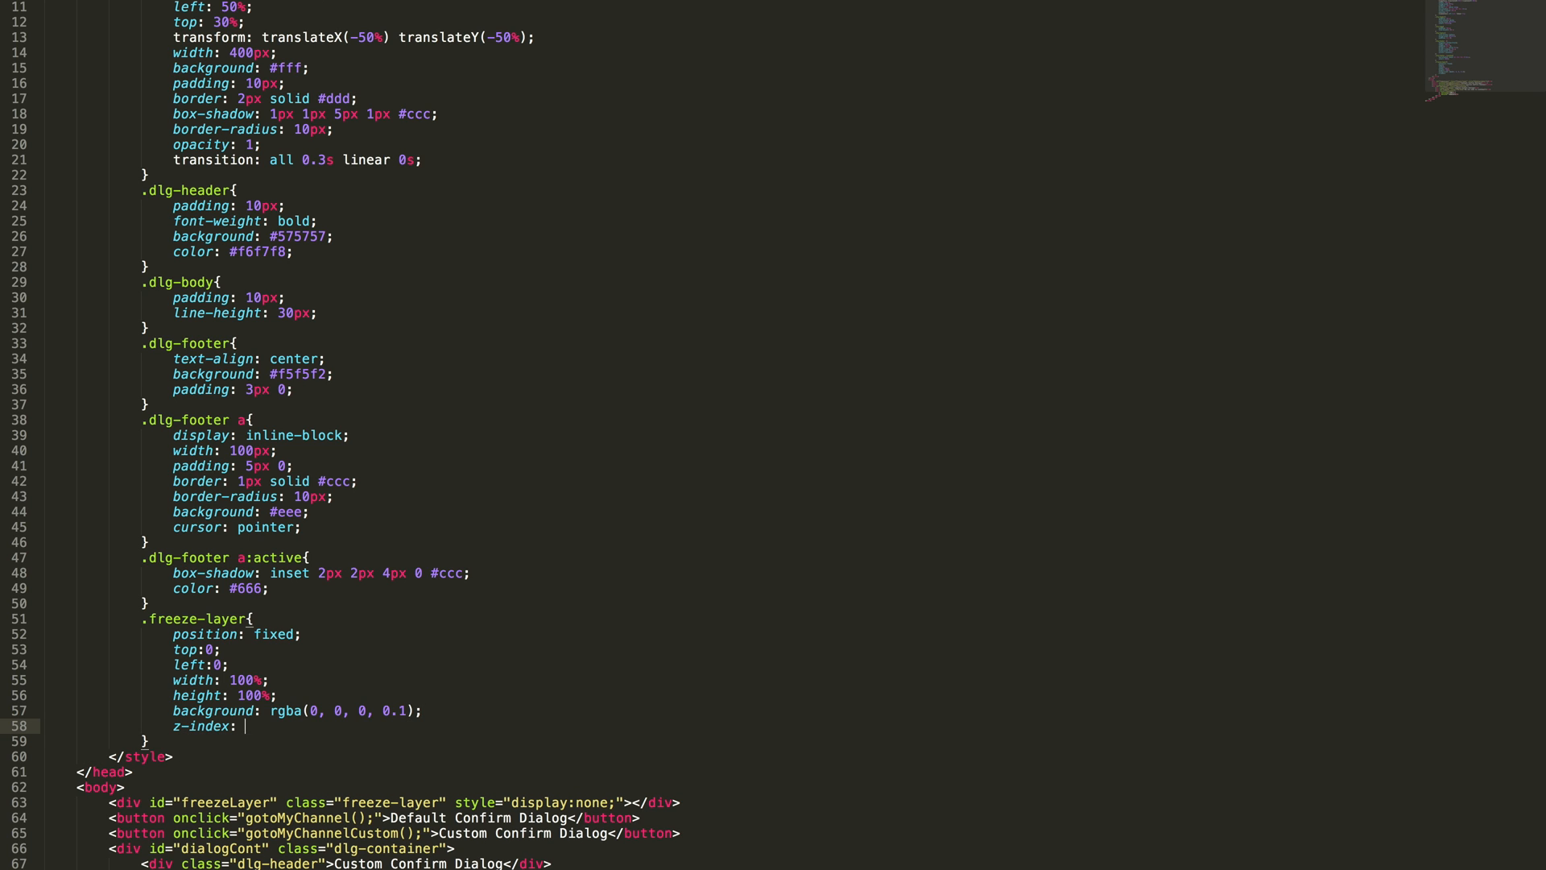
text(1)
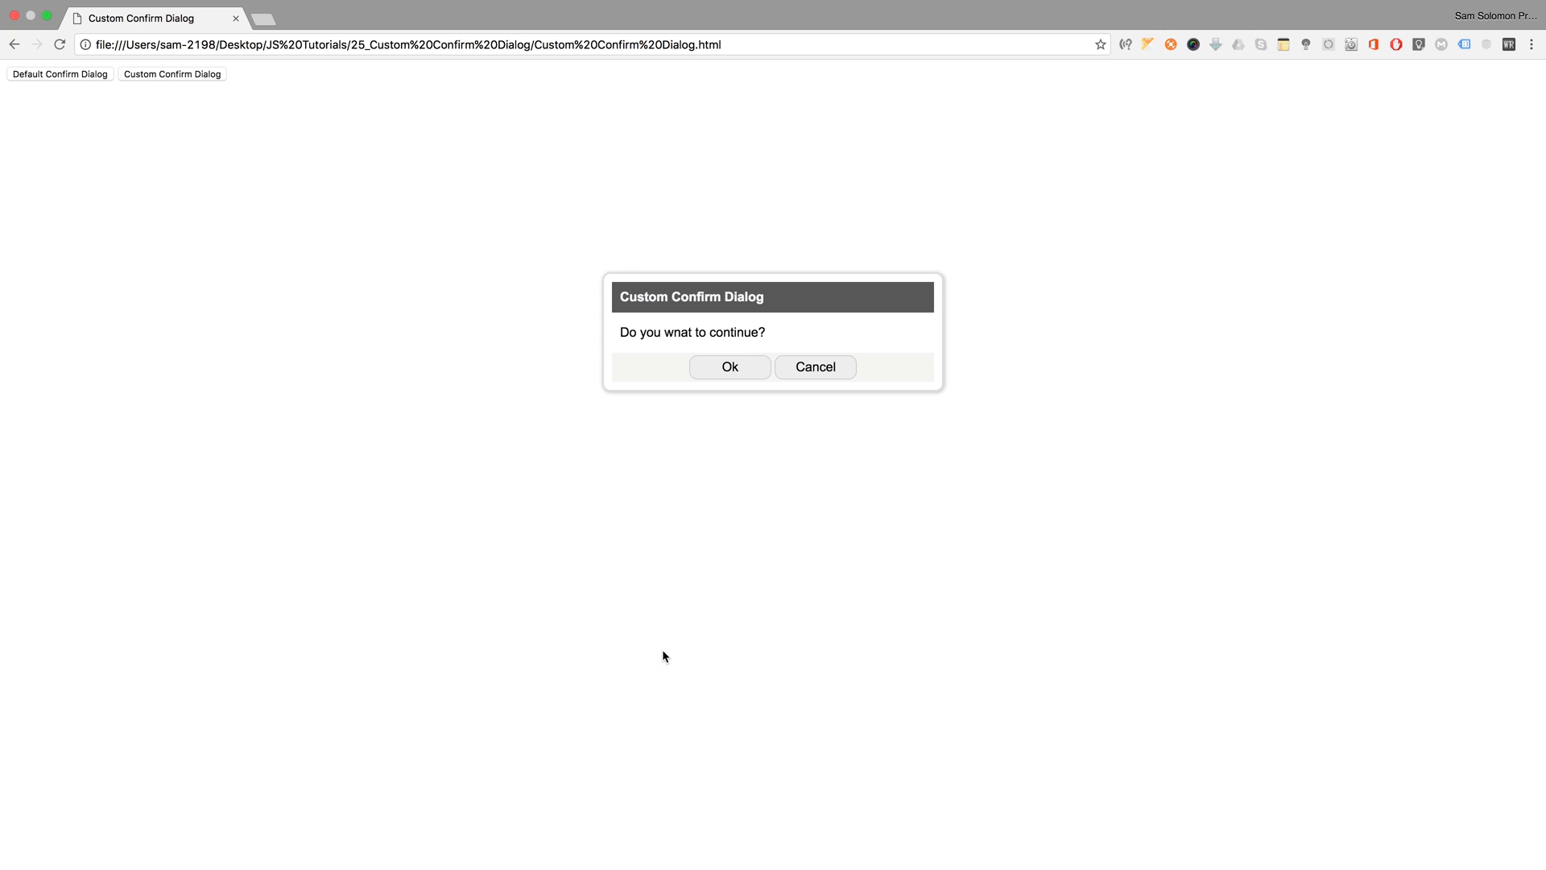
mouse_move(688, 303)
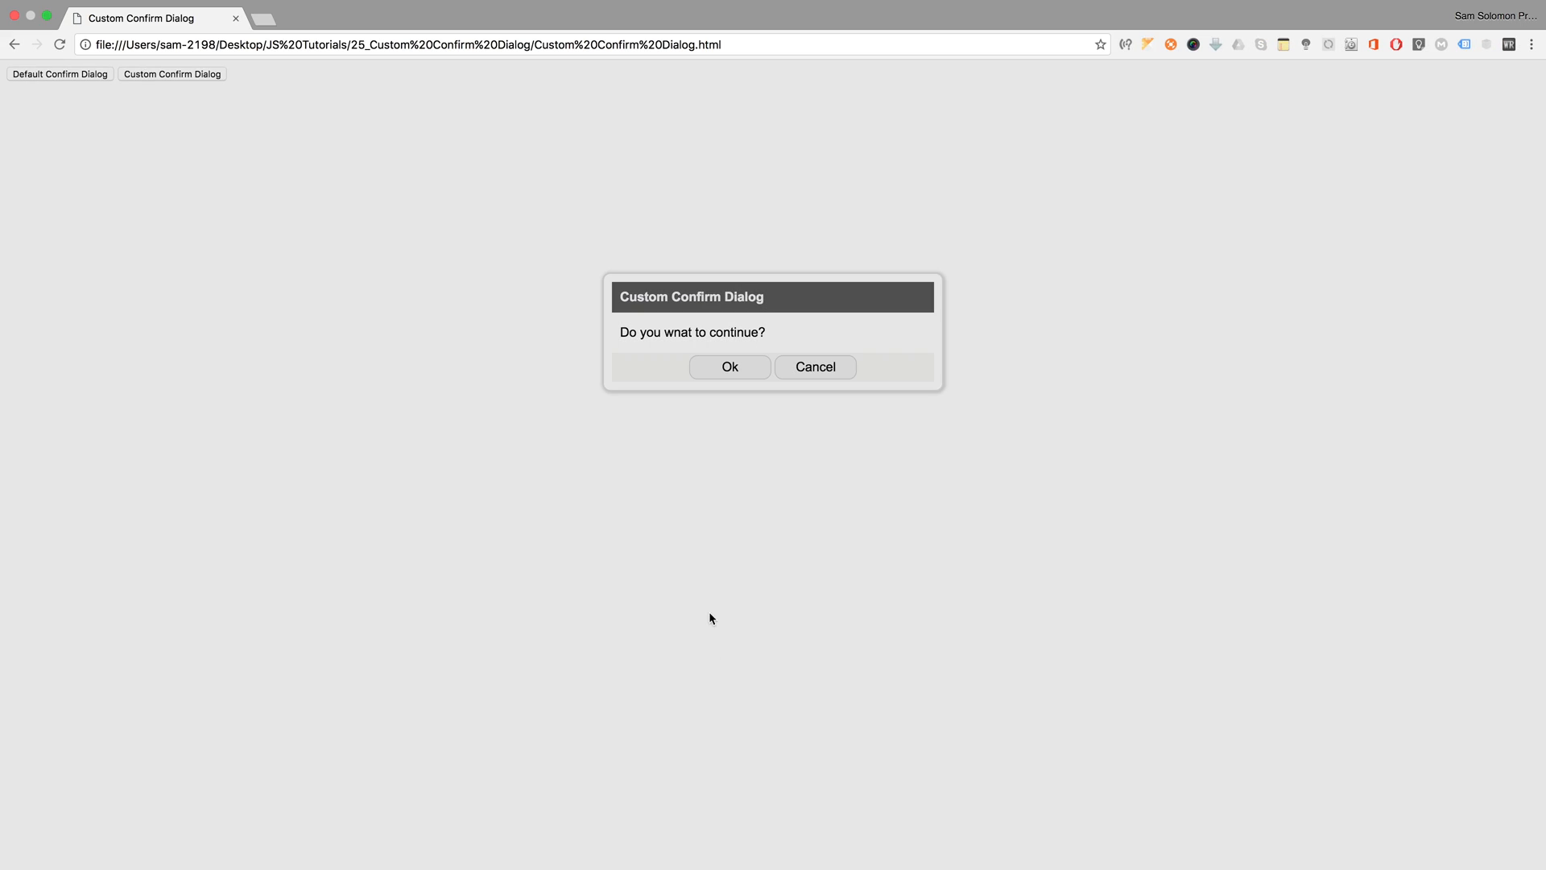
mouse_move(863, 422)
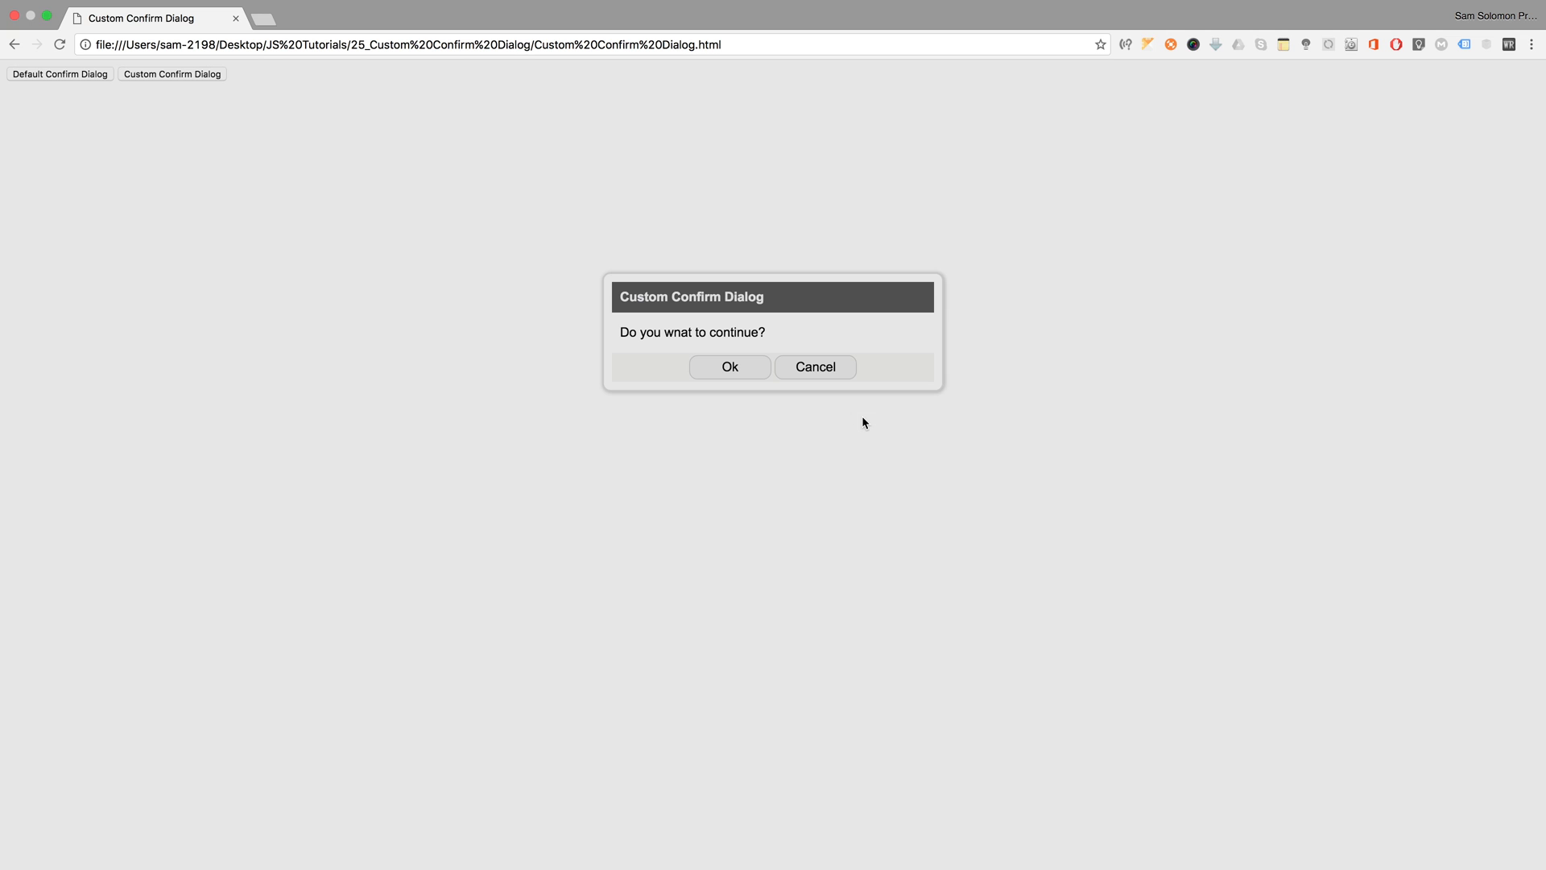
mouse_move(194, 126)
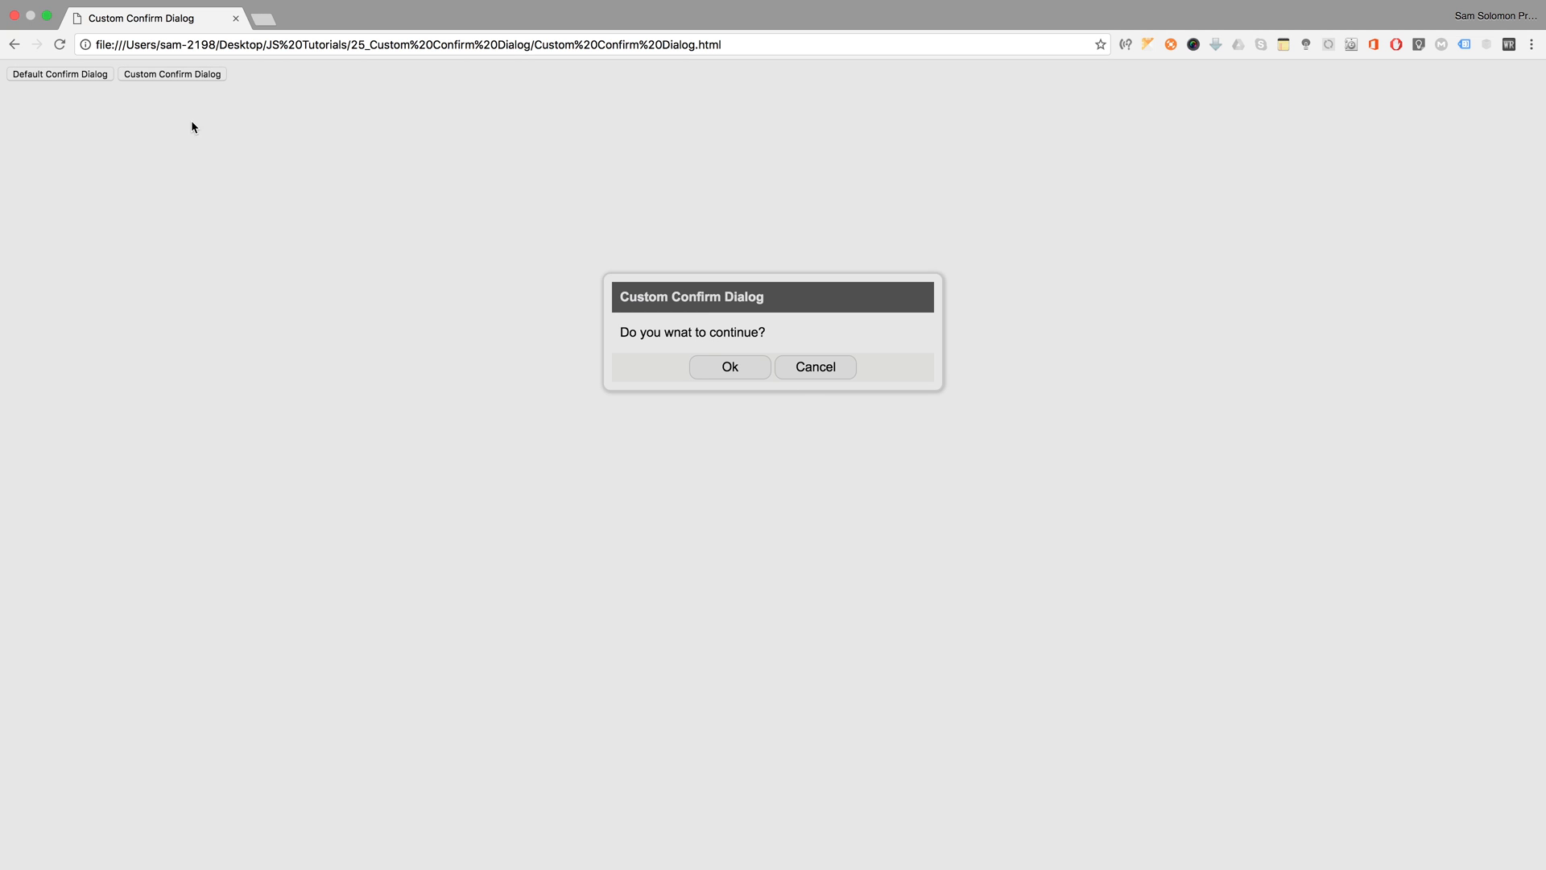
mouse_move(733, 300)
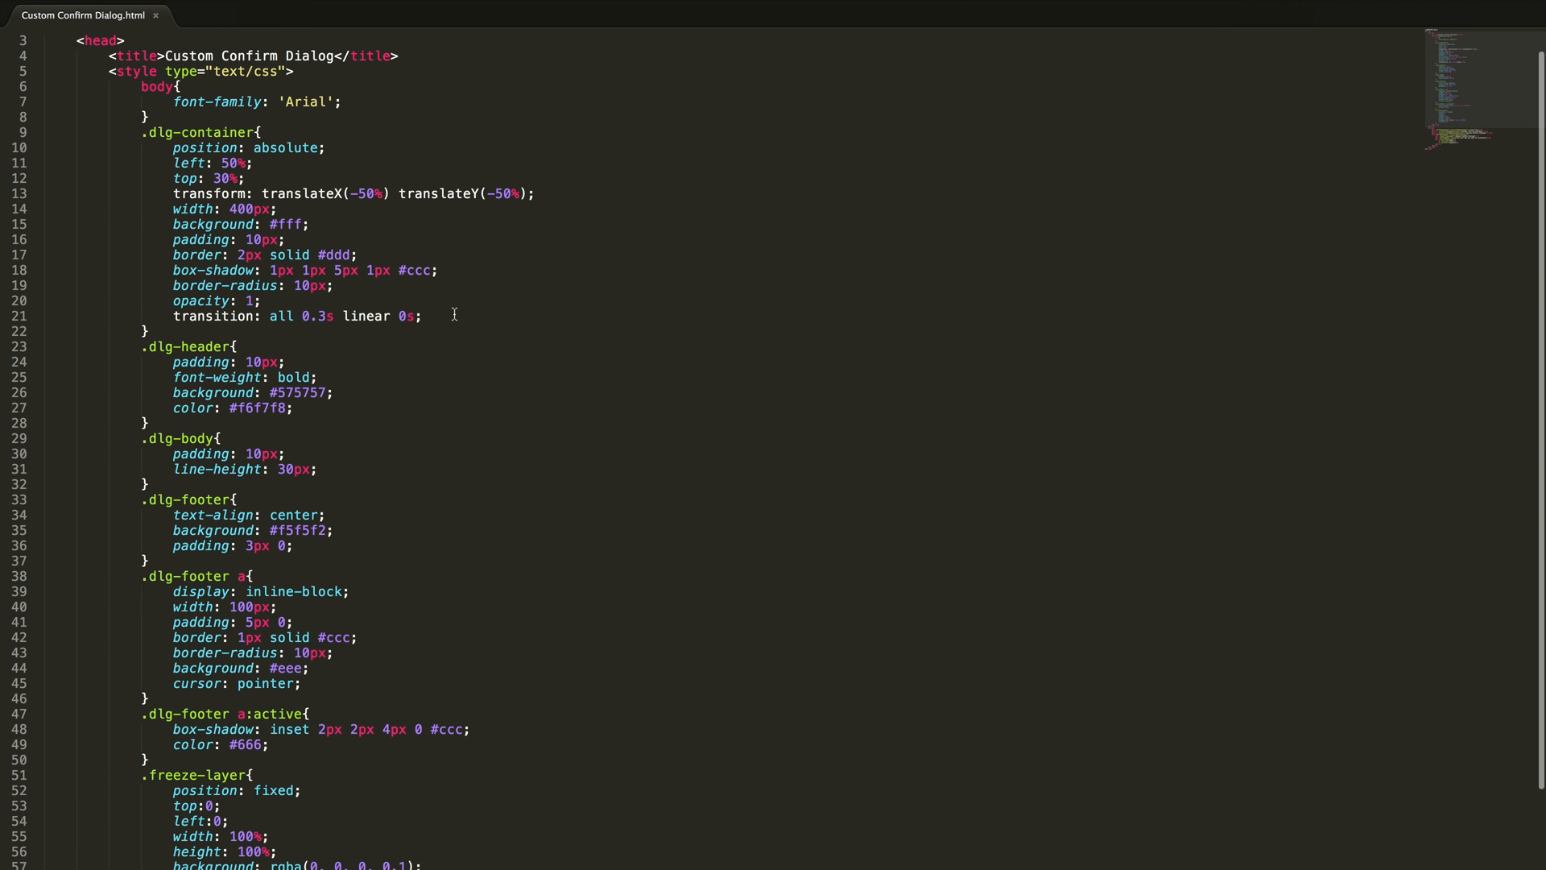
Step: Add z-index: 2 to the .dlg-container rule so the dialog sits above the freeze layer
text(z)
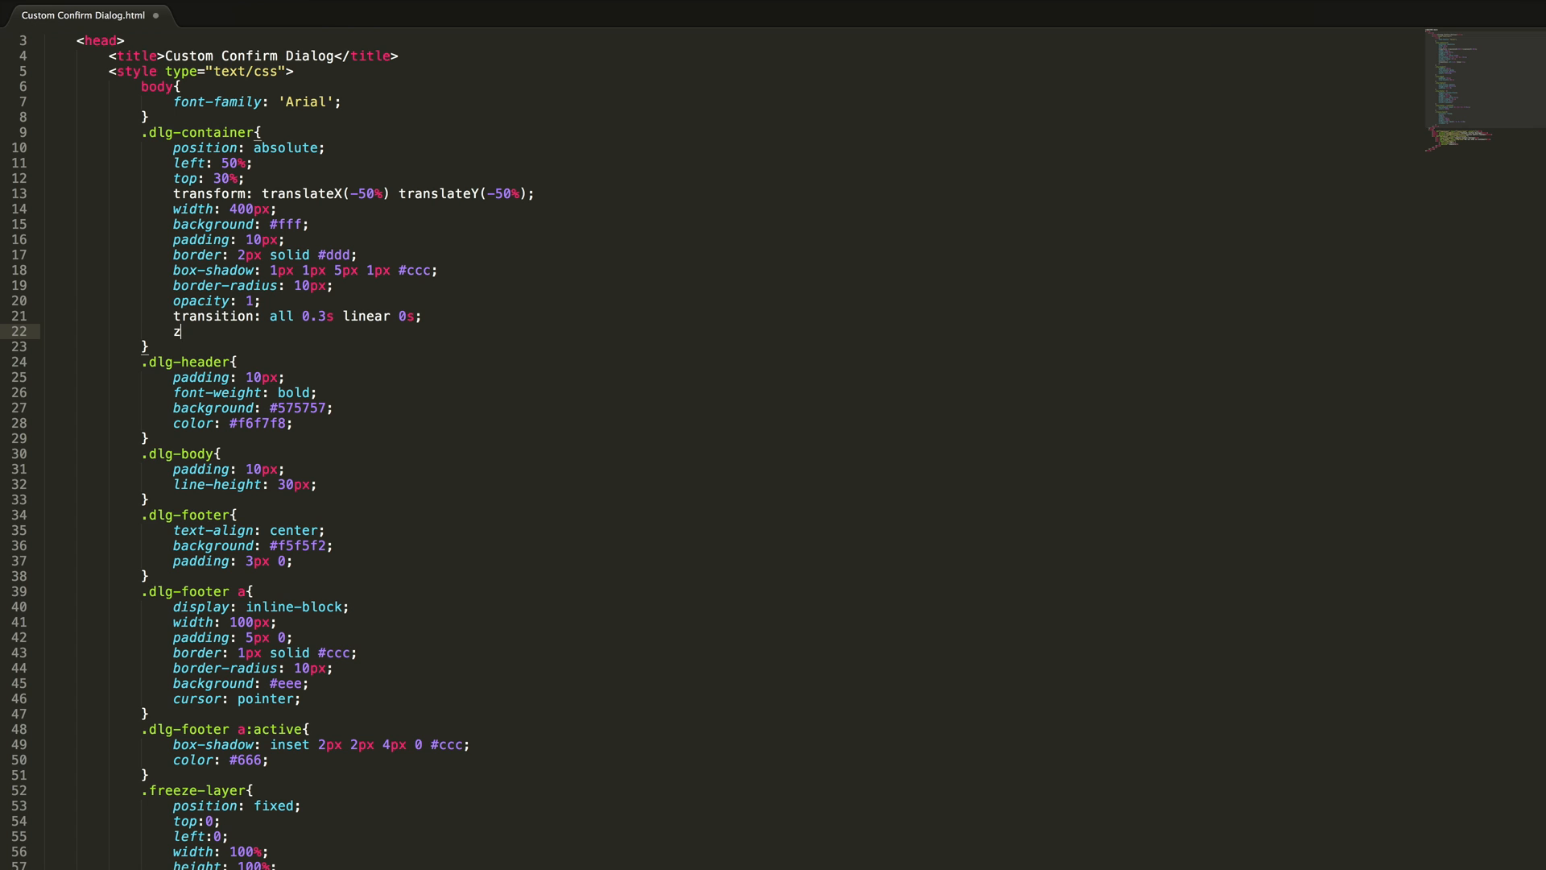
text(-index:)
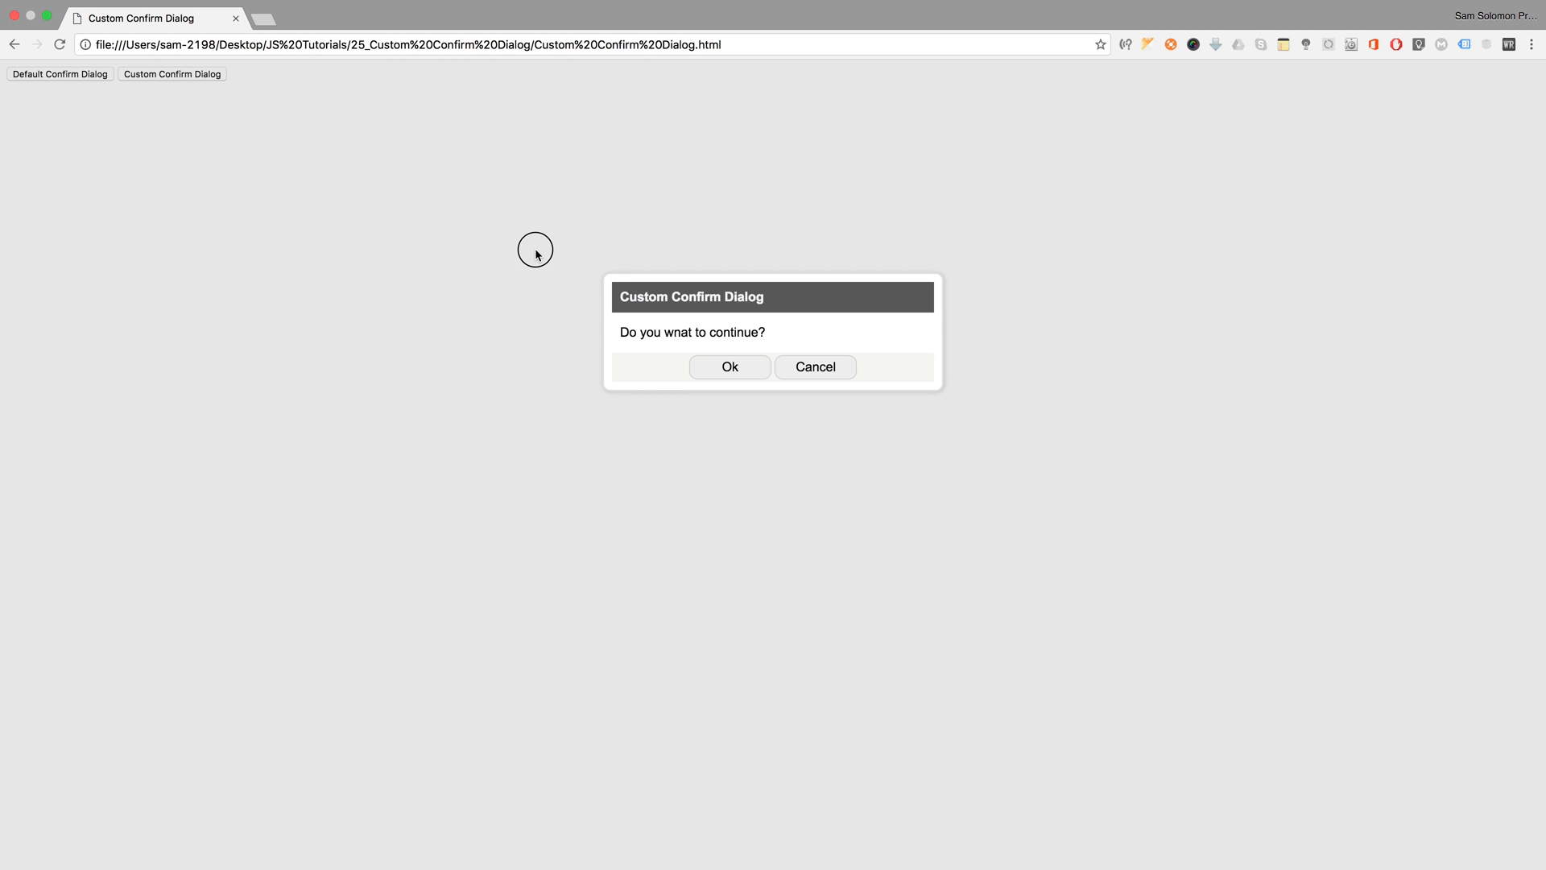
mouse_move(480, 235)
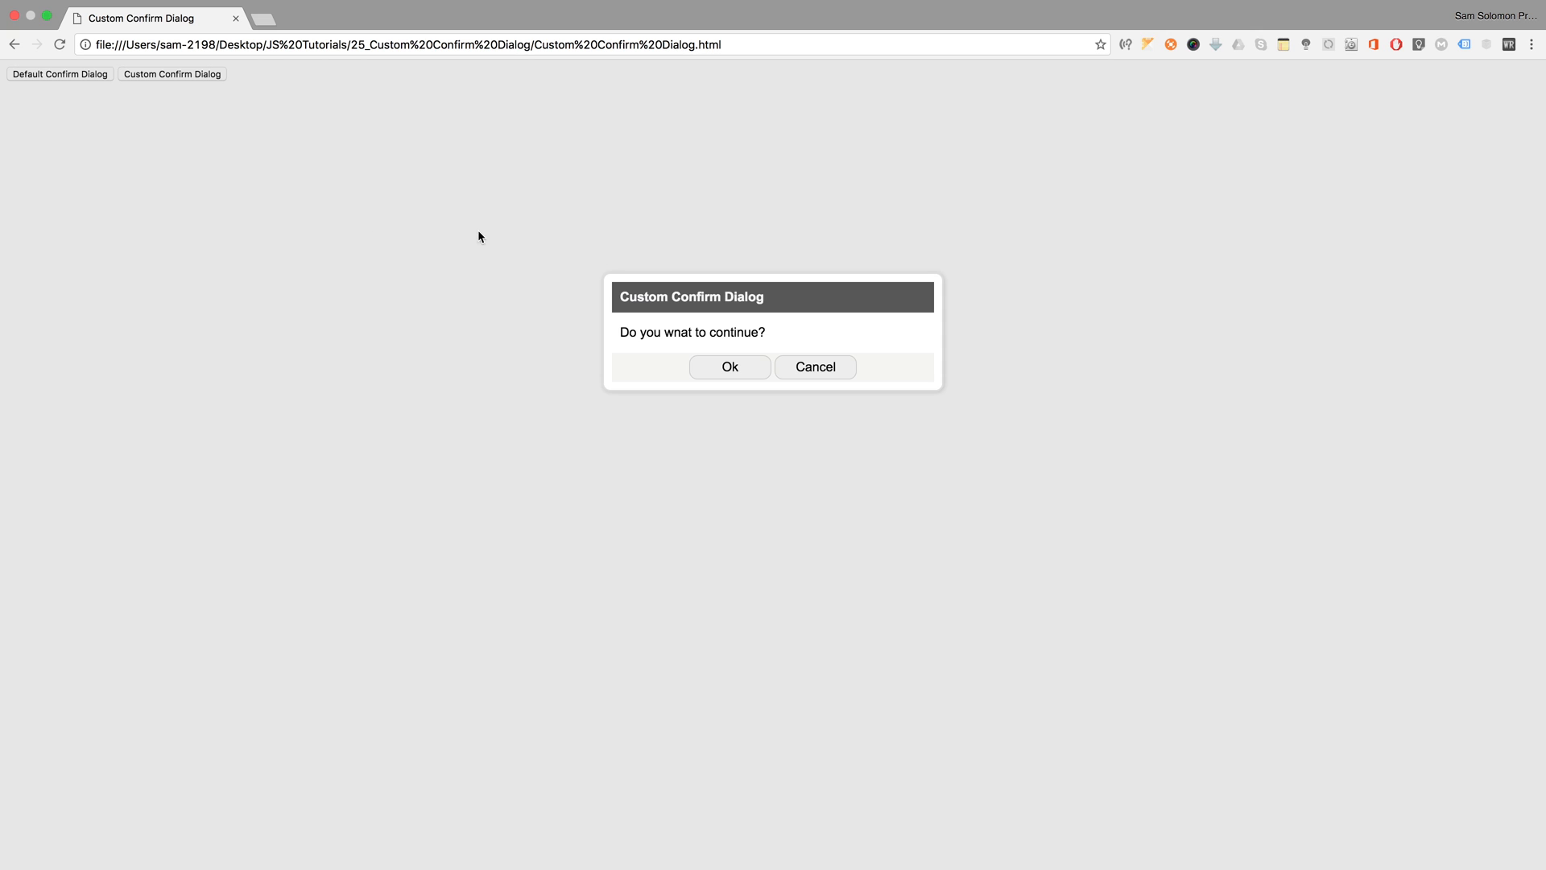
mouse_move(90, 71)
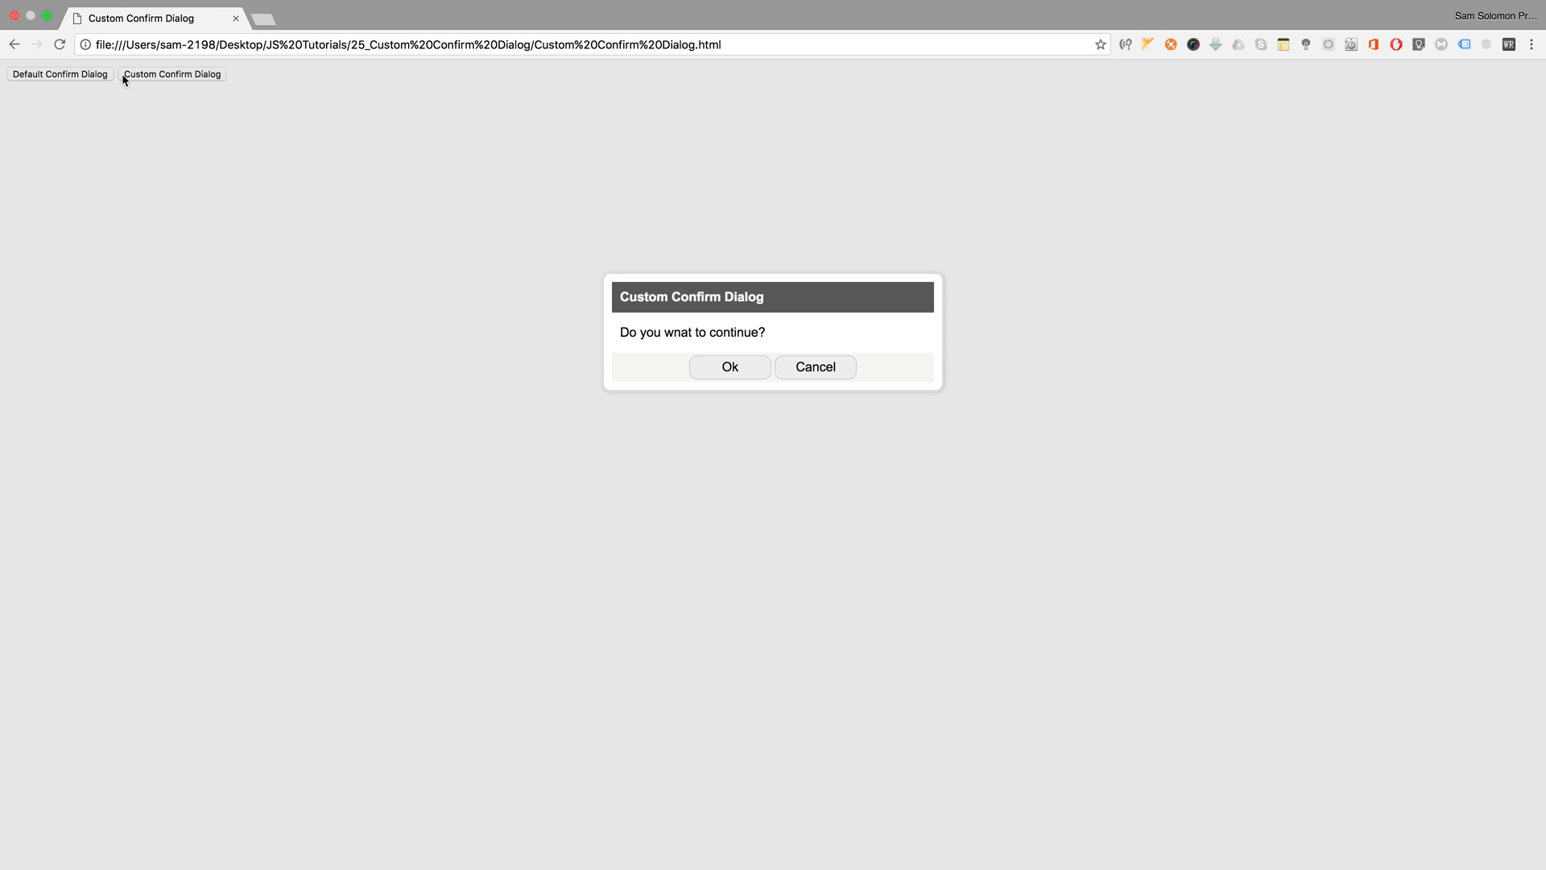
mouse_move(459, 203)
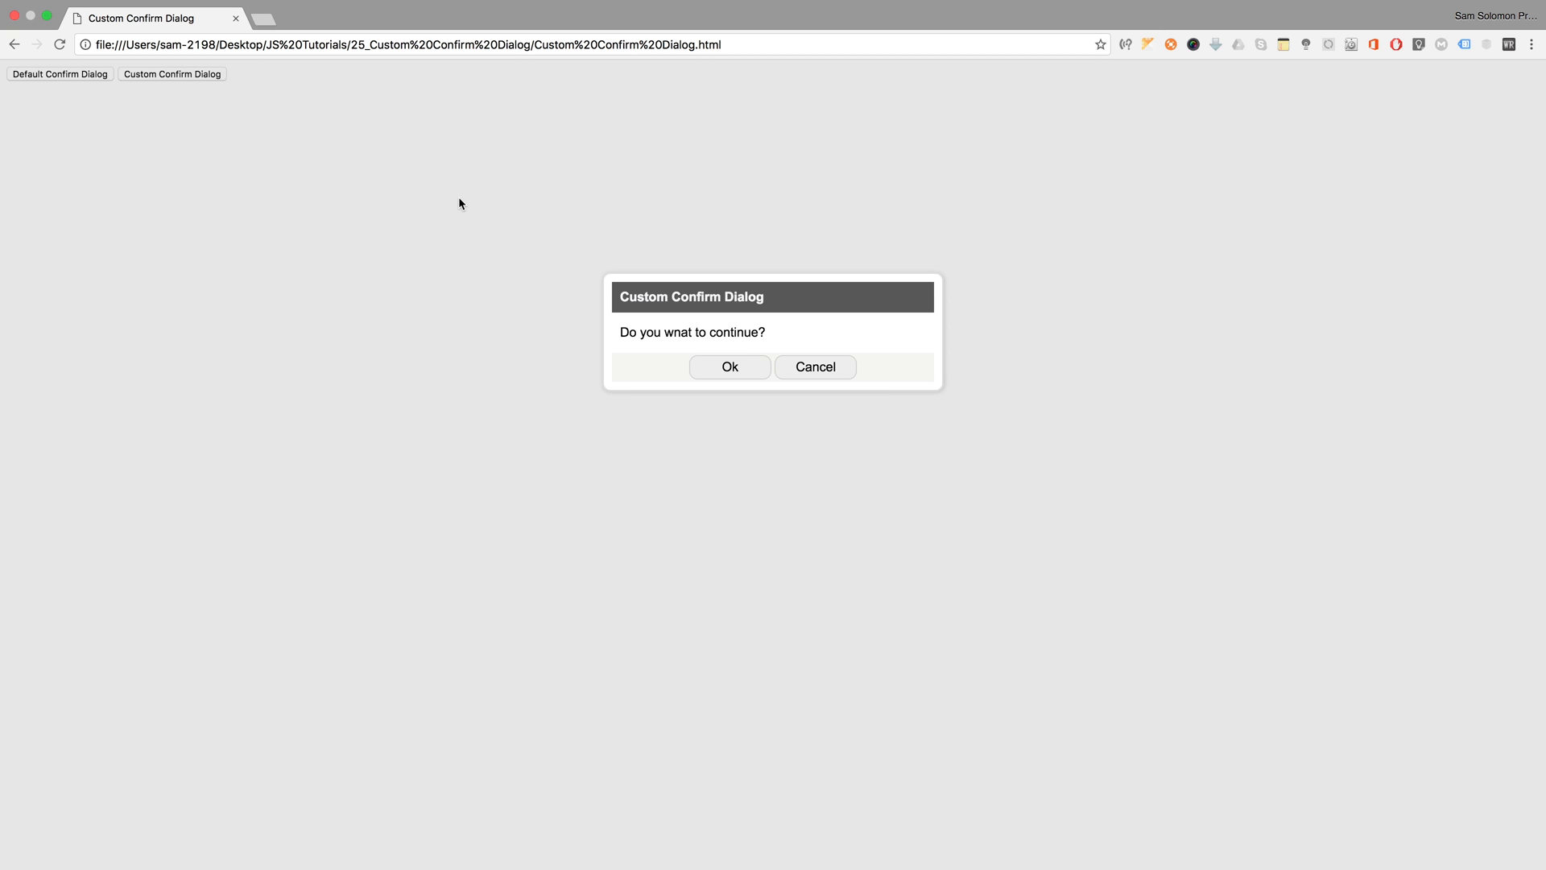
mouse_move(729, 365)
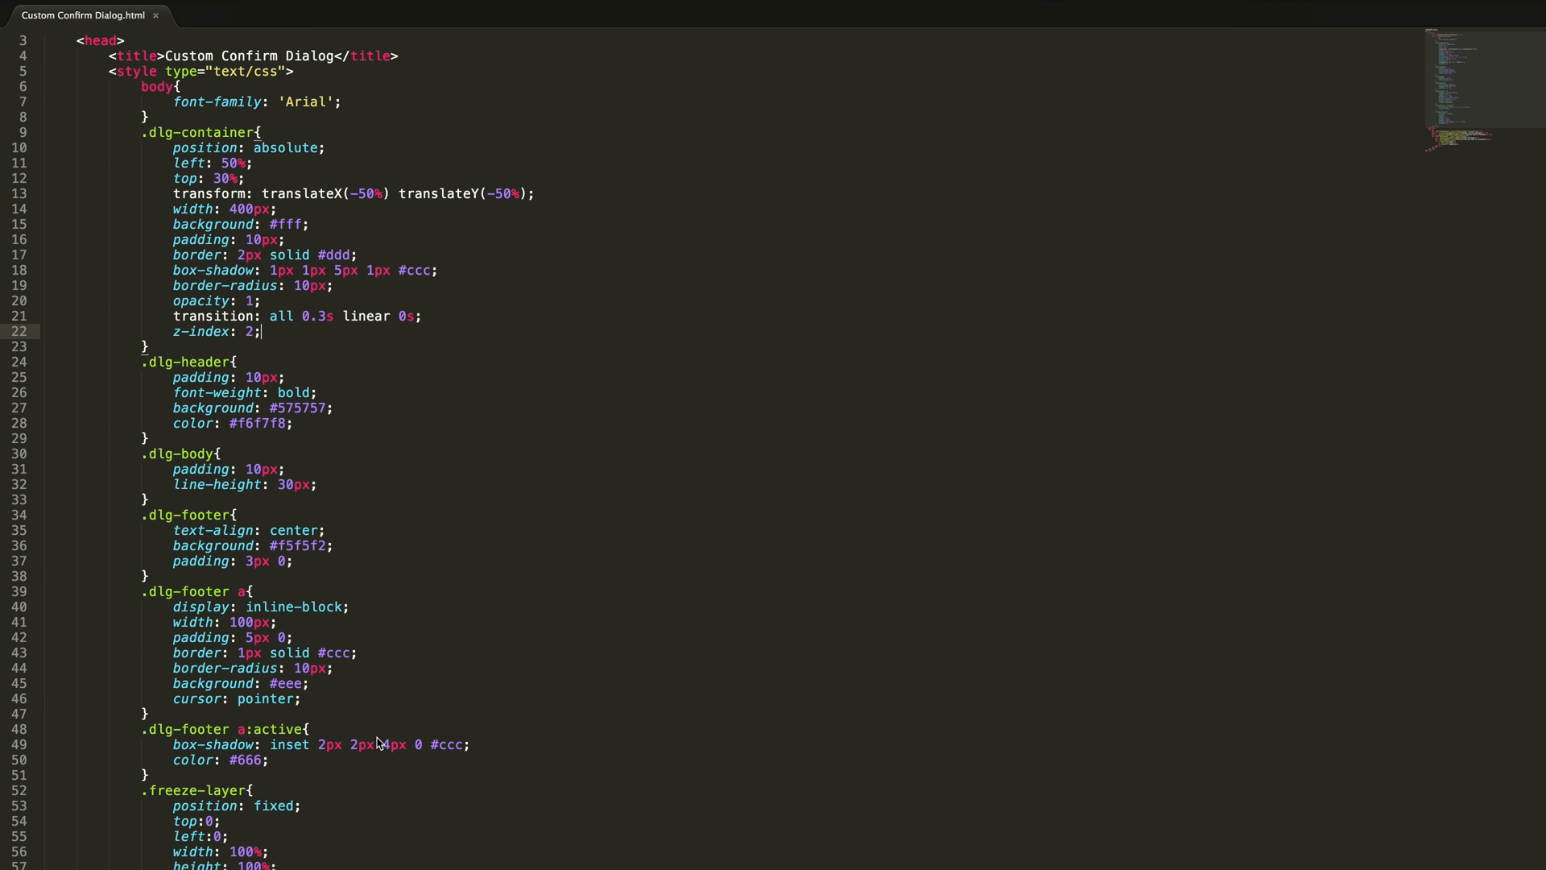
Step: Hide the freezeLayer div with display:none and set .dlg-container opacity to 0
scroll(down, 3)
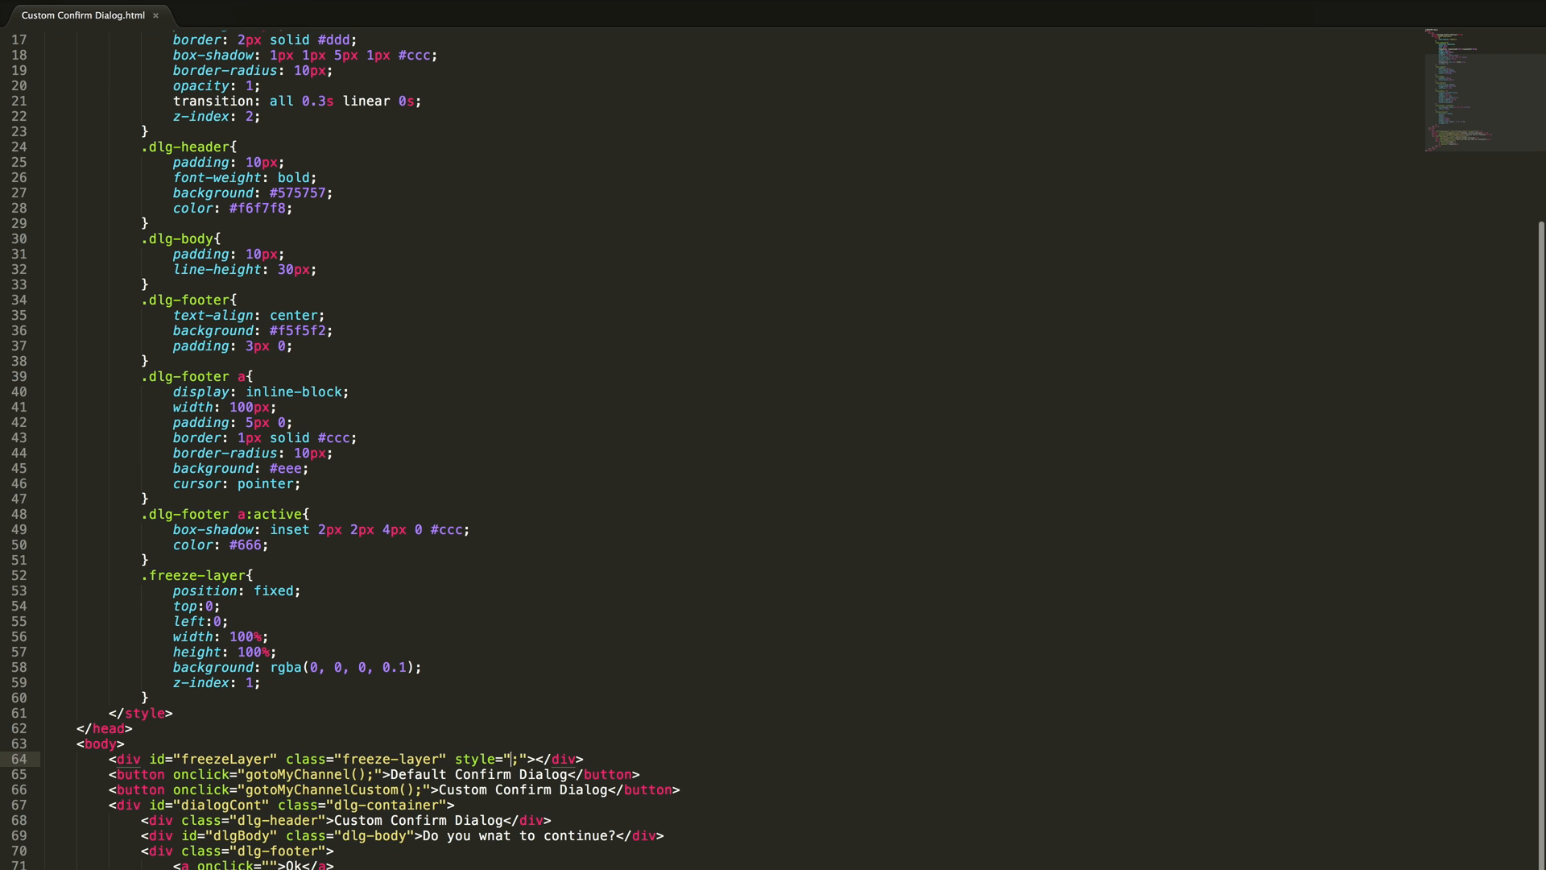
text(display:)
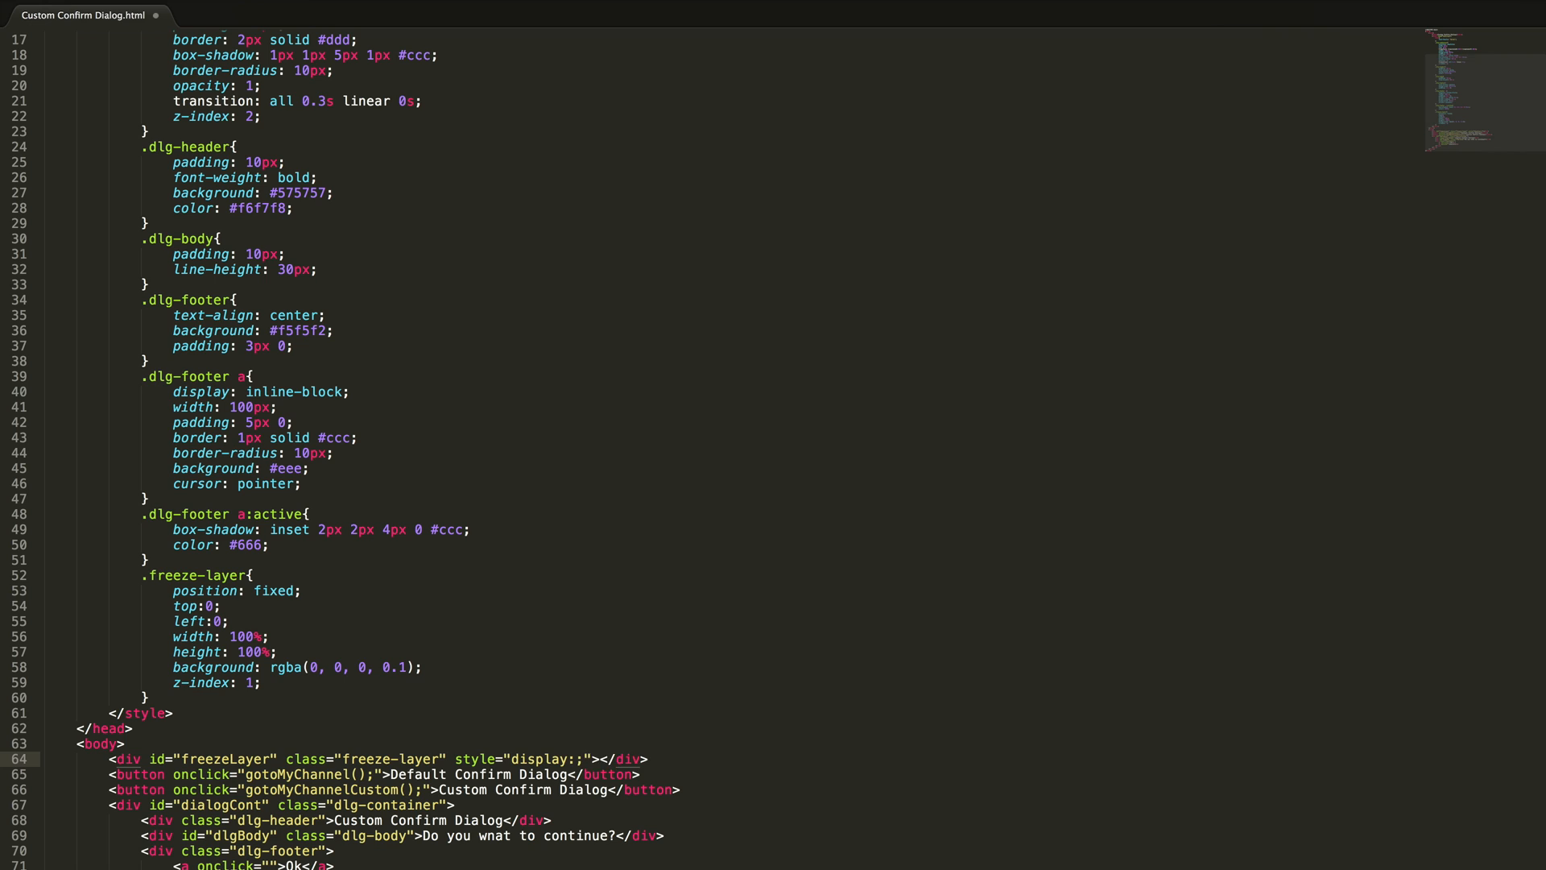
text(none)
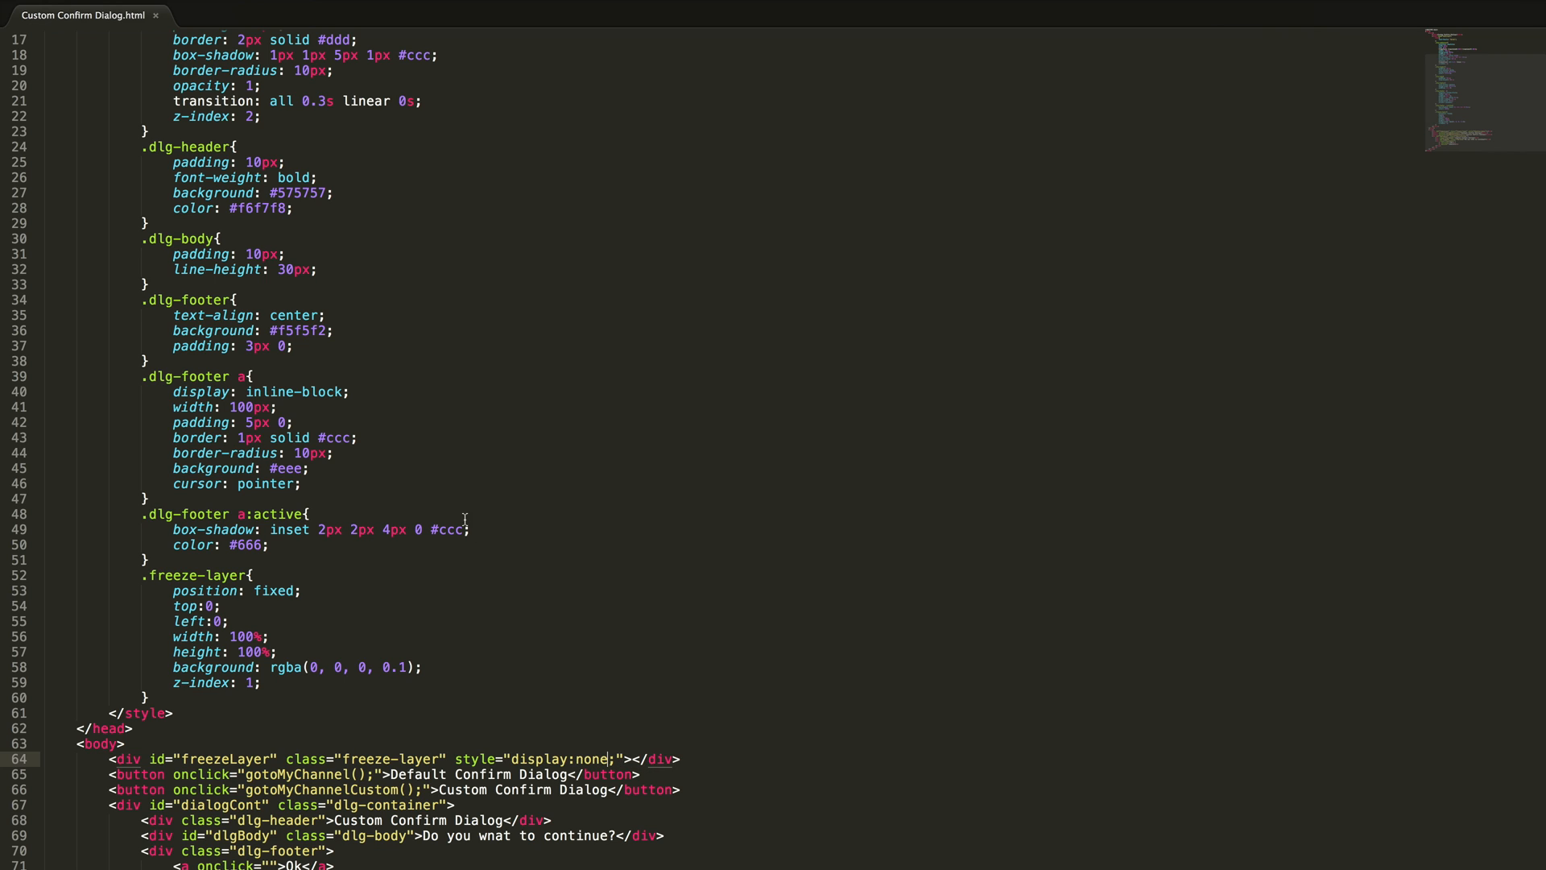
mouse_move(412, 390)
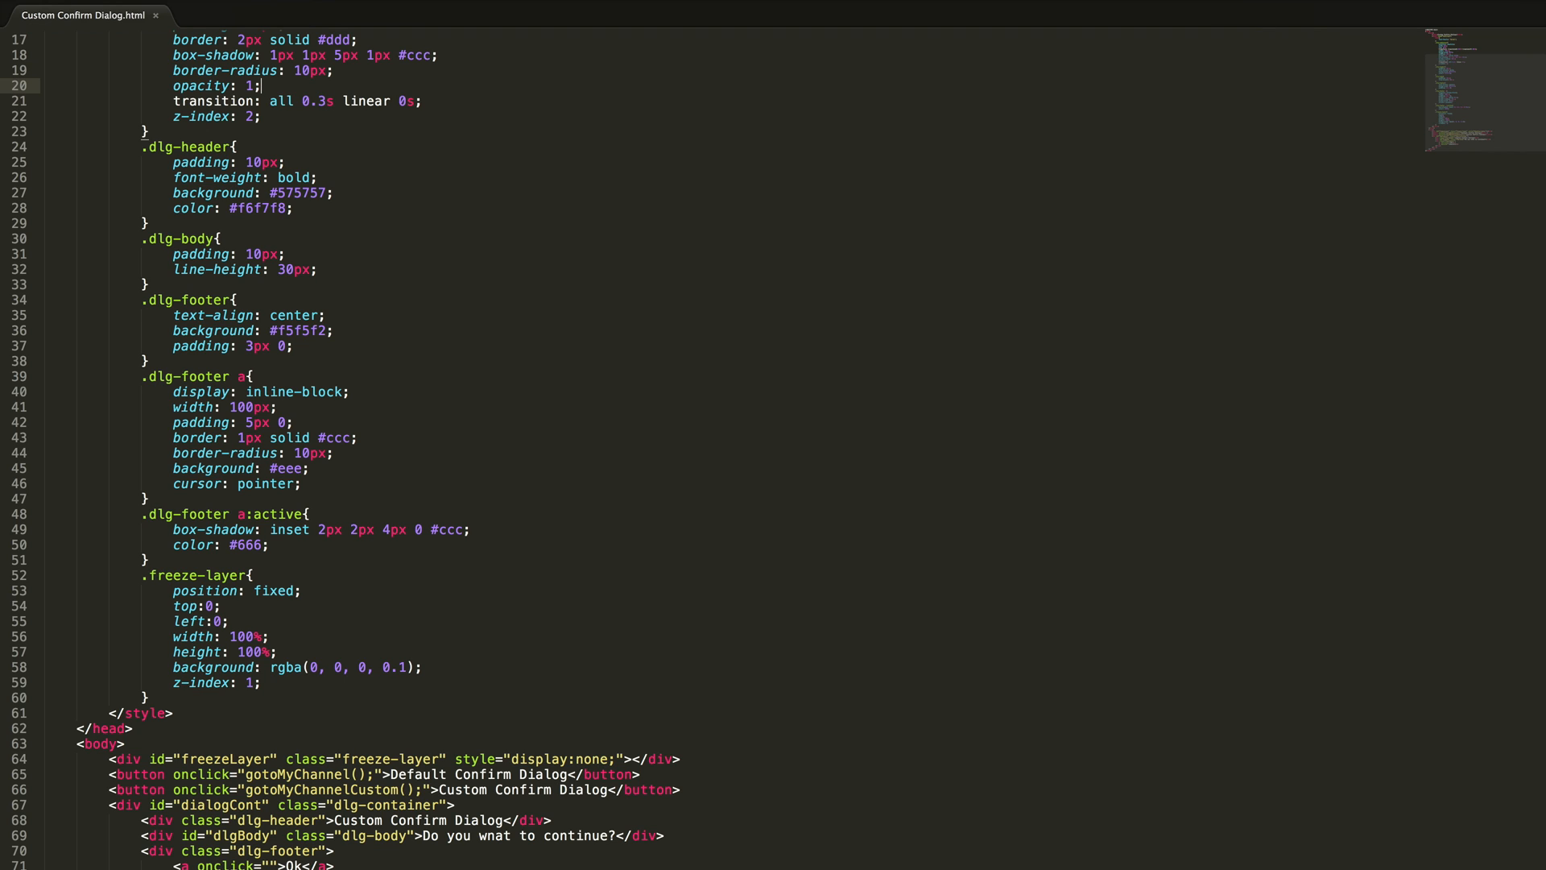
text(0)
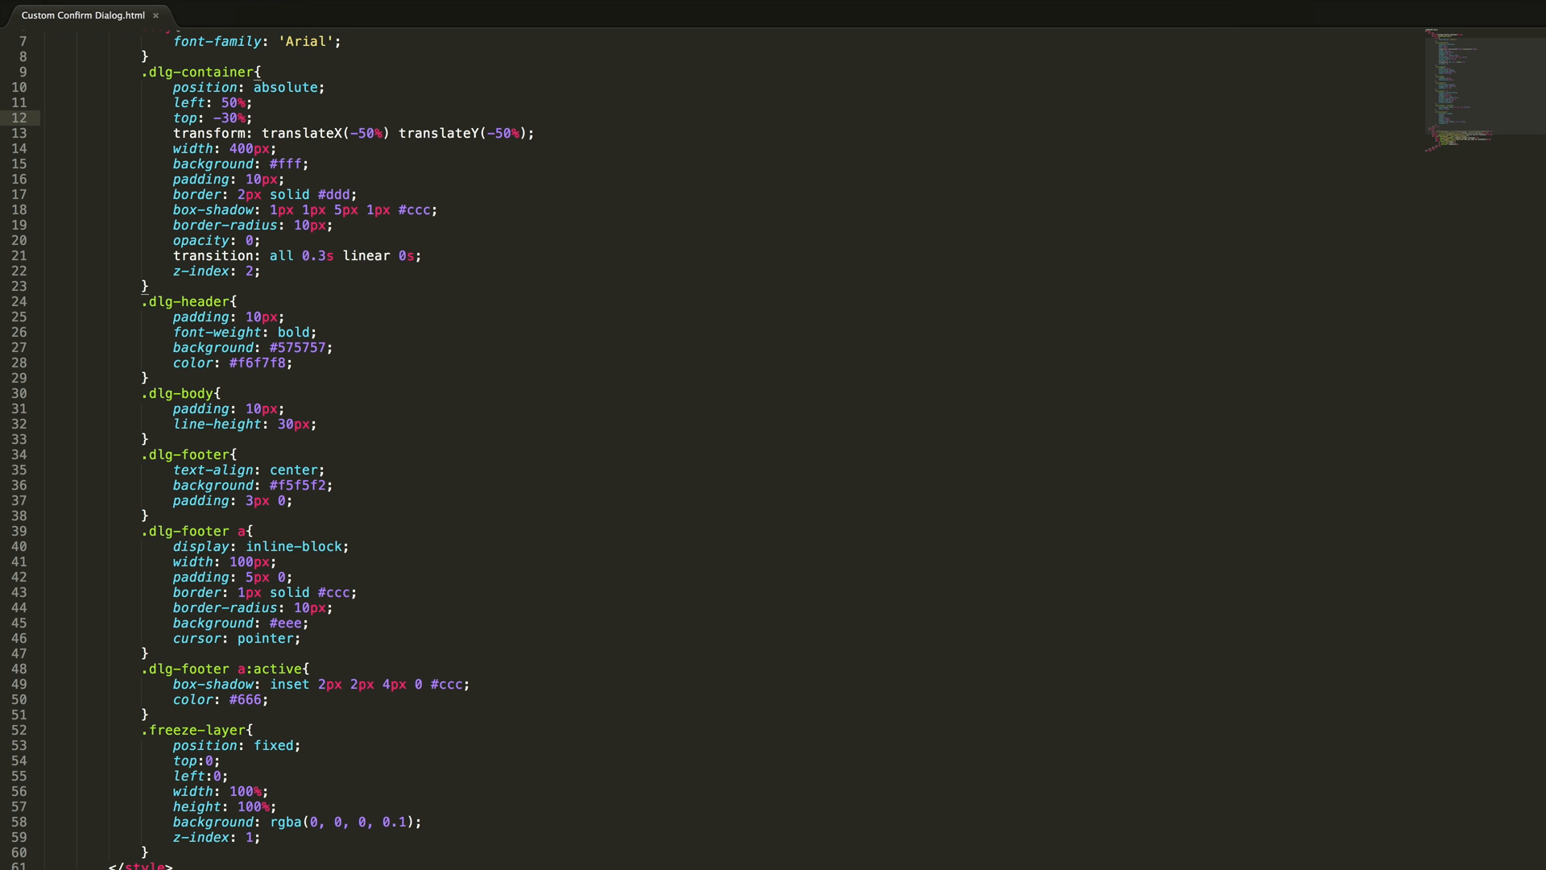
scroll(down, 3)
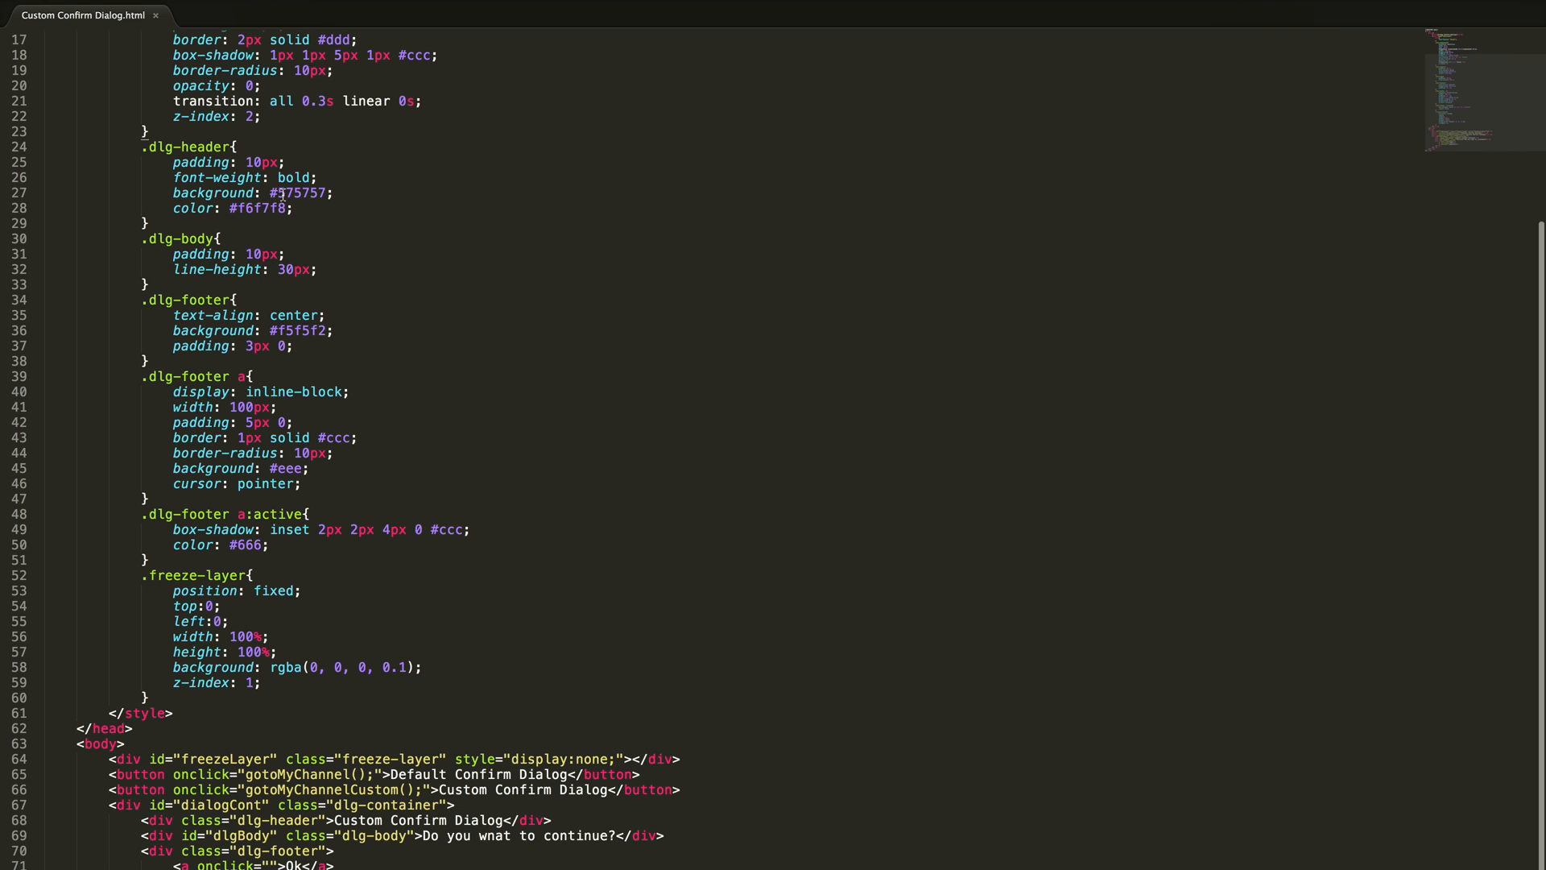
mouse_move(270, 291)
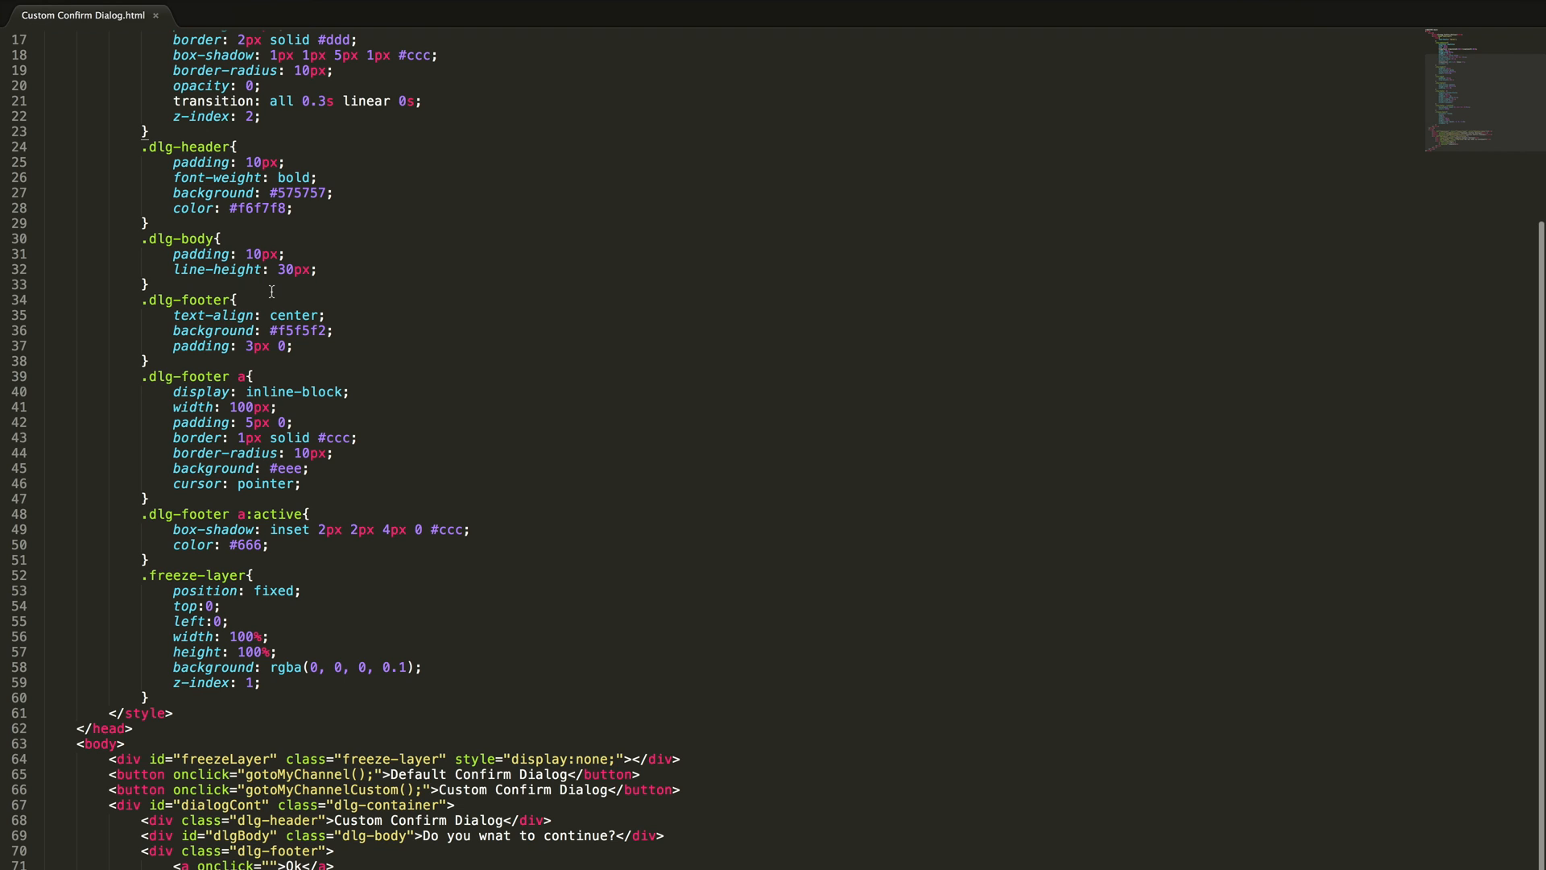
mouse_move(248, 419)
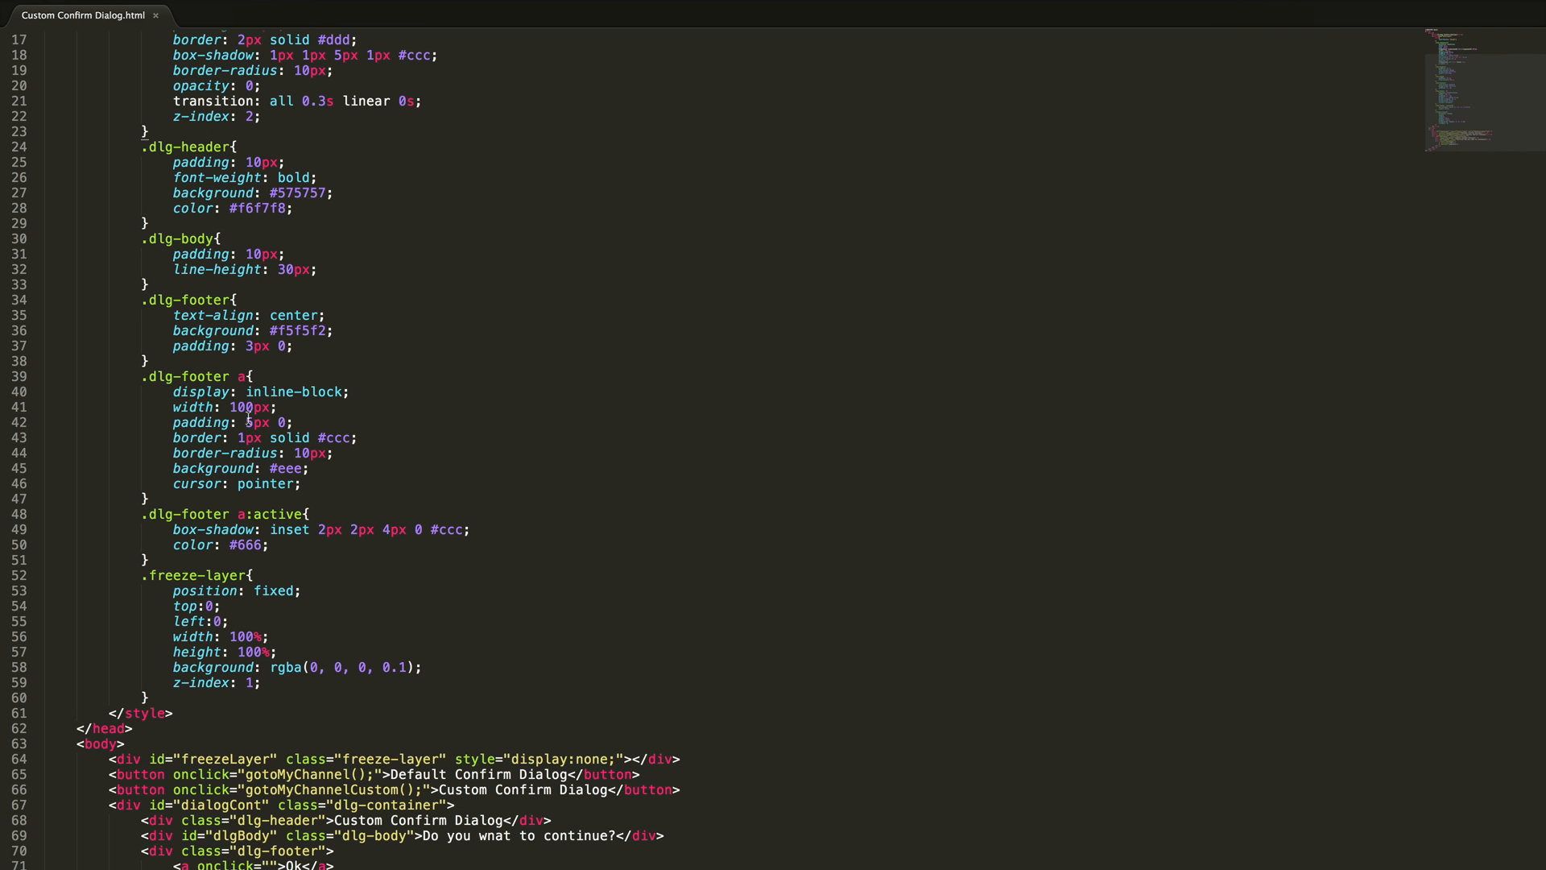